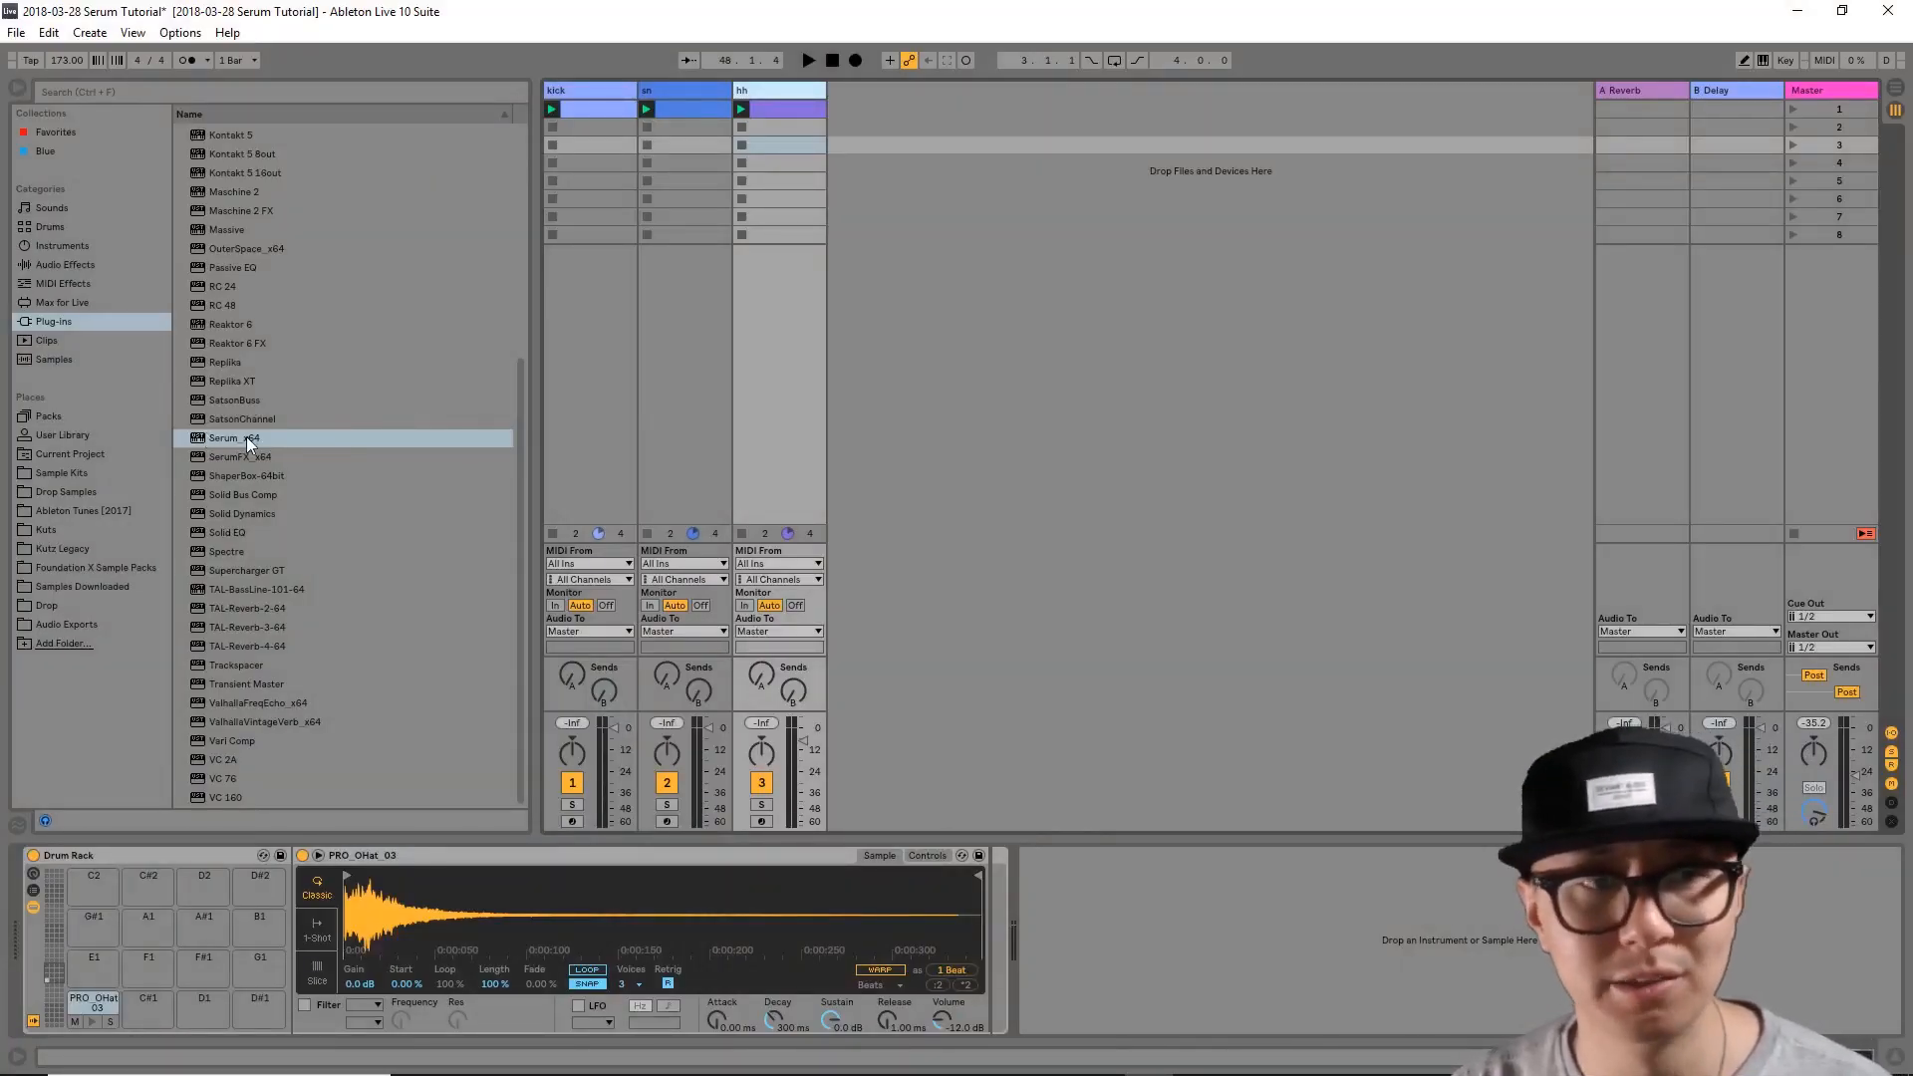
Step: Load Serum_x64 from the browser's Plug-ins onto a new MIDI track with its editor showing
{"action": "double_click", "coordinate": [231, 437]}
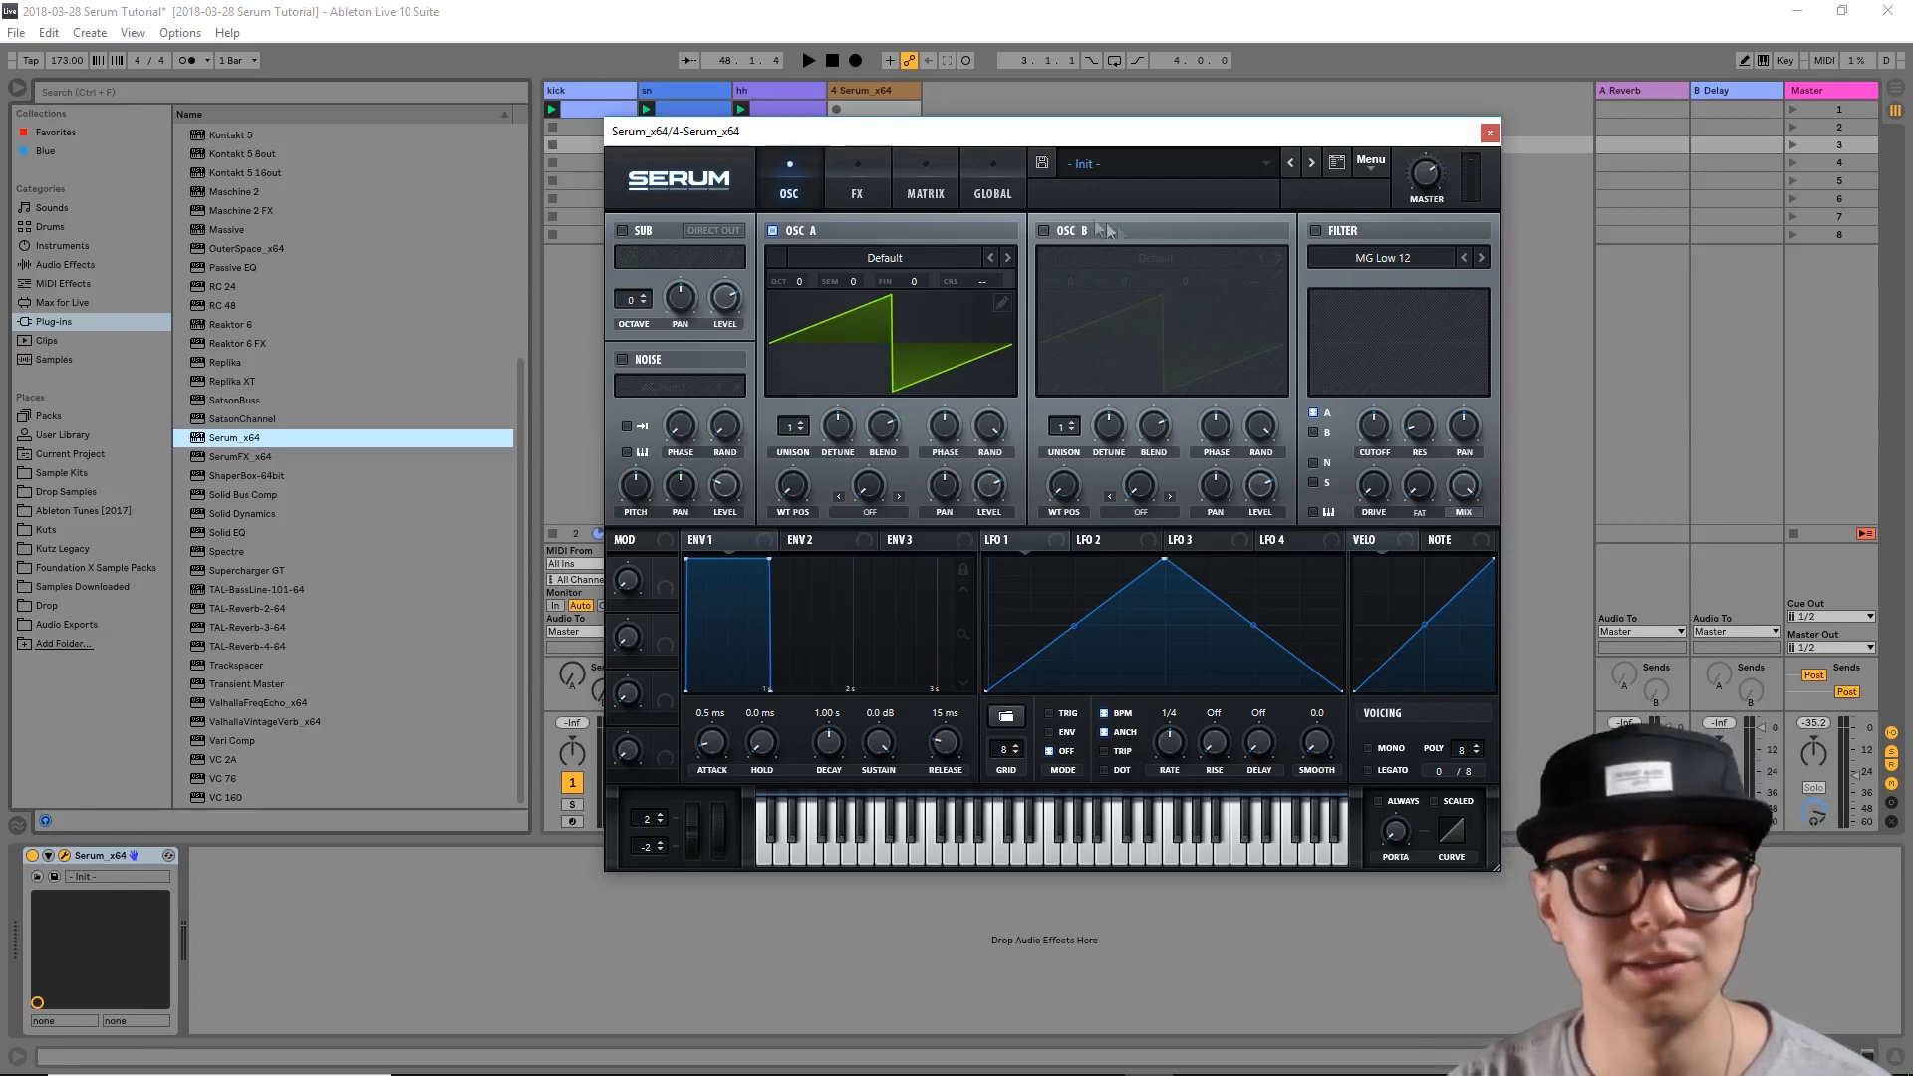
{"action": "mouse_move", "coordinate": [1162, 223]}
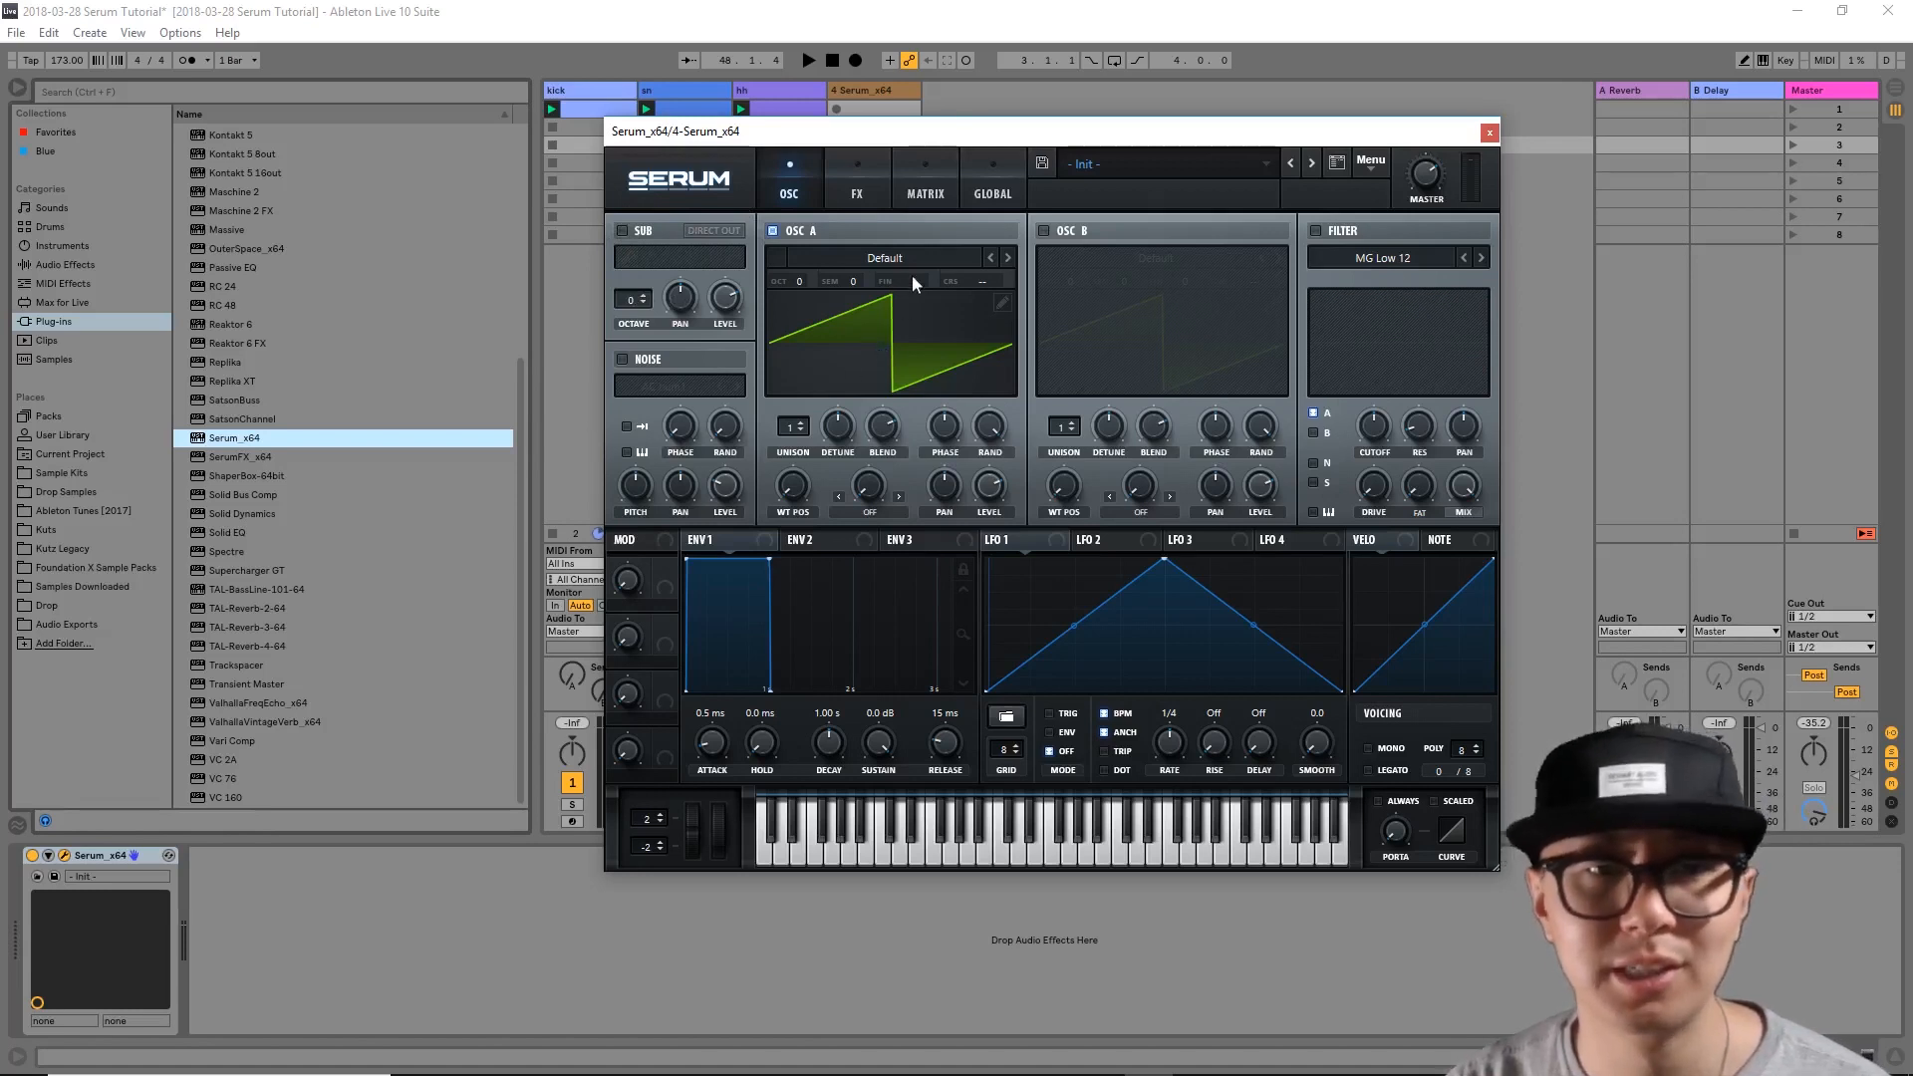
{"action": "mouse_move", "coordinate": [771, 219]}
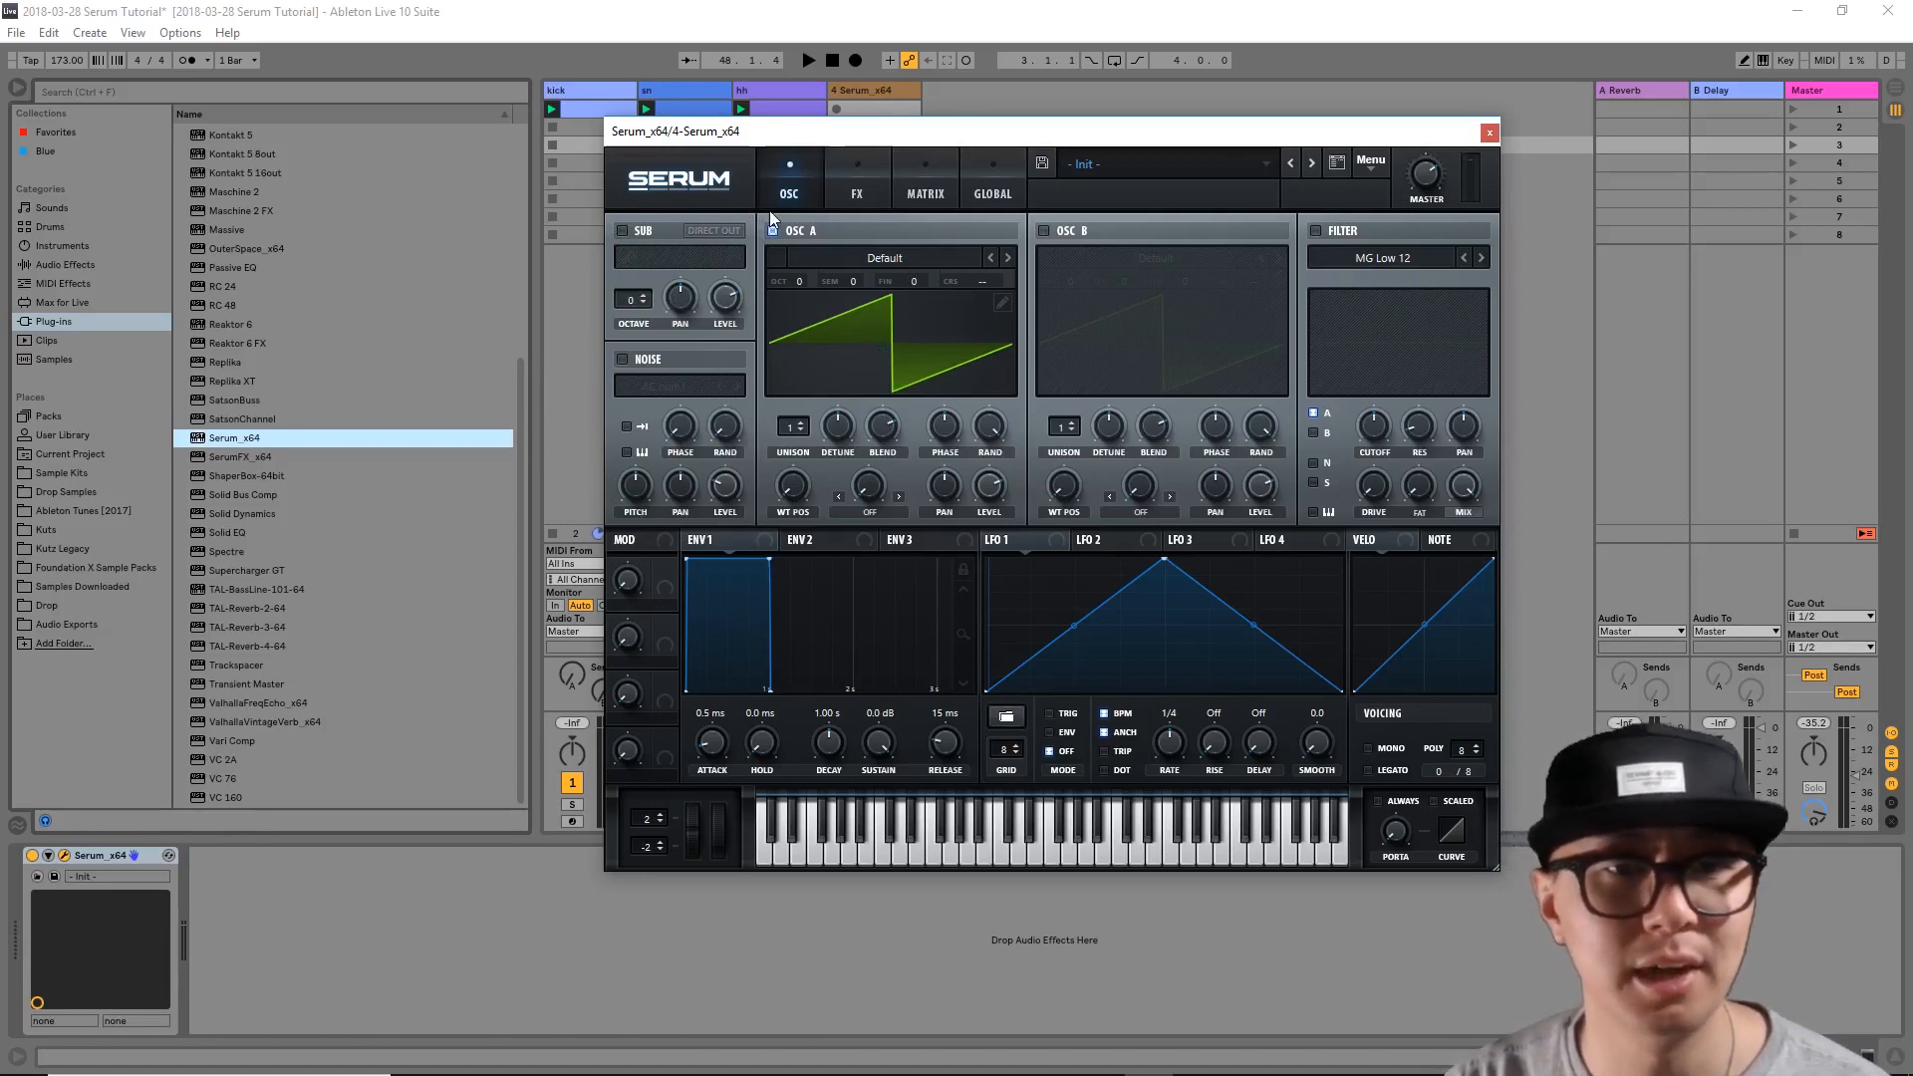
{"action": "mouse_move", "coordinate": [773, 231]}
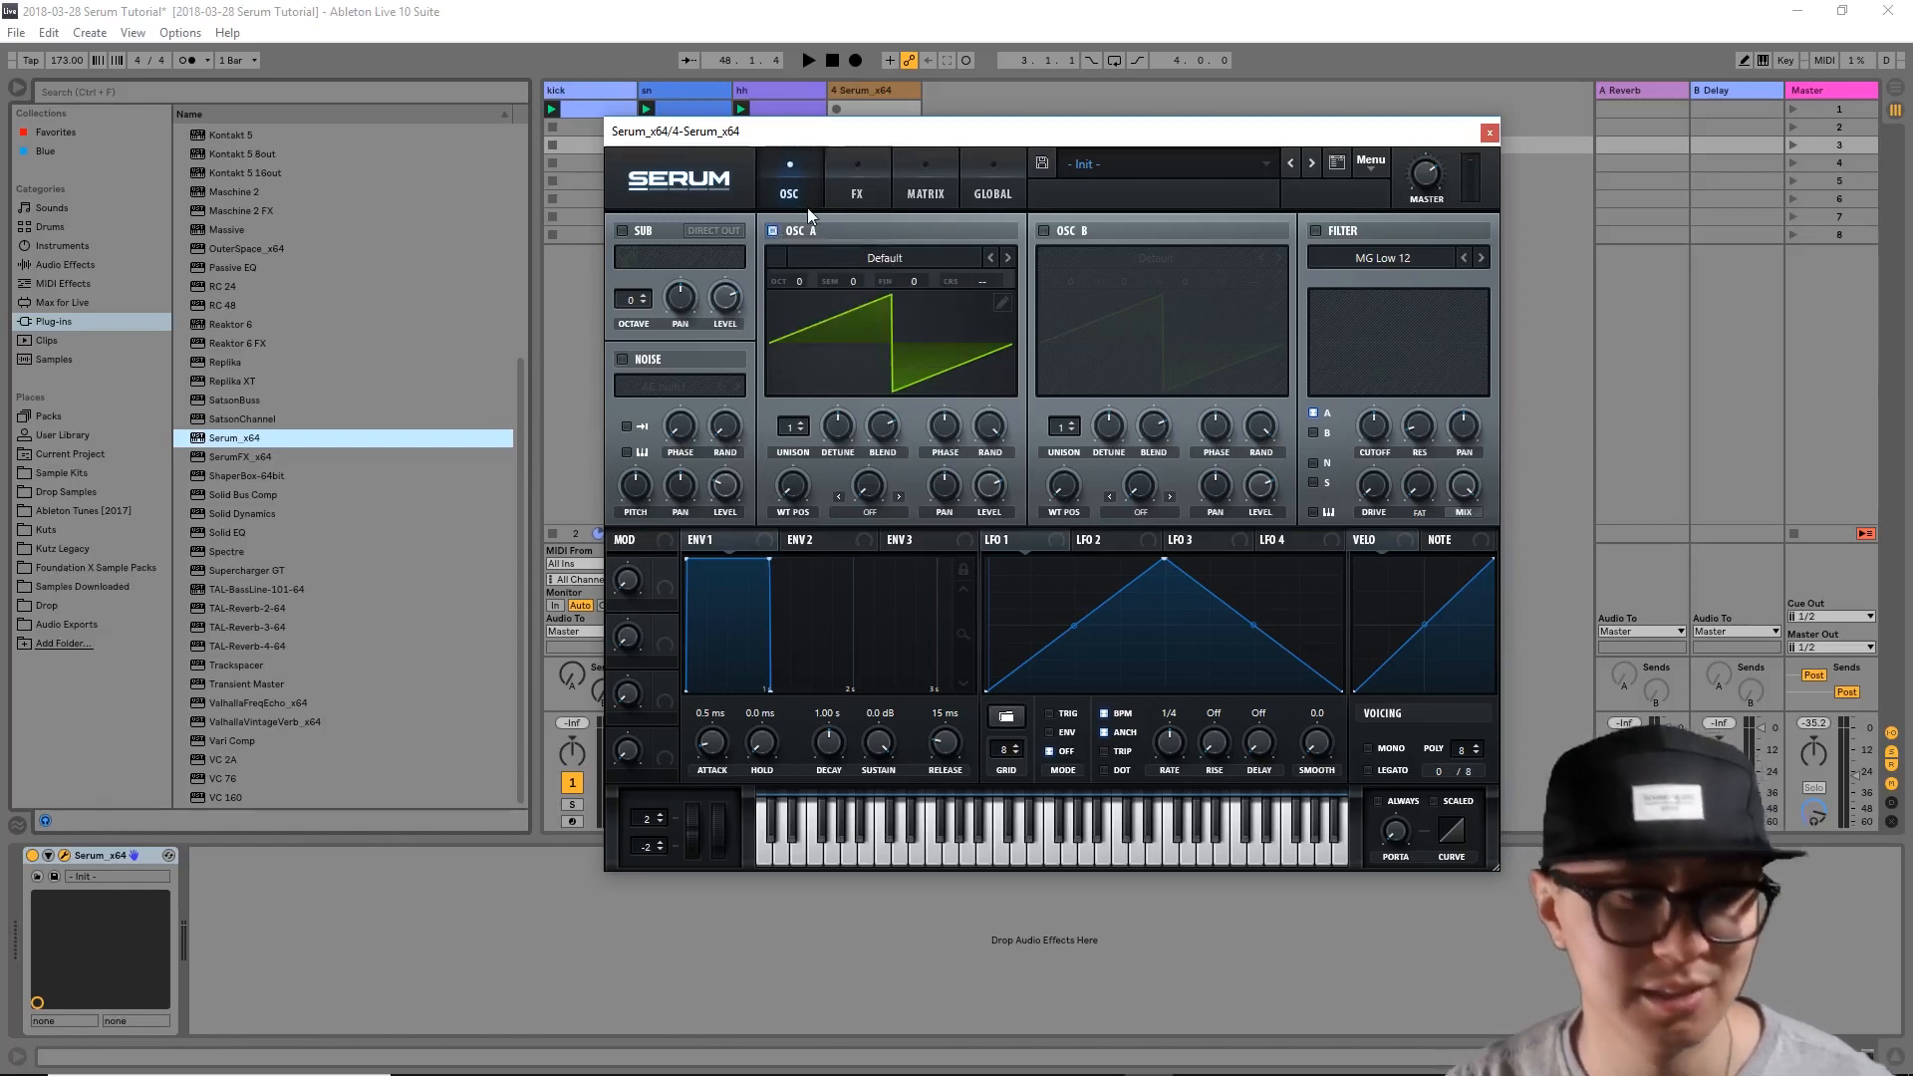
{"action": "mouse_move", "coordinate": [805, 213]}
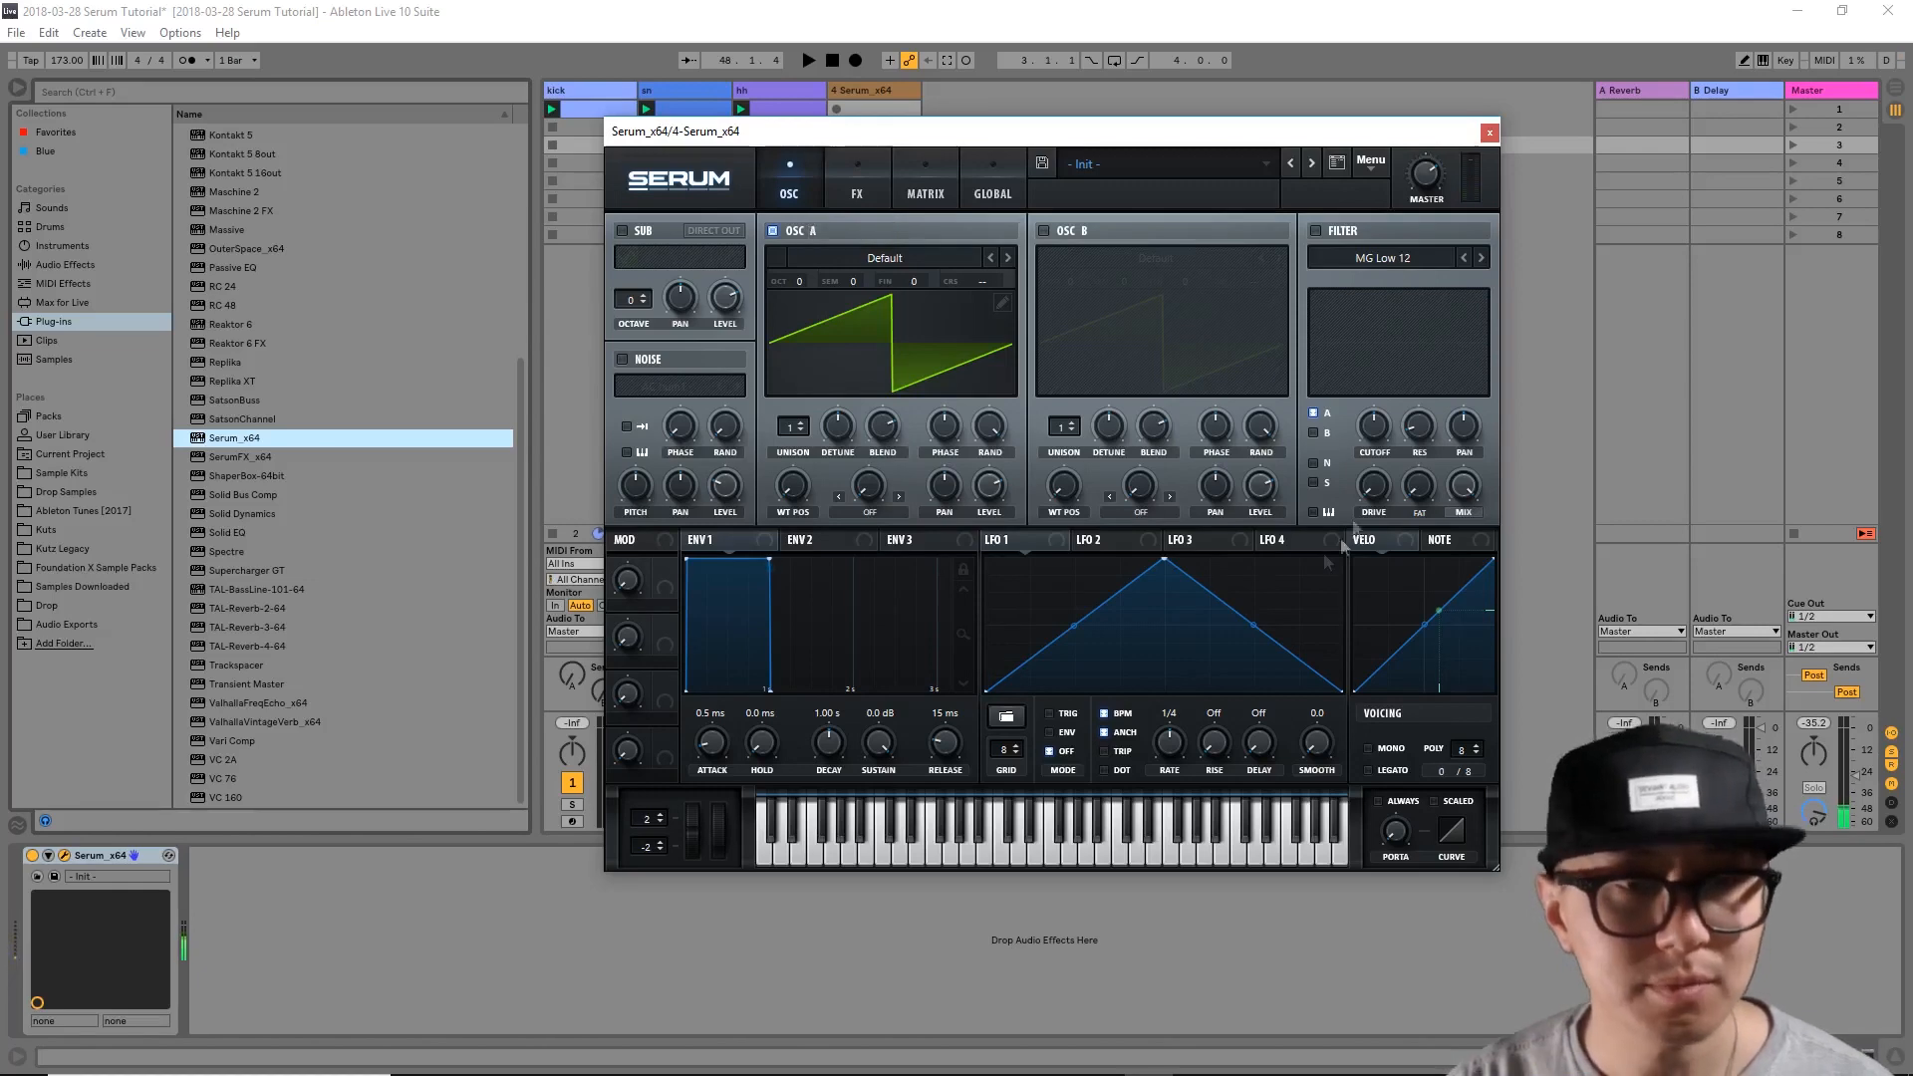
Step: Swap oscillator A's default saw for the Digital 'Dist Bass Dropper' wavetable
{"action": "left_click", "coordinate": [882, 257]}
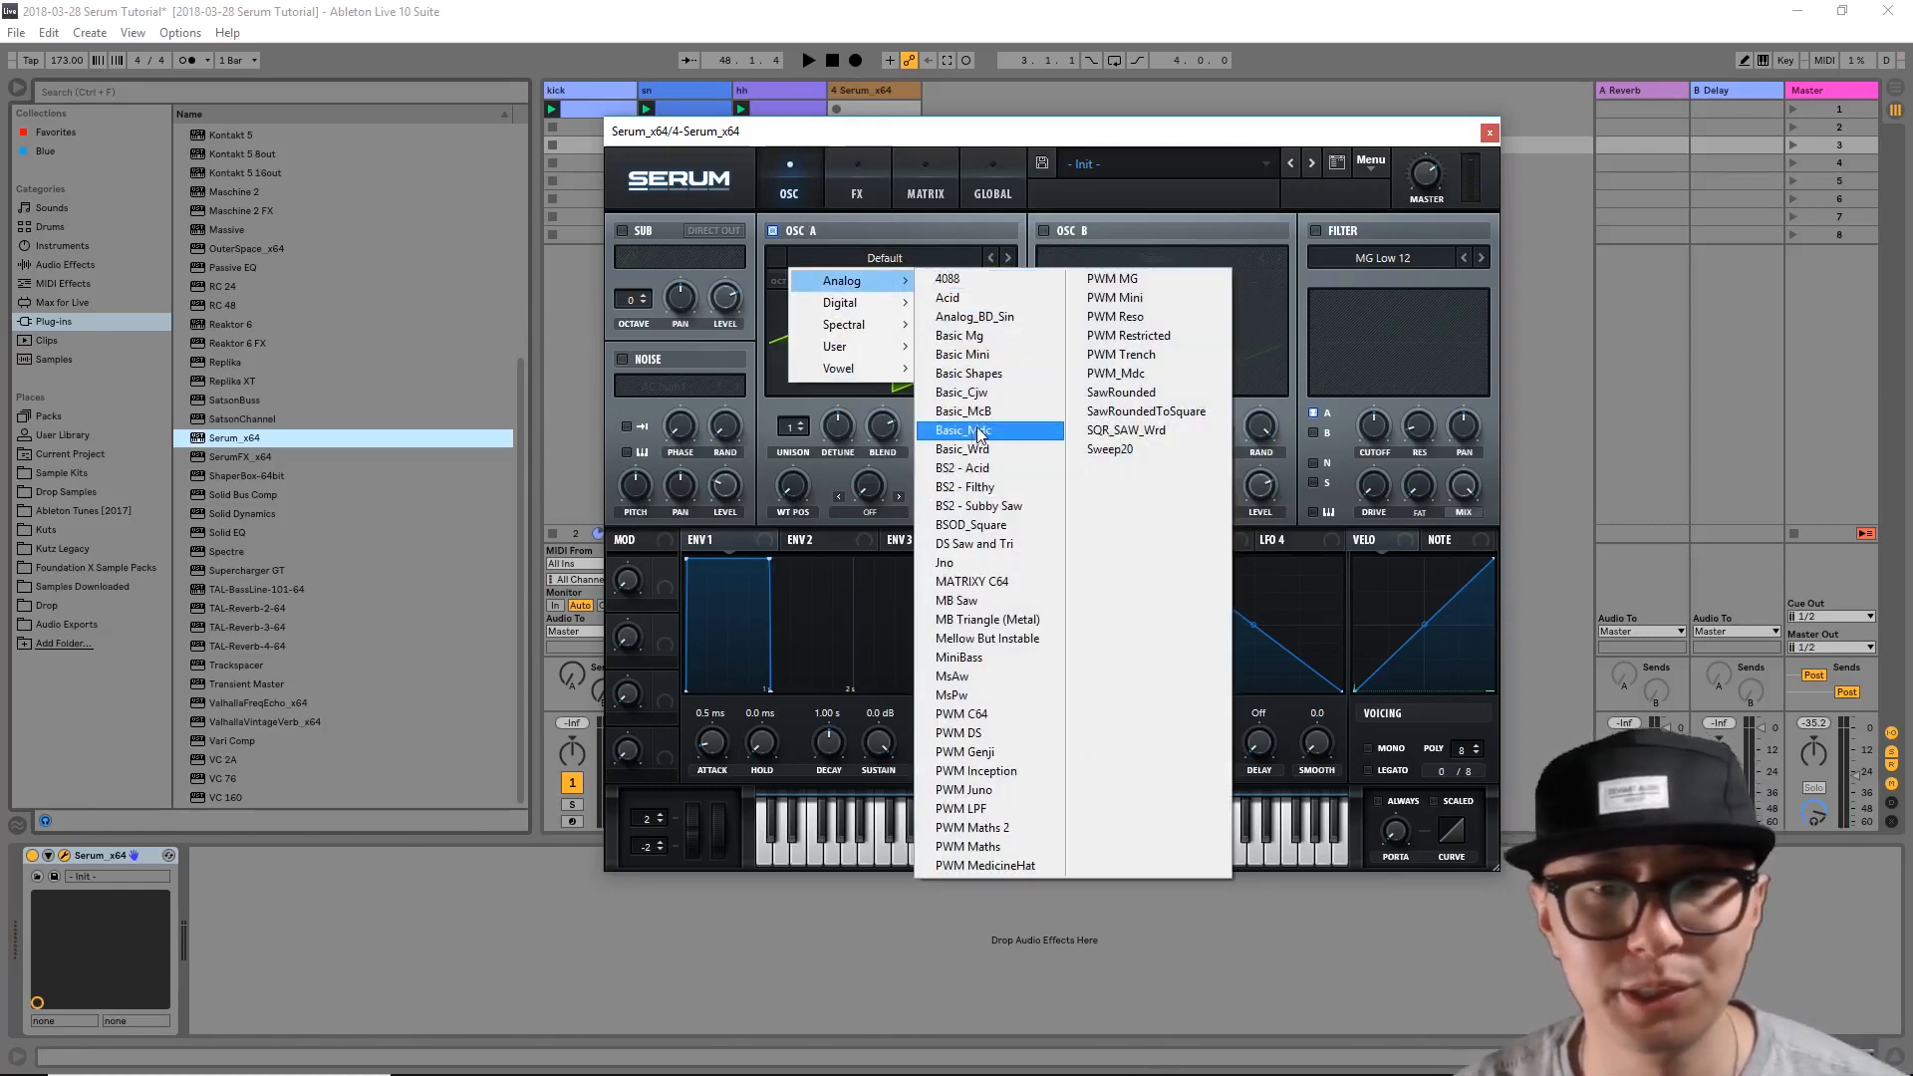
{"action": "mouse_move", "coordinate": [970, 627]}
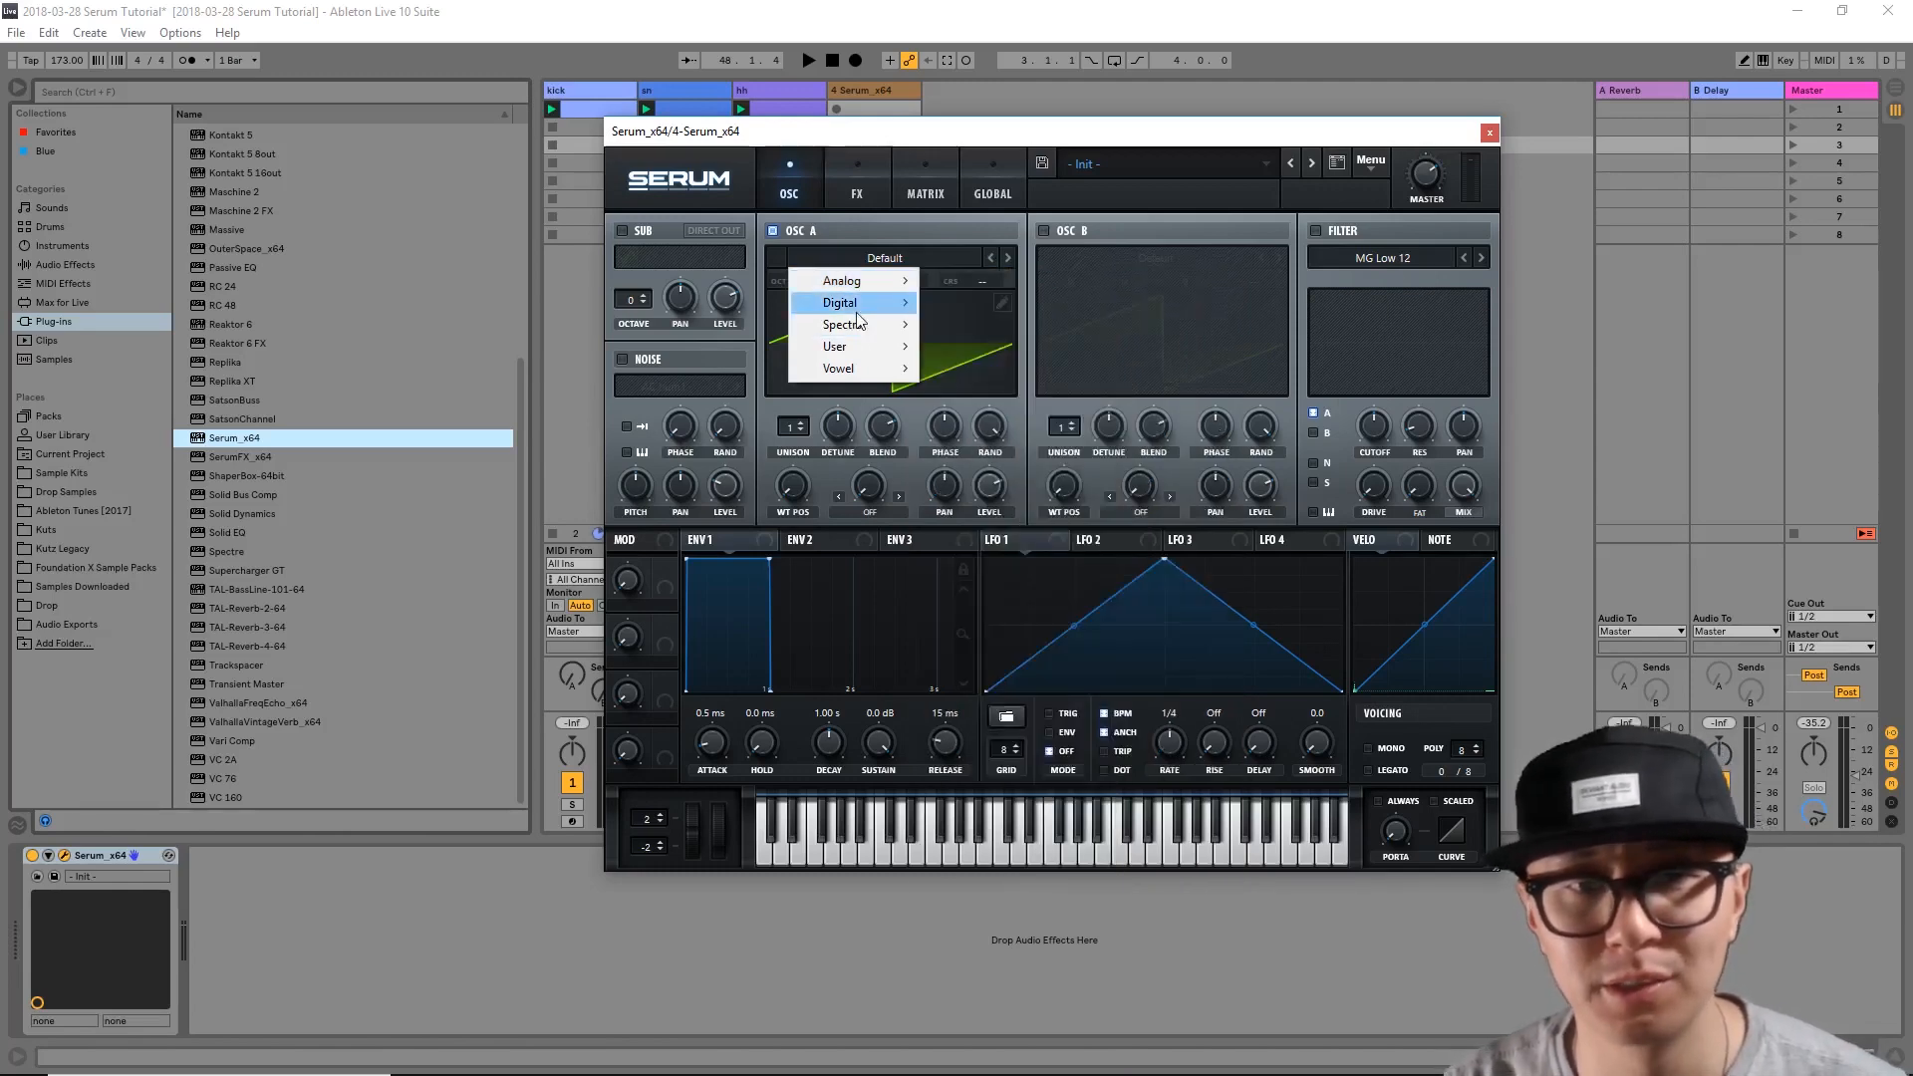
{"action": "mouse_move", "coordinate": [848, 322]}
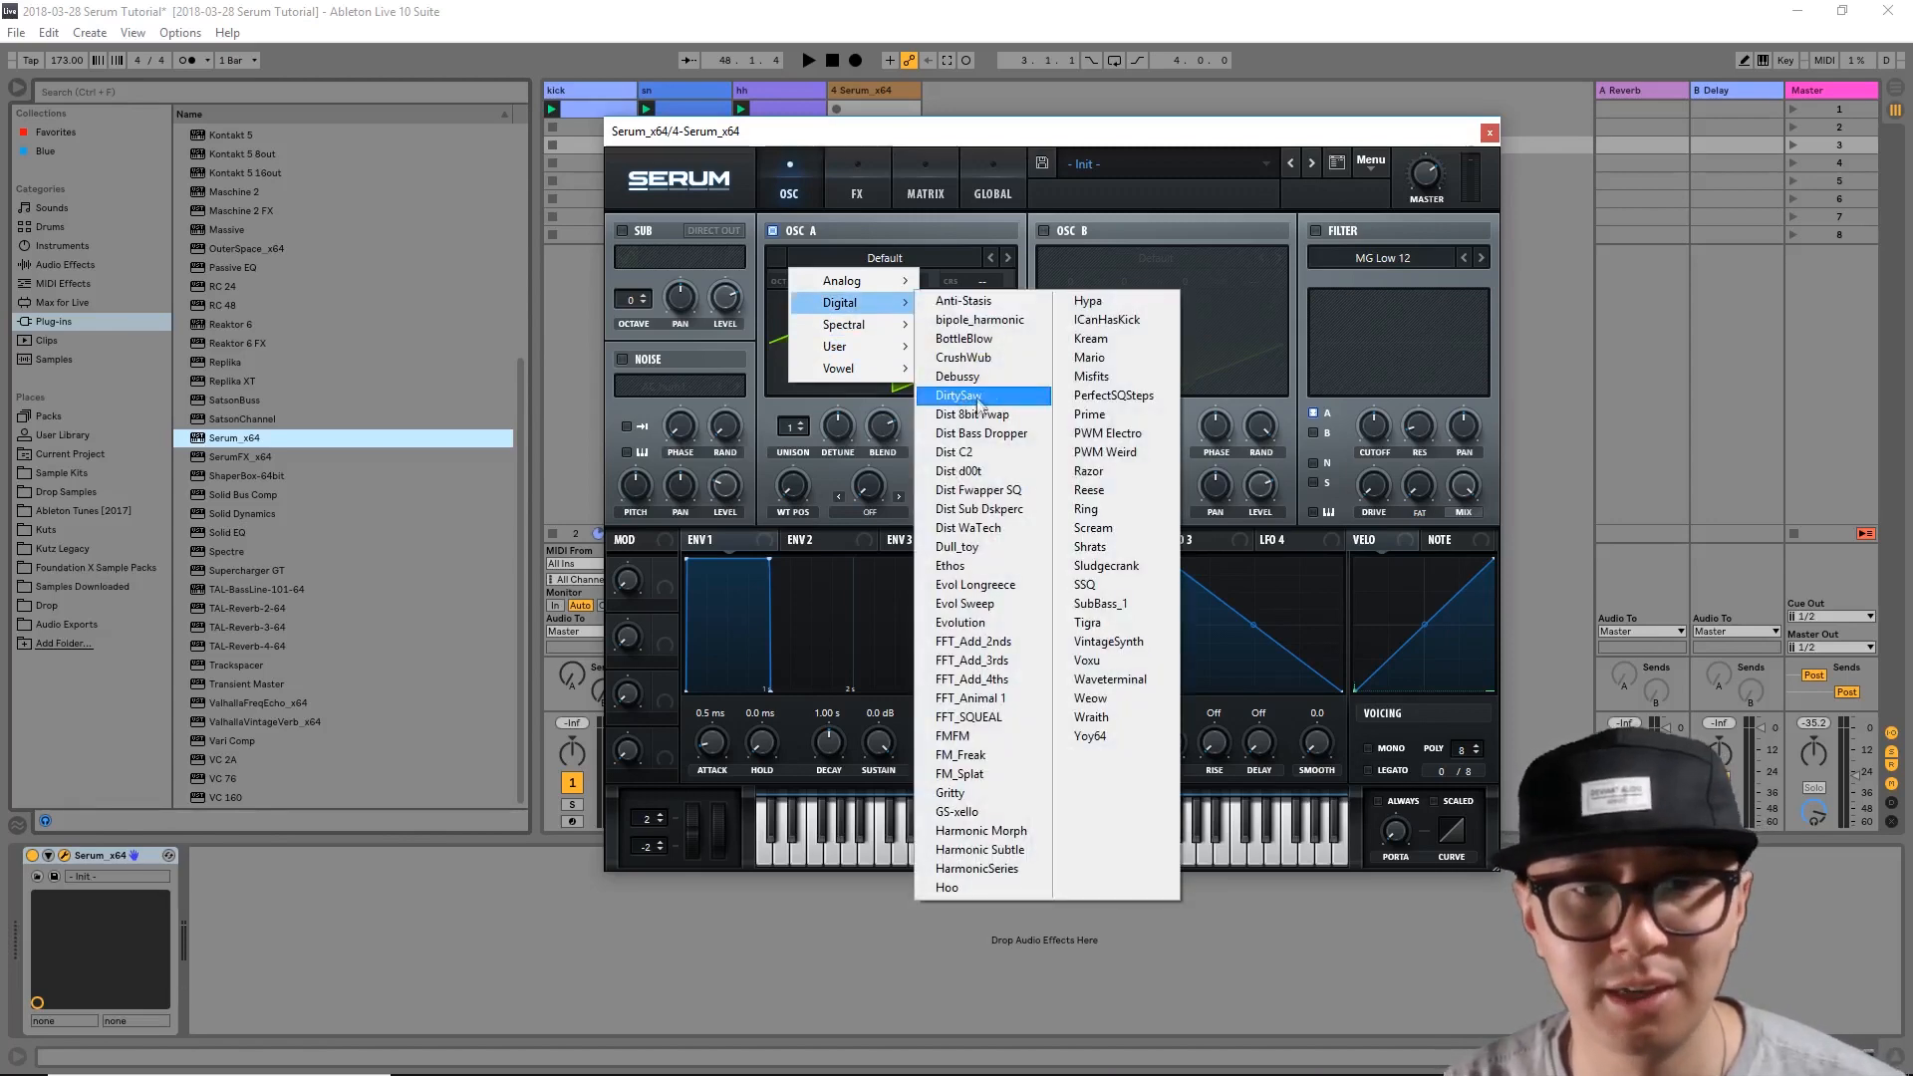
{"action": "mouse_move", "coordinate": [980, 432]}
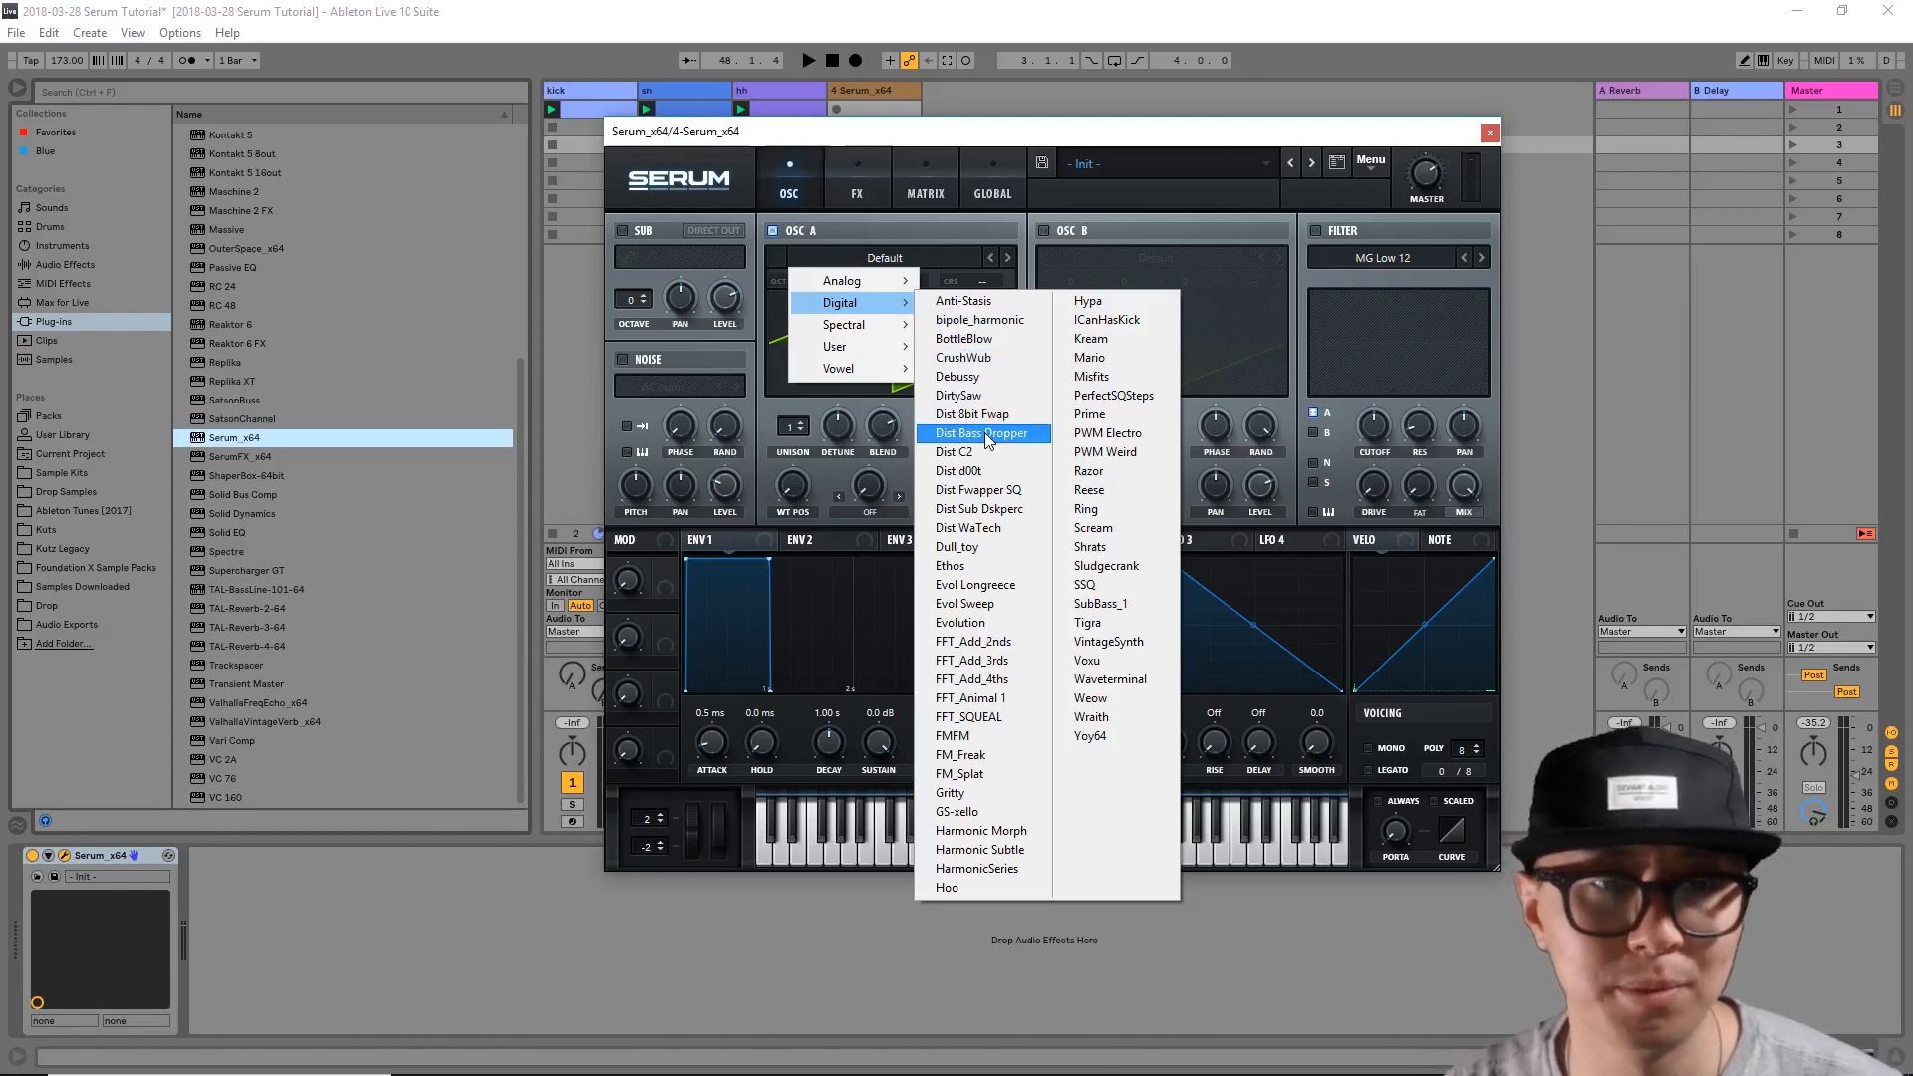
{"action": "left_click", "coordinate": [974, 432]}
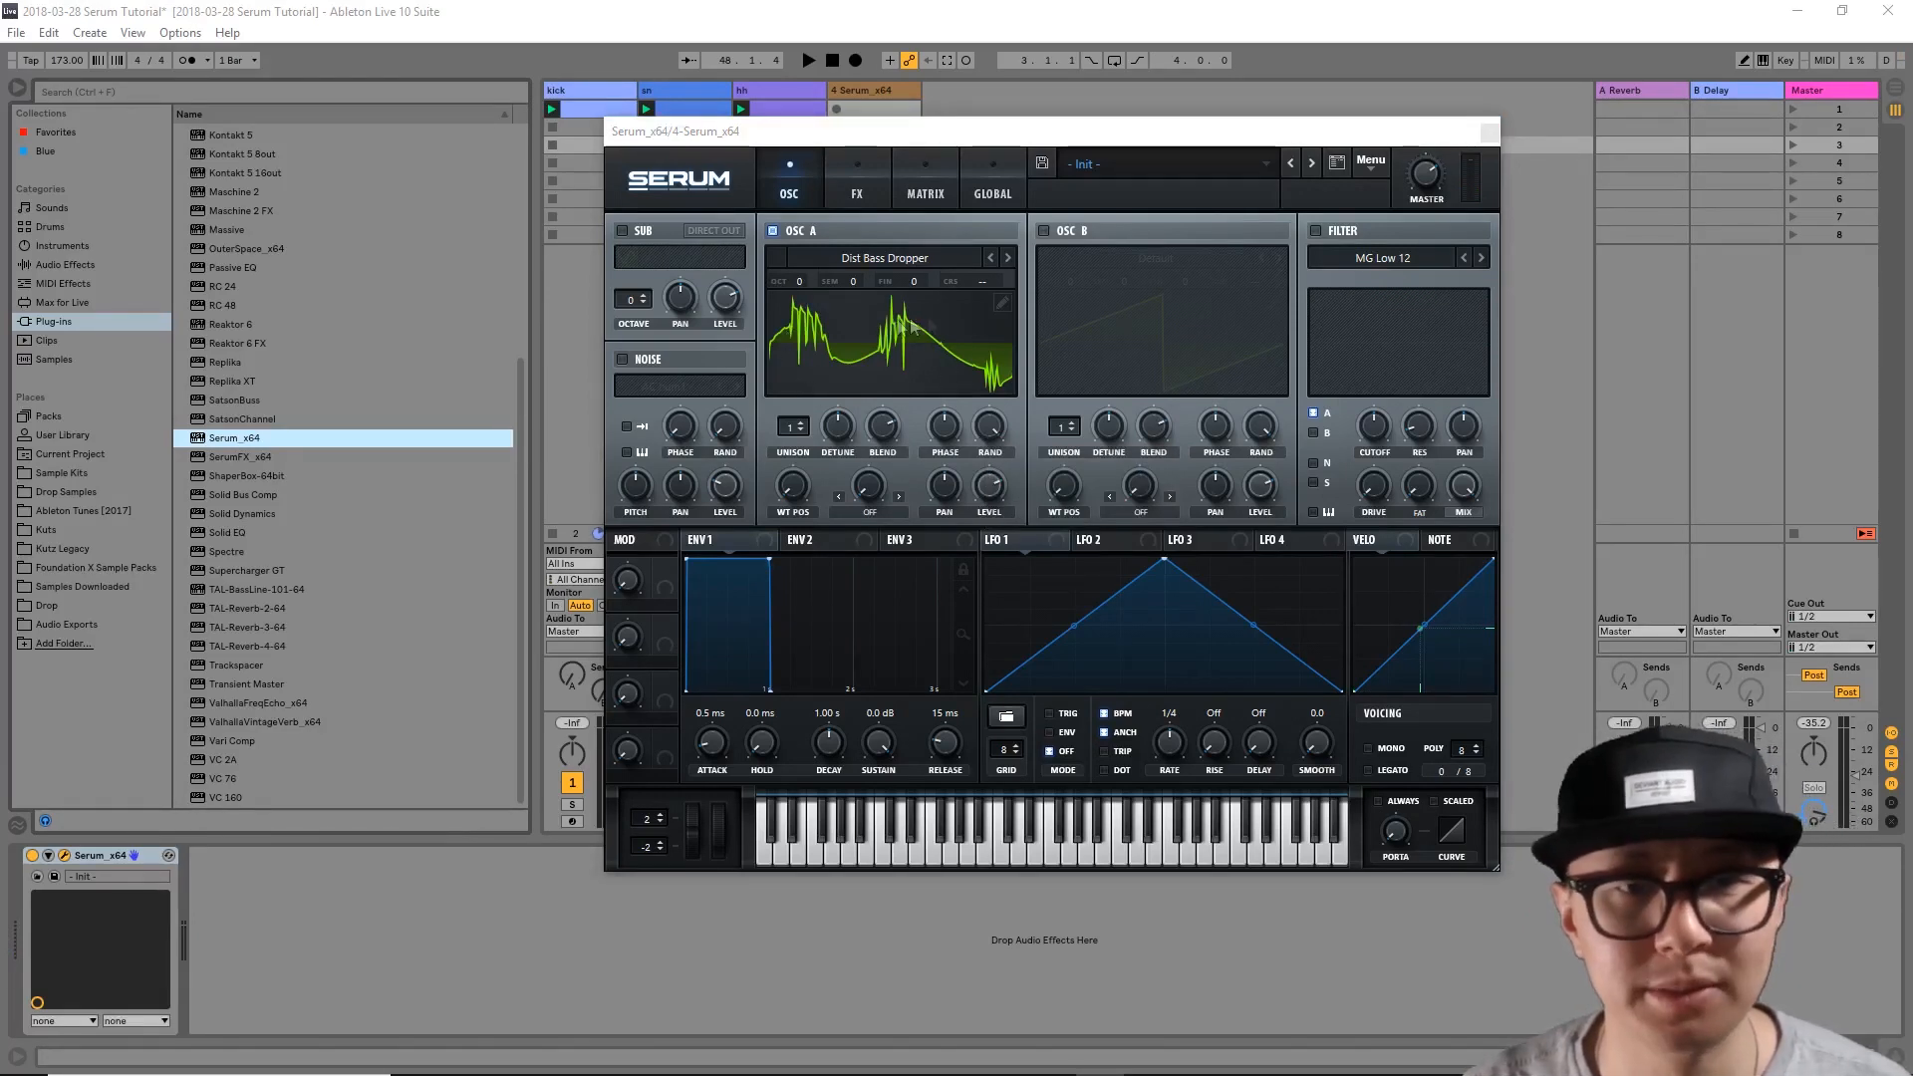
{"action": "mouse_move", "coordinate": [945, 359]}
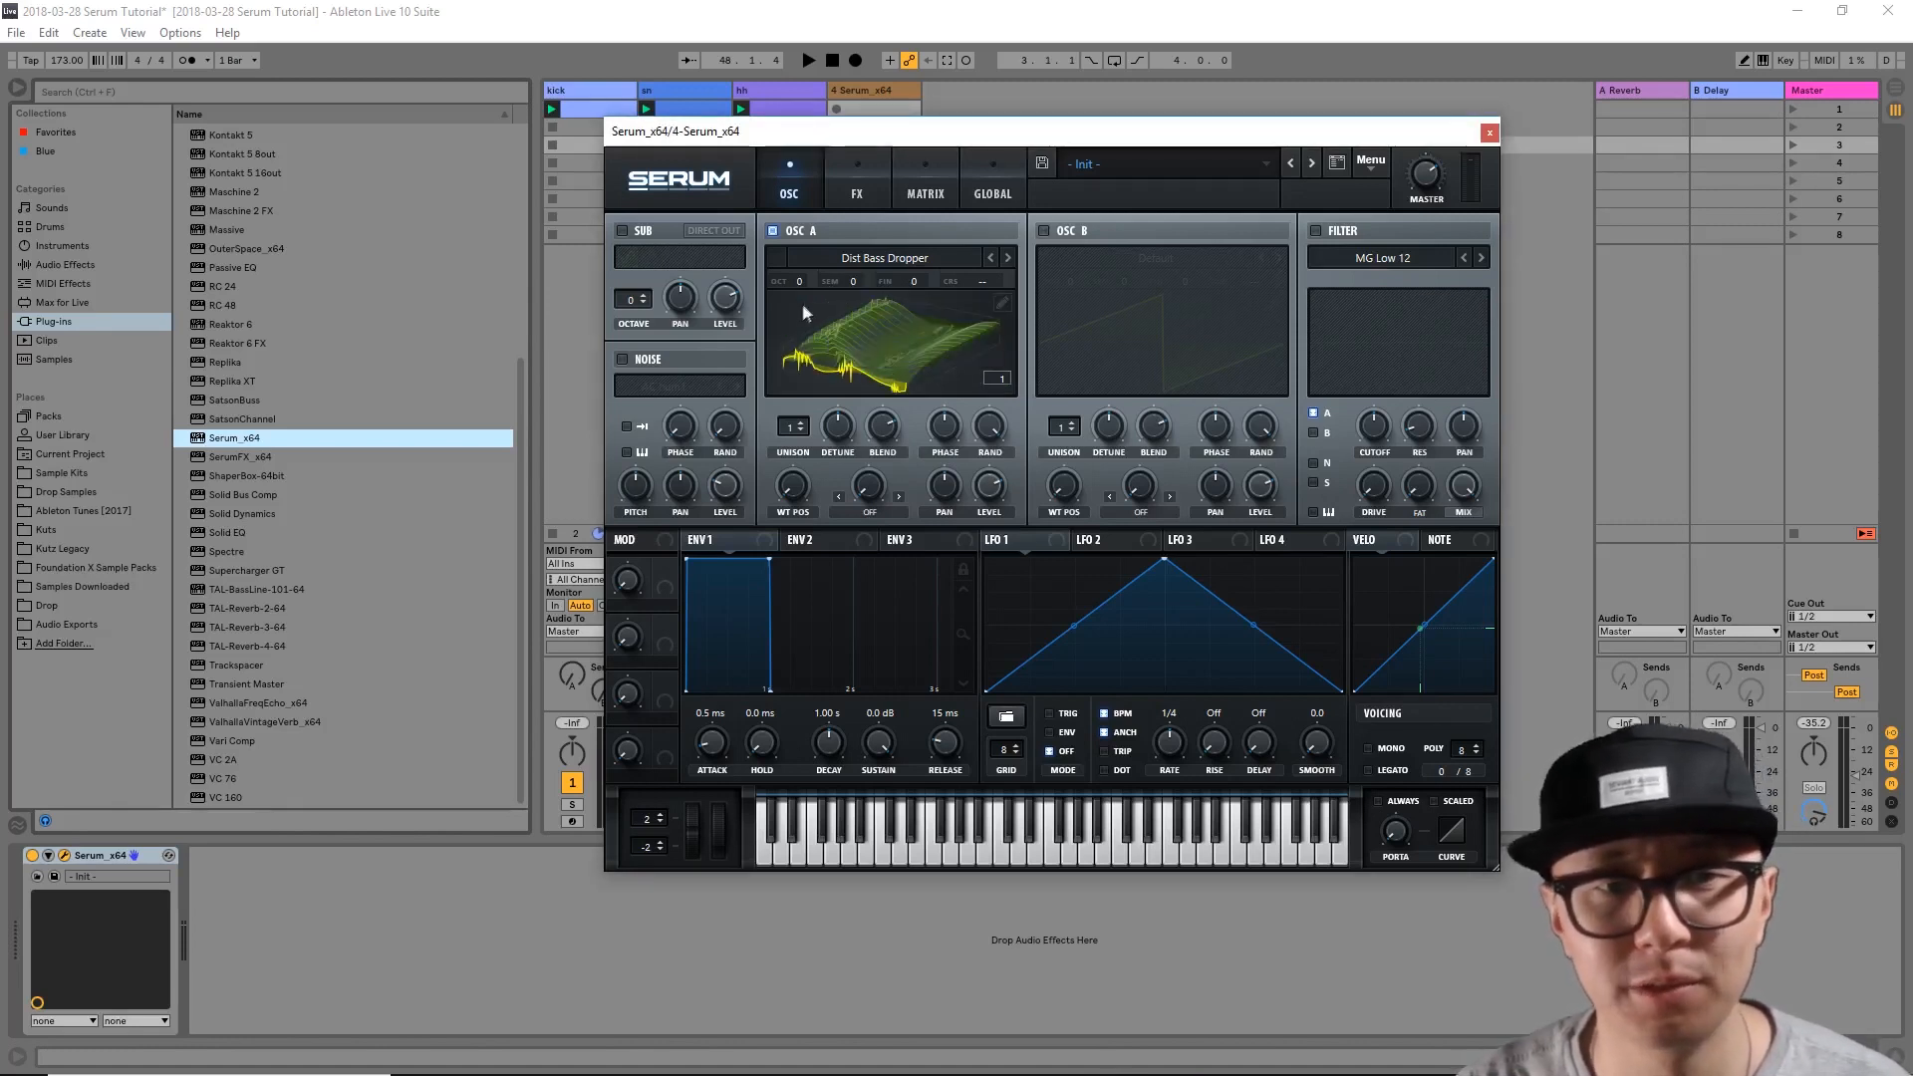
{"action": "mouse_move", "coordinate": [789, 361]}
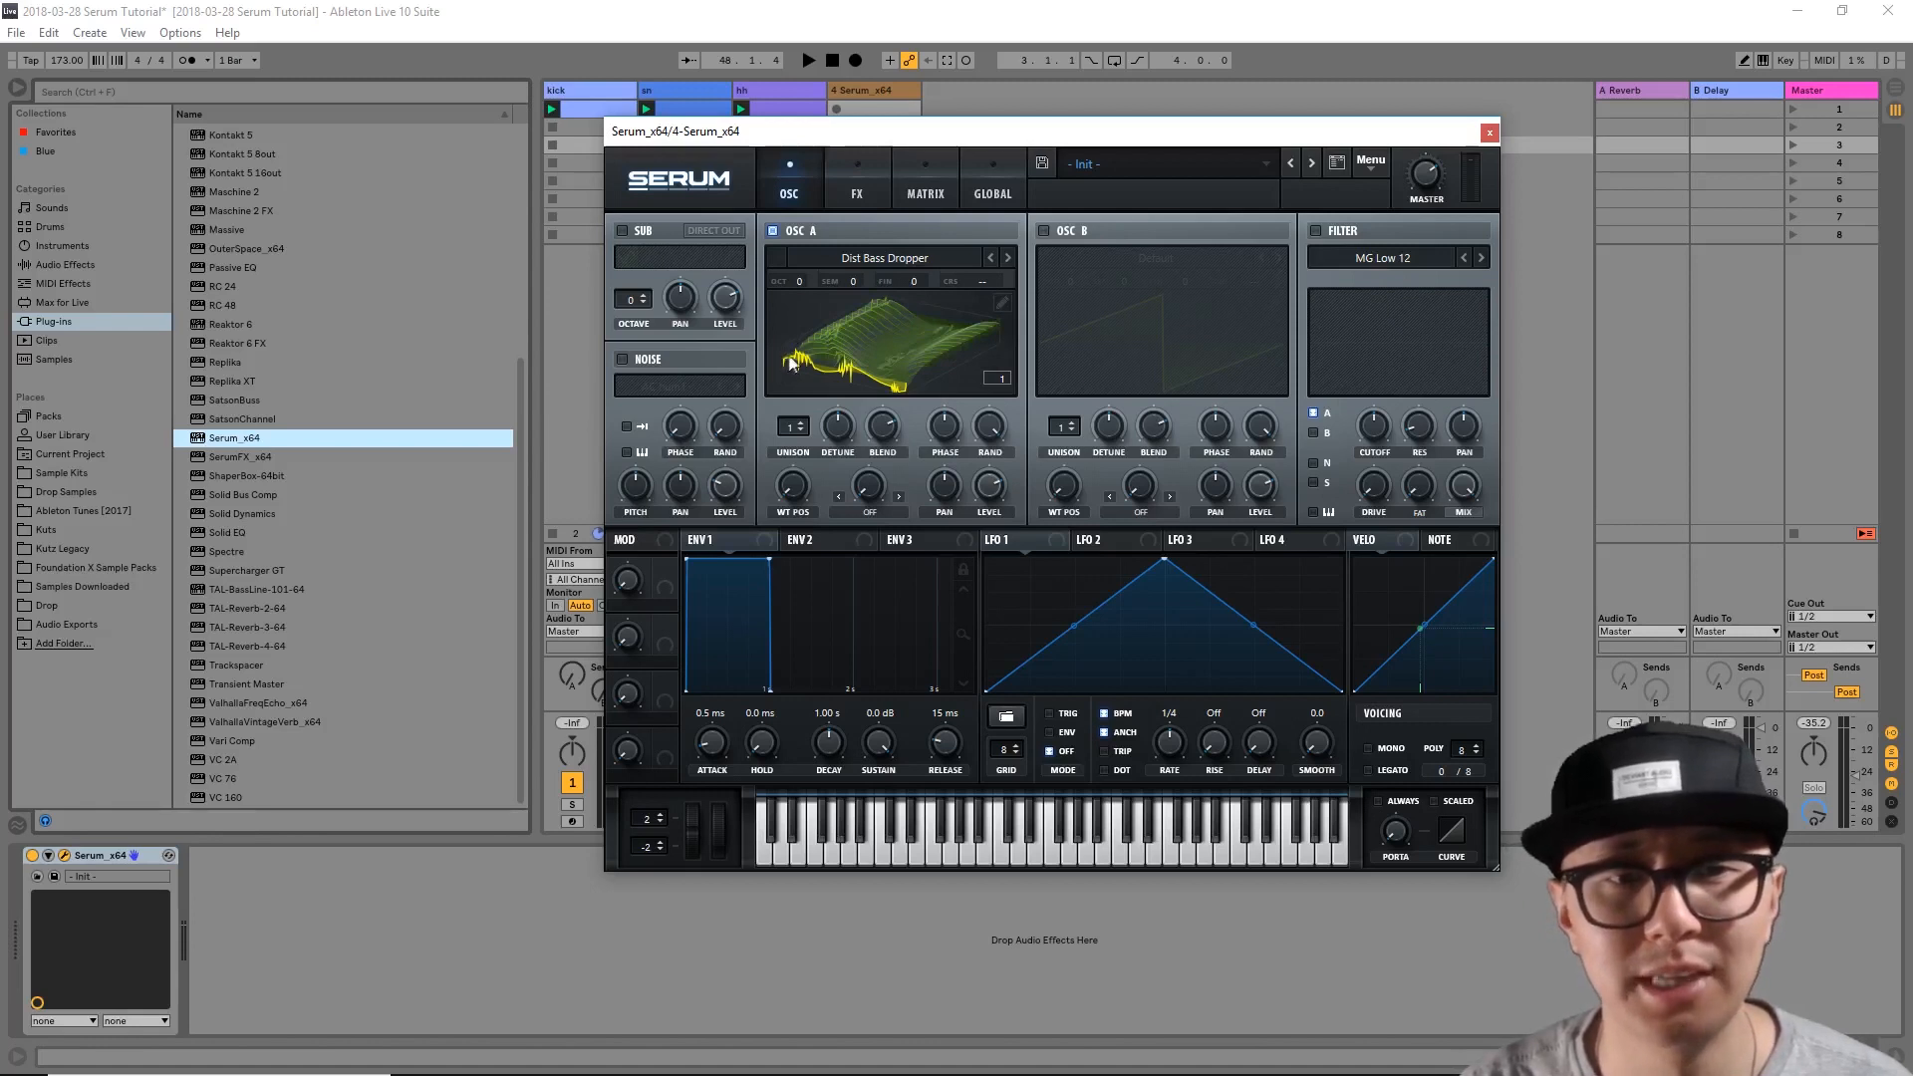
{"action": "mouse_move", "coordinate": [905, 397]}
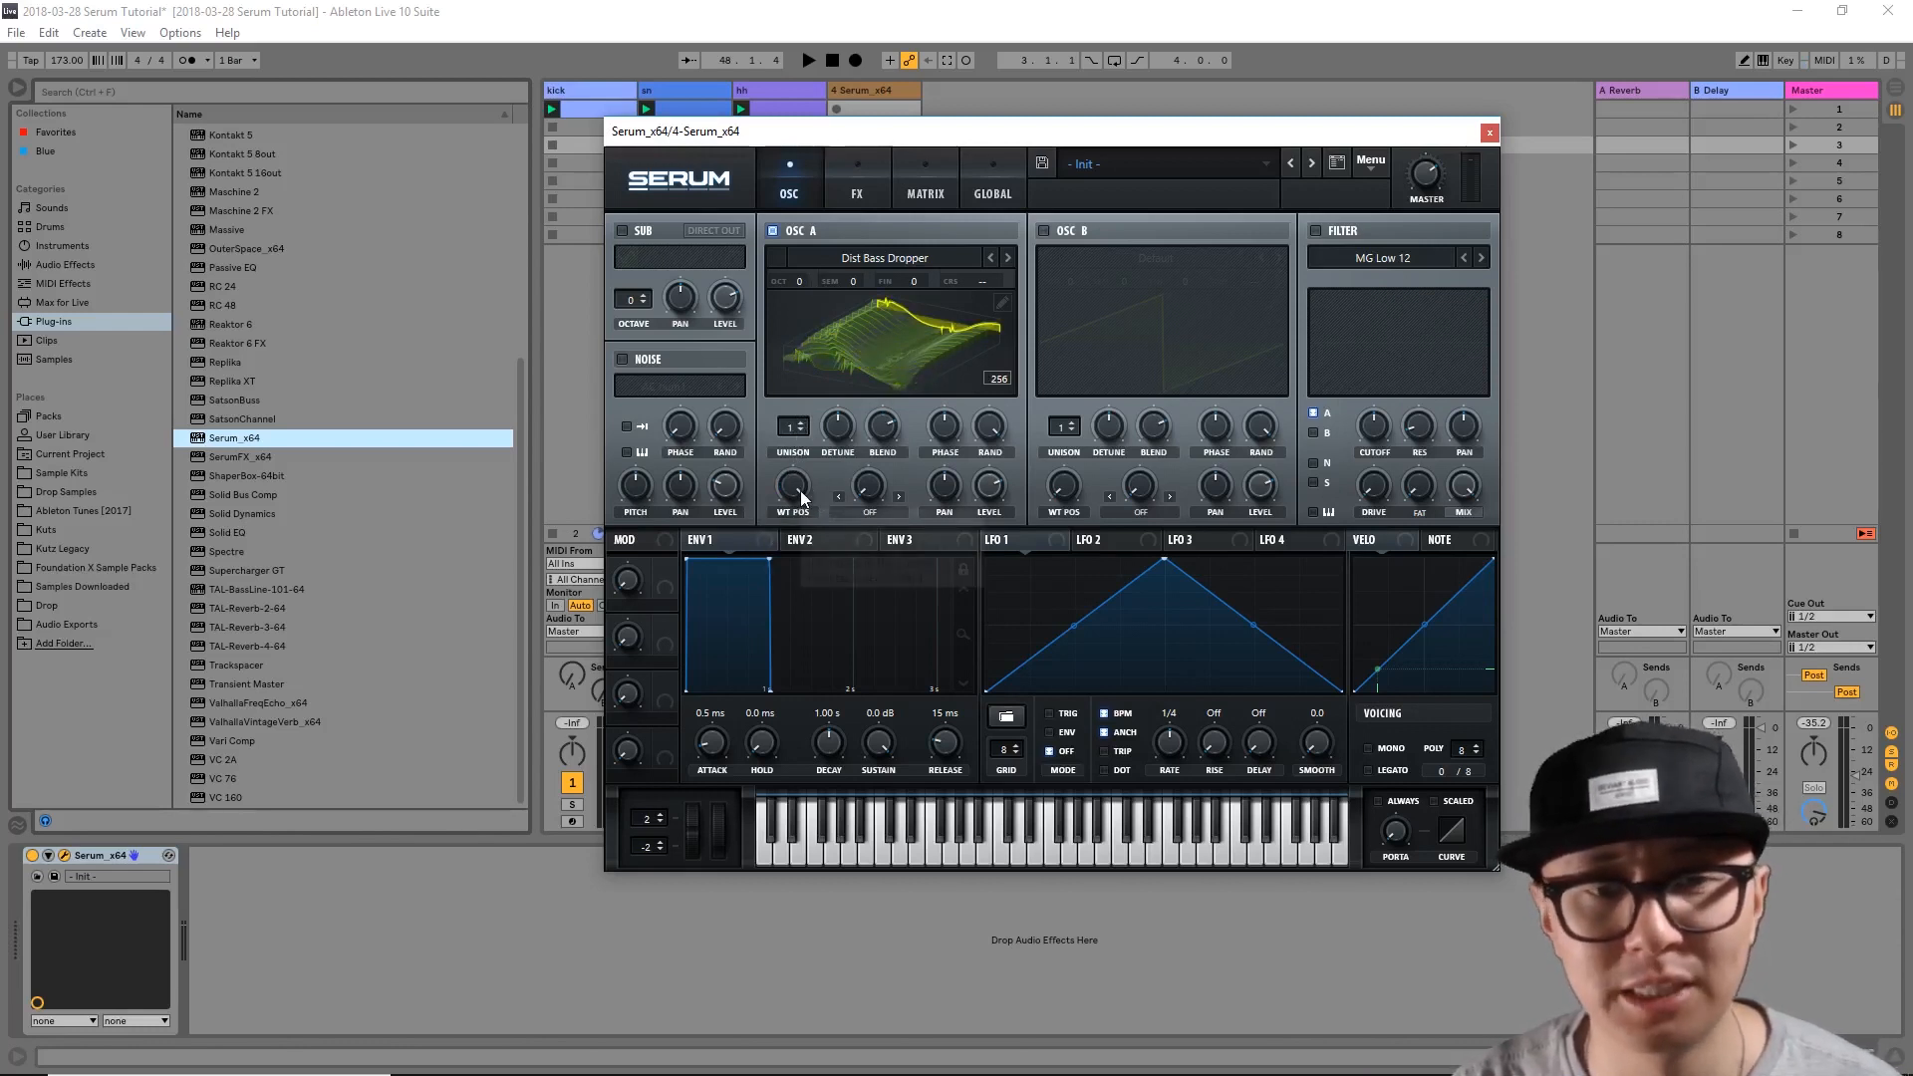
{"action": "mouse_move", "coordinate": [791, 486]}
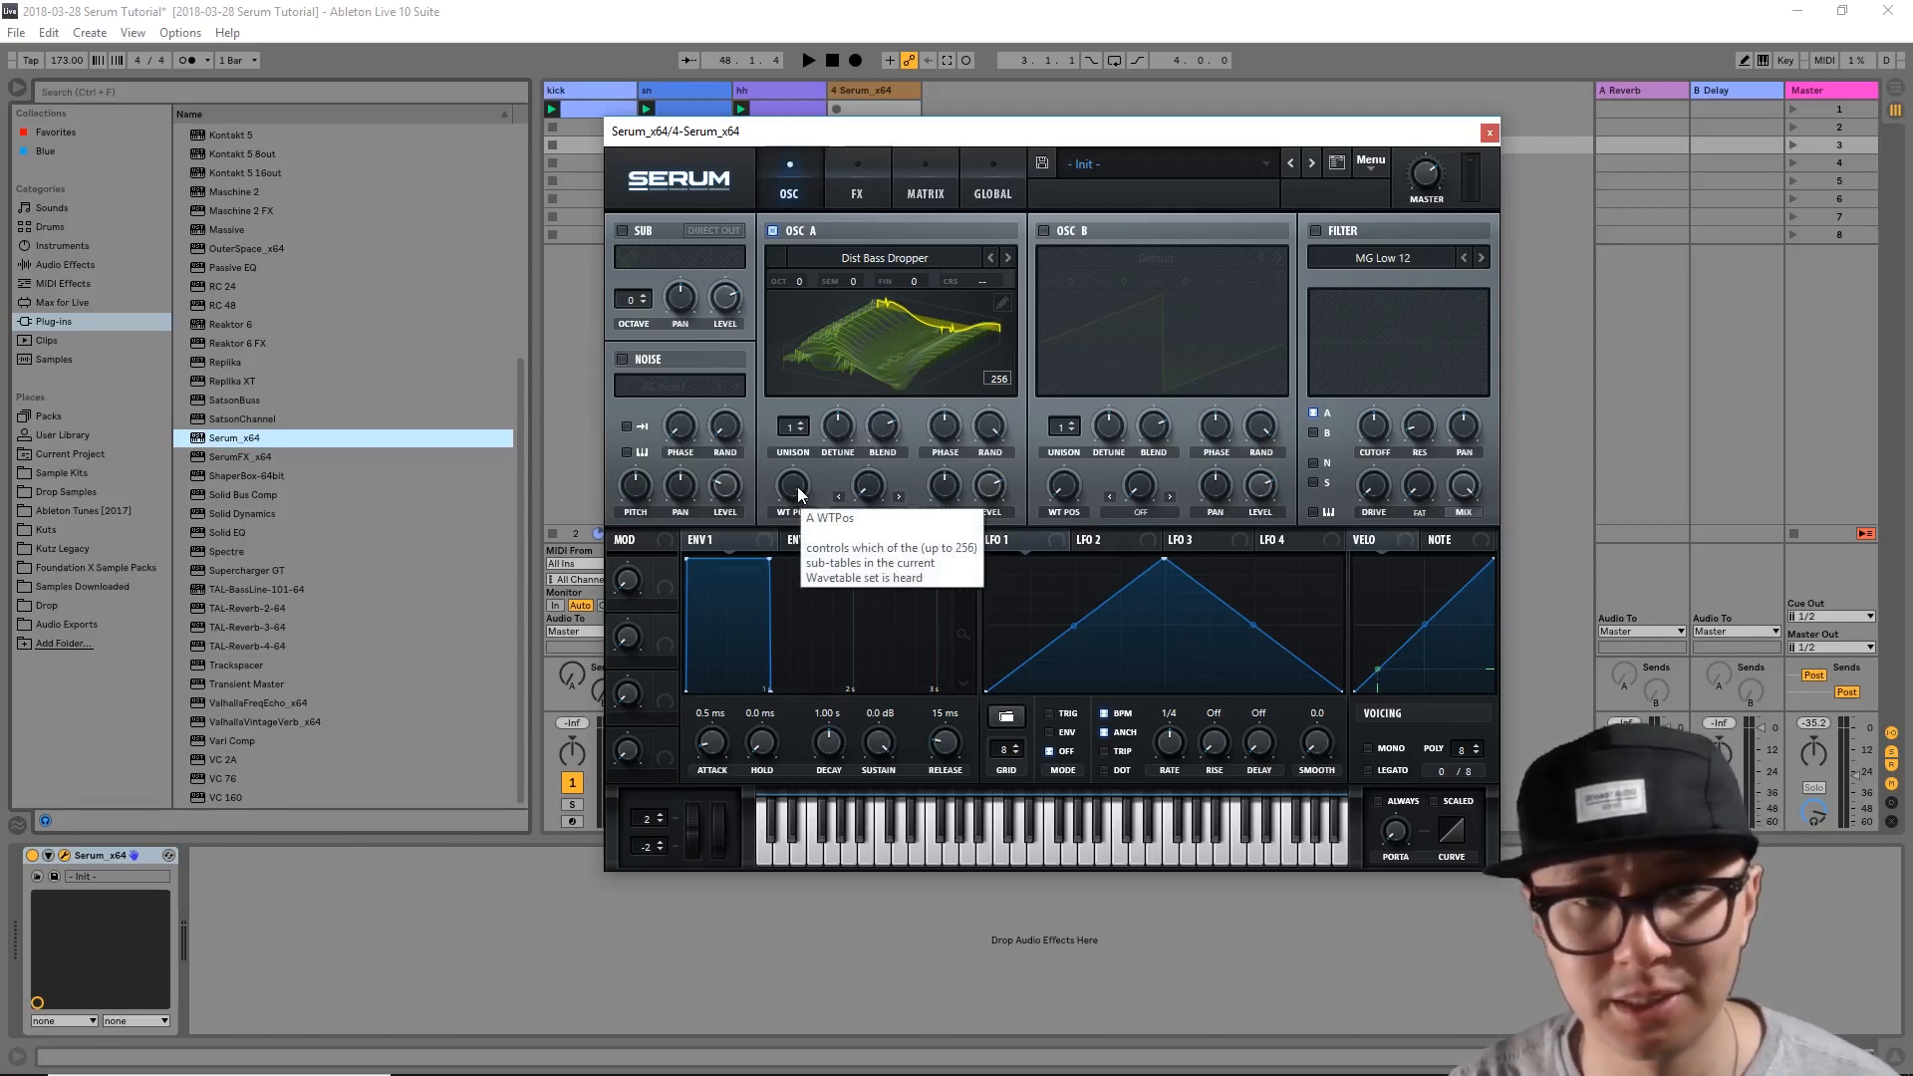
Step: Sweep oscillator A's WT POS through the Dist Bass Dropper frames and back to frame 1
{"action": "left_click_drag", "start_coordinate": [791, 490], "coordinate": [787, 506]}
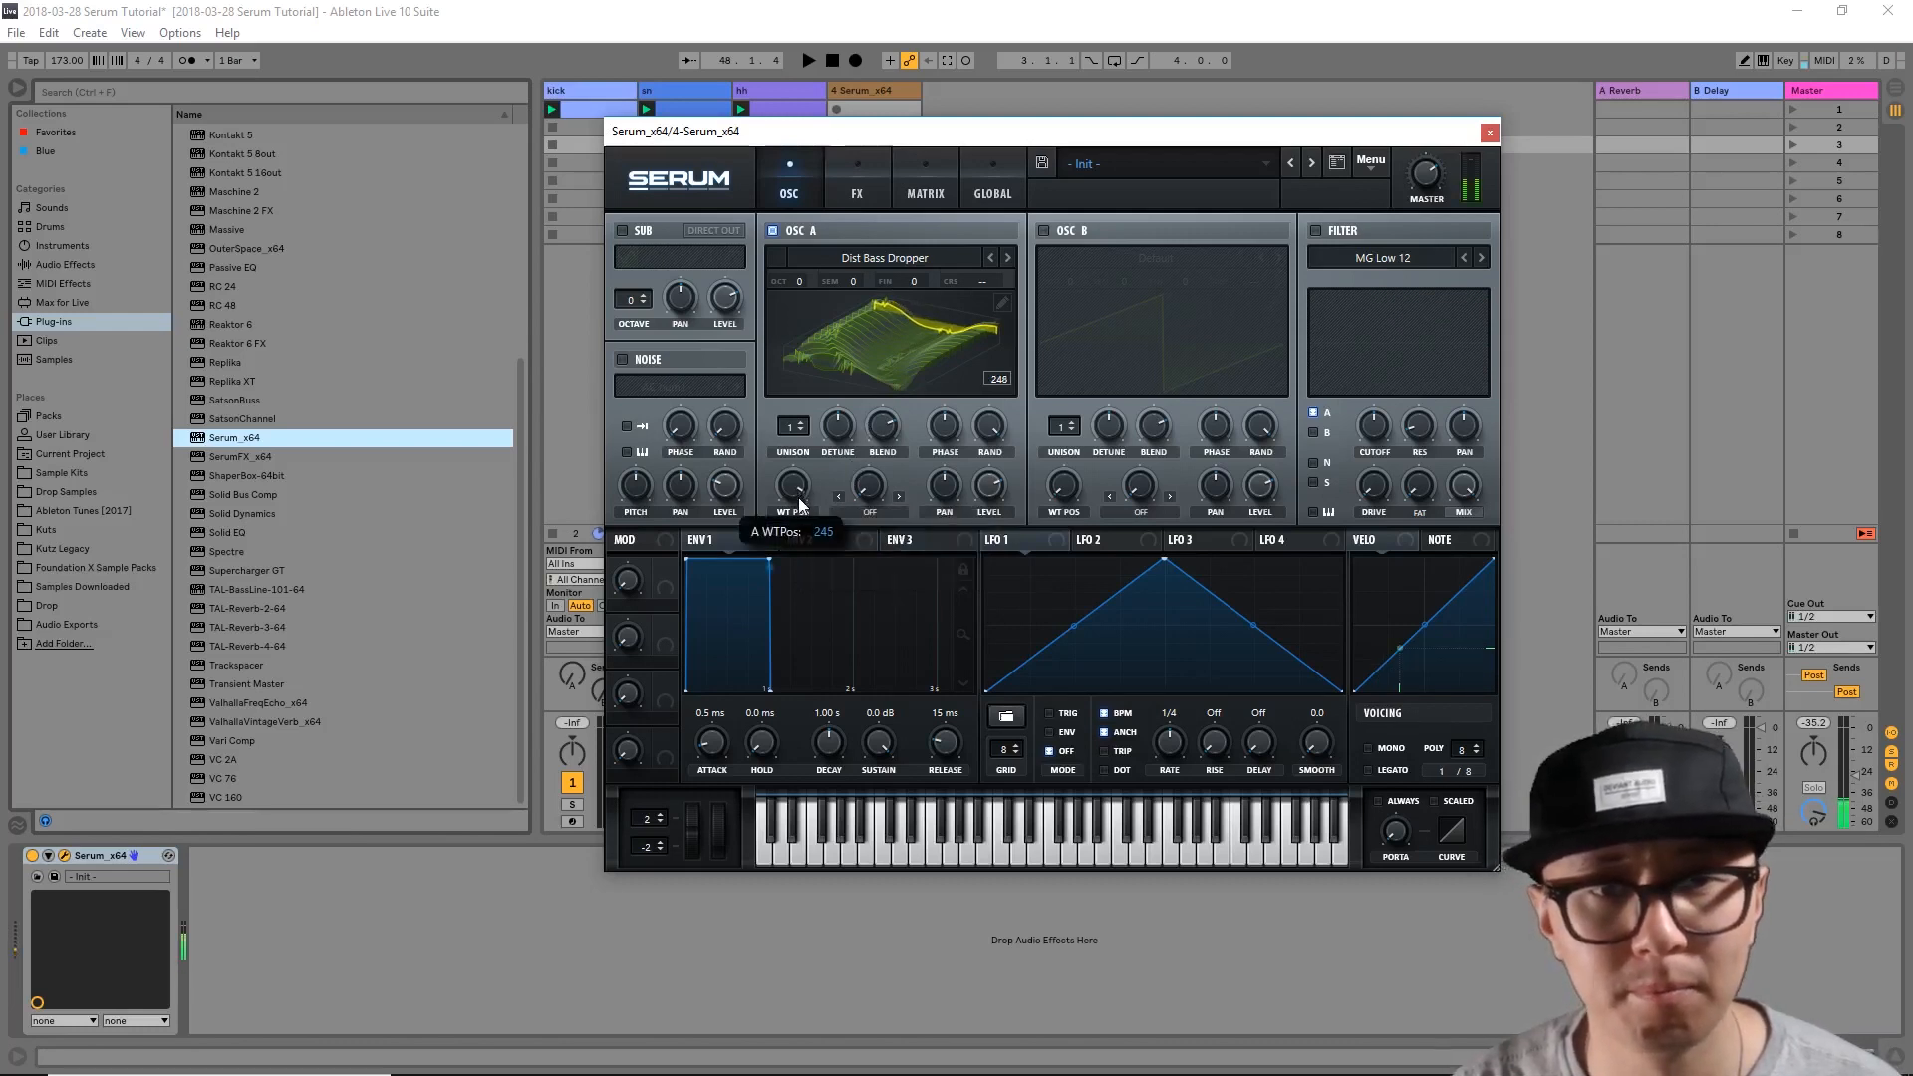
{"action": "left_click_drag", "start_coordinate": [790, 491], "coordinate": [799, 598]}
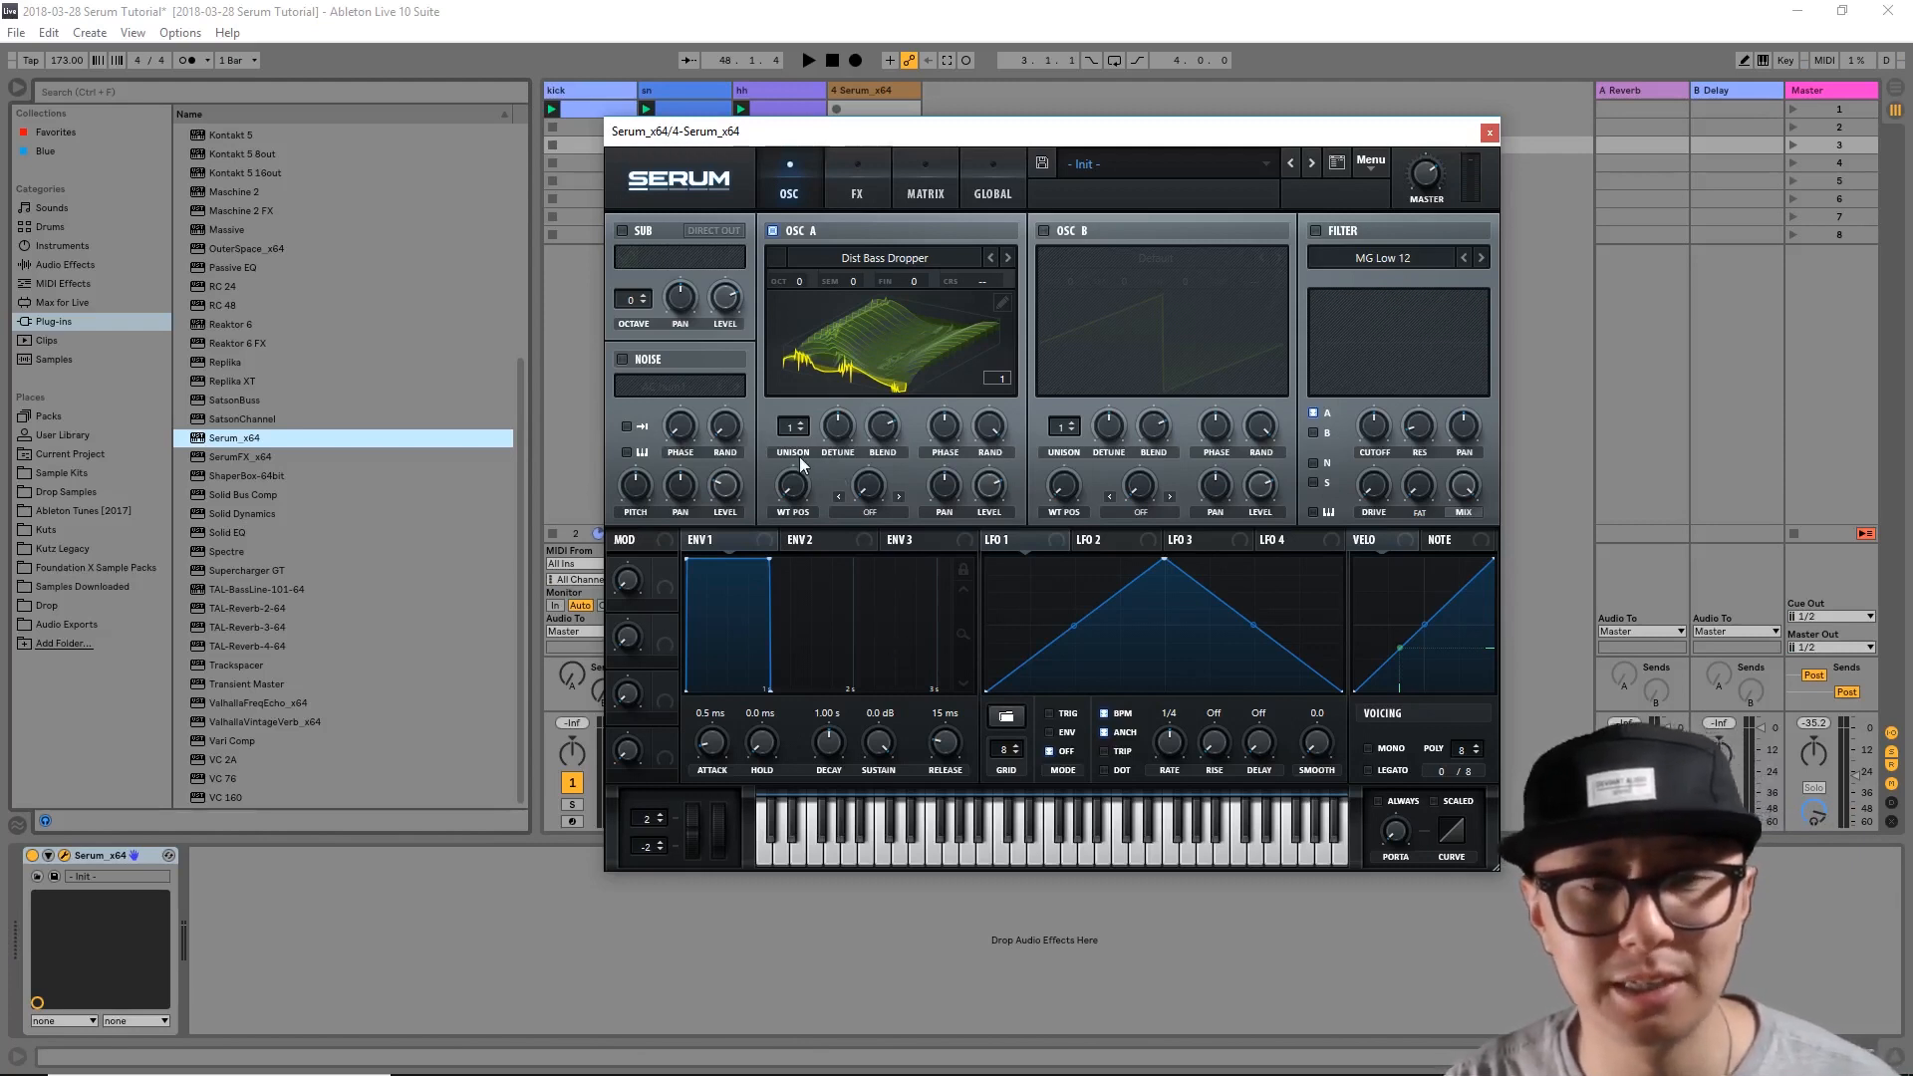
{"action": "mouse_move", "coordinate": [810, 460]}
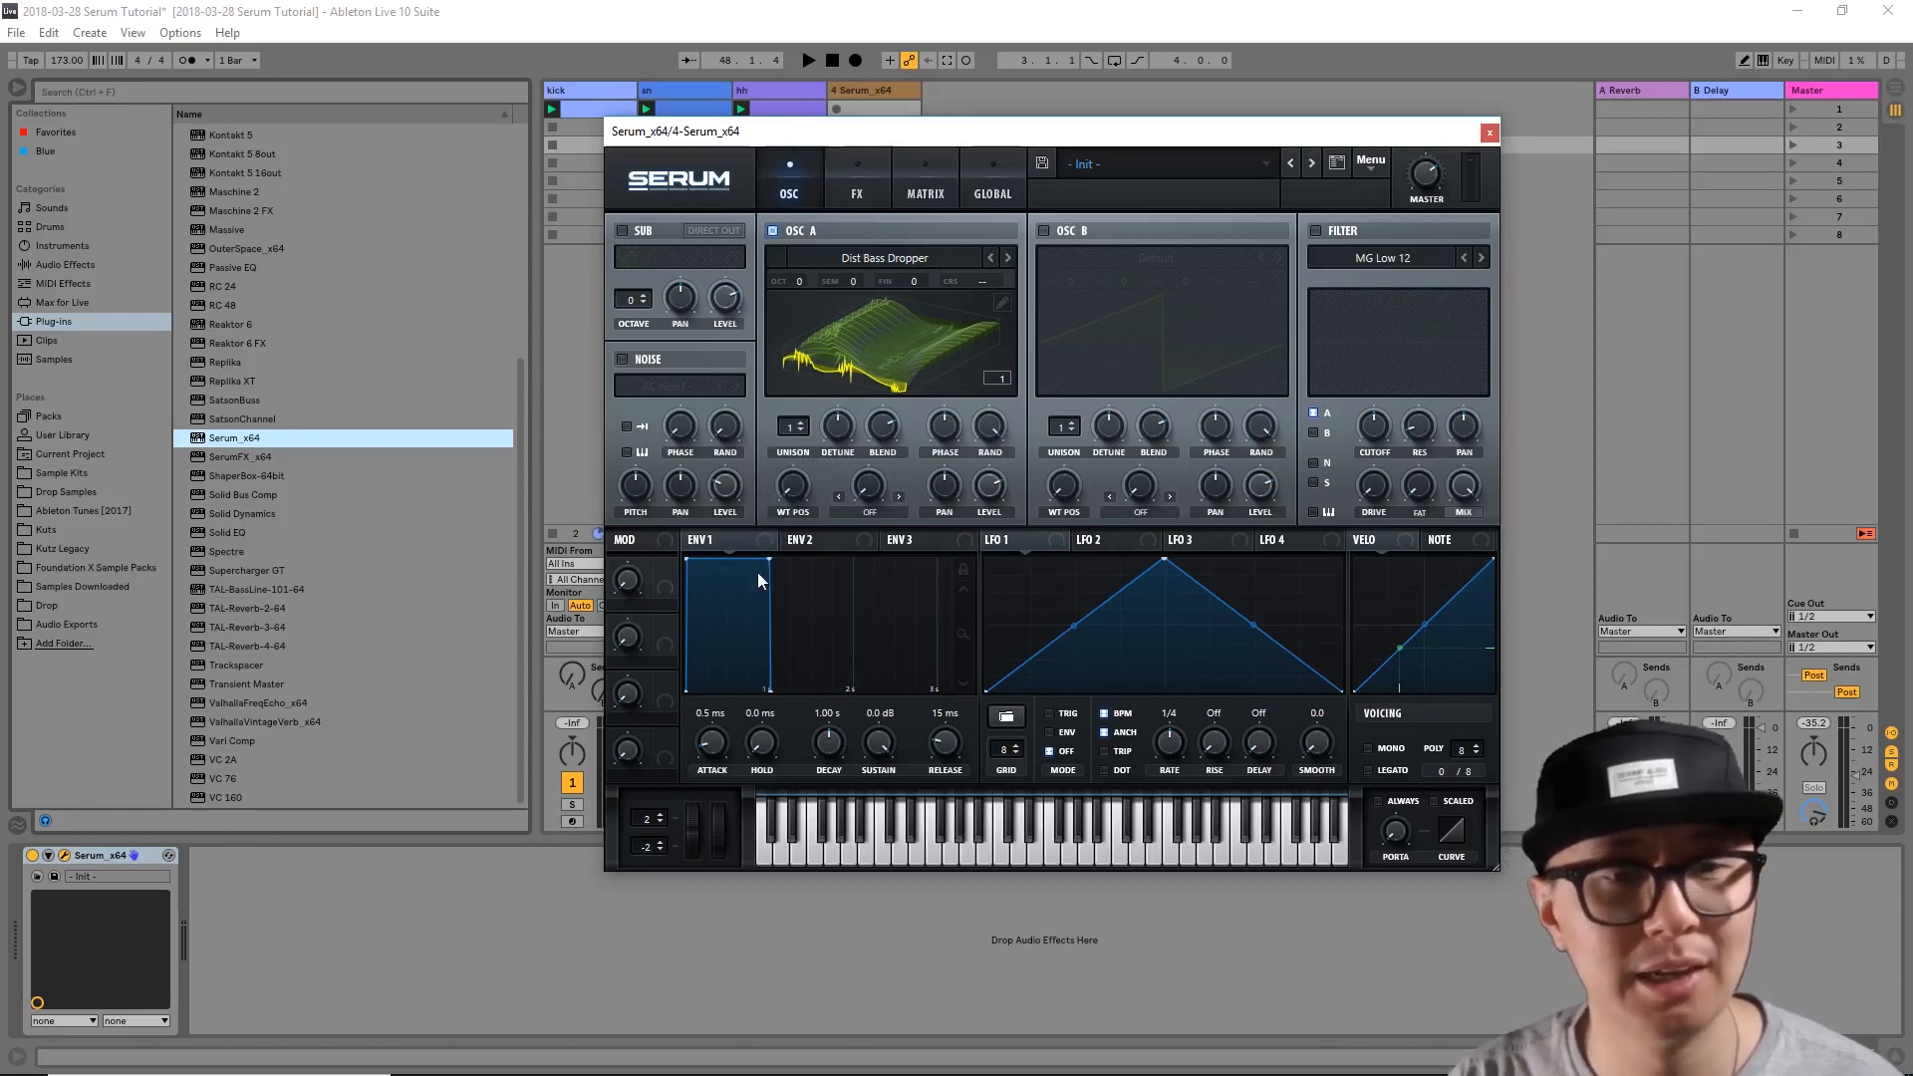
{"action": "mouse_move", "coordinate": [888, 574]}
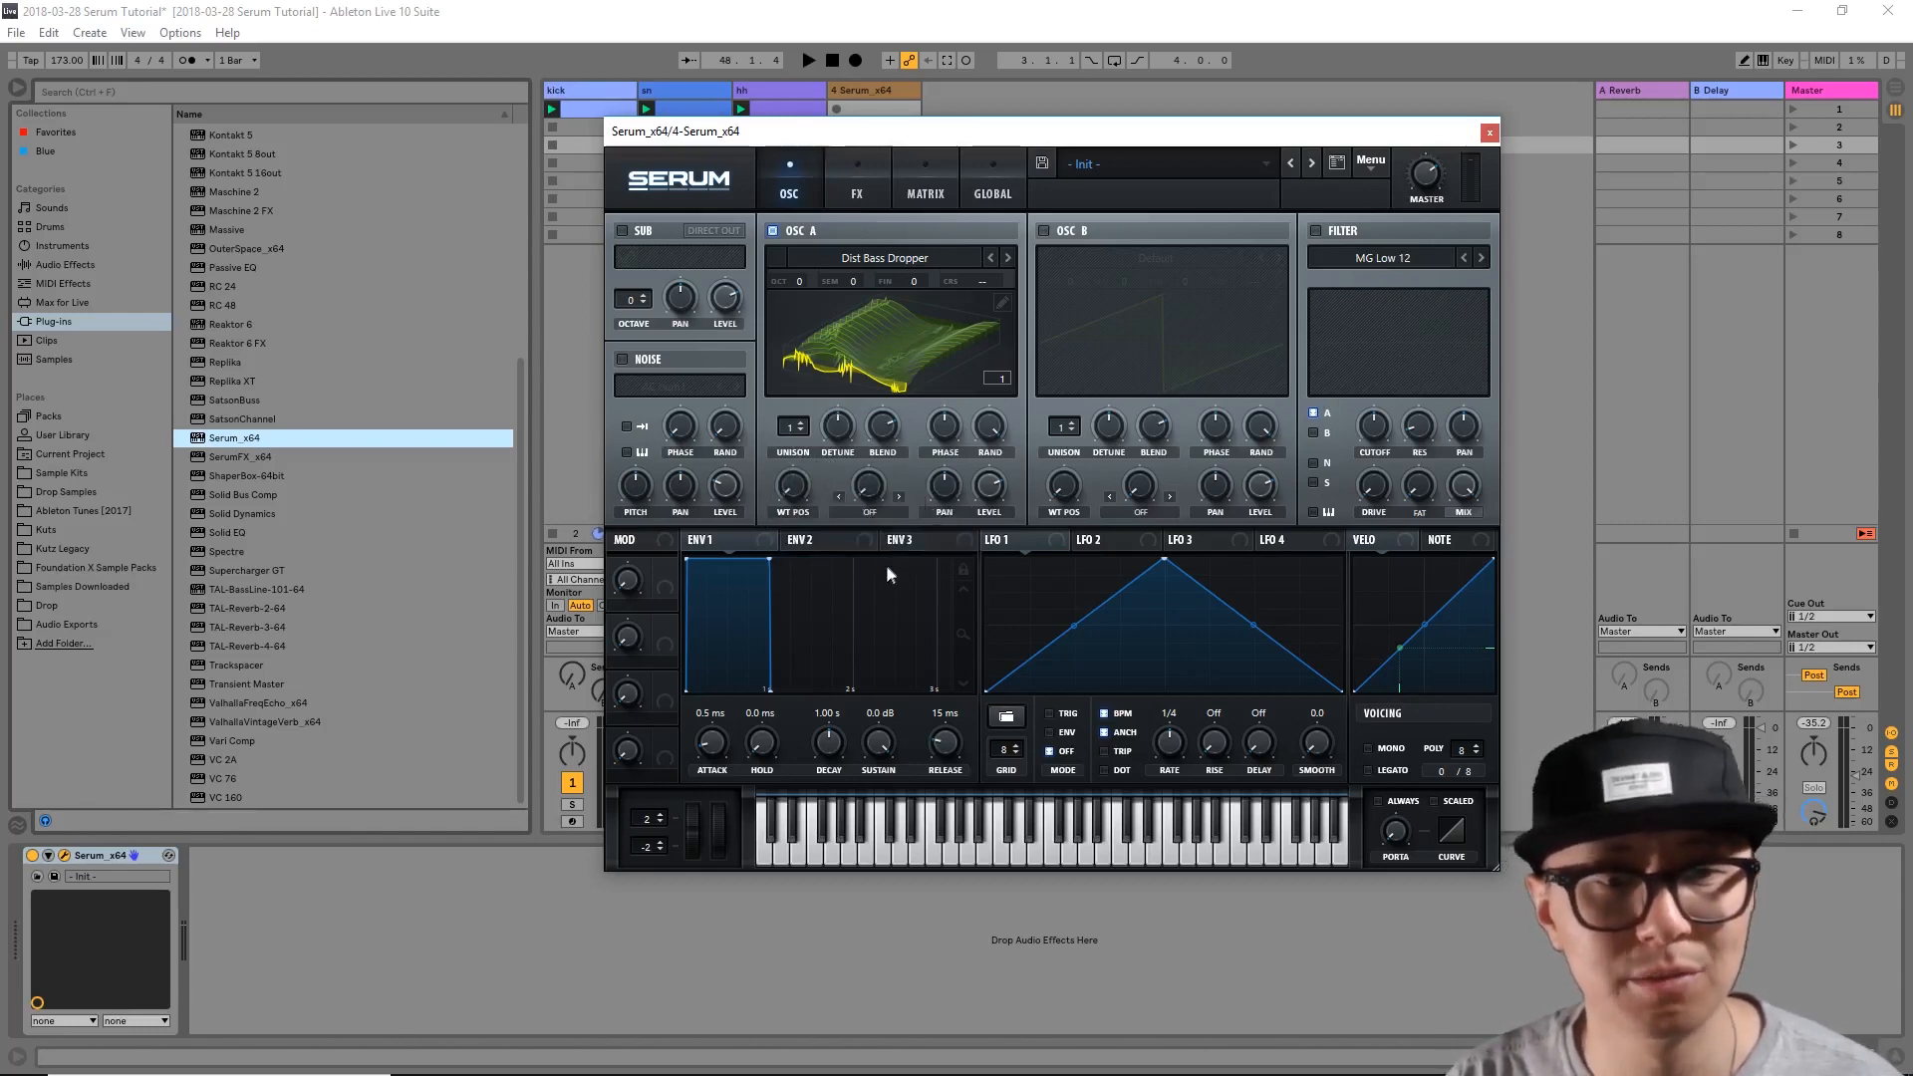
{"action": "mouse_move", "coordinate": [1138, 546]}
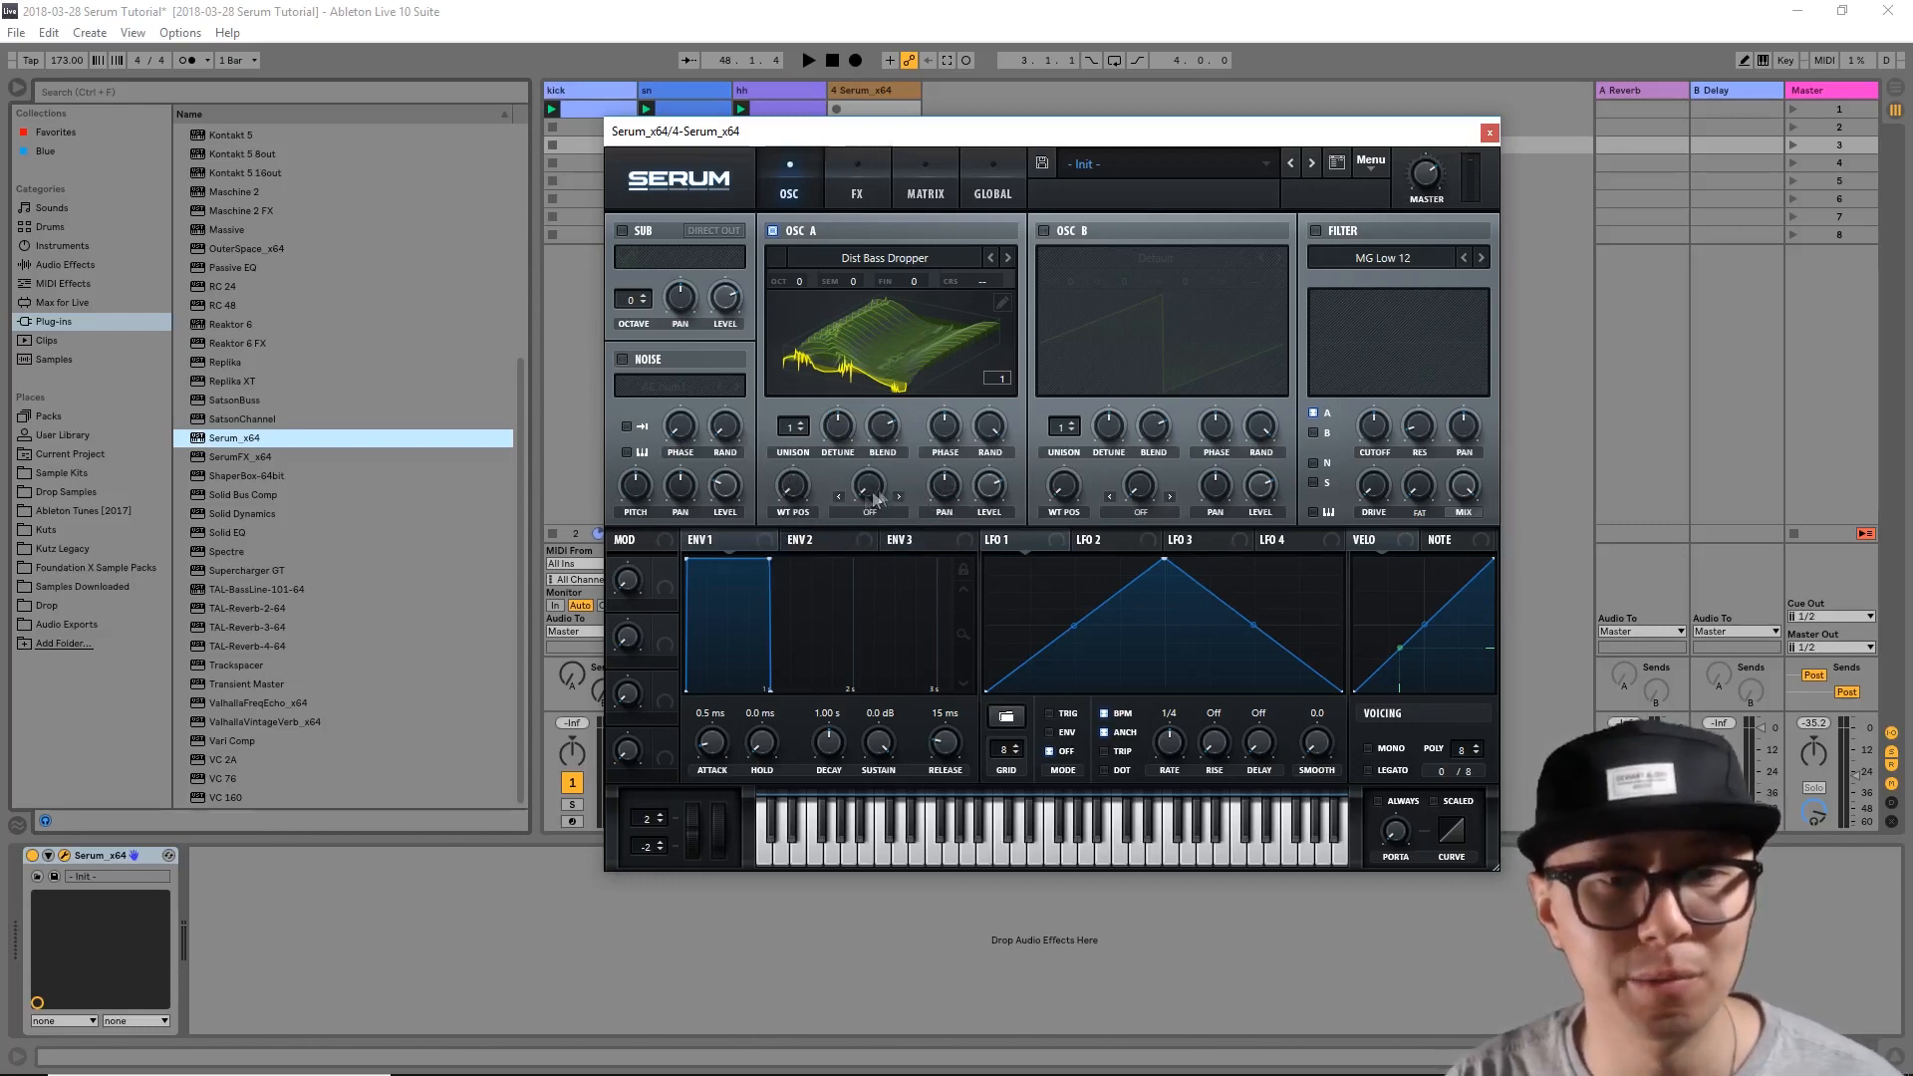
{"action": "mouse_move", "coordinate": [799, 540]}
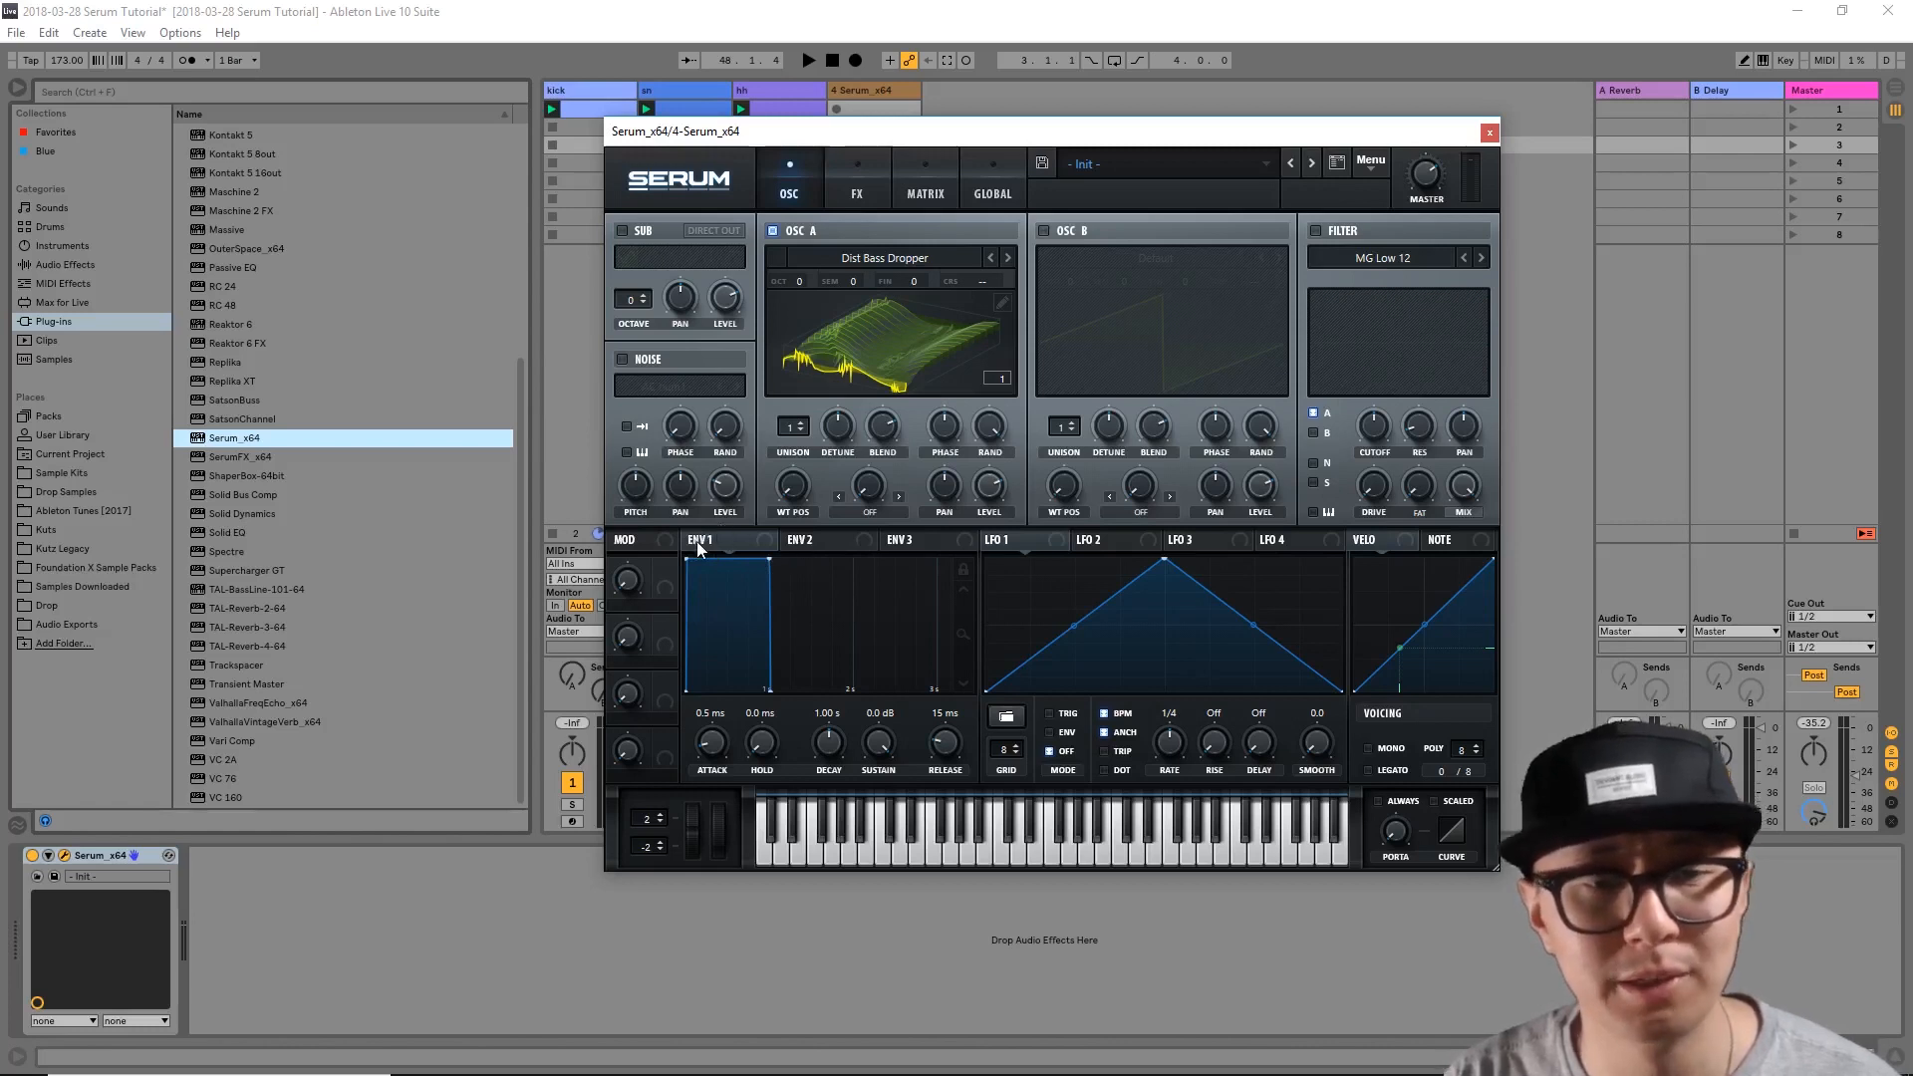
Step: Route ENV 2 to oscillator A's wavetable position and set its modulation amount
{"action": "left_click", "coordinate": [817, 540]}
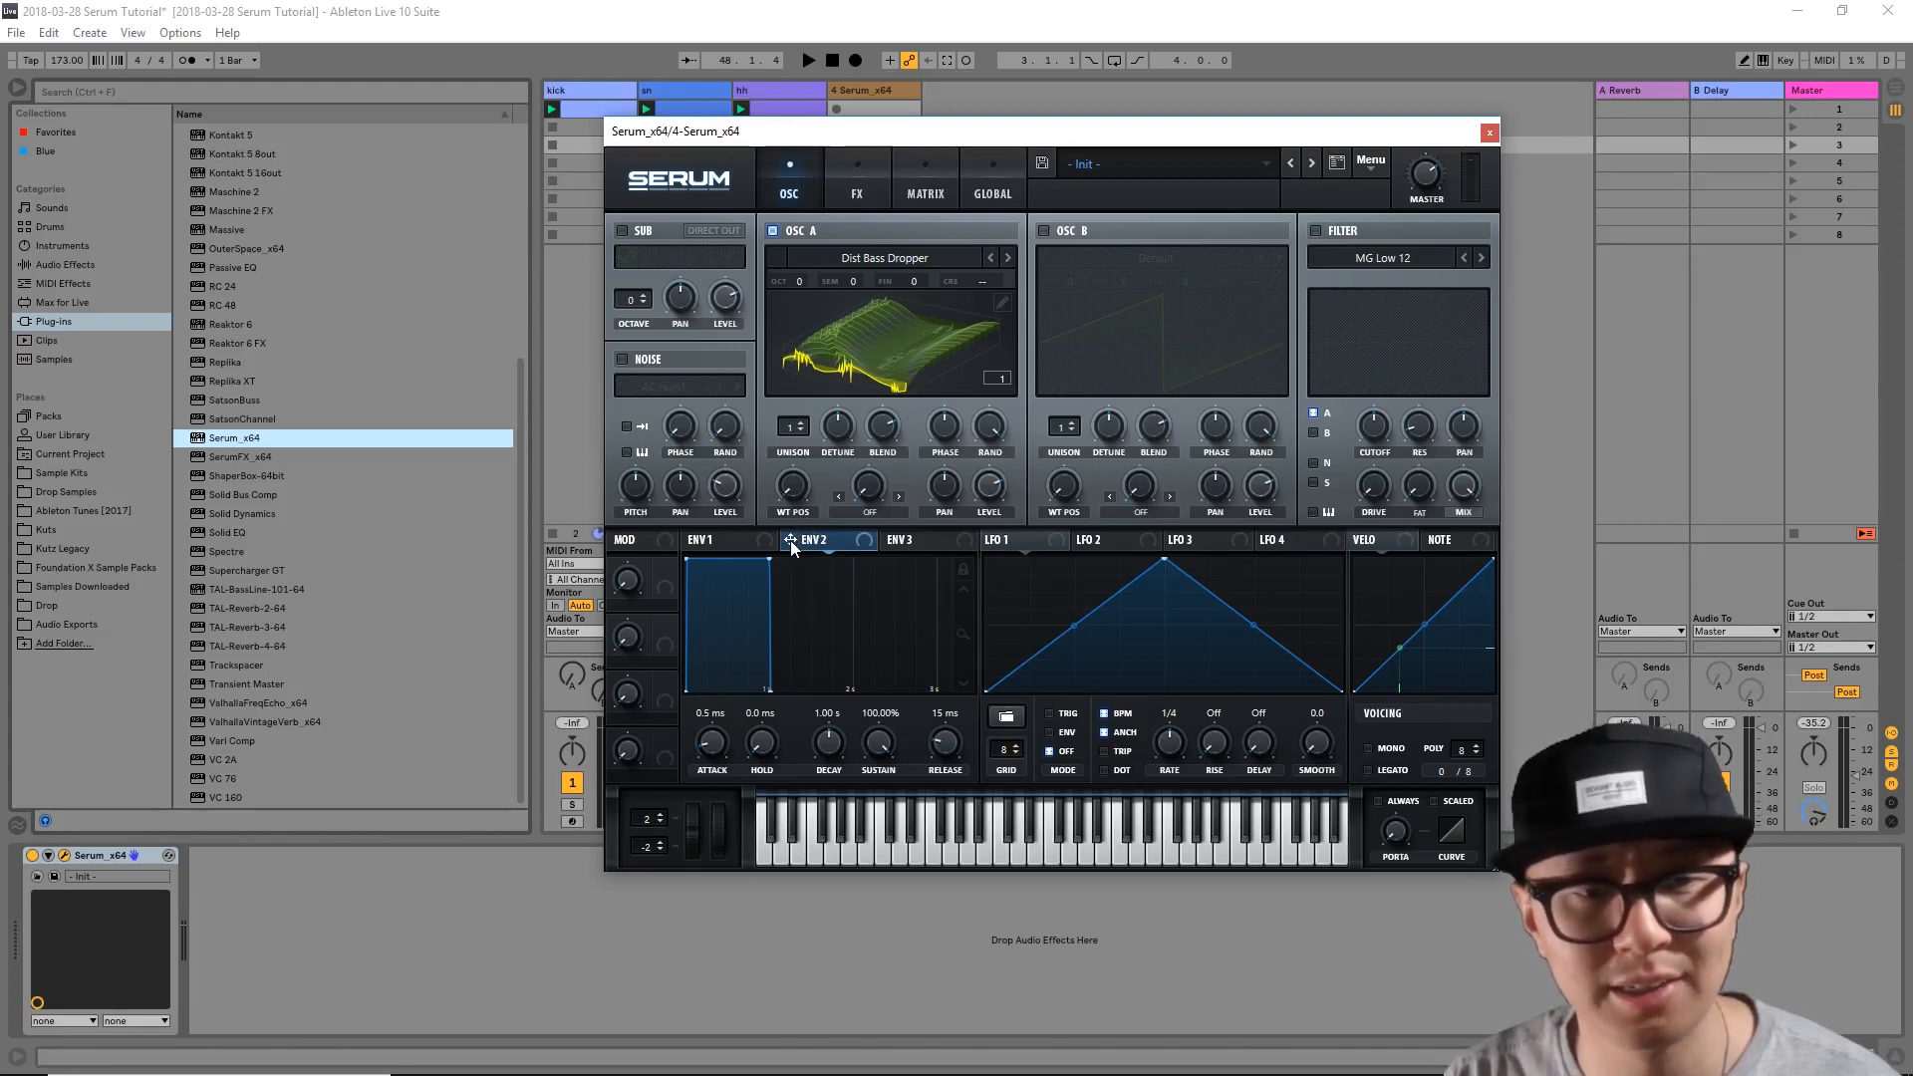
{"action": "mouse_move", "coordinate": [793, 498]}
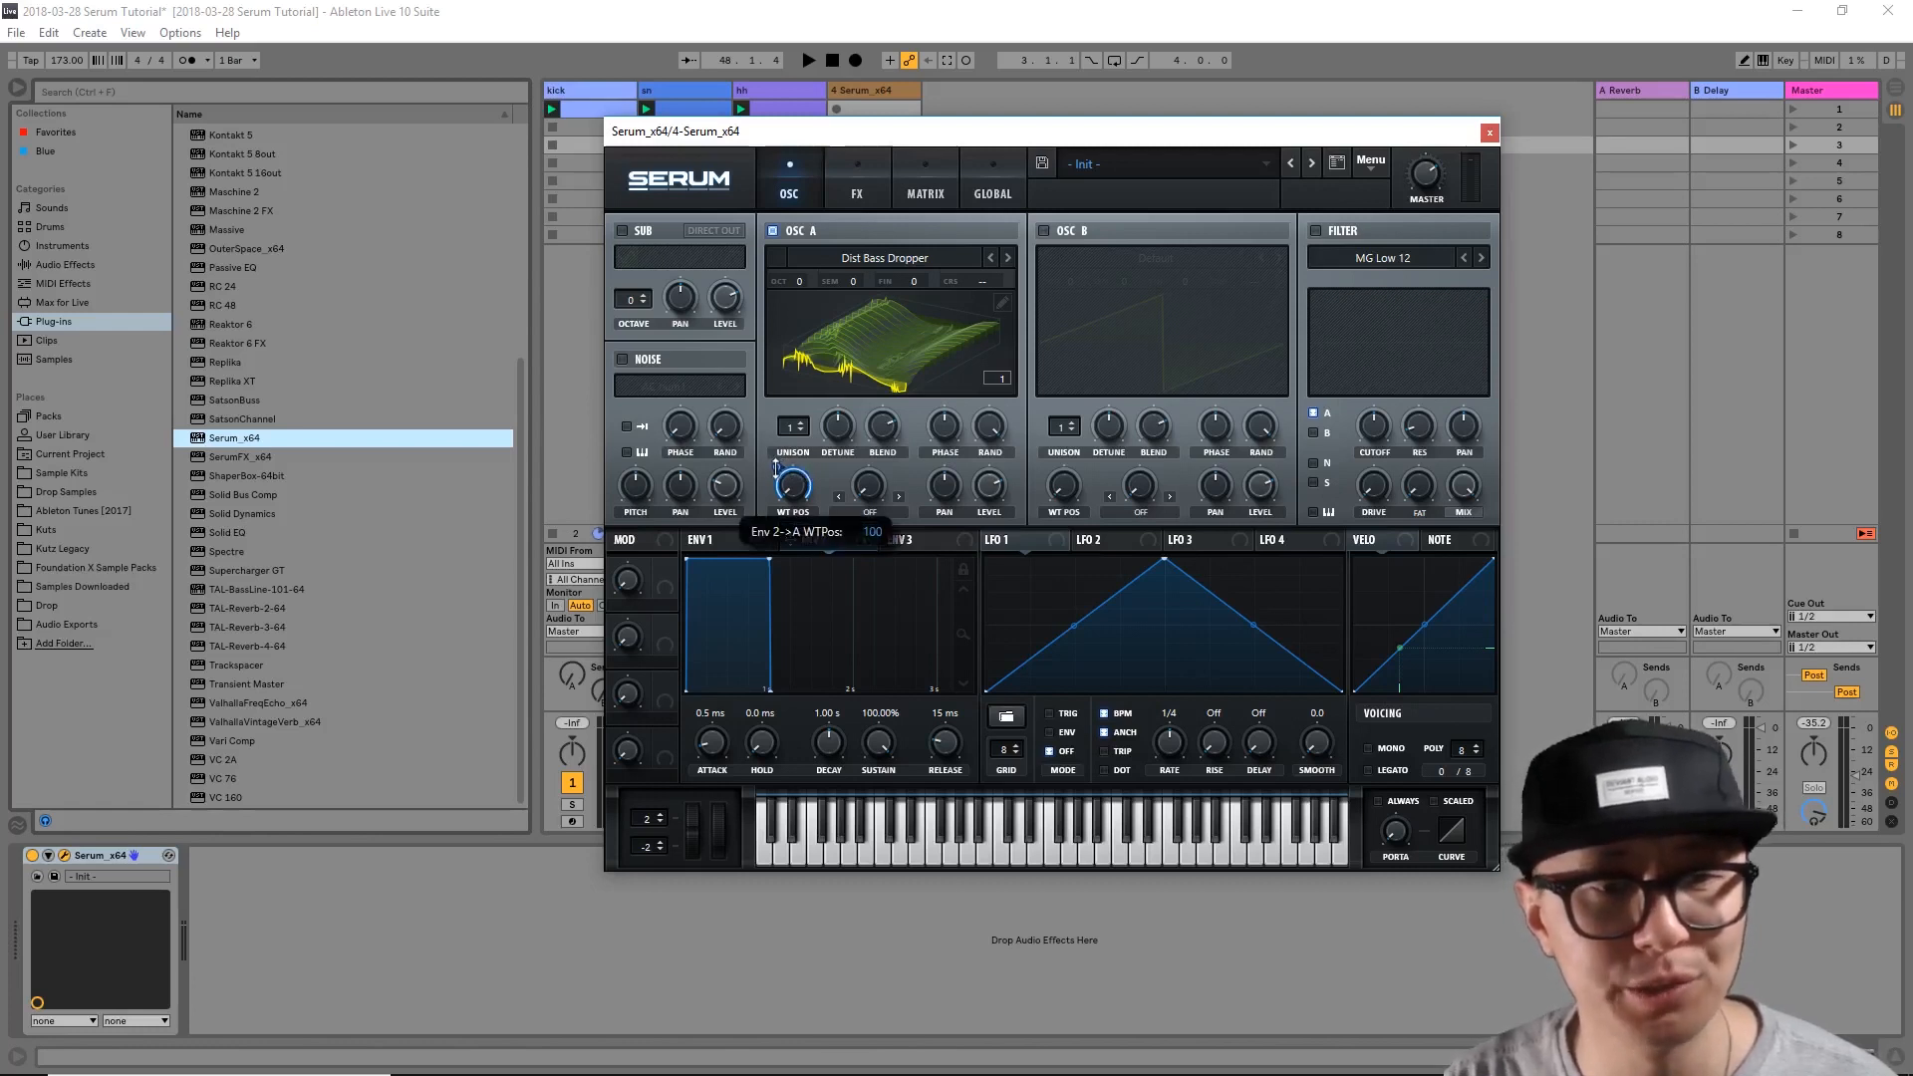
{"action": "left_click_drag", "start_coordinate": [791, 484], "coordinate": [791, 500]}
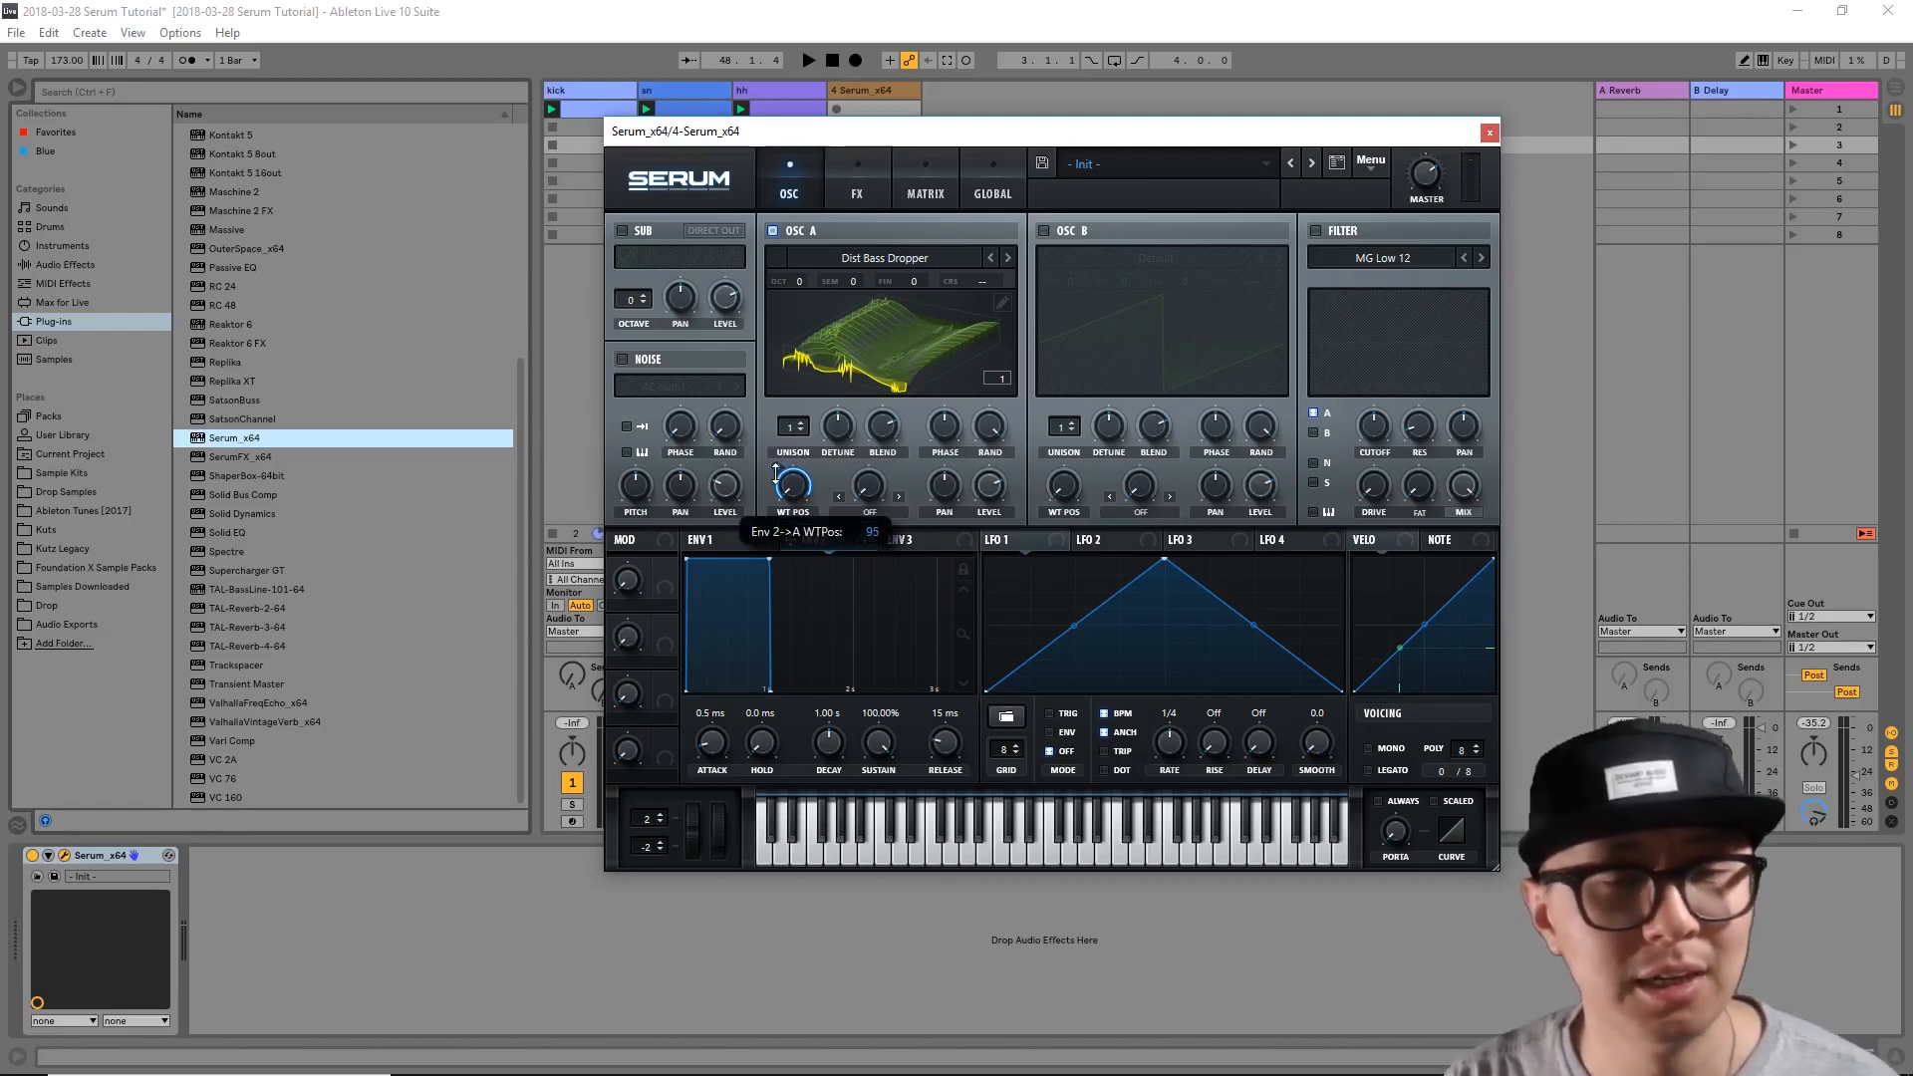
{"action": "left_click_drag", "start_coordinate": [791, 486], "coordinate": [791, 500]}
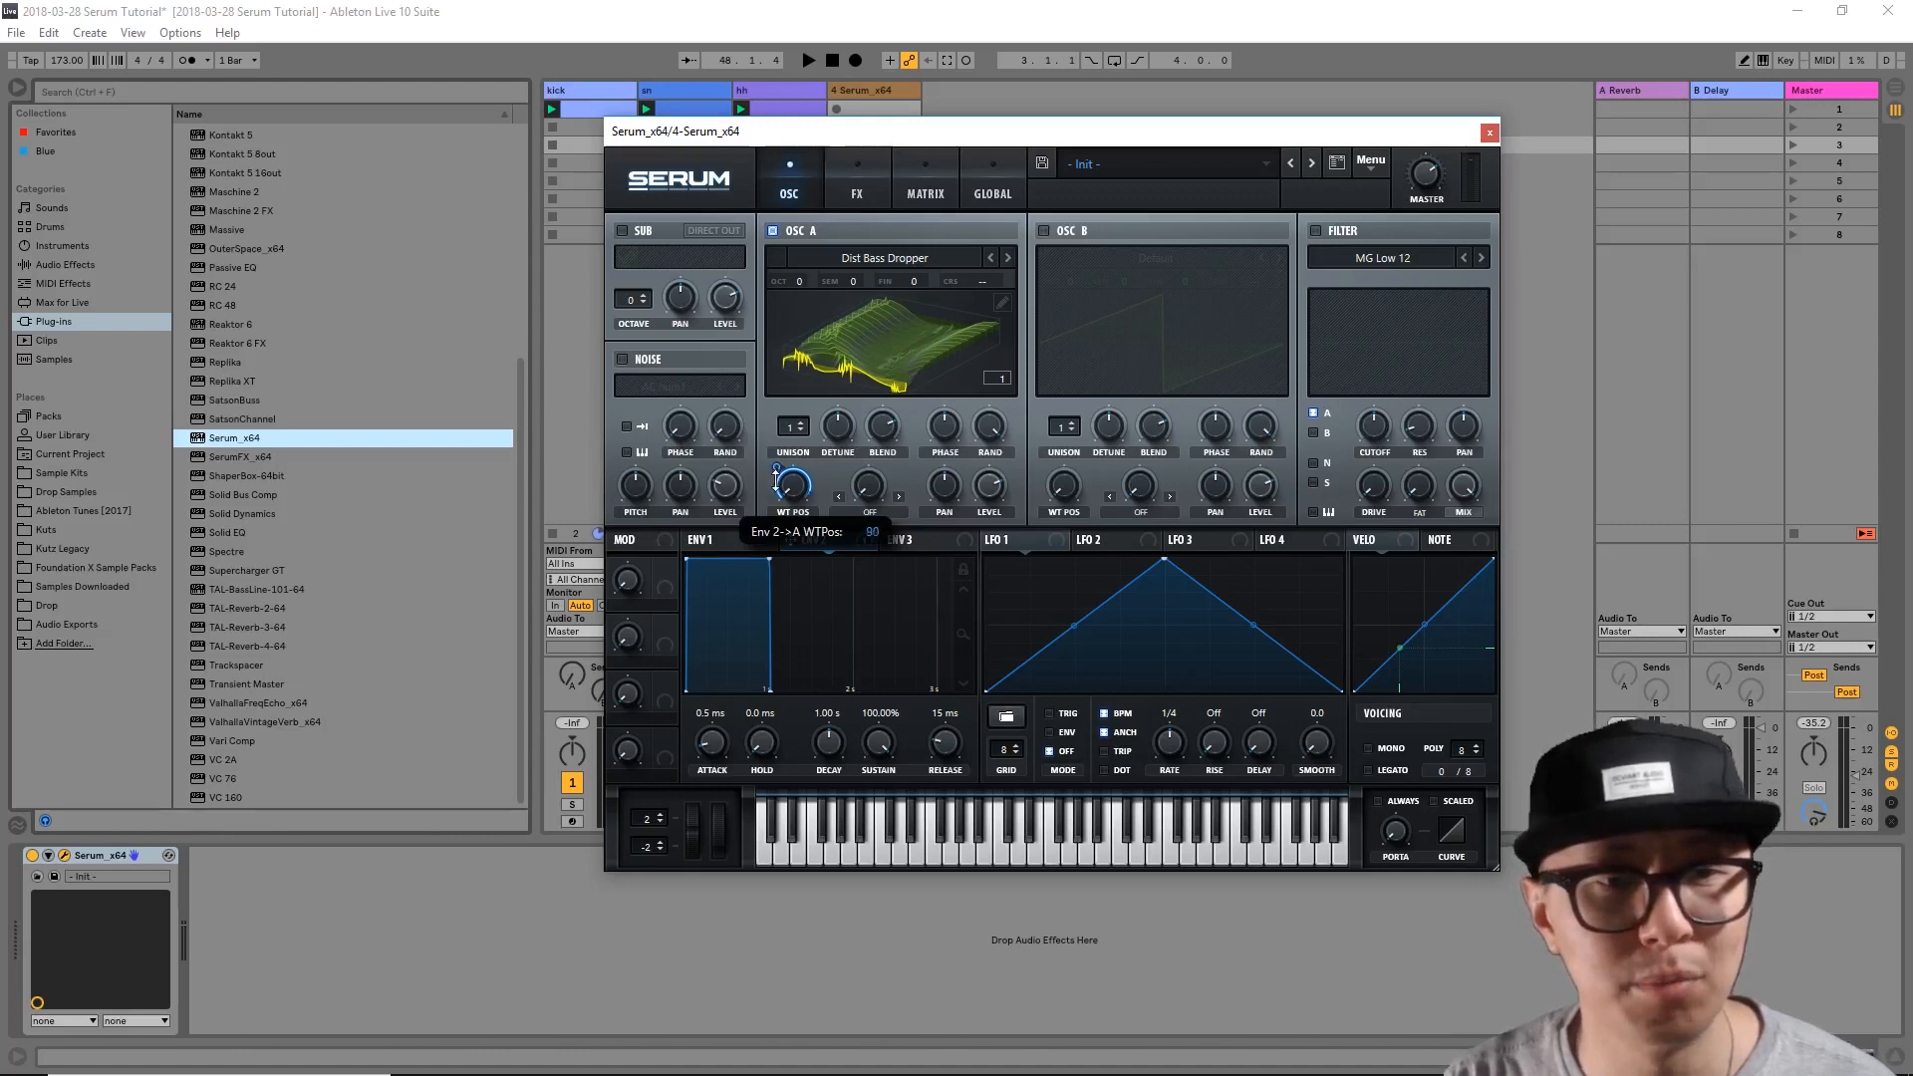
{"action": "left_click_drag", "start_coordinate": [789, 482], "coordinate": [789, 500]}
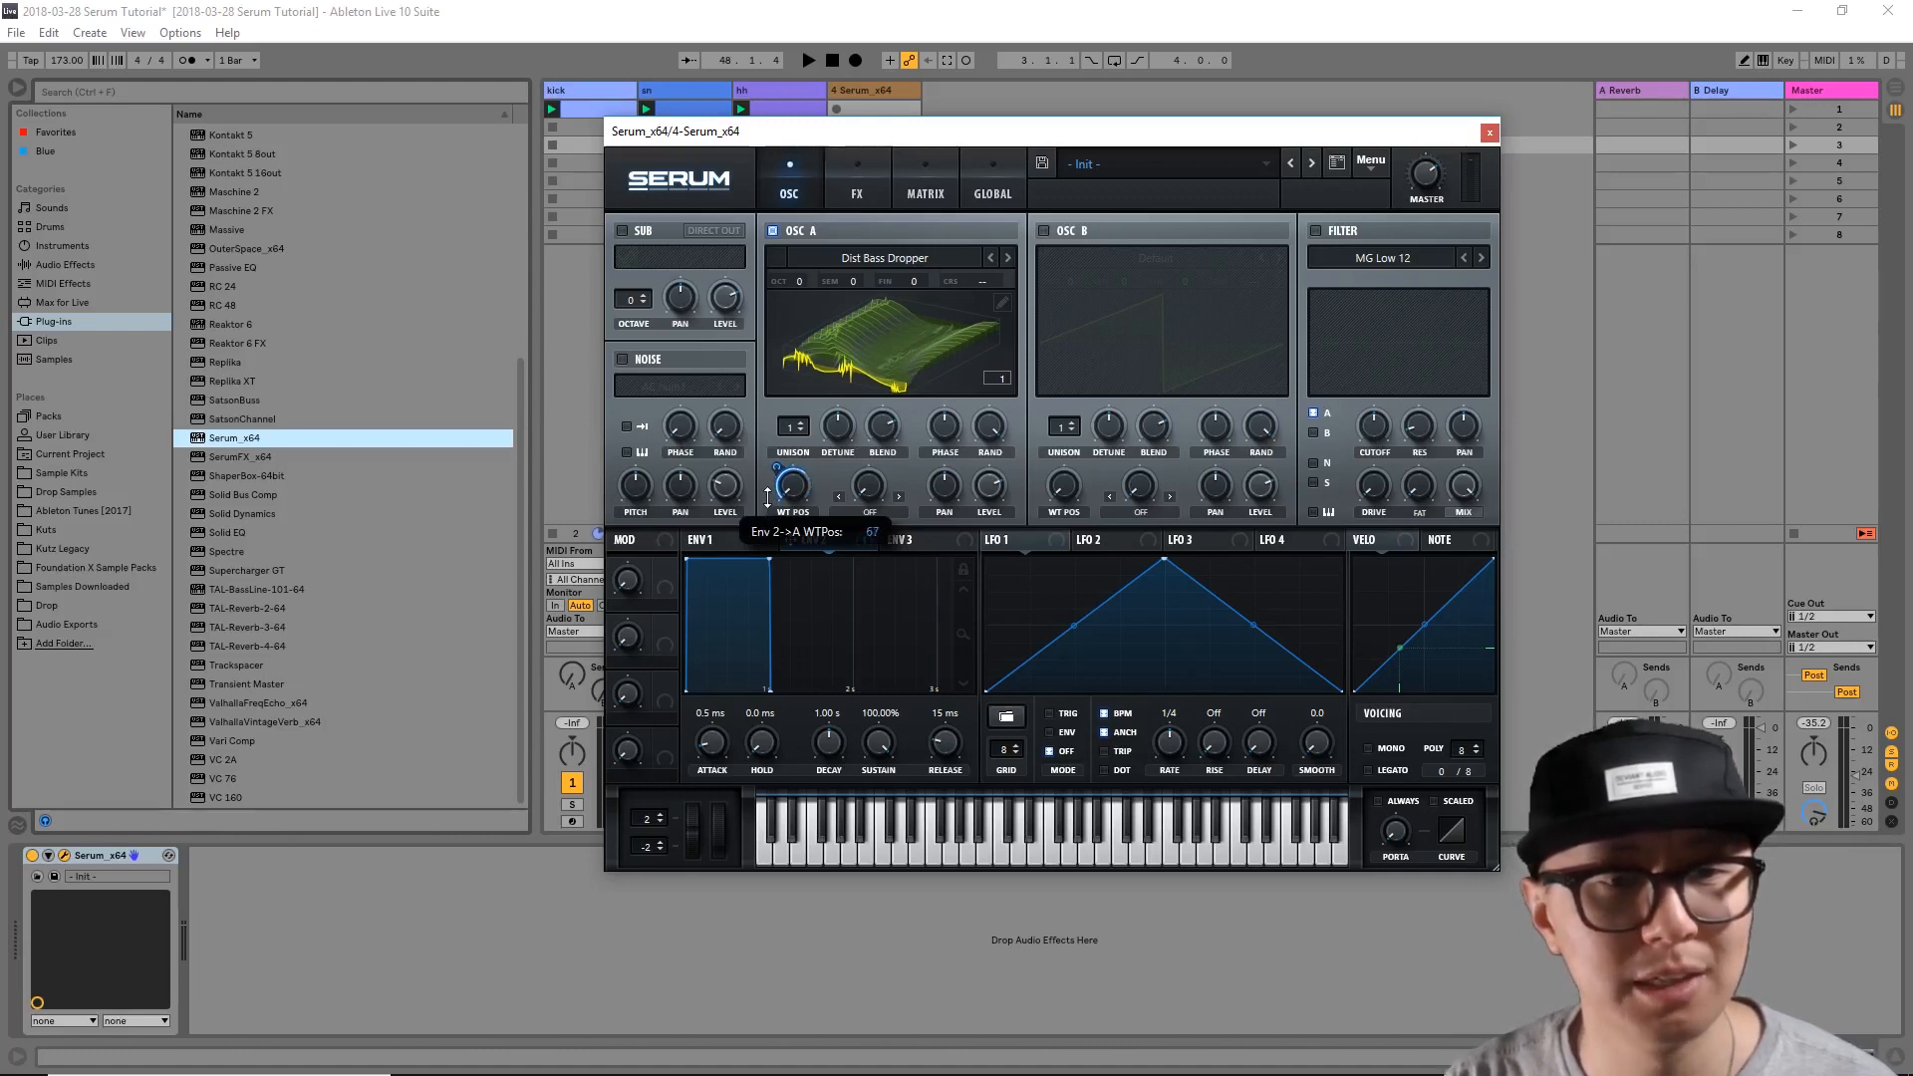
{"action": "left_click", "coordinate": [811, 540]}
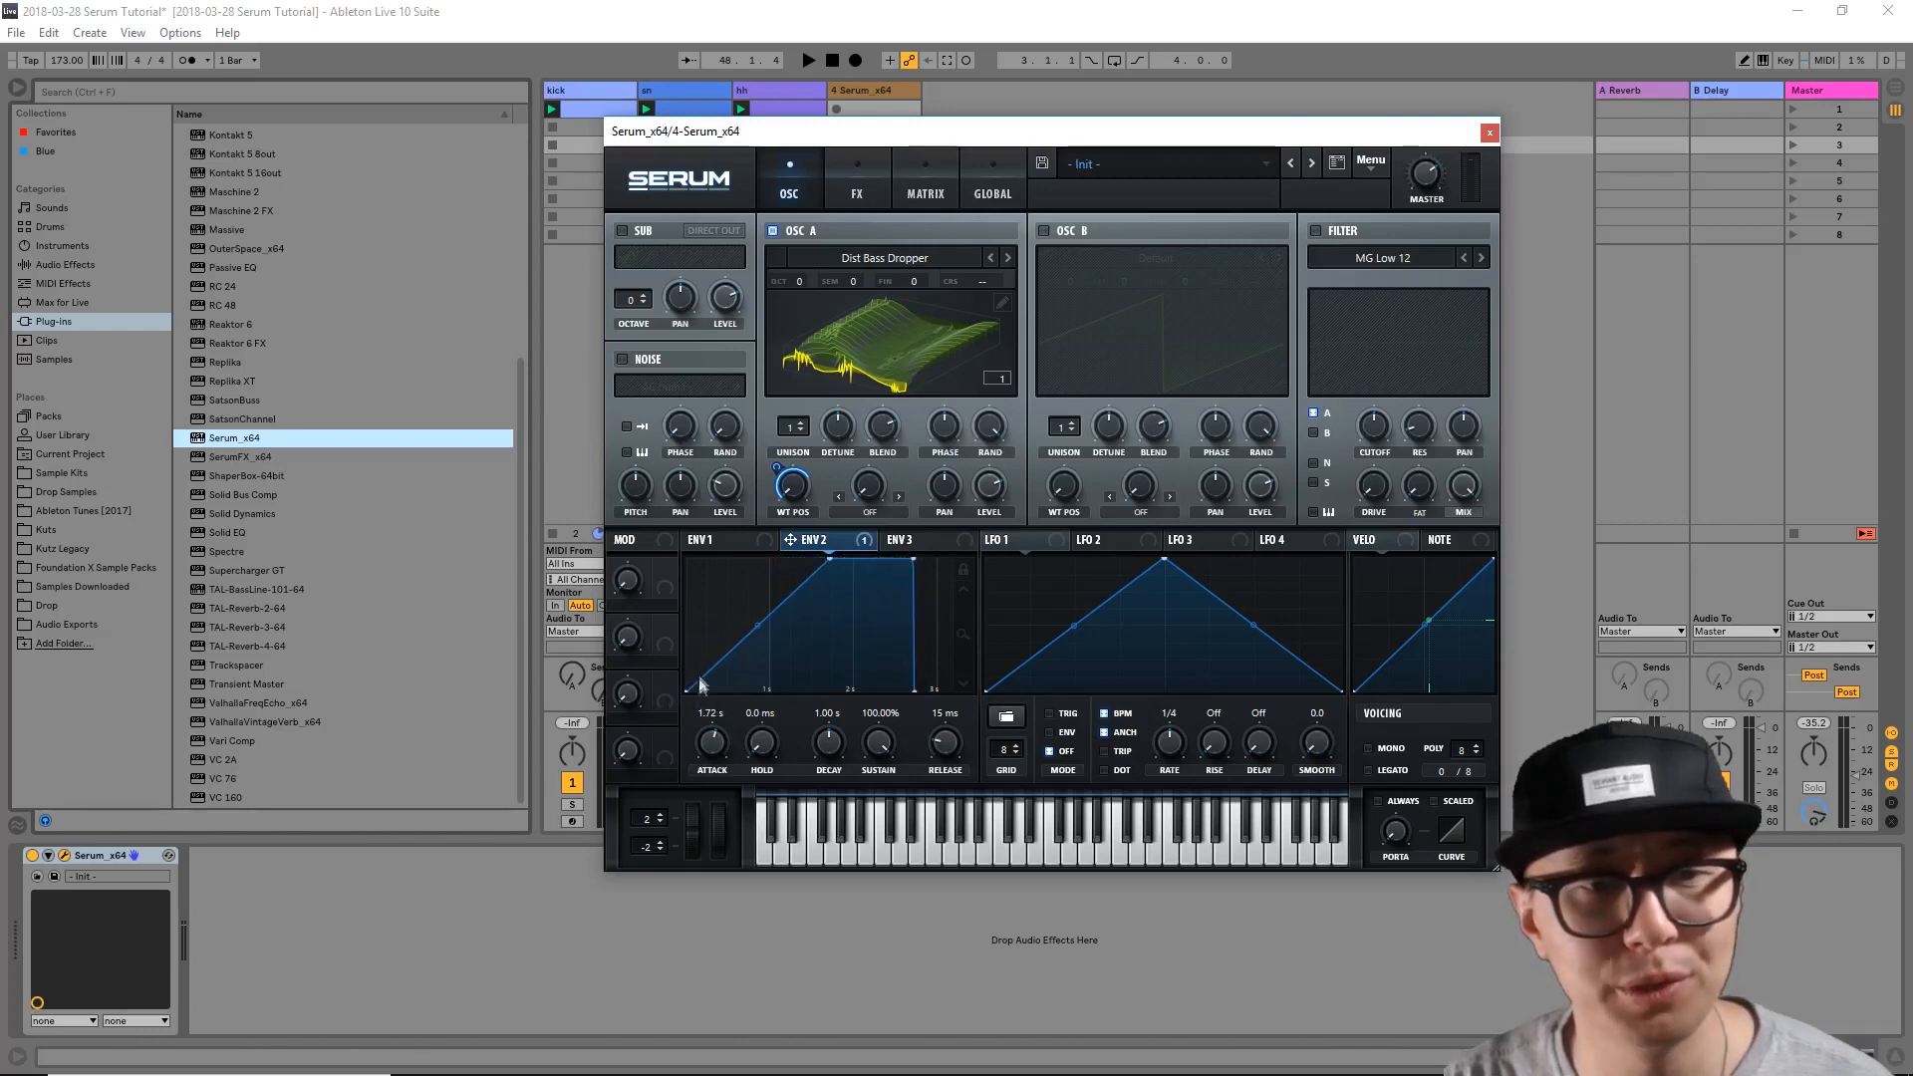
{"action": "mouse_move", "coordinate": [823, 568]}
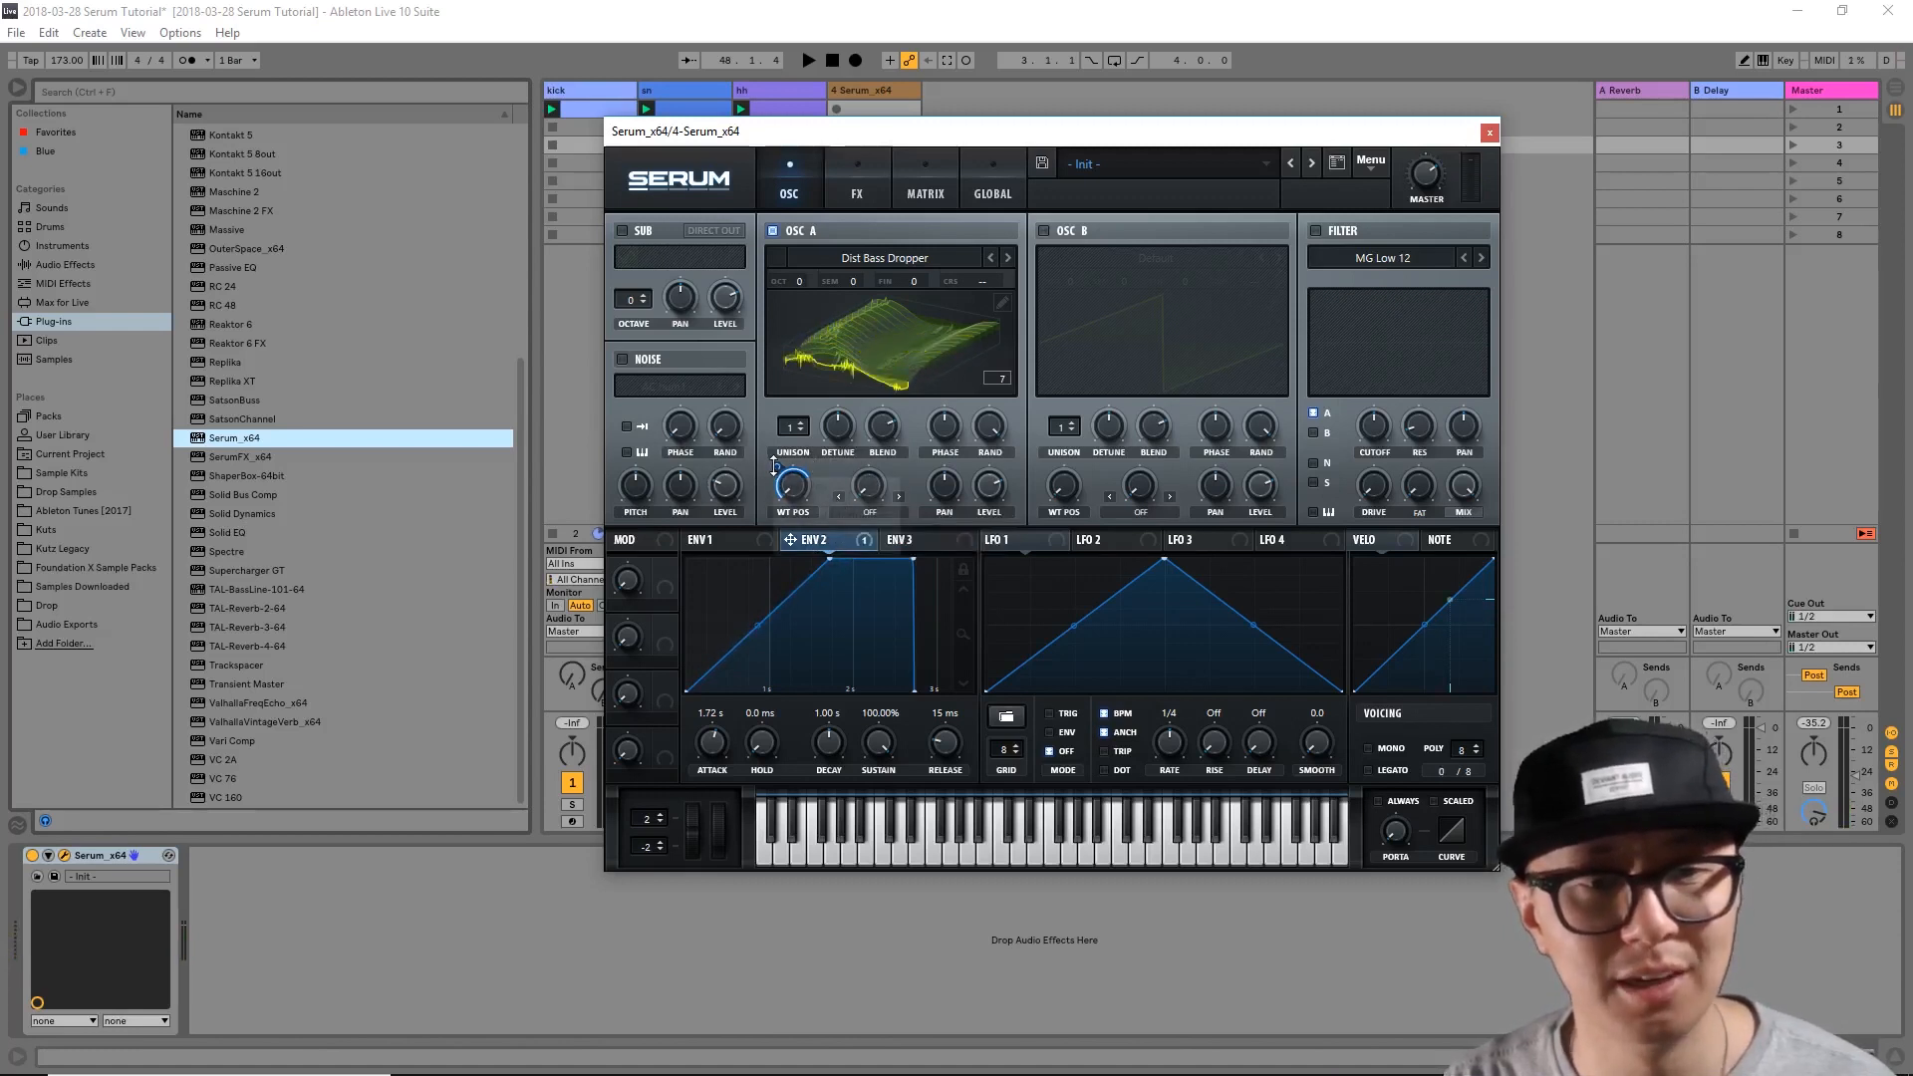
Step: Bring envelope 2's attack down from 1.72 s to about 1.30 s for a gradual sweep
{"action": "left_click_drag", "start_coordinate": [791, 492], "coordinate": [790, 464]}
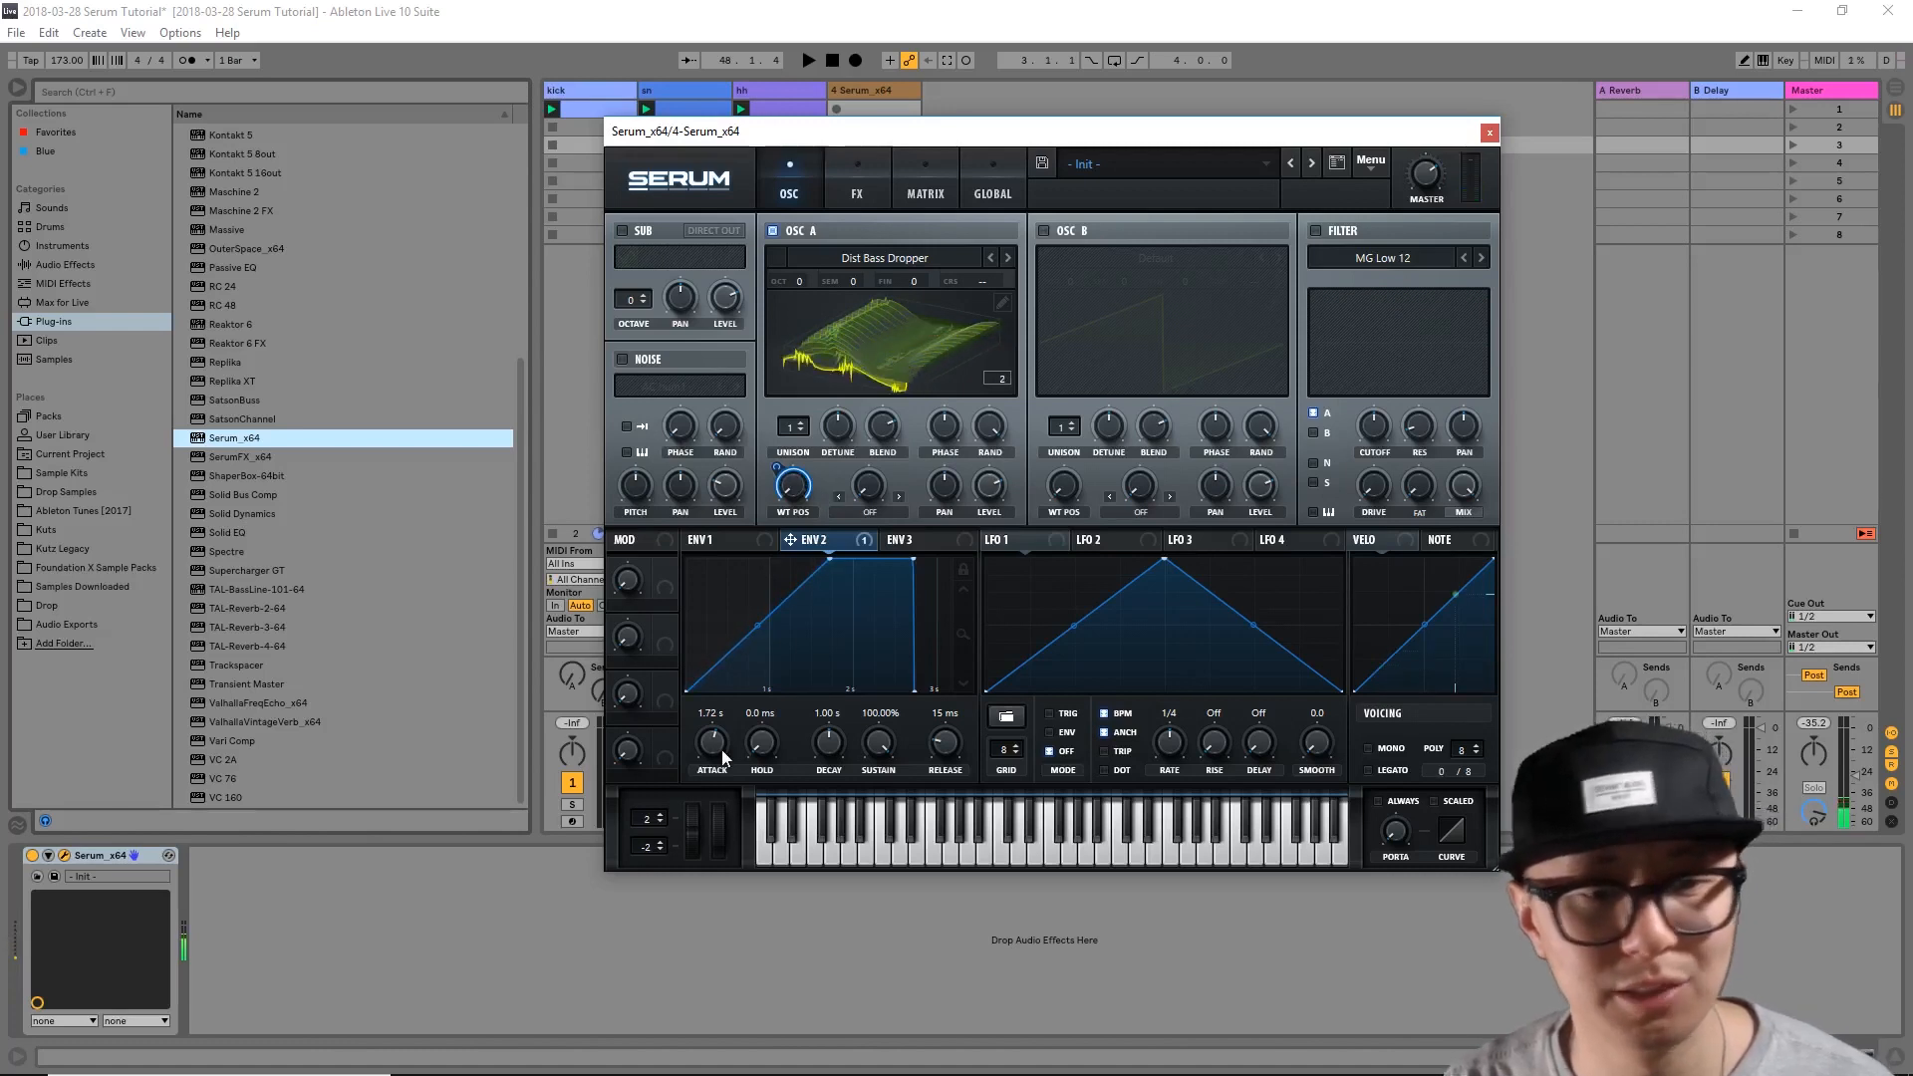
{"action": "left_click_drag", "start_coordinate": [711, 741], "coordinate": [712, 757]}
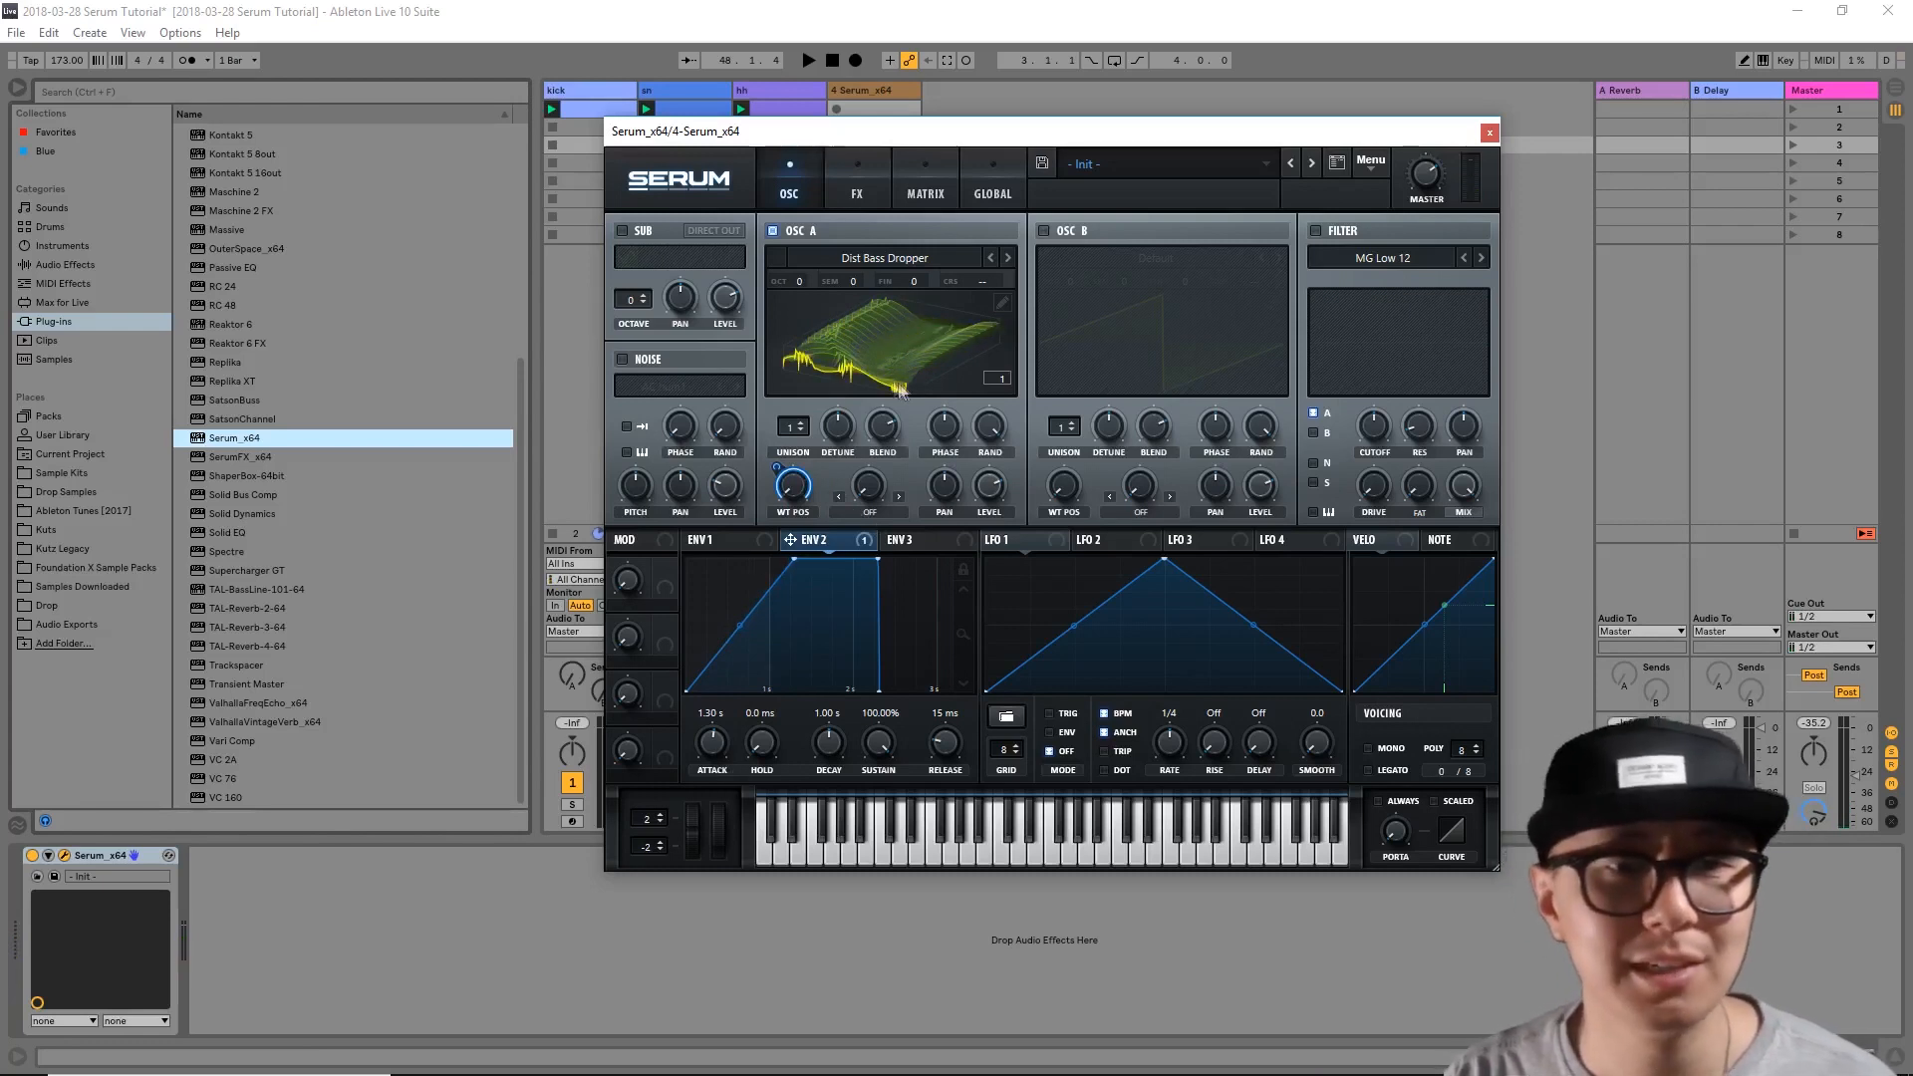
{"action": "mouse_move", "coordinate": [793, 427]}
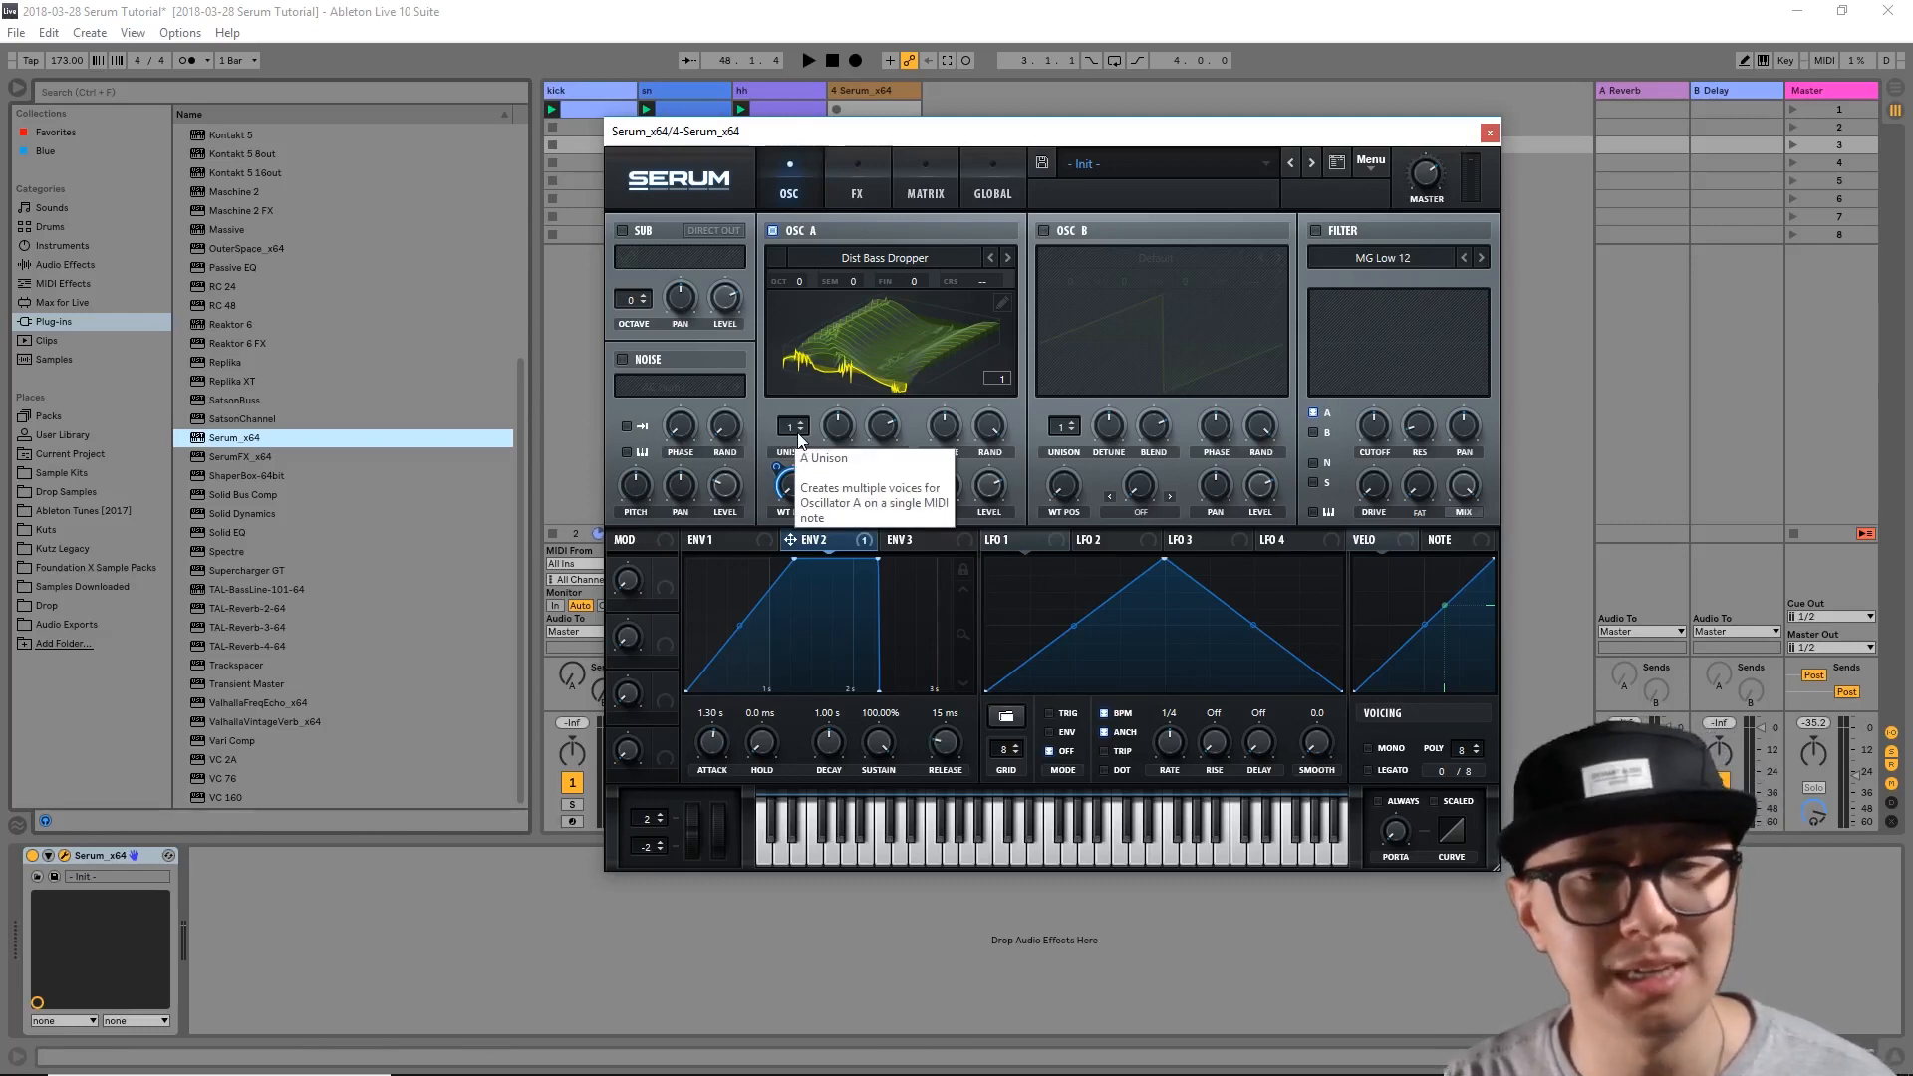
{"action": "mouse_move", "coordinate": [775, 416]}
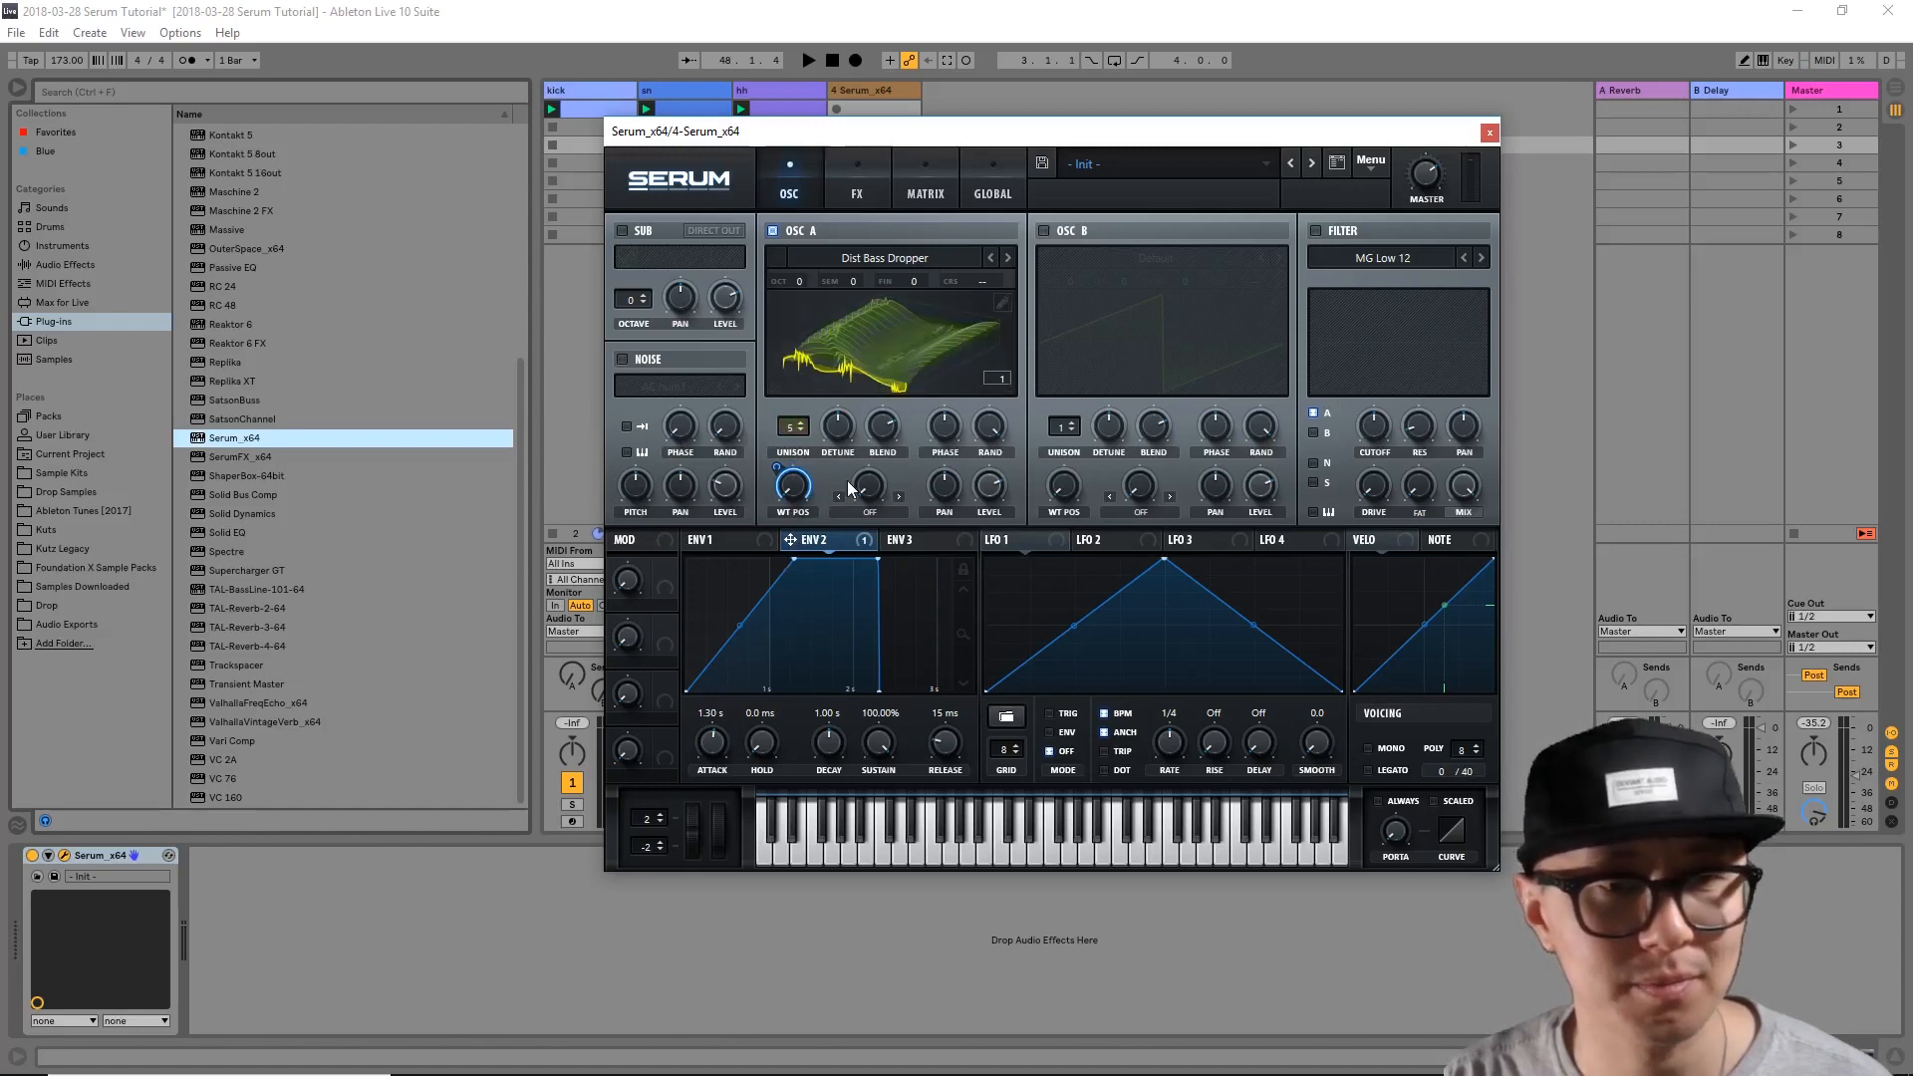
{"action": "mouse_move", "coordinate": [867, 488]}
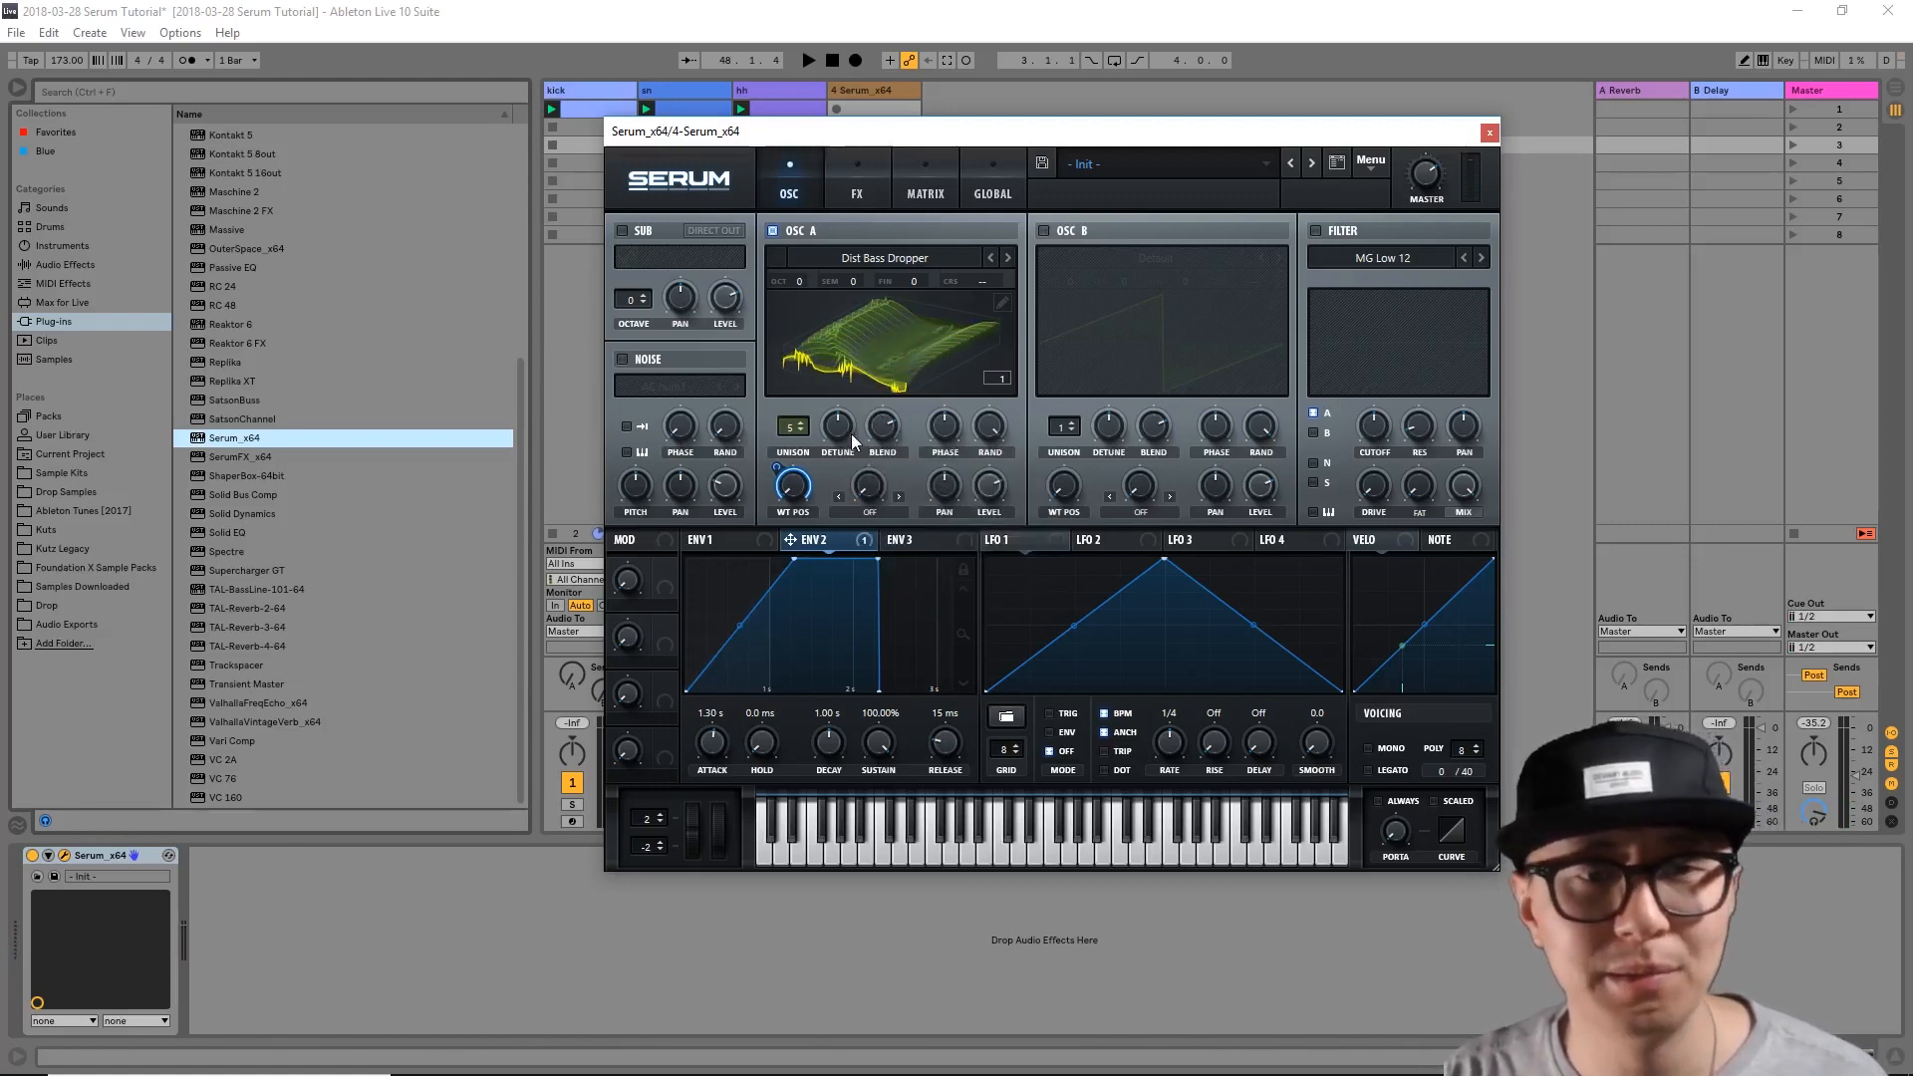
{"action": "mouse_move", "coordinate": [838, 426]}
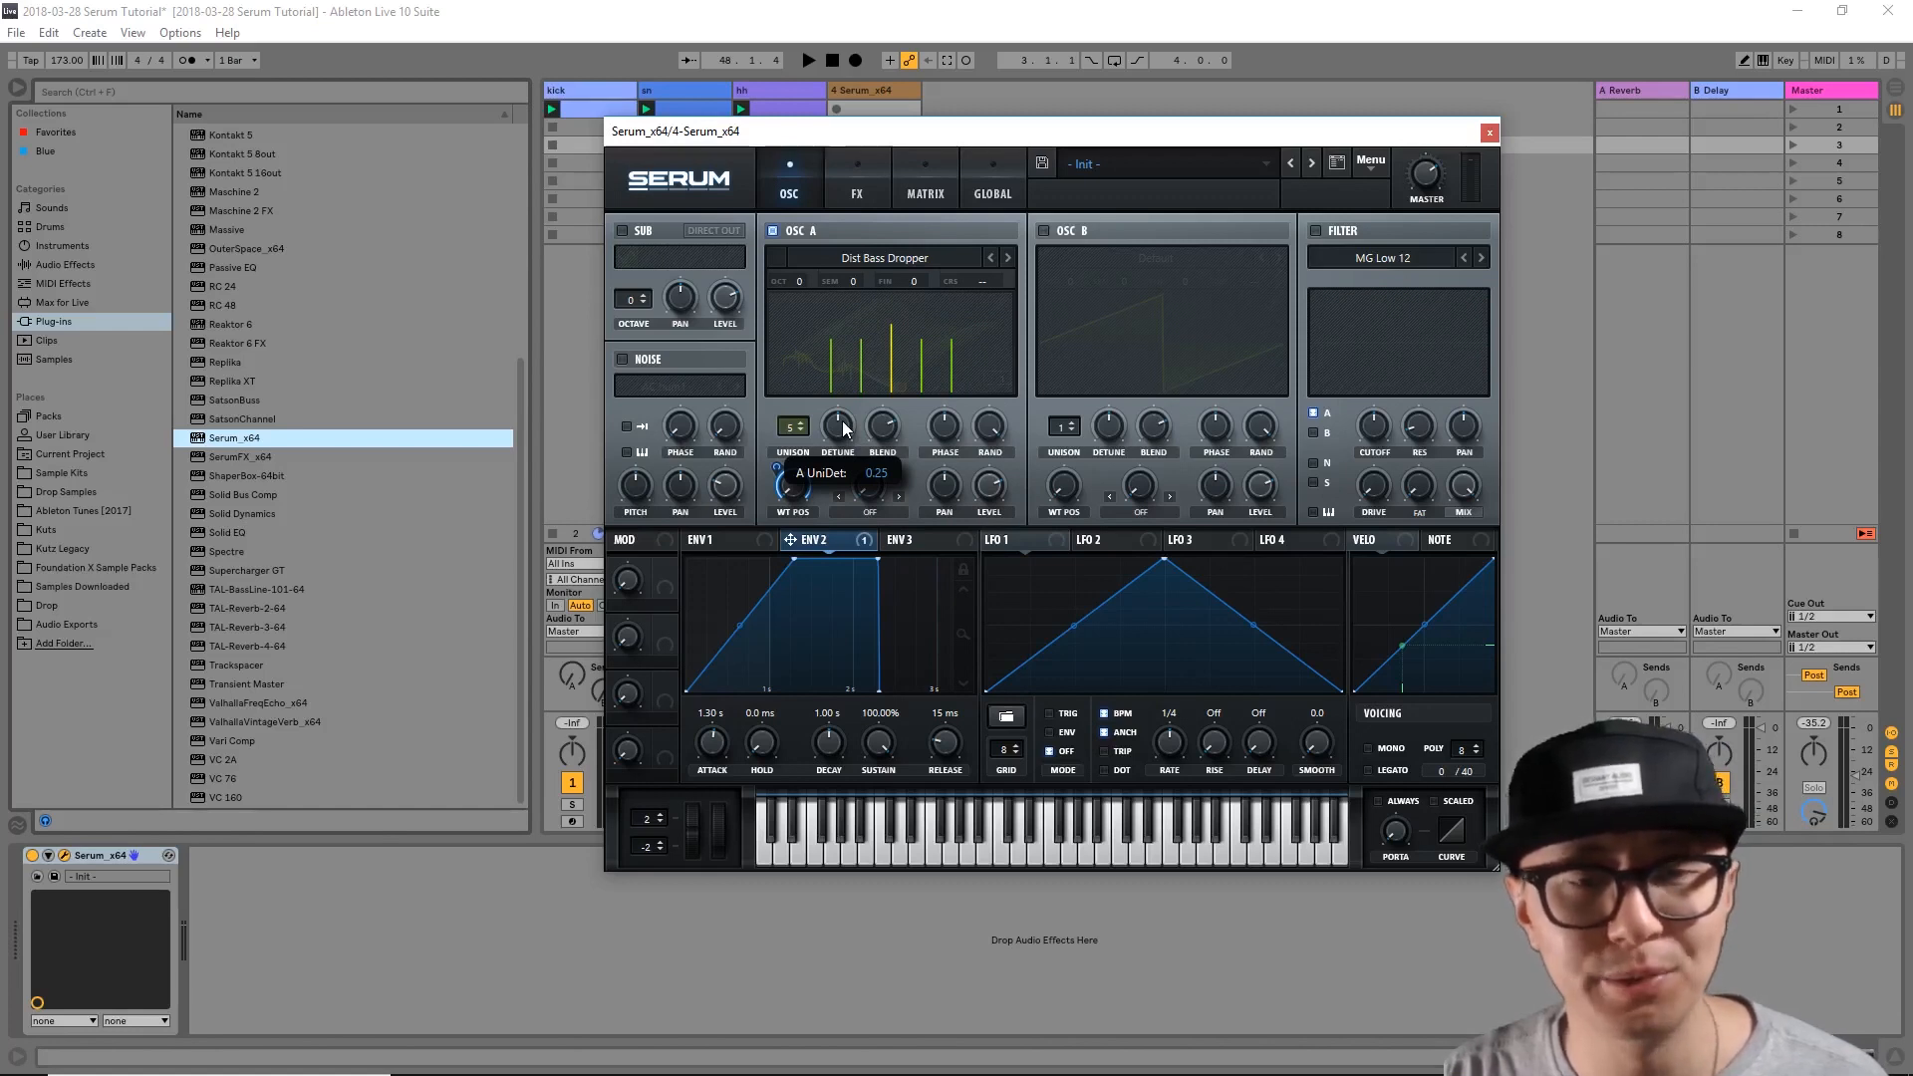
Step: Detune oscillator A's unison voices and raise the unison blend to about 75
{"action": "left_click_drag", "start_coordinate": [837, 426], "coordinate": [837, 458]}
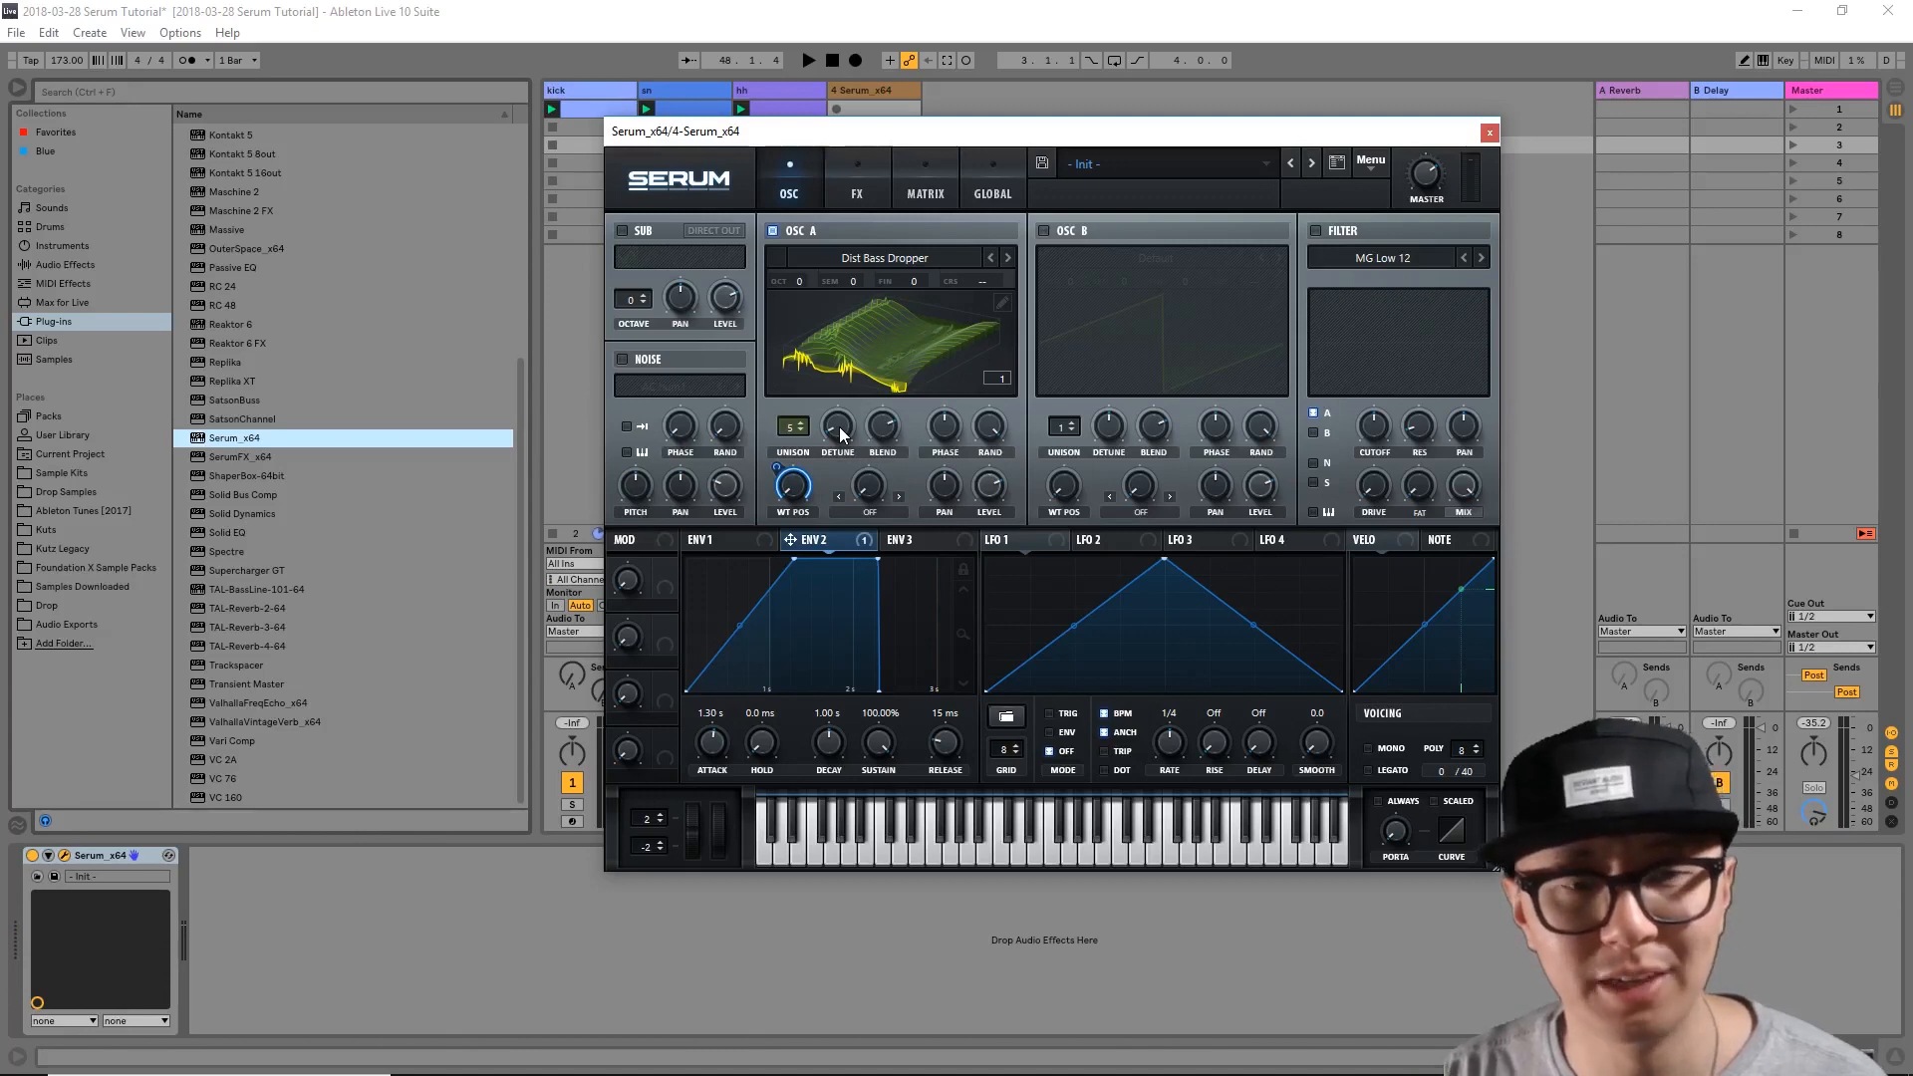
{"action": "left_click_drag", "start_coordinate": [839, 426], "coordinate": [838, 414]}
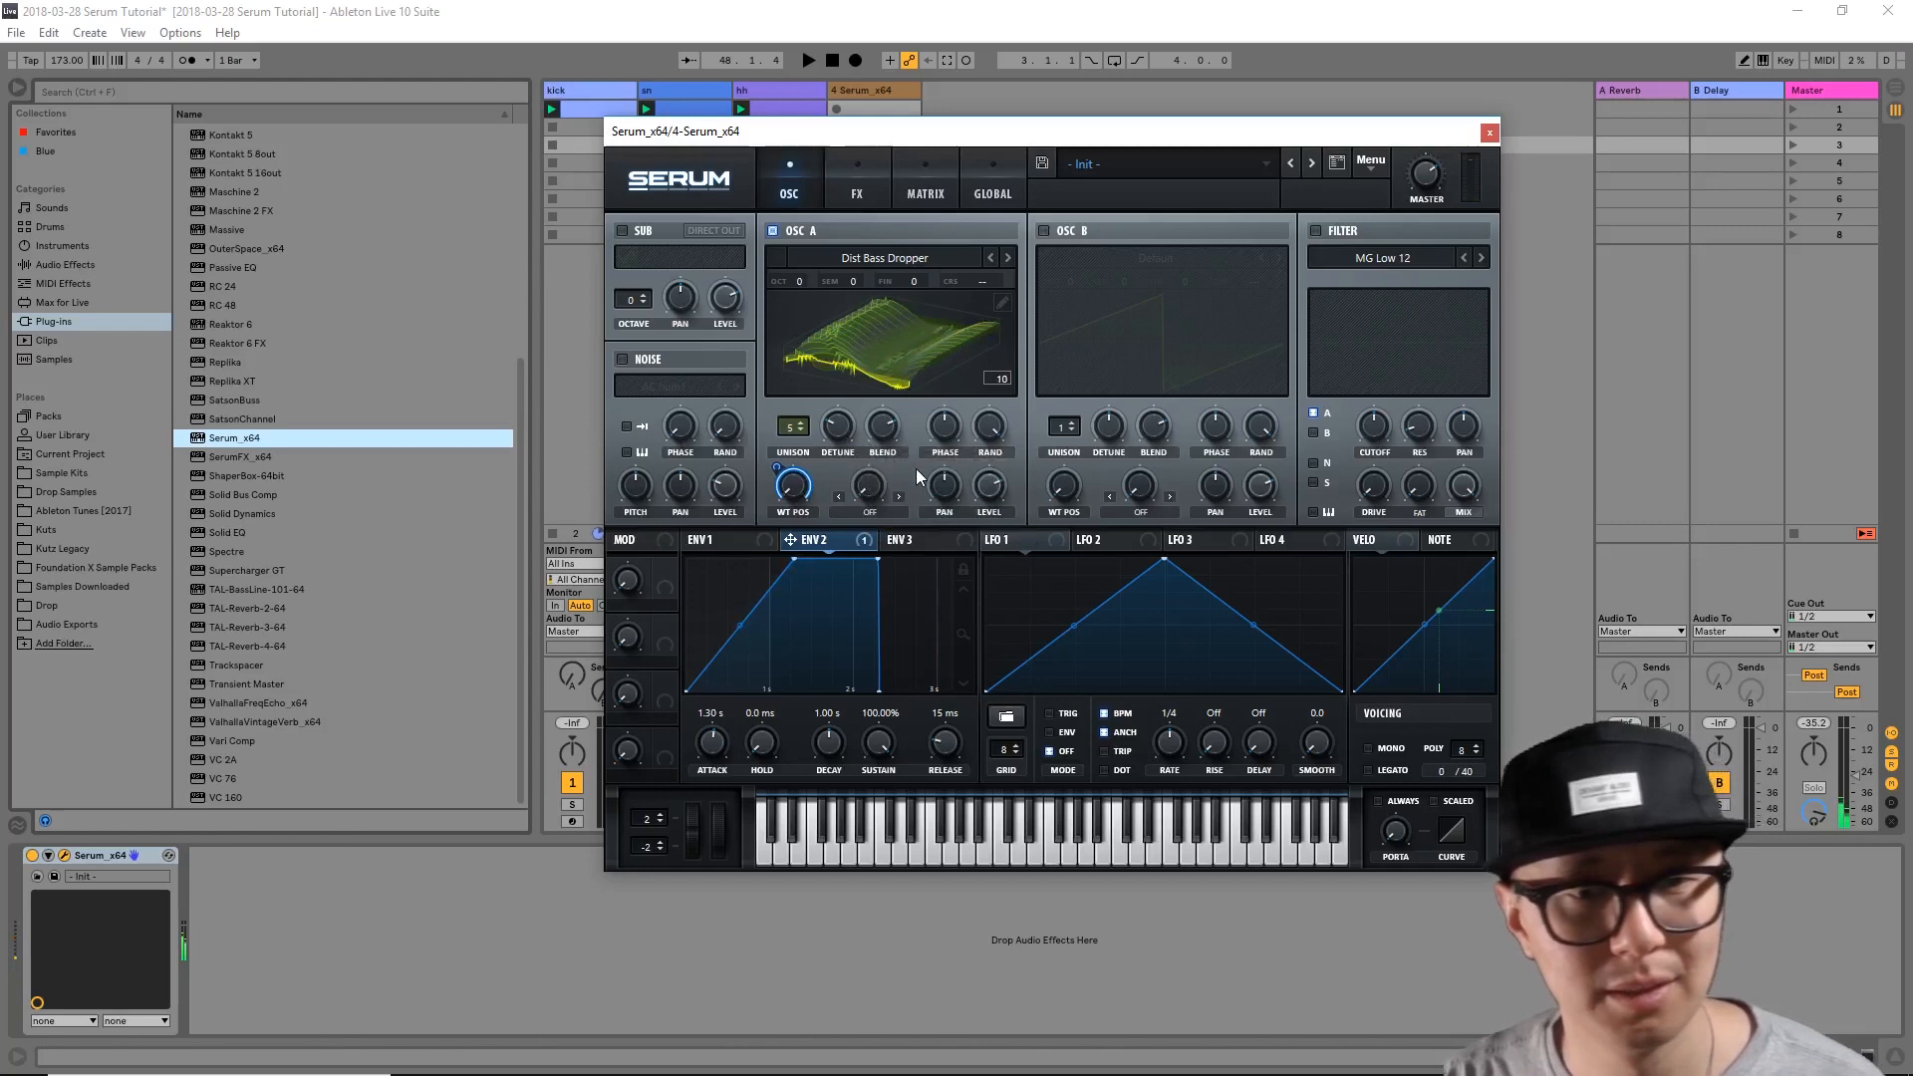
{"action": "left_click_drag", "start_coordinate": [883, 424], "coordinate": [883, 438]}
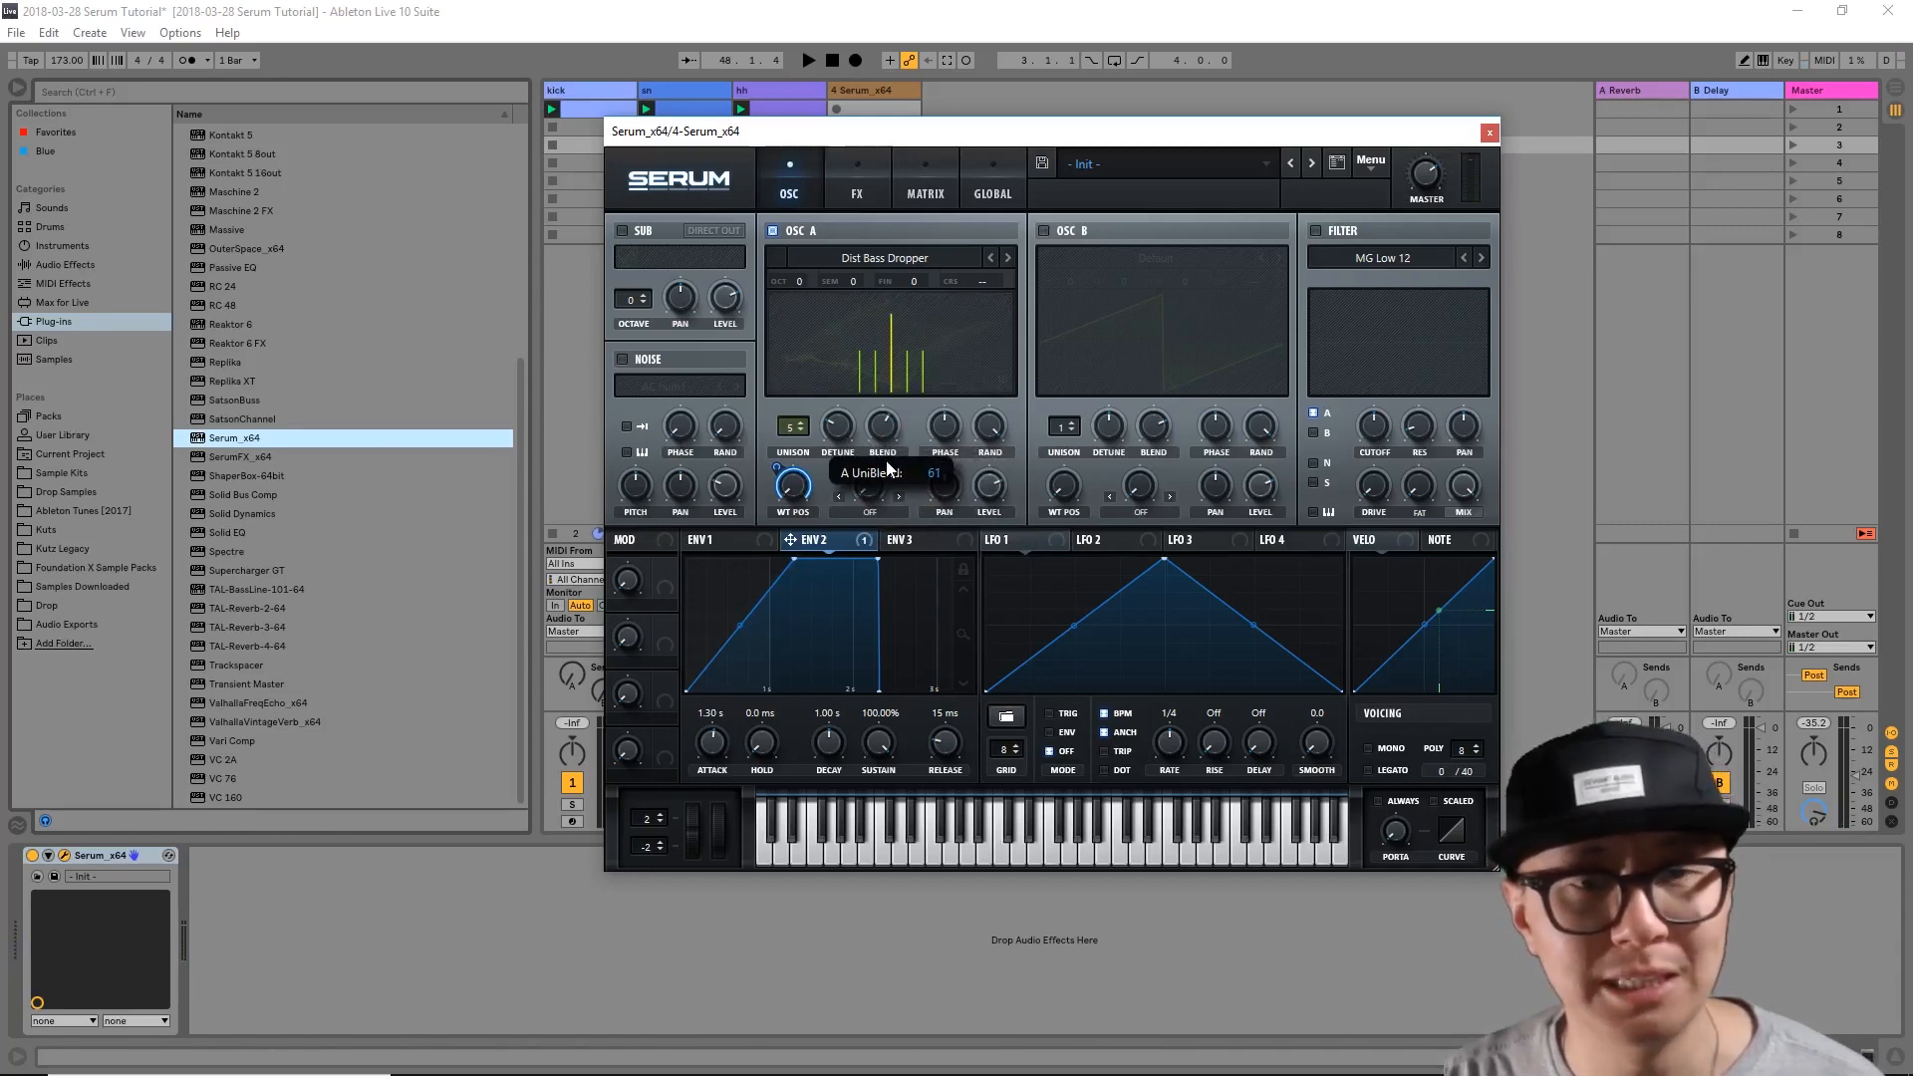
{"action": "left_click_drag", "start_coordinate": [883, 424], "coordinate": [882, 402]}
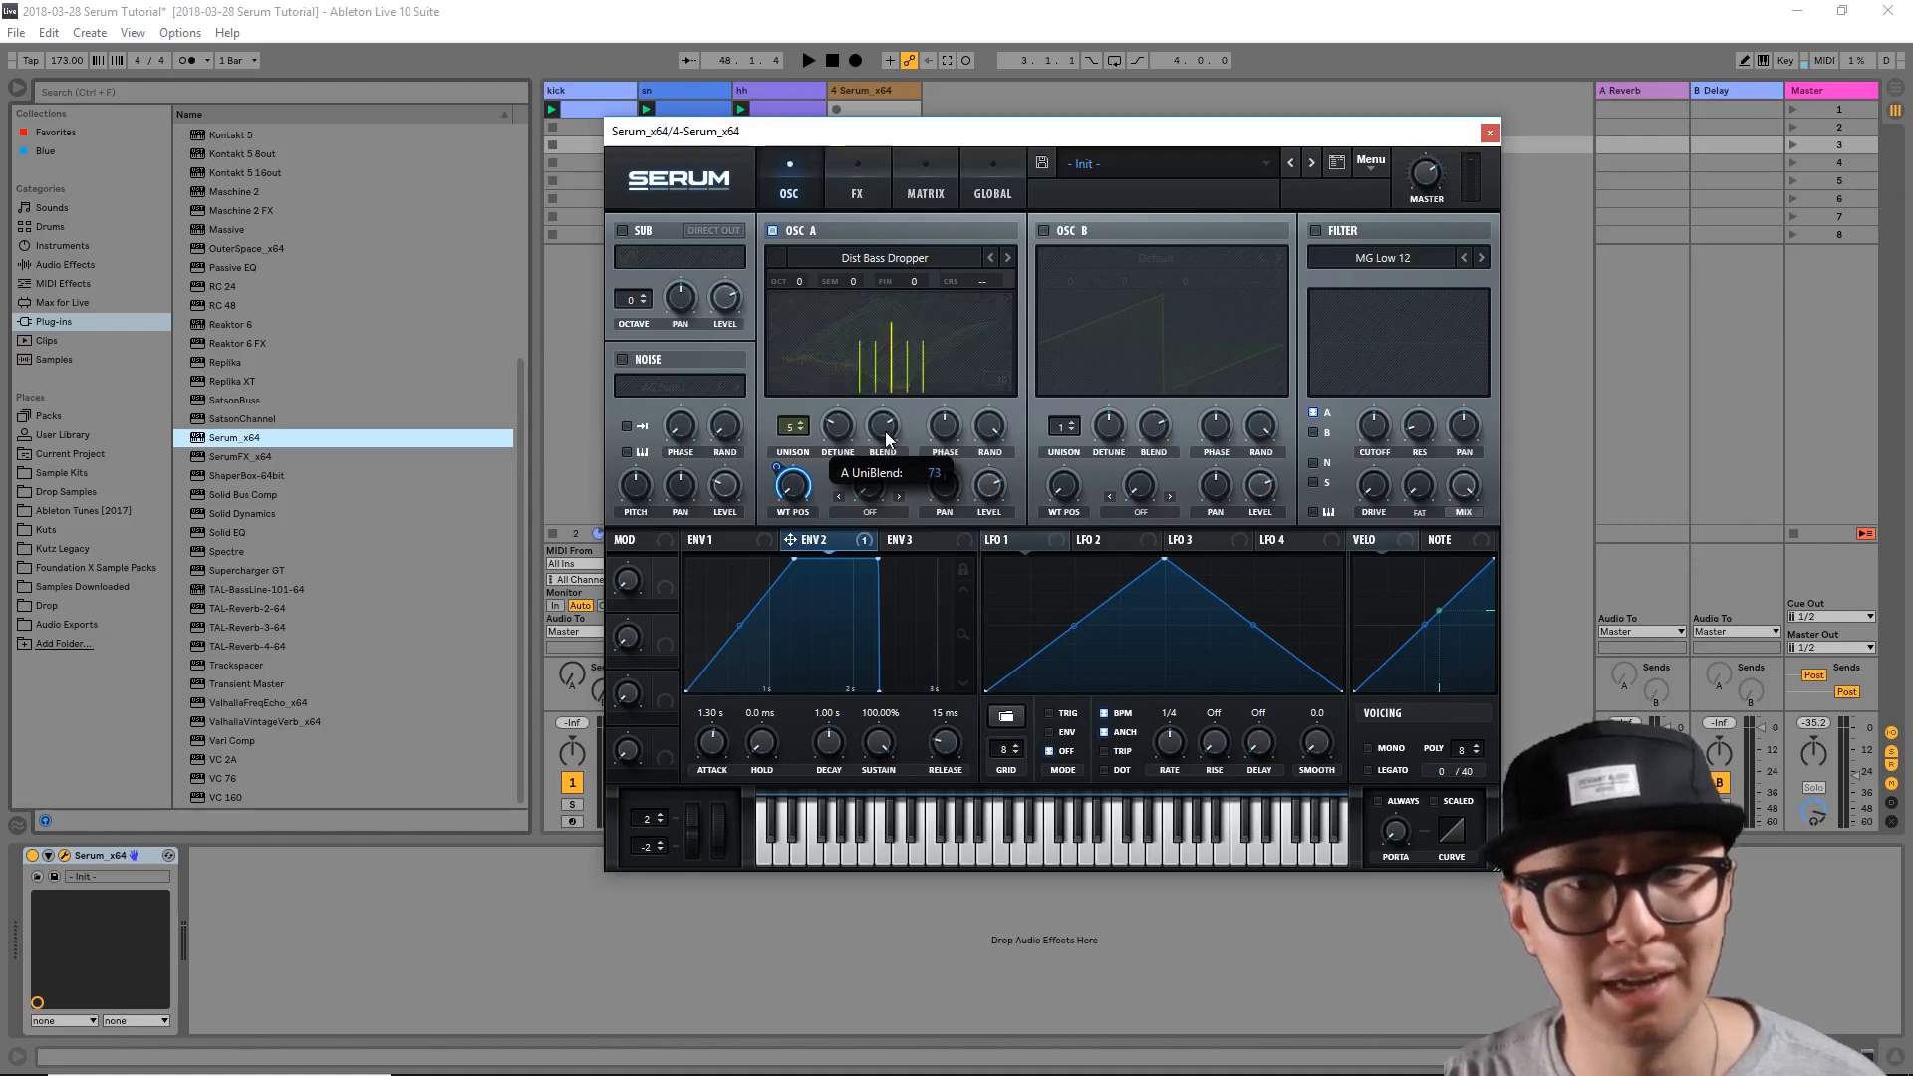
{"action": "left_click_drag", "start_coordinate": [881, 426], "coordinate": [881, 415]}
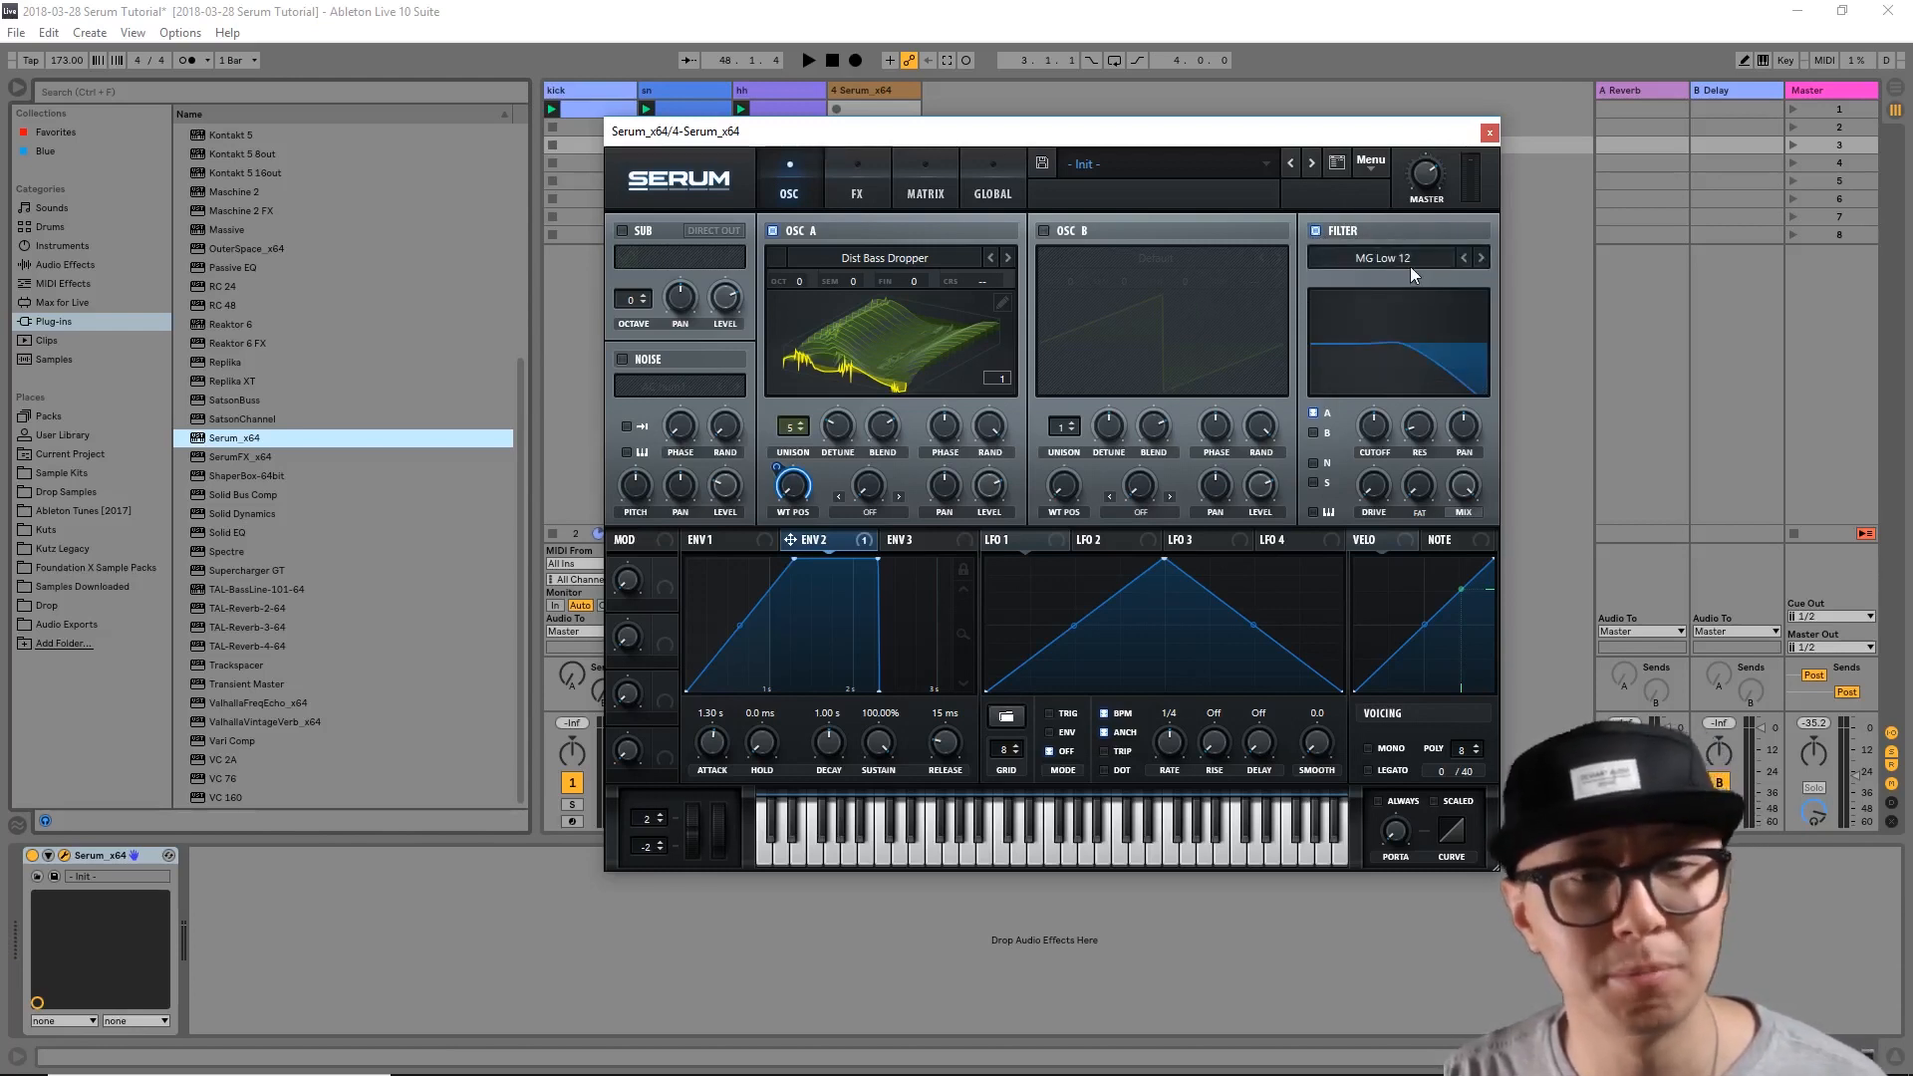
{"action": "mouse_move", "coordinate": [1409, 257]}
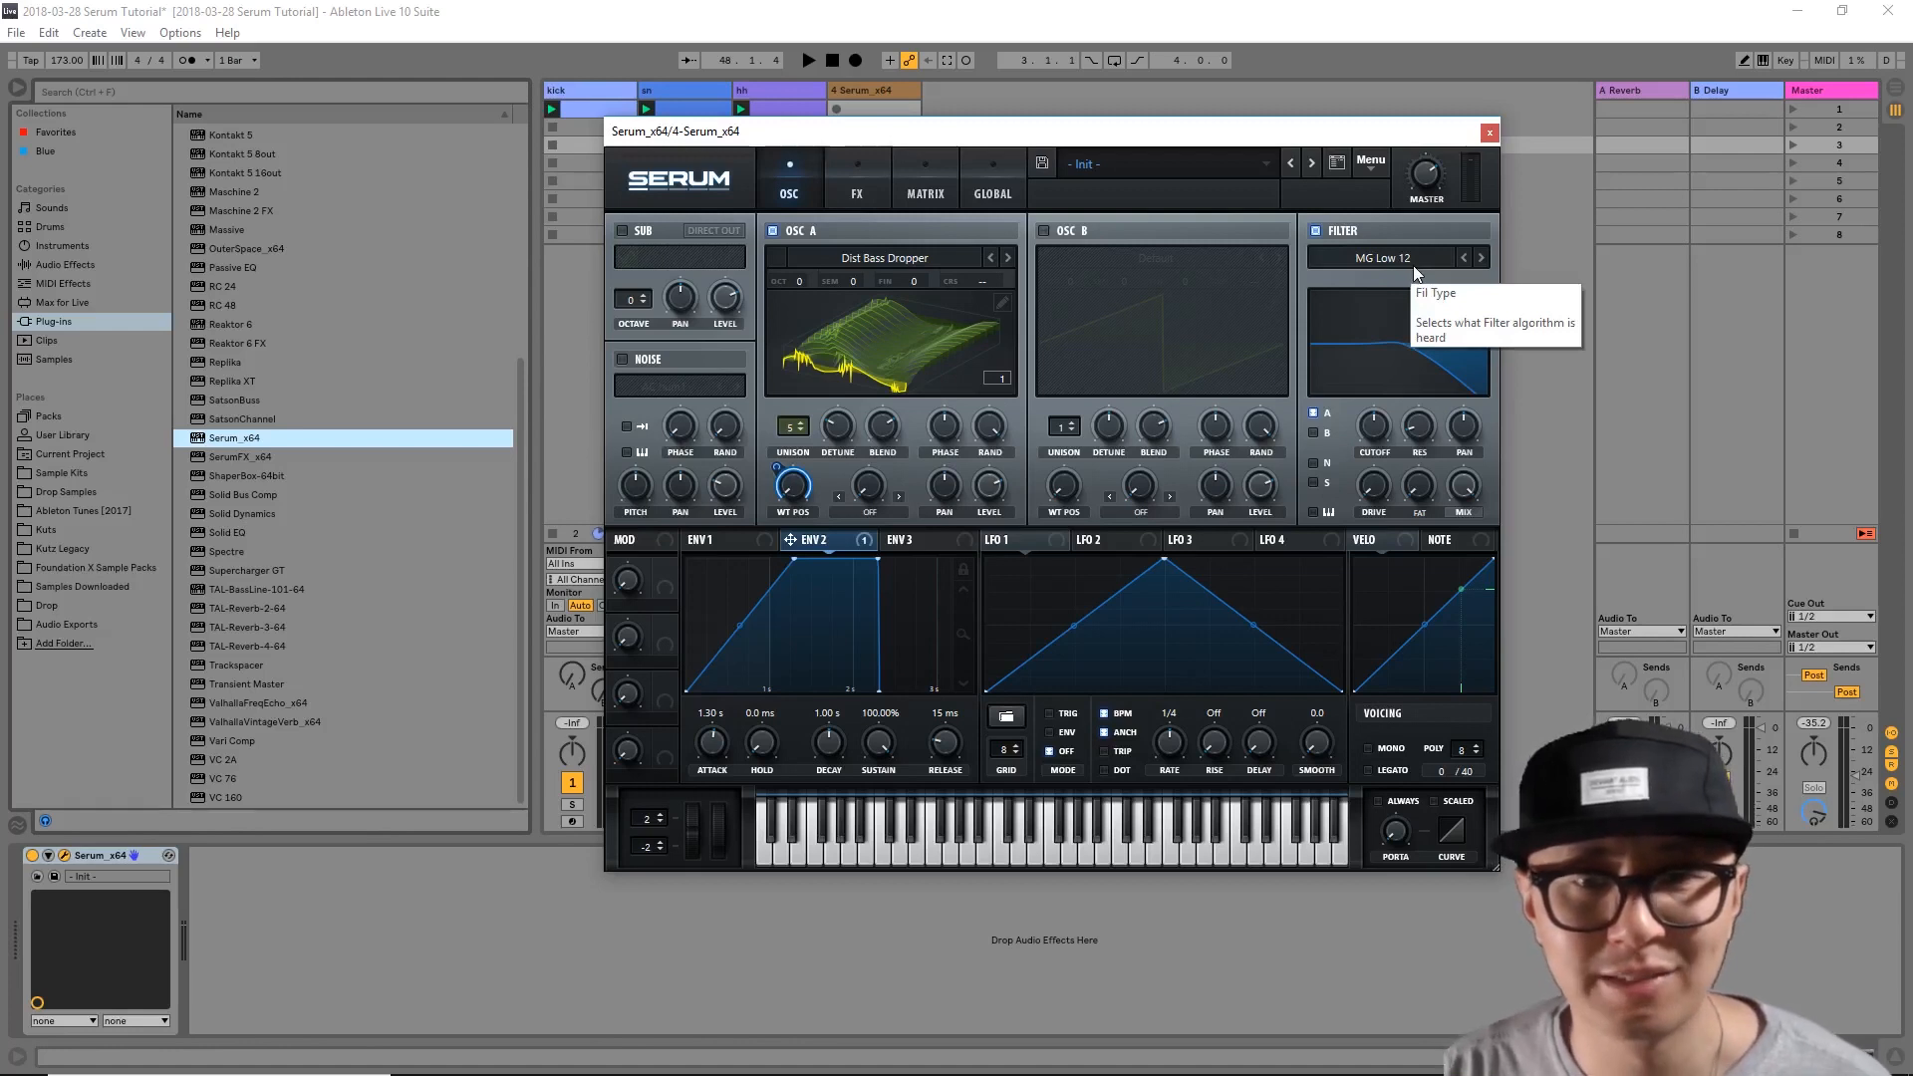
Step: Switch the filter from MG Low 12 to the steeper Normal > MG Low 24
{"action": "left_click", "coordinate": [1382, 257]}
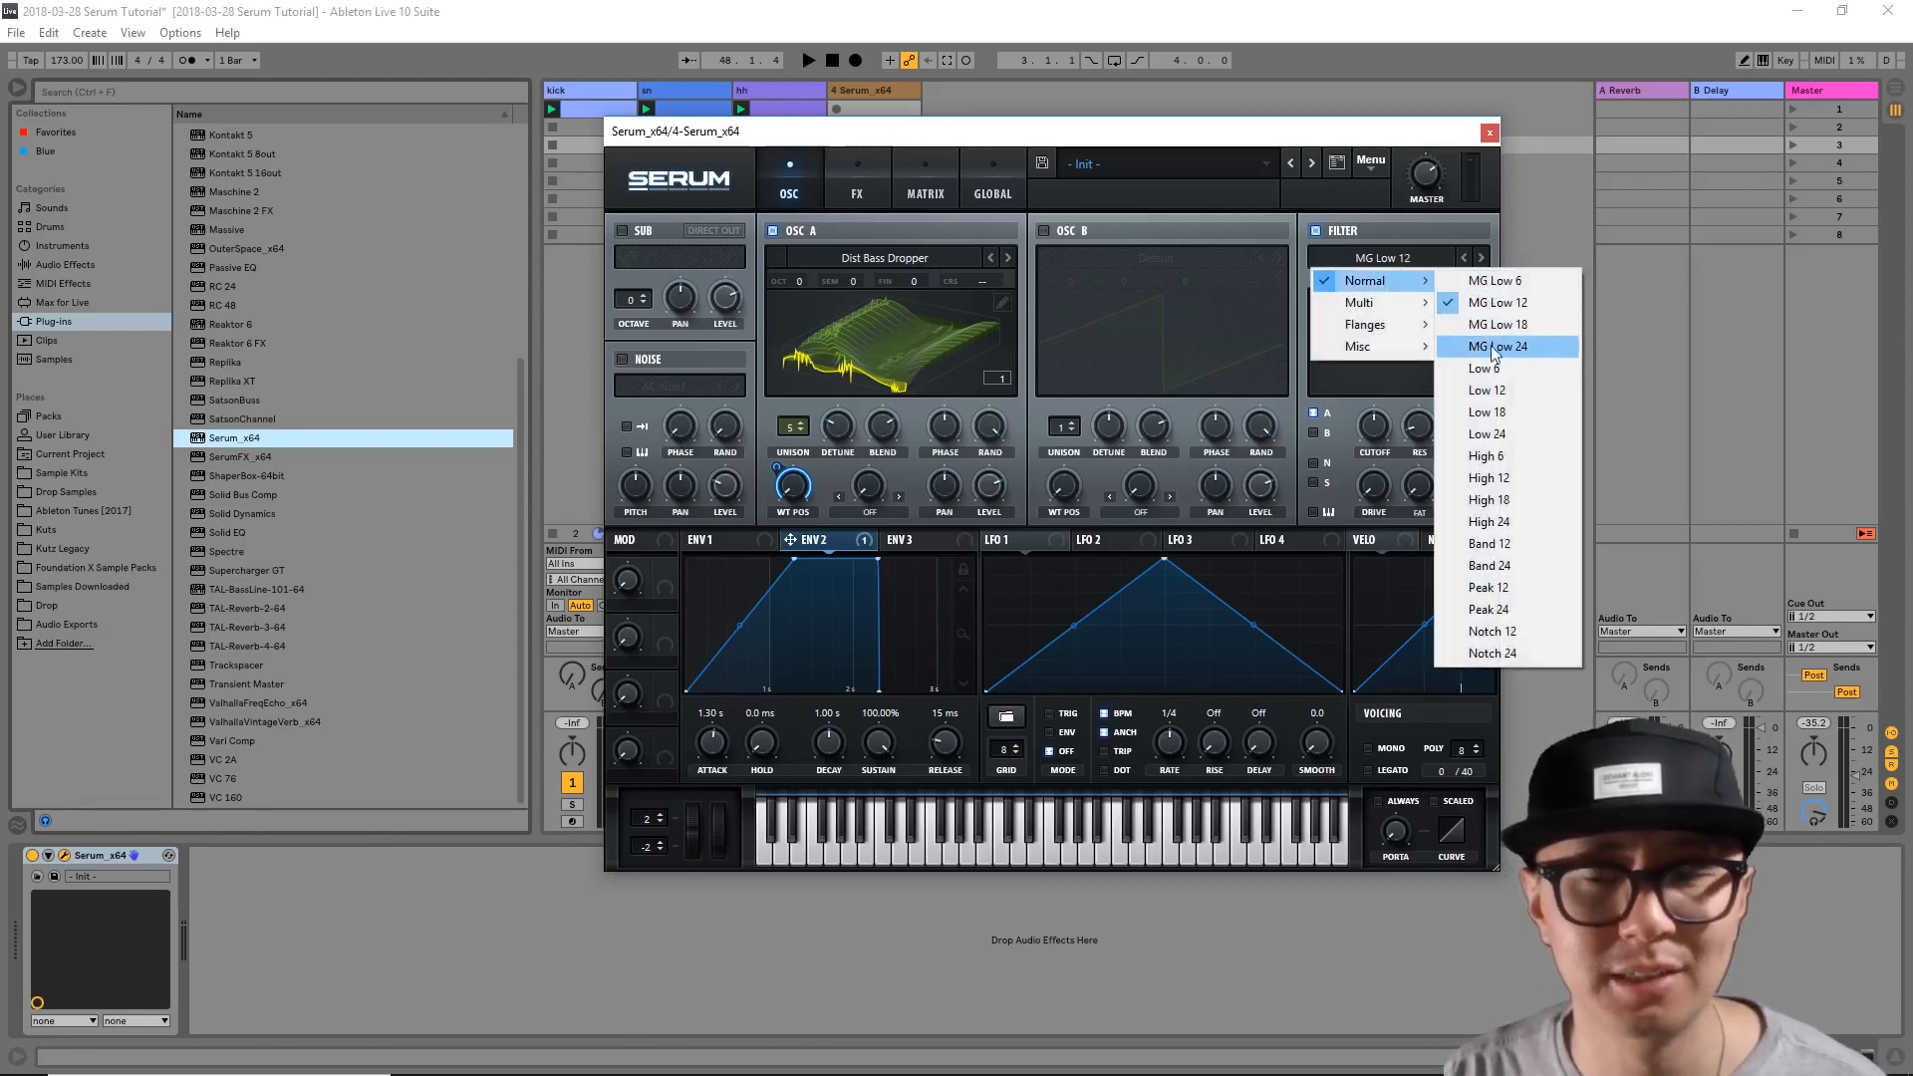
{"action": "mouse_move", "coordinate": [1486, 476]}
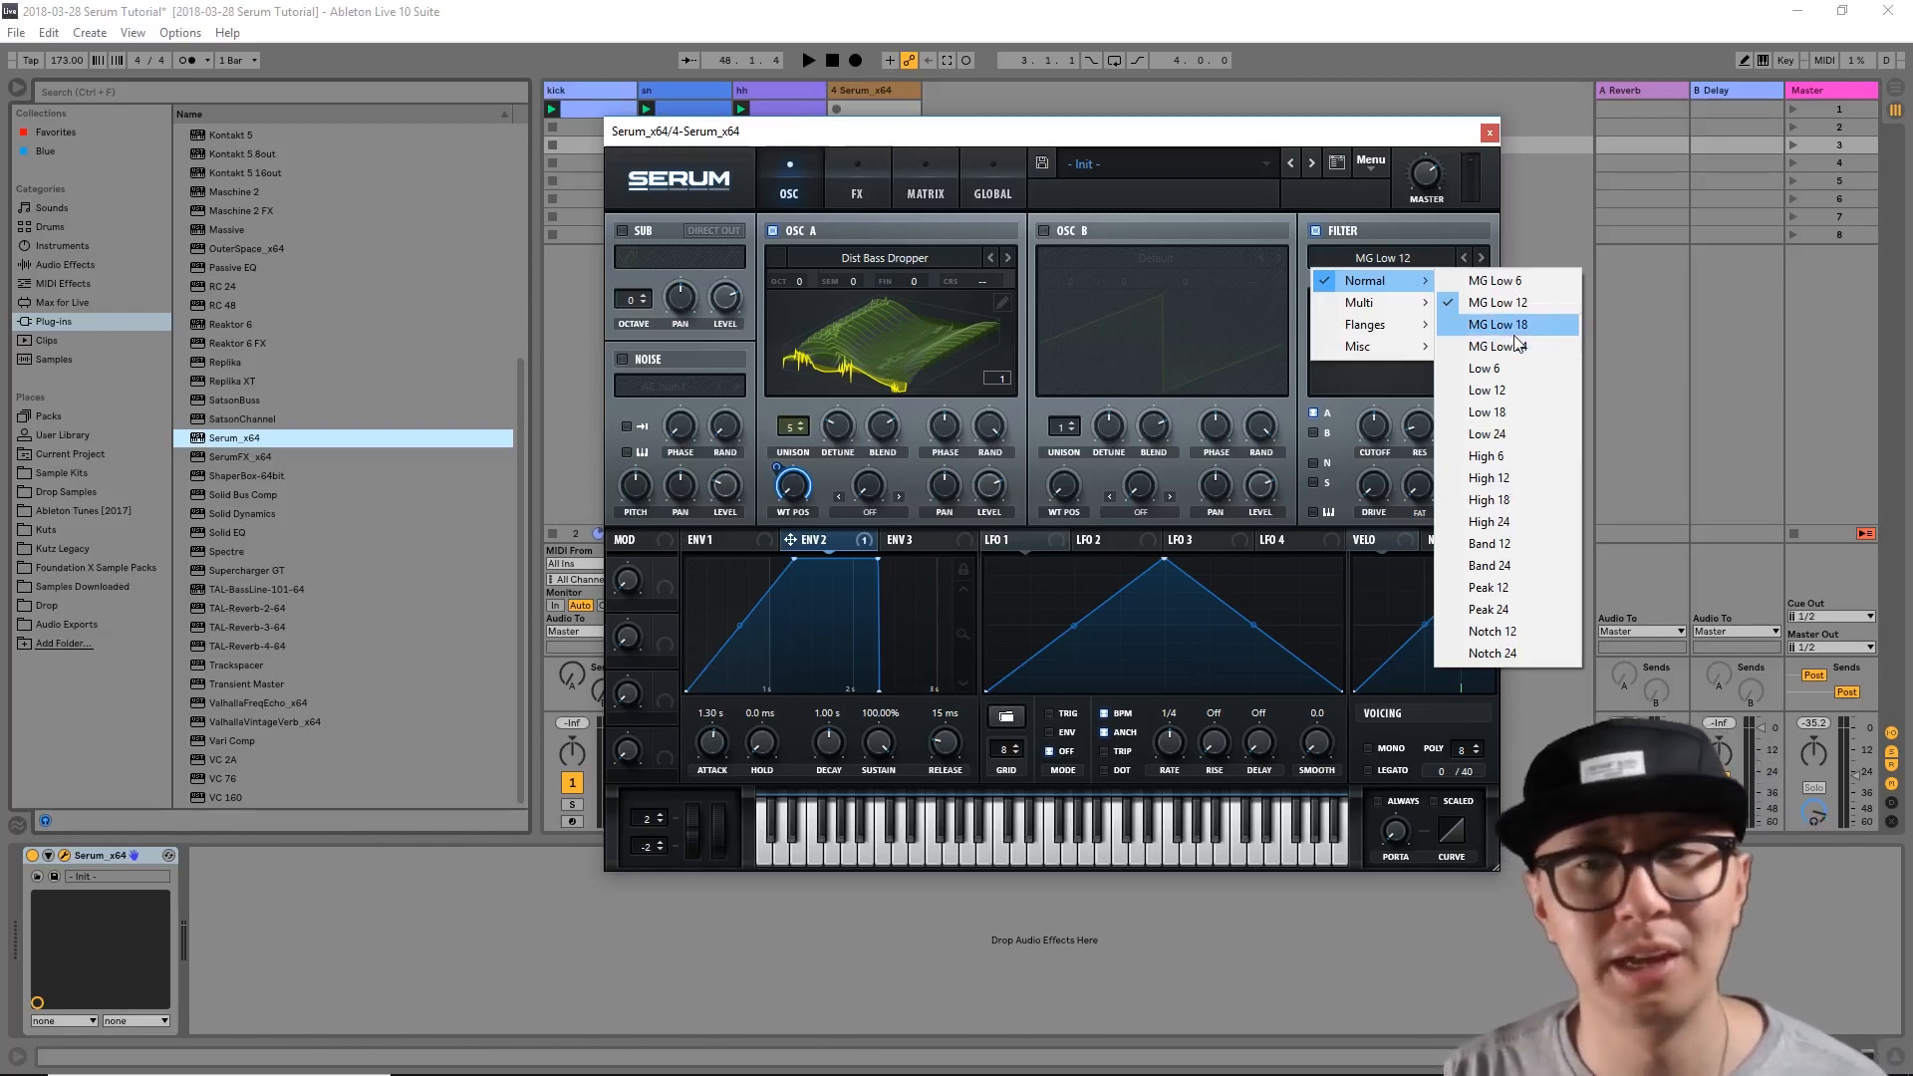
{"action": "mouse_move", "coordinate": [1496, 345]}
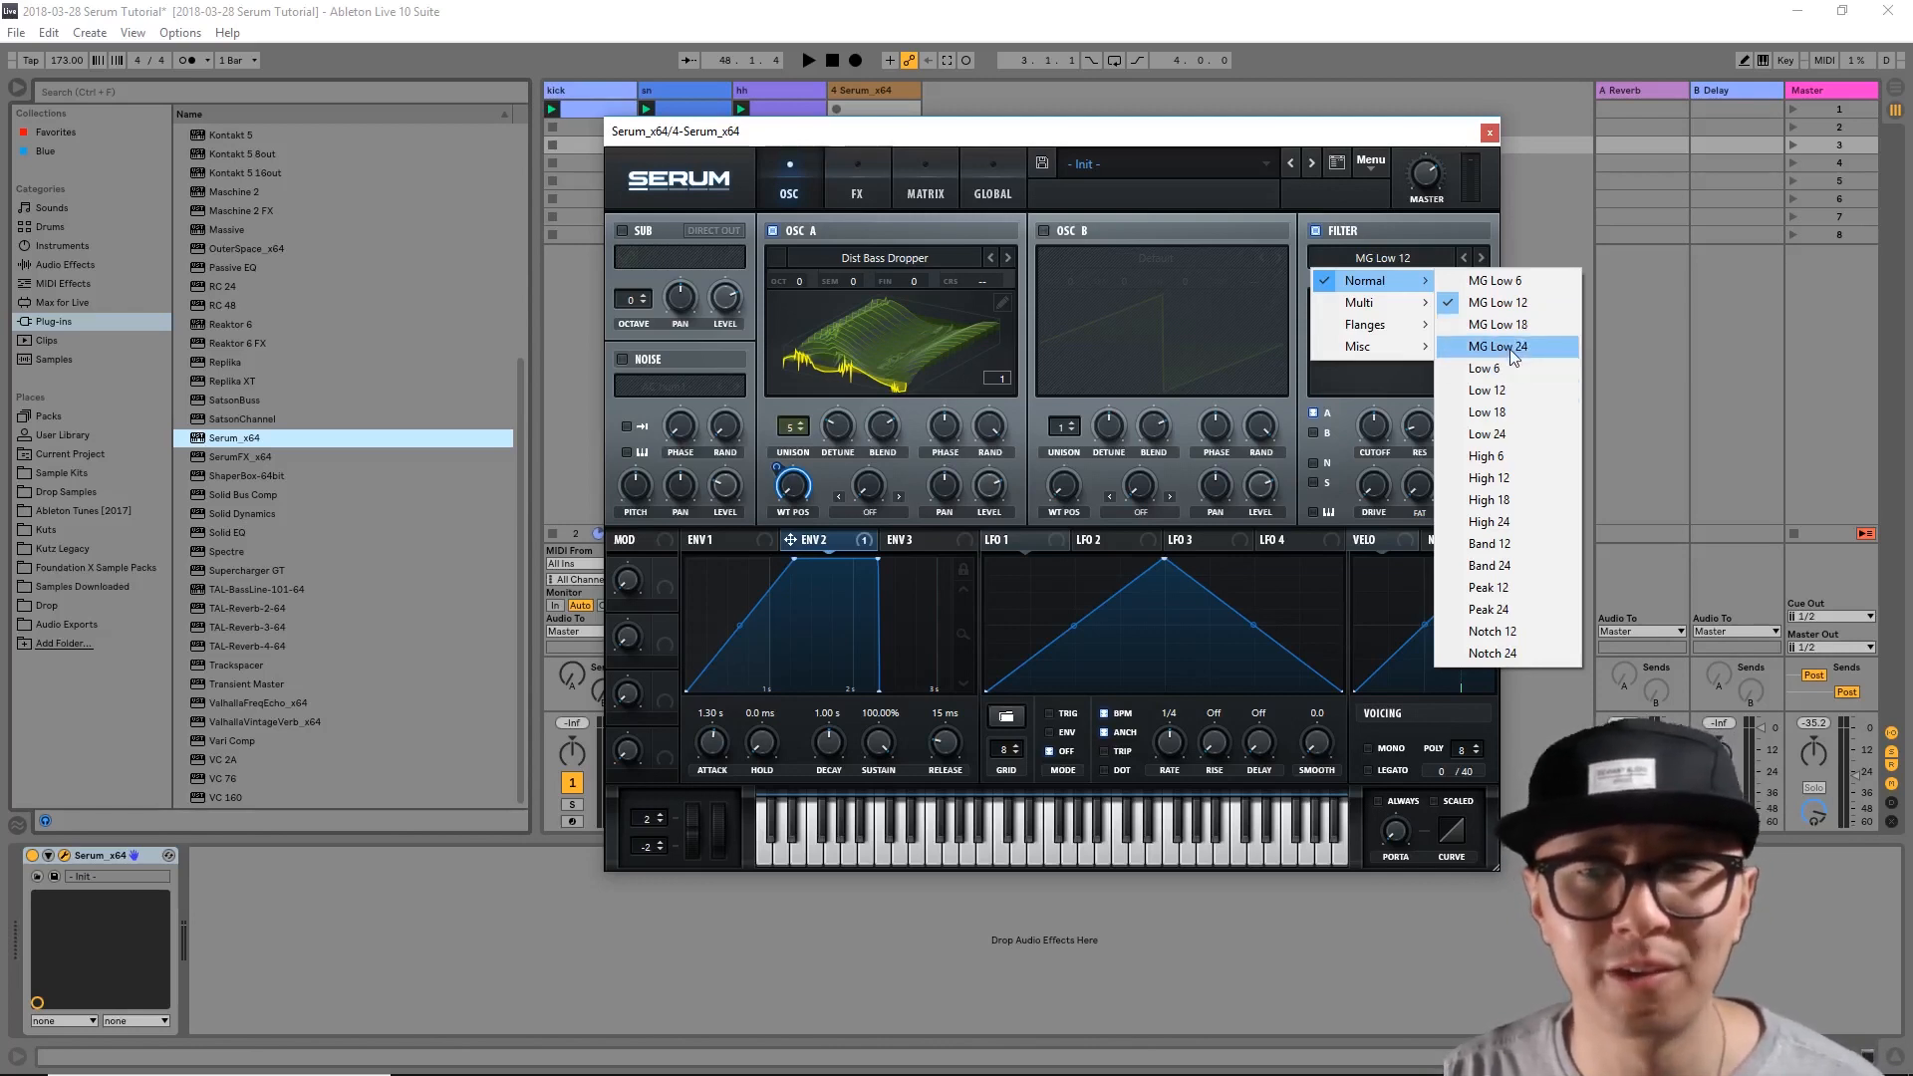
{"action": "left_click", "coordinate": [1496, 347]}
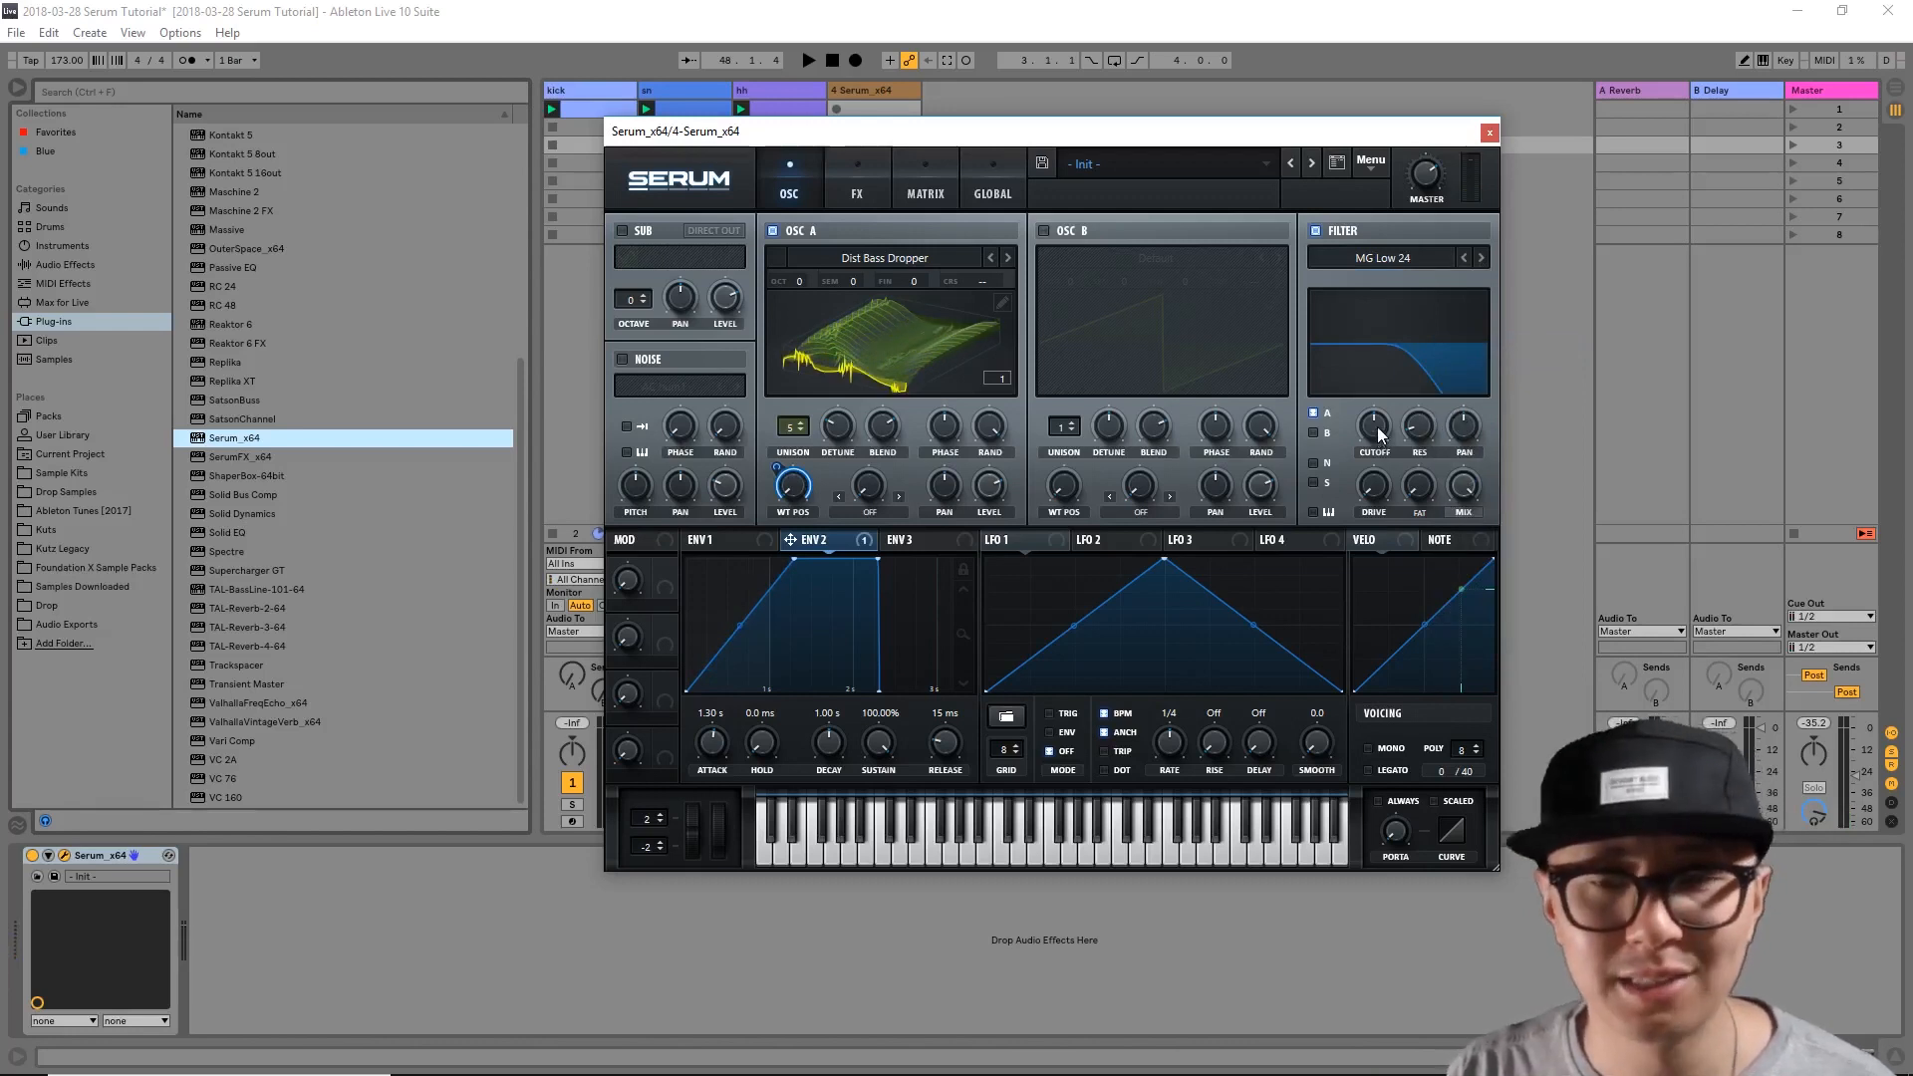
{"action": "mouse_move", "coordinate": [1373, 426]}
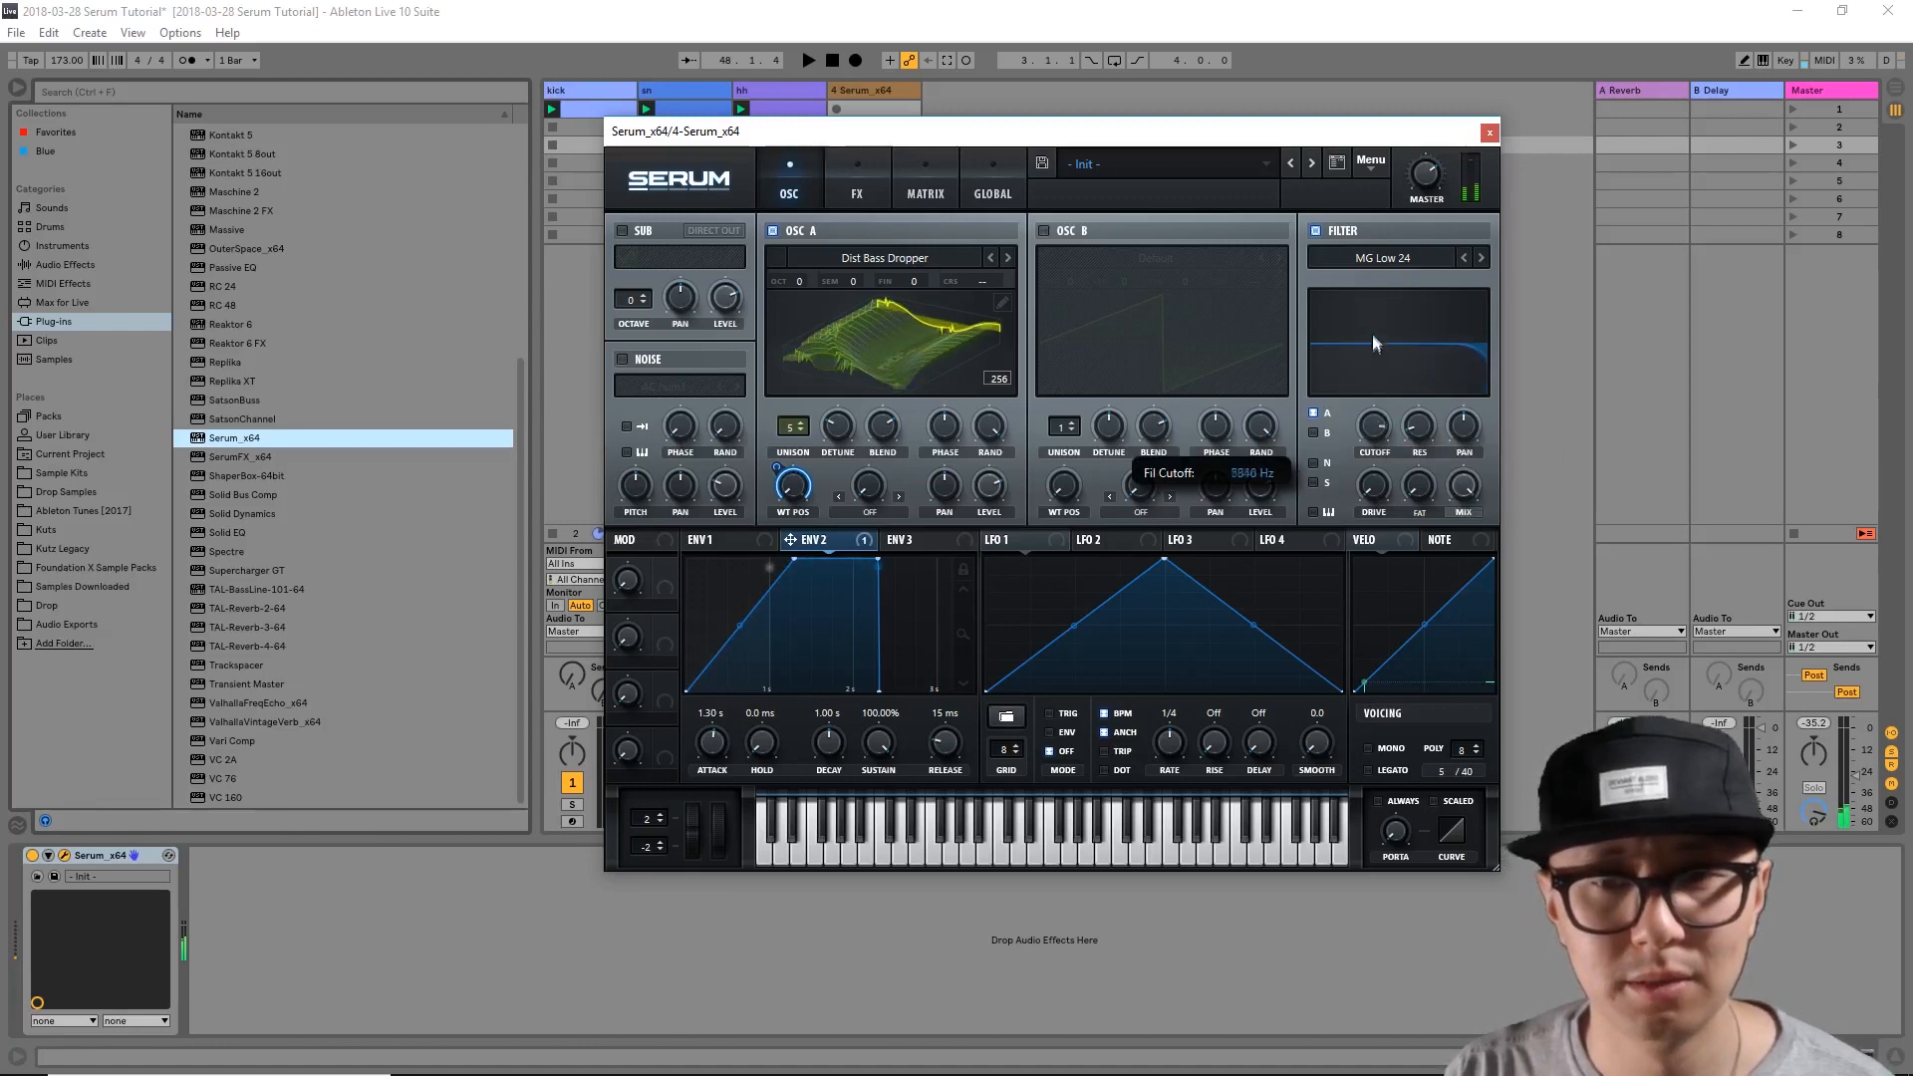
Step: Sweep the MG Low 24 filter cutoff upward and settle it near its earlier frequency
{"action": "left_click_drag", "start_coordinate": [1375, 343], "coordinate": [1375, 378]}
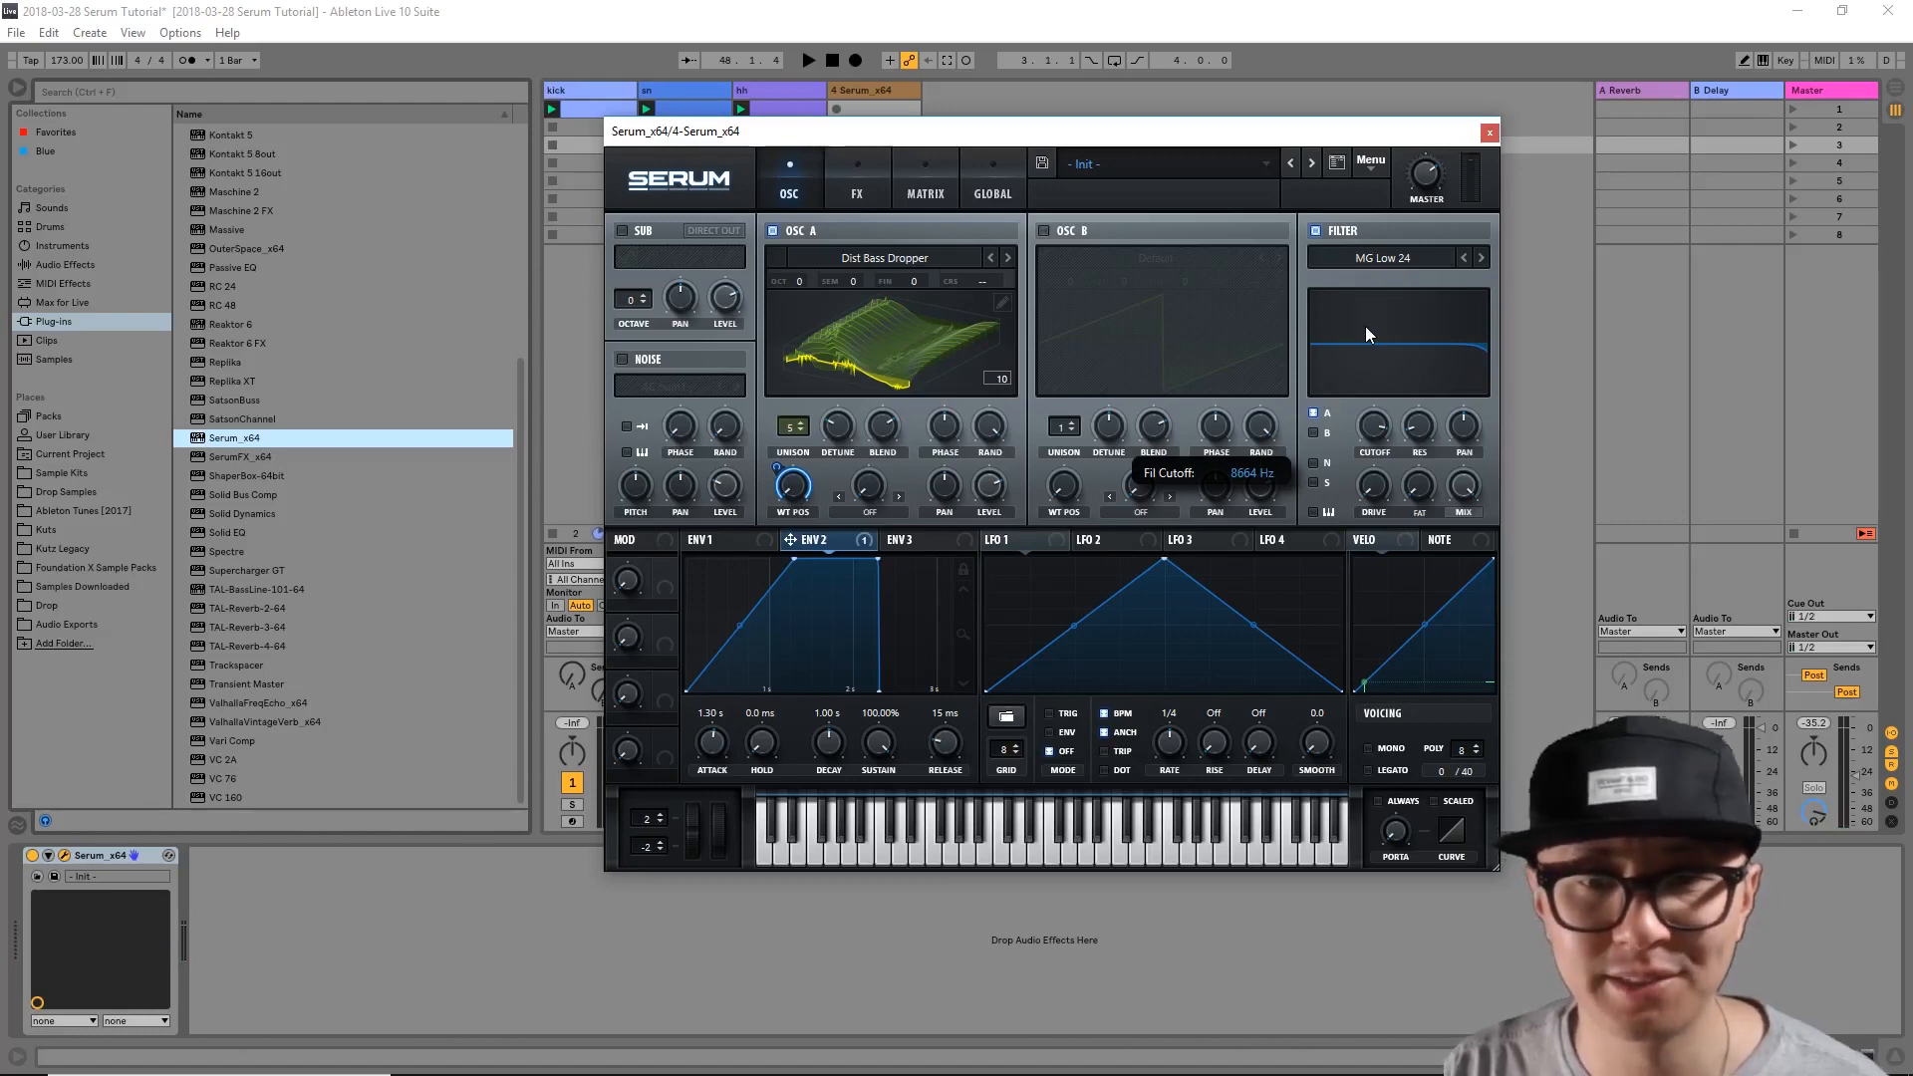
{"action": "left_click_drag", "start_coordinate": [1397, 334], "coordinate": [1396, 391]}
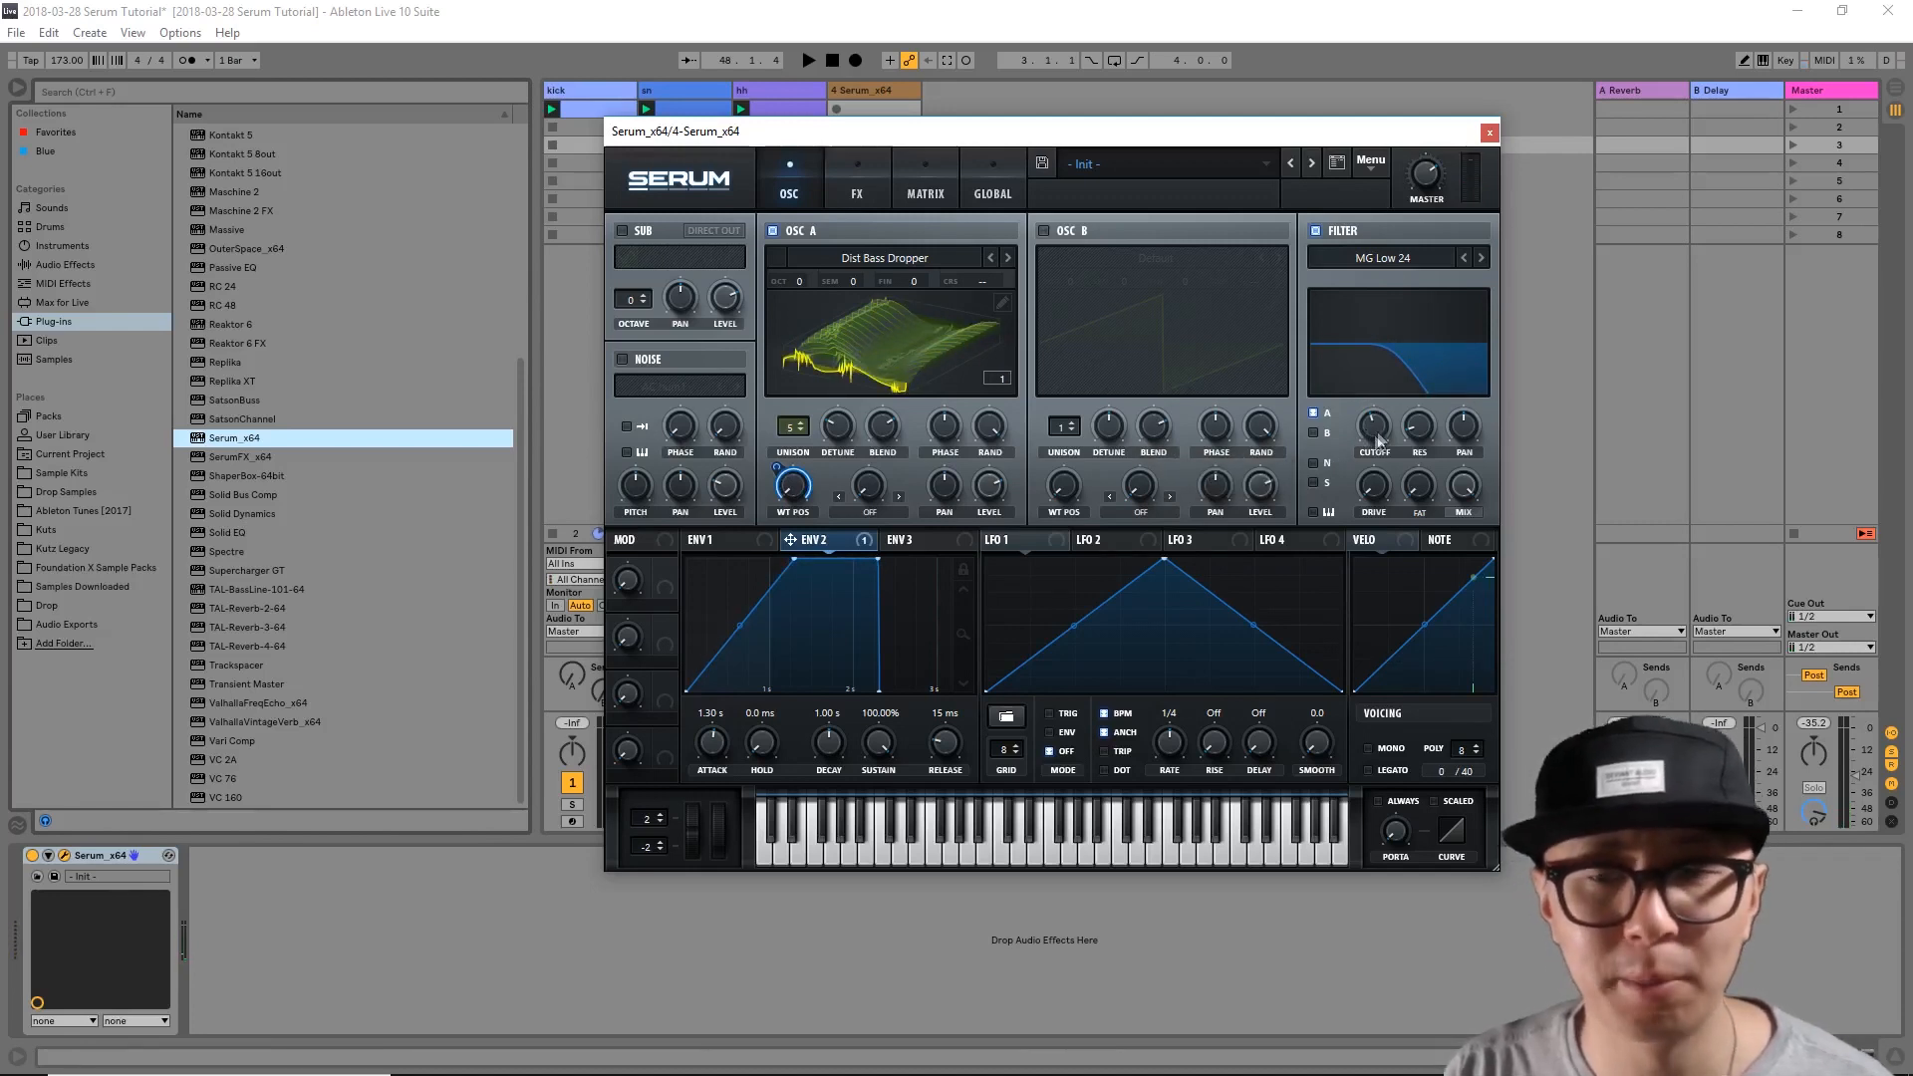
{"action": "mouse_move", "coordinate": [885, 546]}
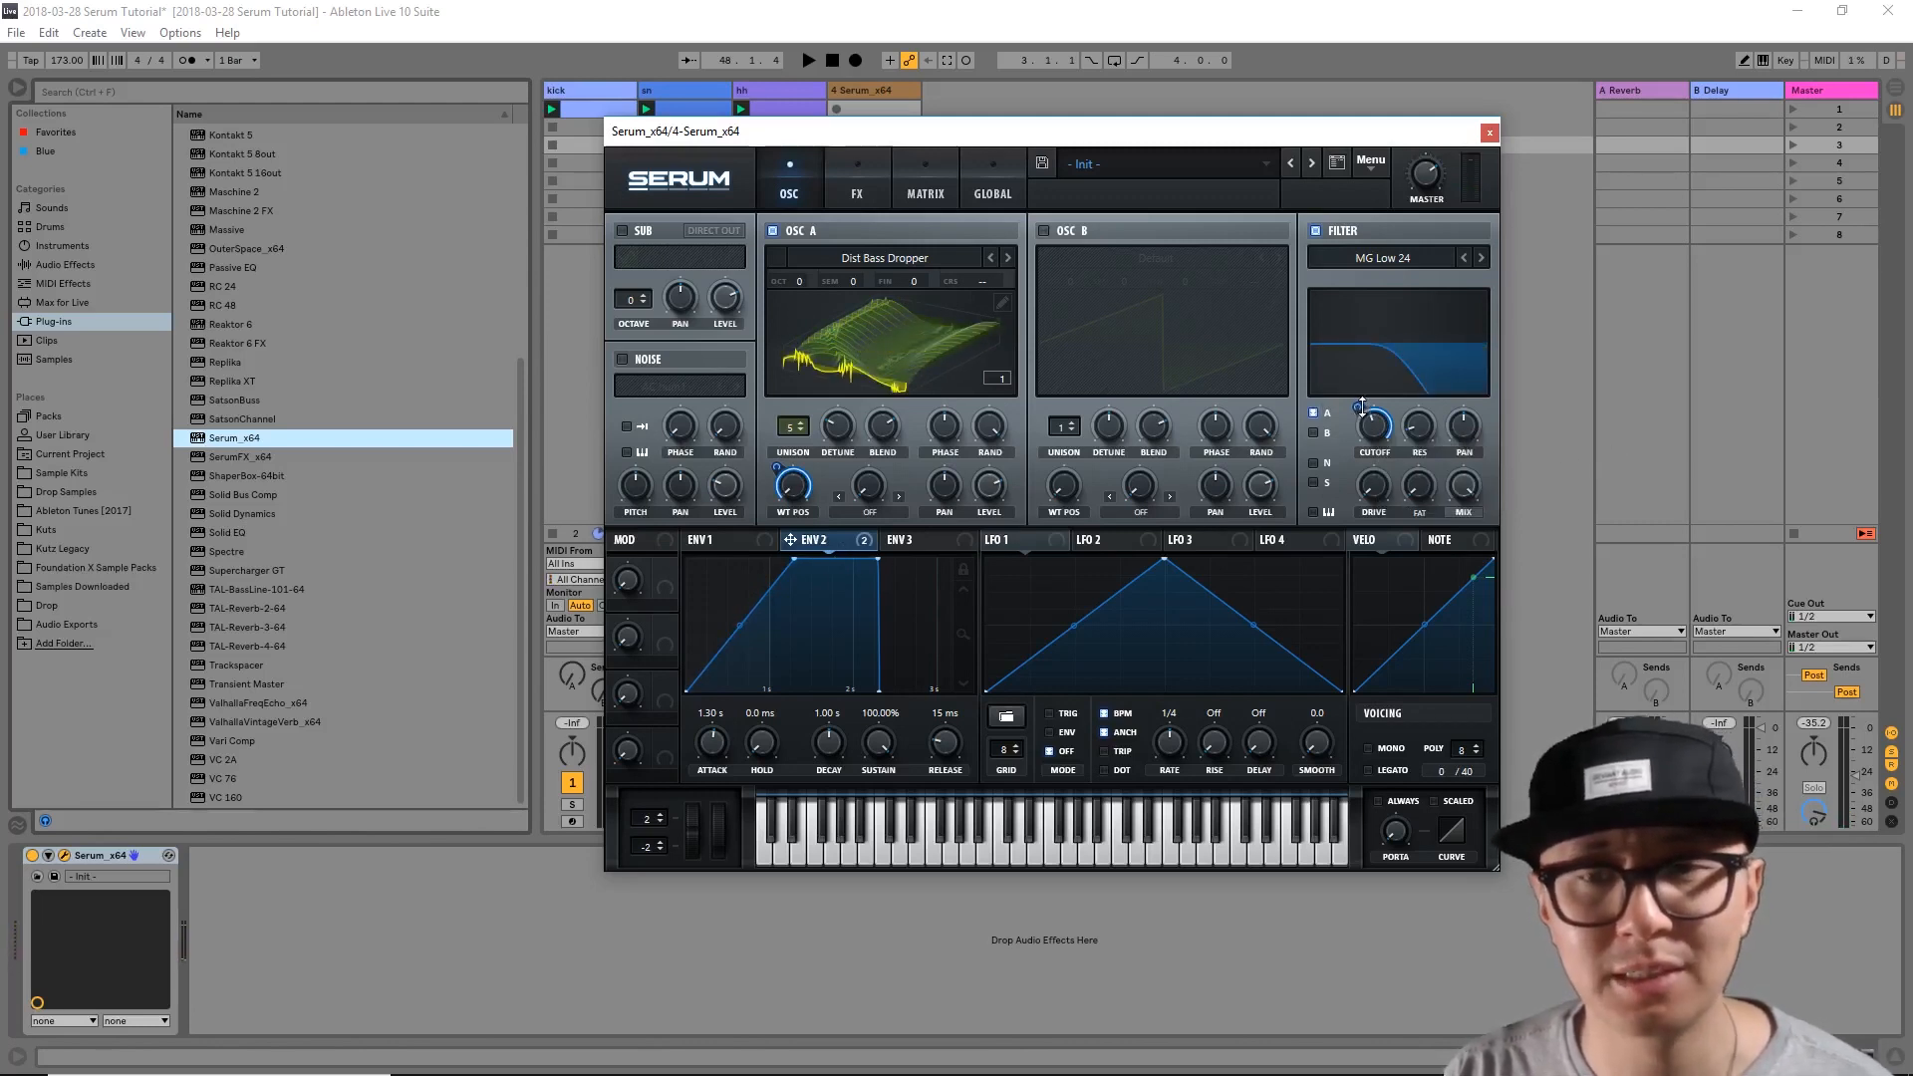
{"action": "mouse_move", "coordinate": [1416, 428]}
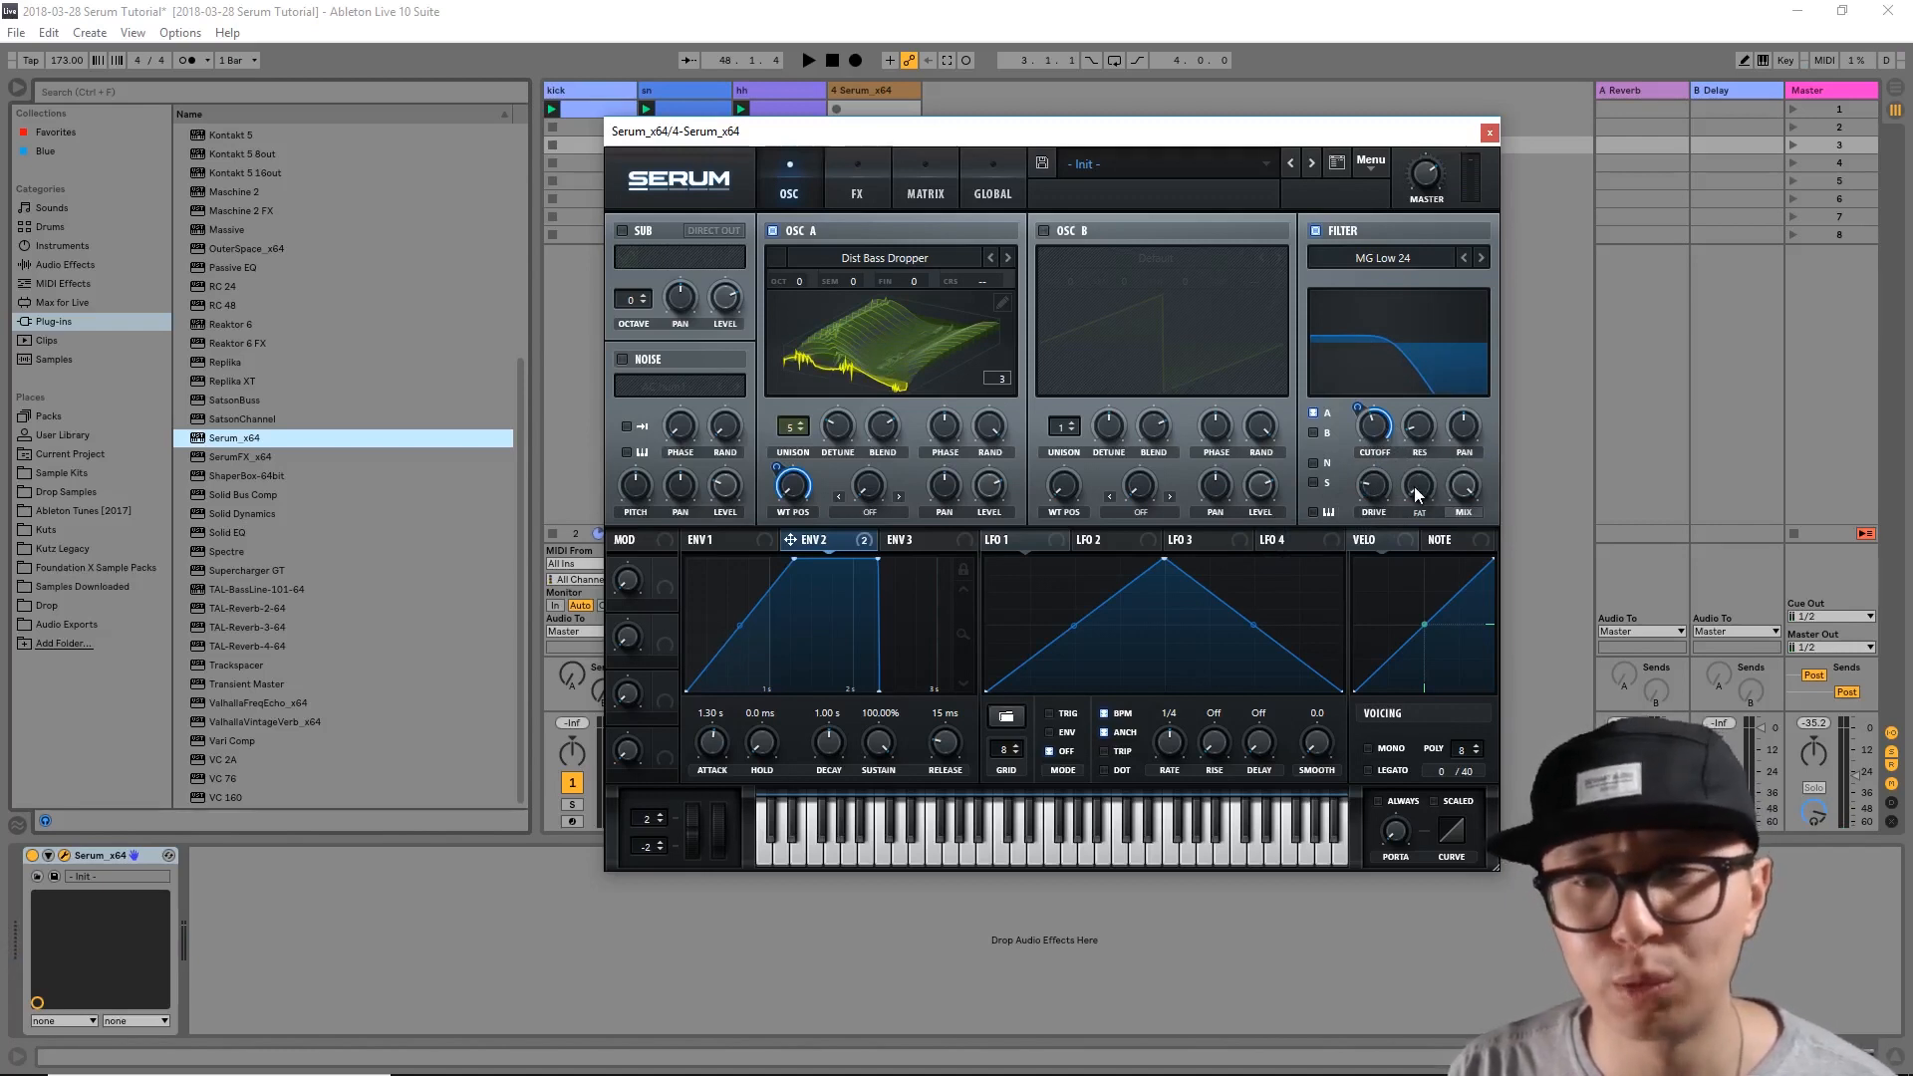
{"action": "mouse_move", "coordinate": [1414, 486]}
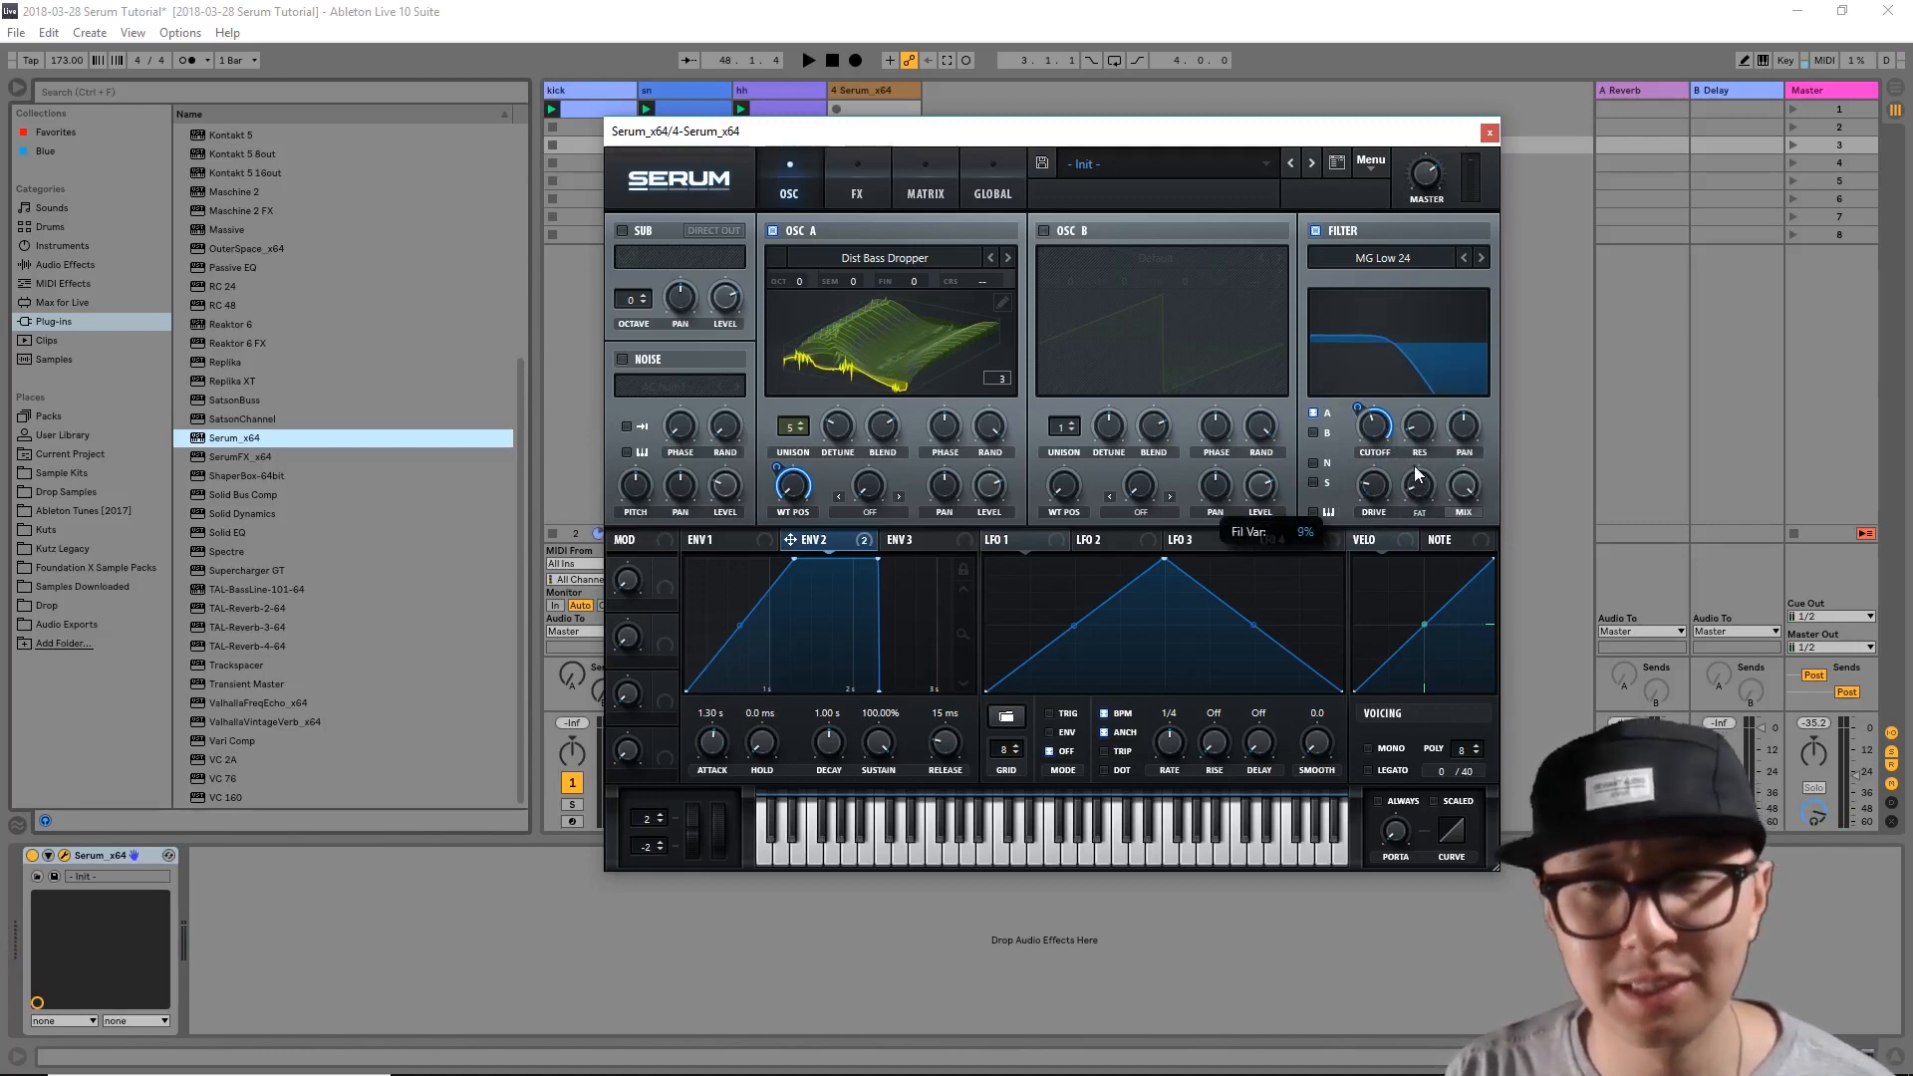
Step: Nudge the MG Low 24 filter's fat amount to about 9% while auditioning notes
{"action": "left_click_drag", "start_coordinate": [1417, 424], "coordinate": [1417, 414]}
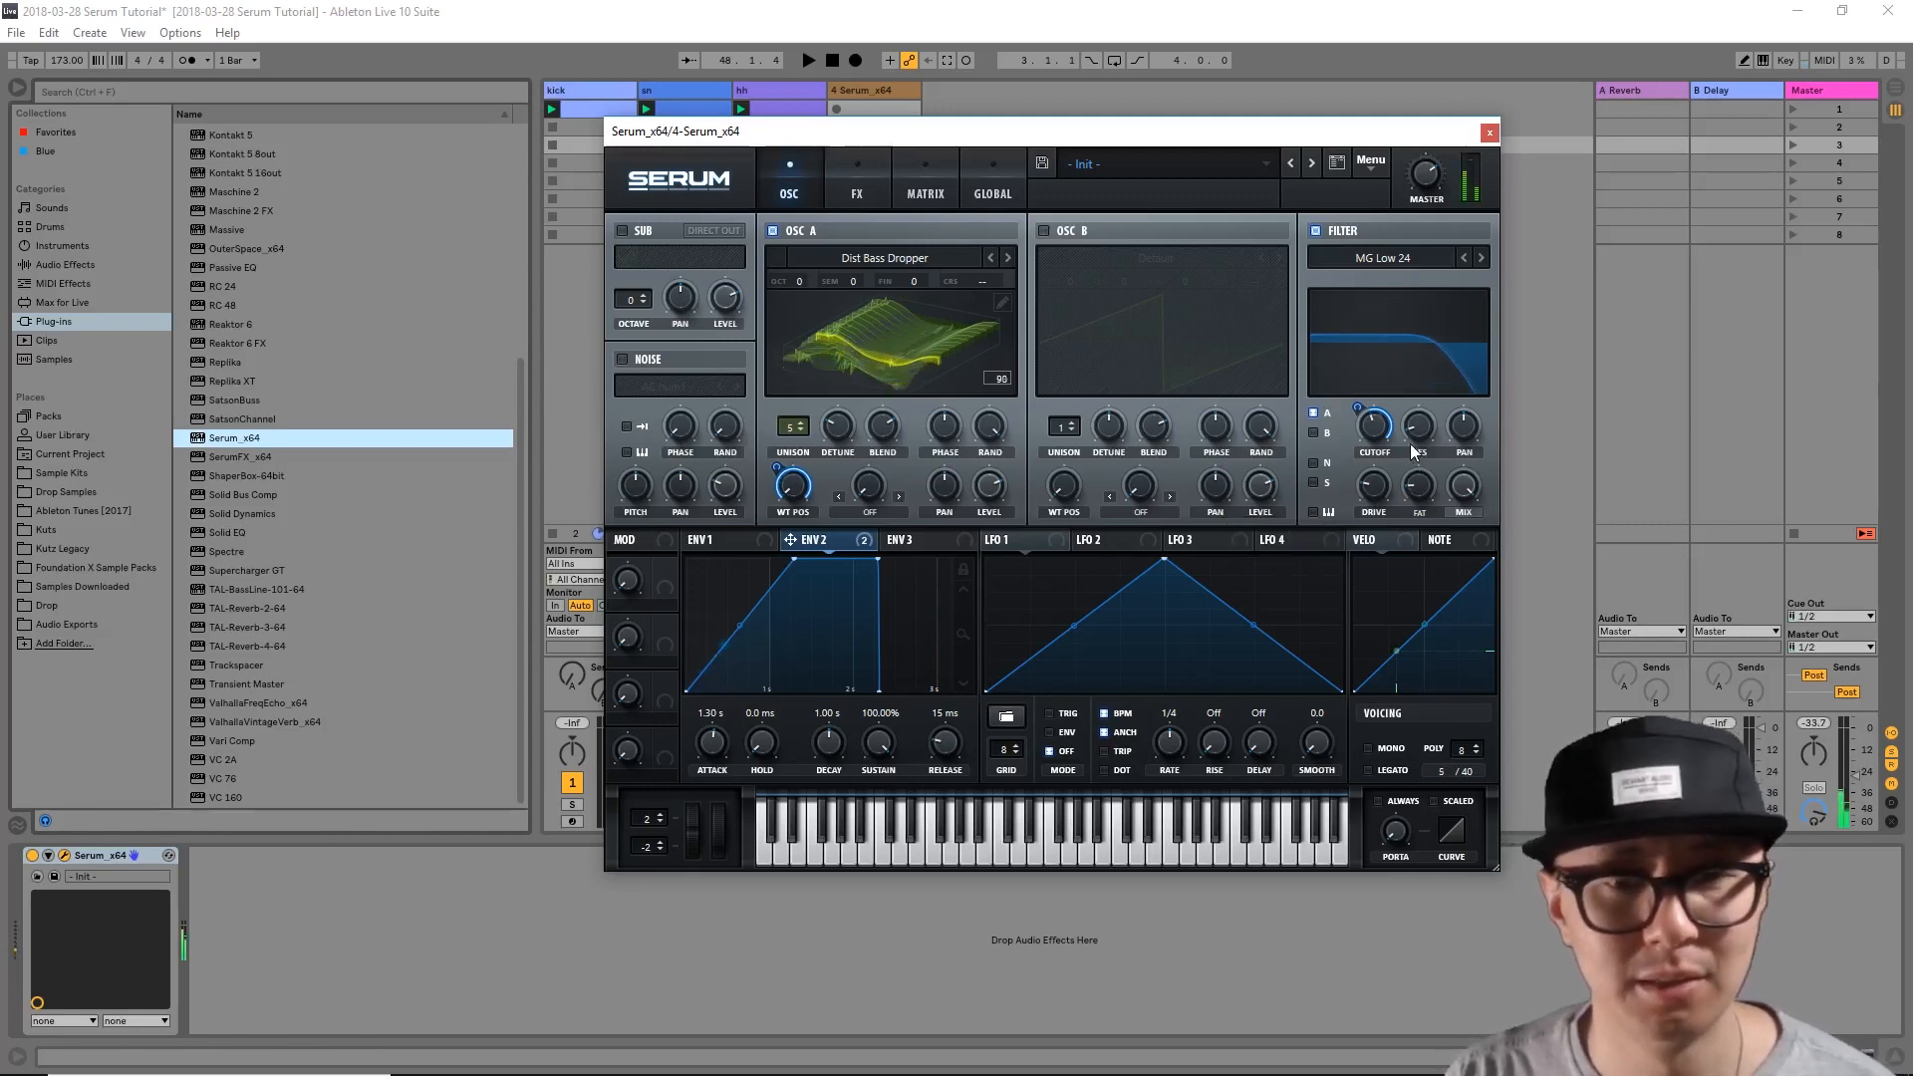
{"action": "mouse_move", "coordinate": [1416, 427]}
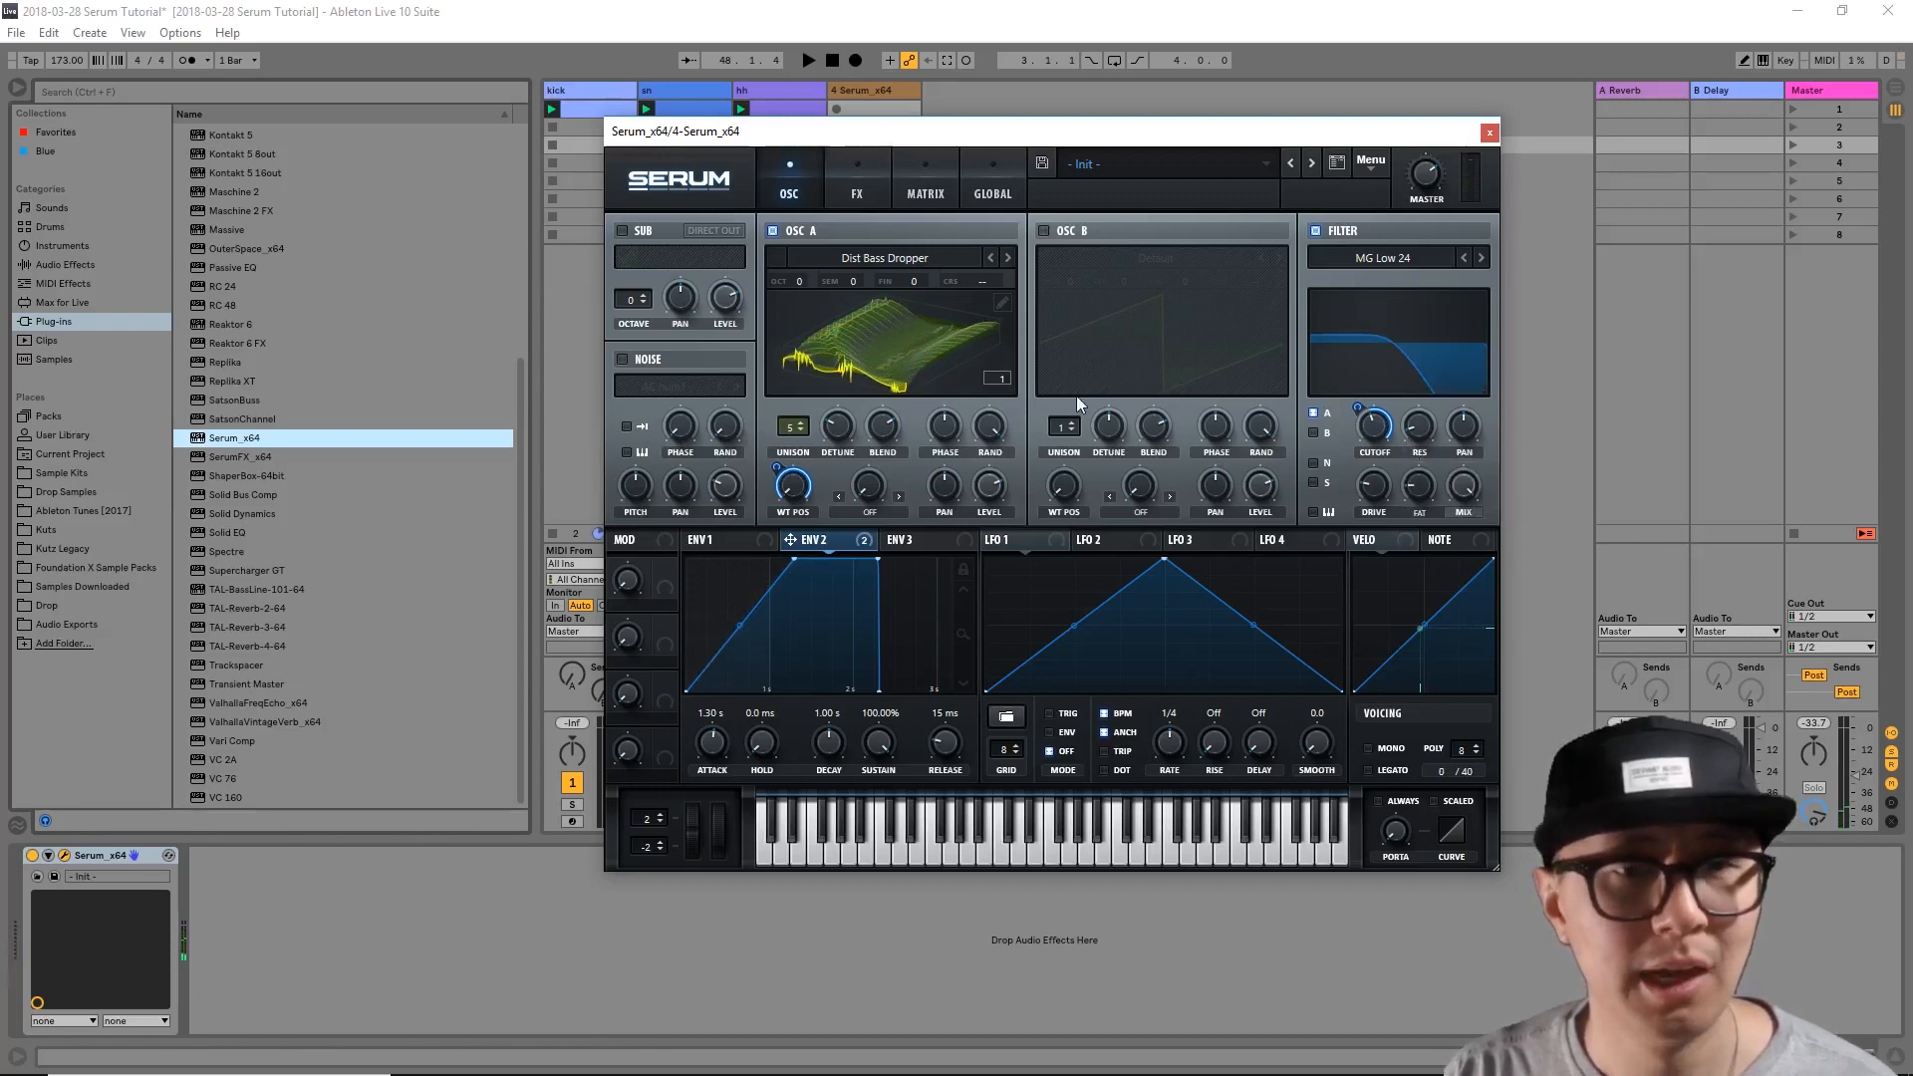
{"action": "mouse_move", "coordinate": [1110, 438]}
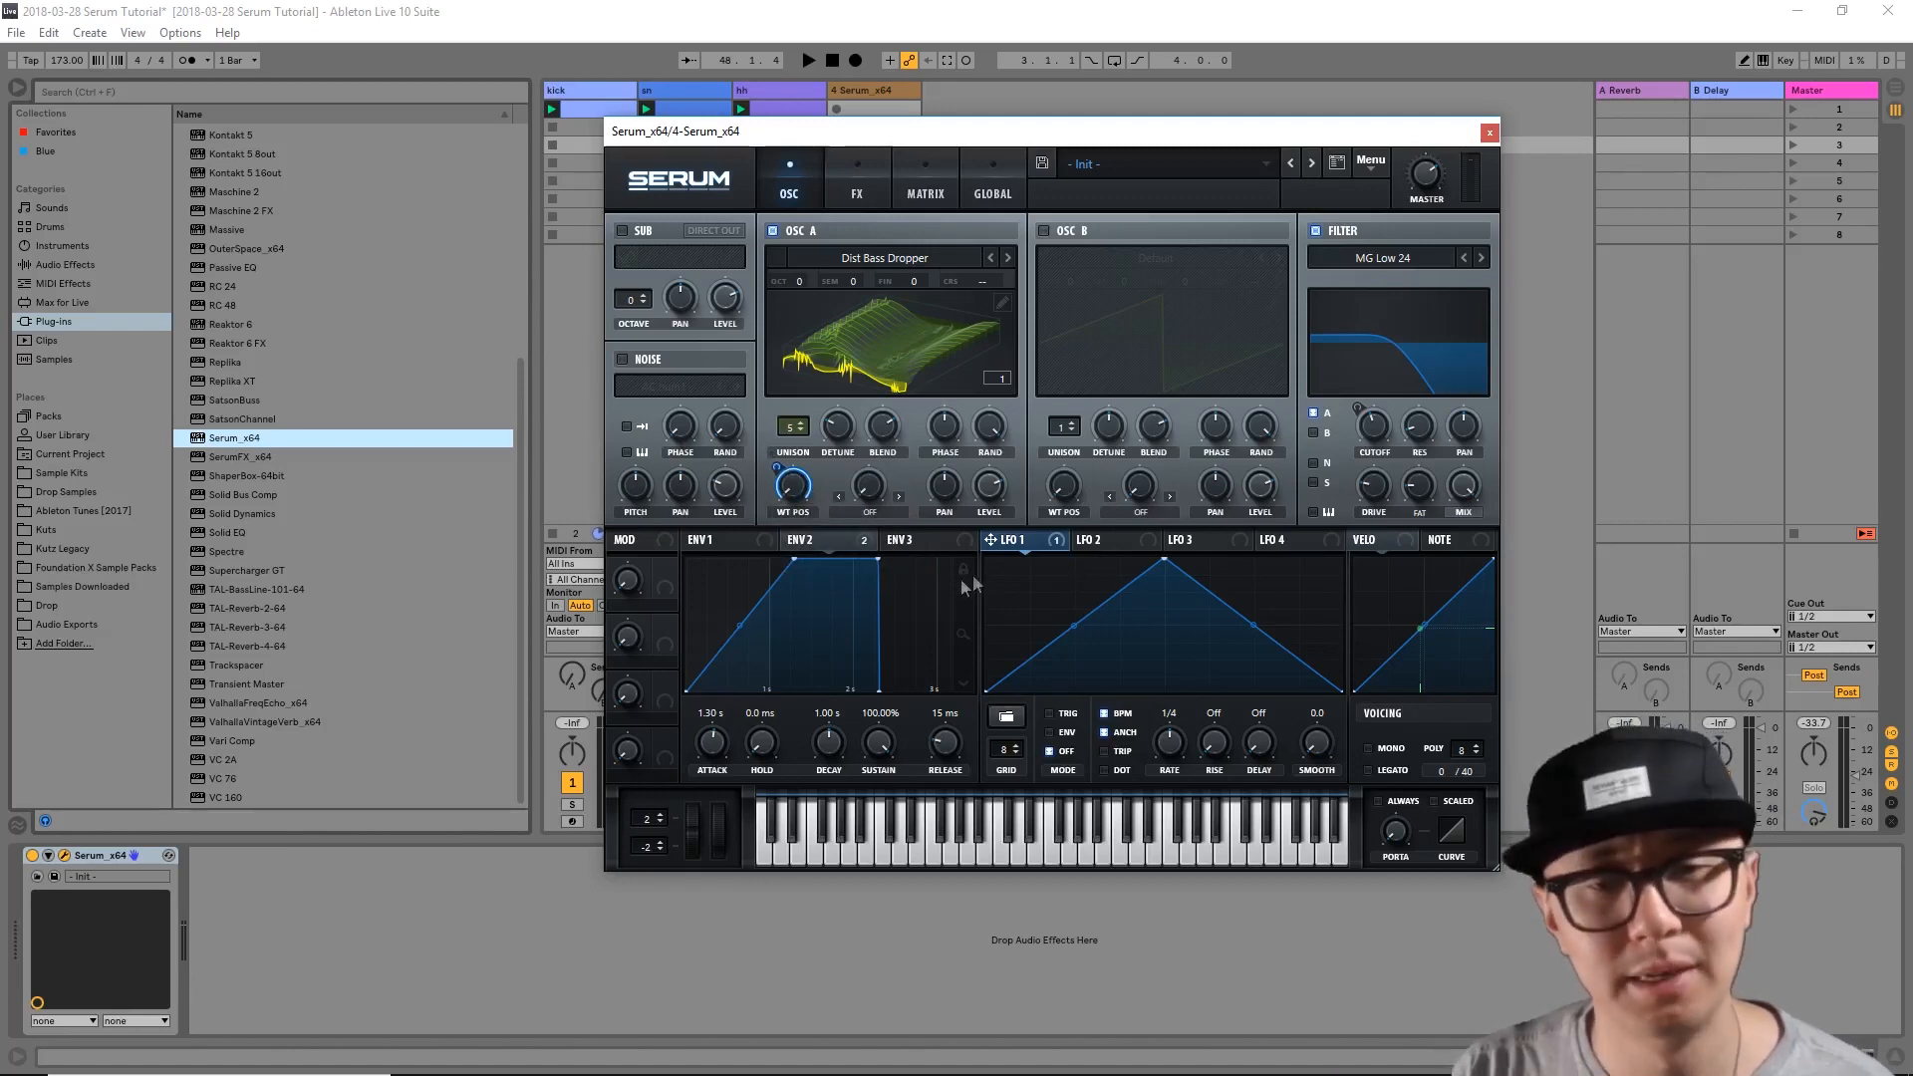
{"action": "mouse_move", "coordinate": [1024, 552]}
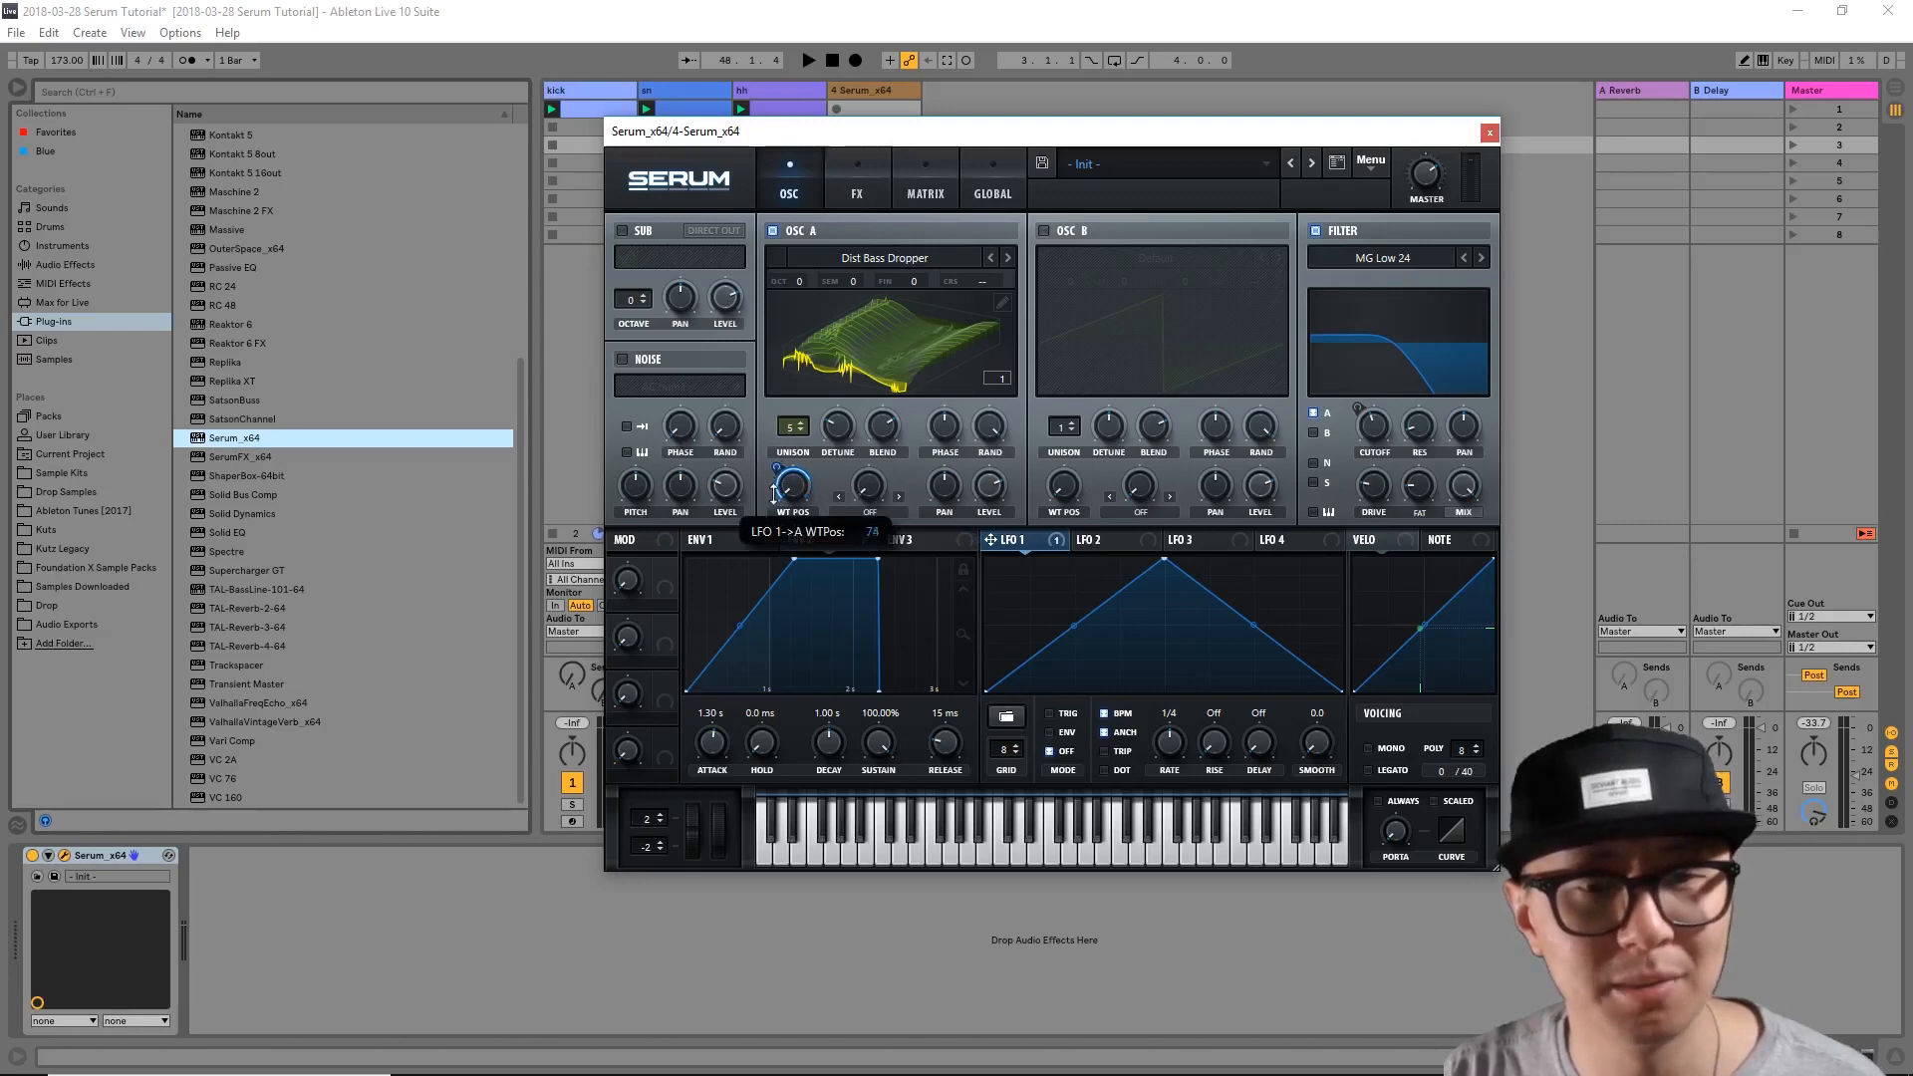
Step: Assign LFO 1 to oscillator A's wavetable position alongside envelope 2
{"action": "left_click_drag", "start_coordinate": [790, 484], "coordinate": [790, 506]}
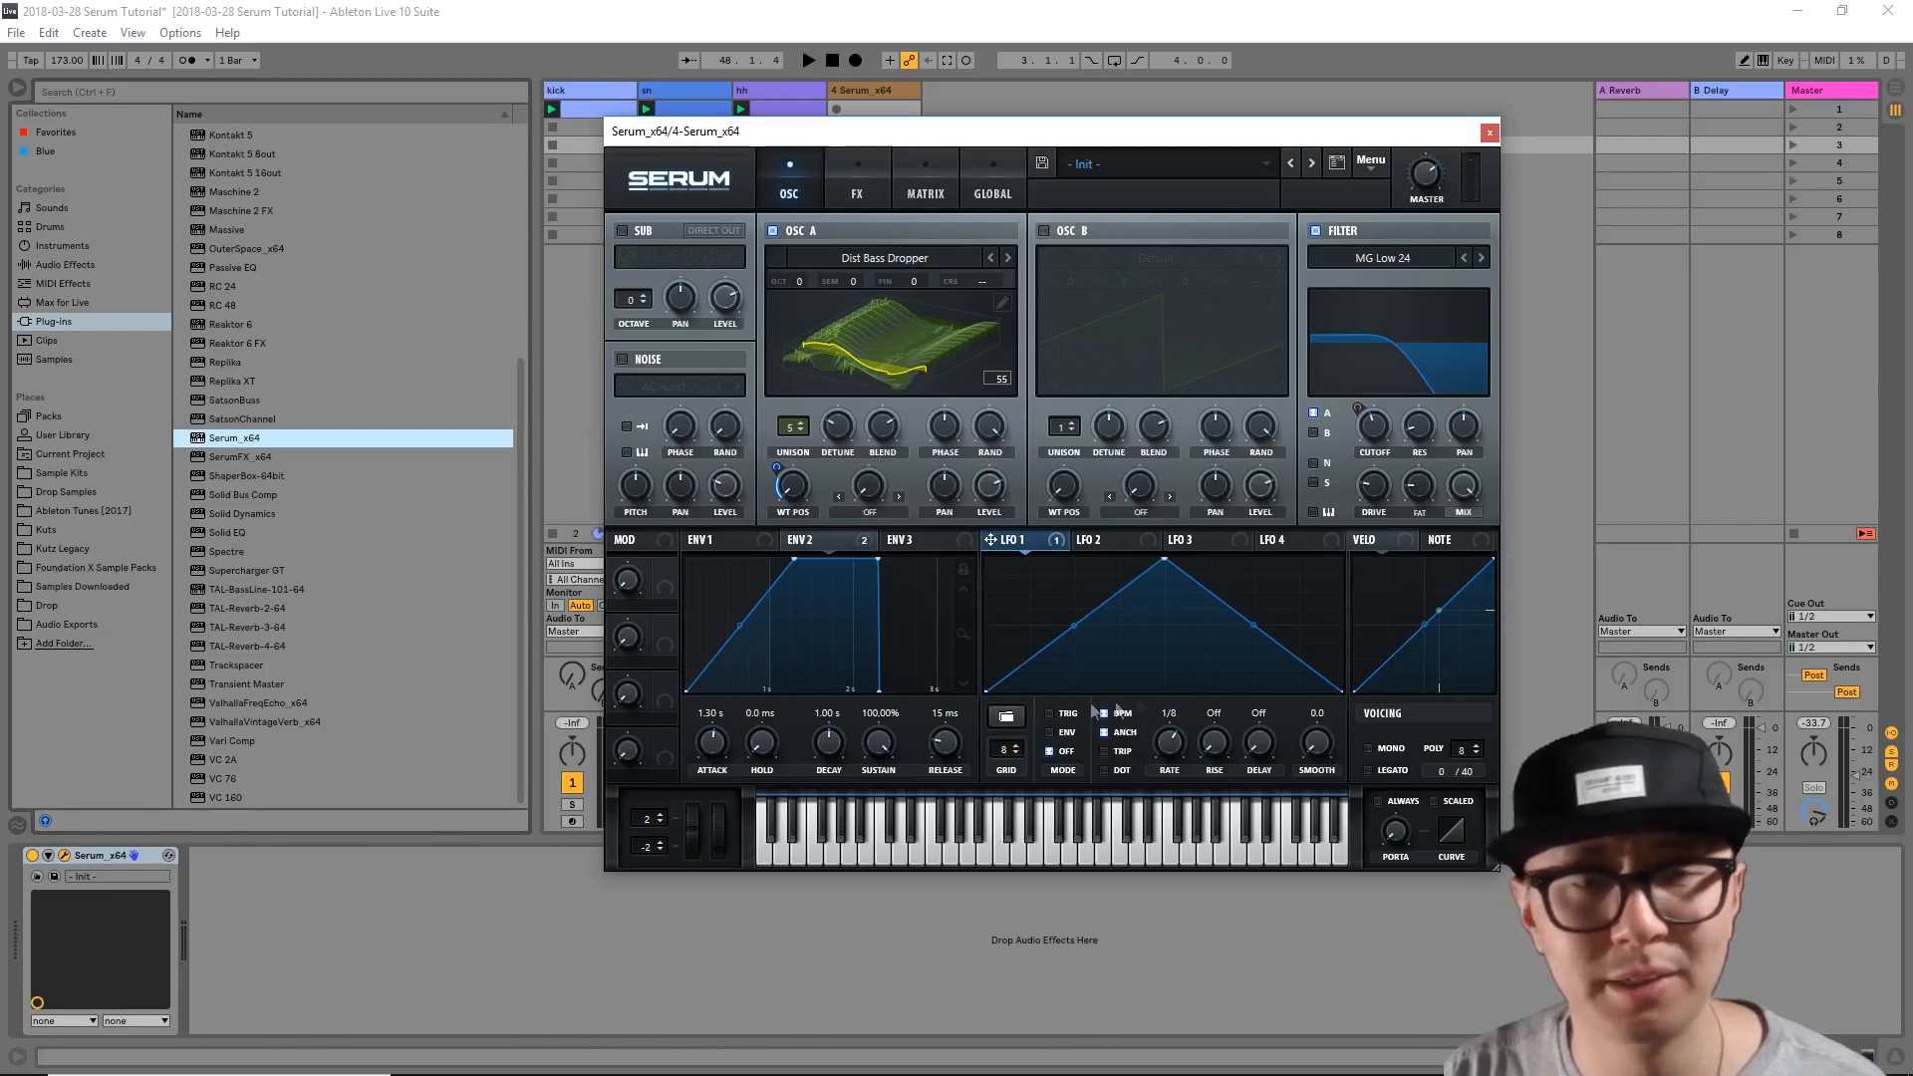
{"action": "mouse_move", "coordinate": [868, 185]}
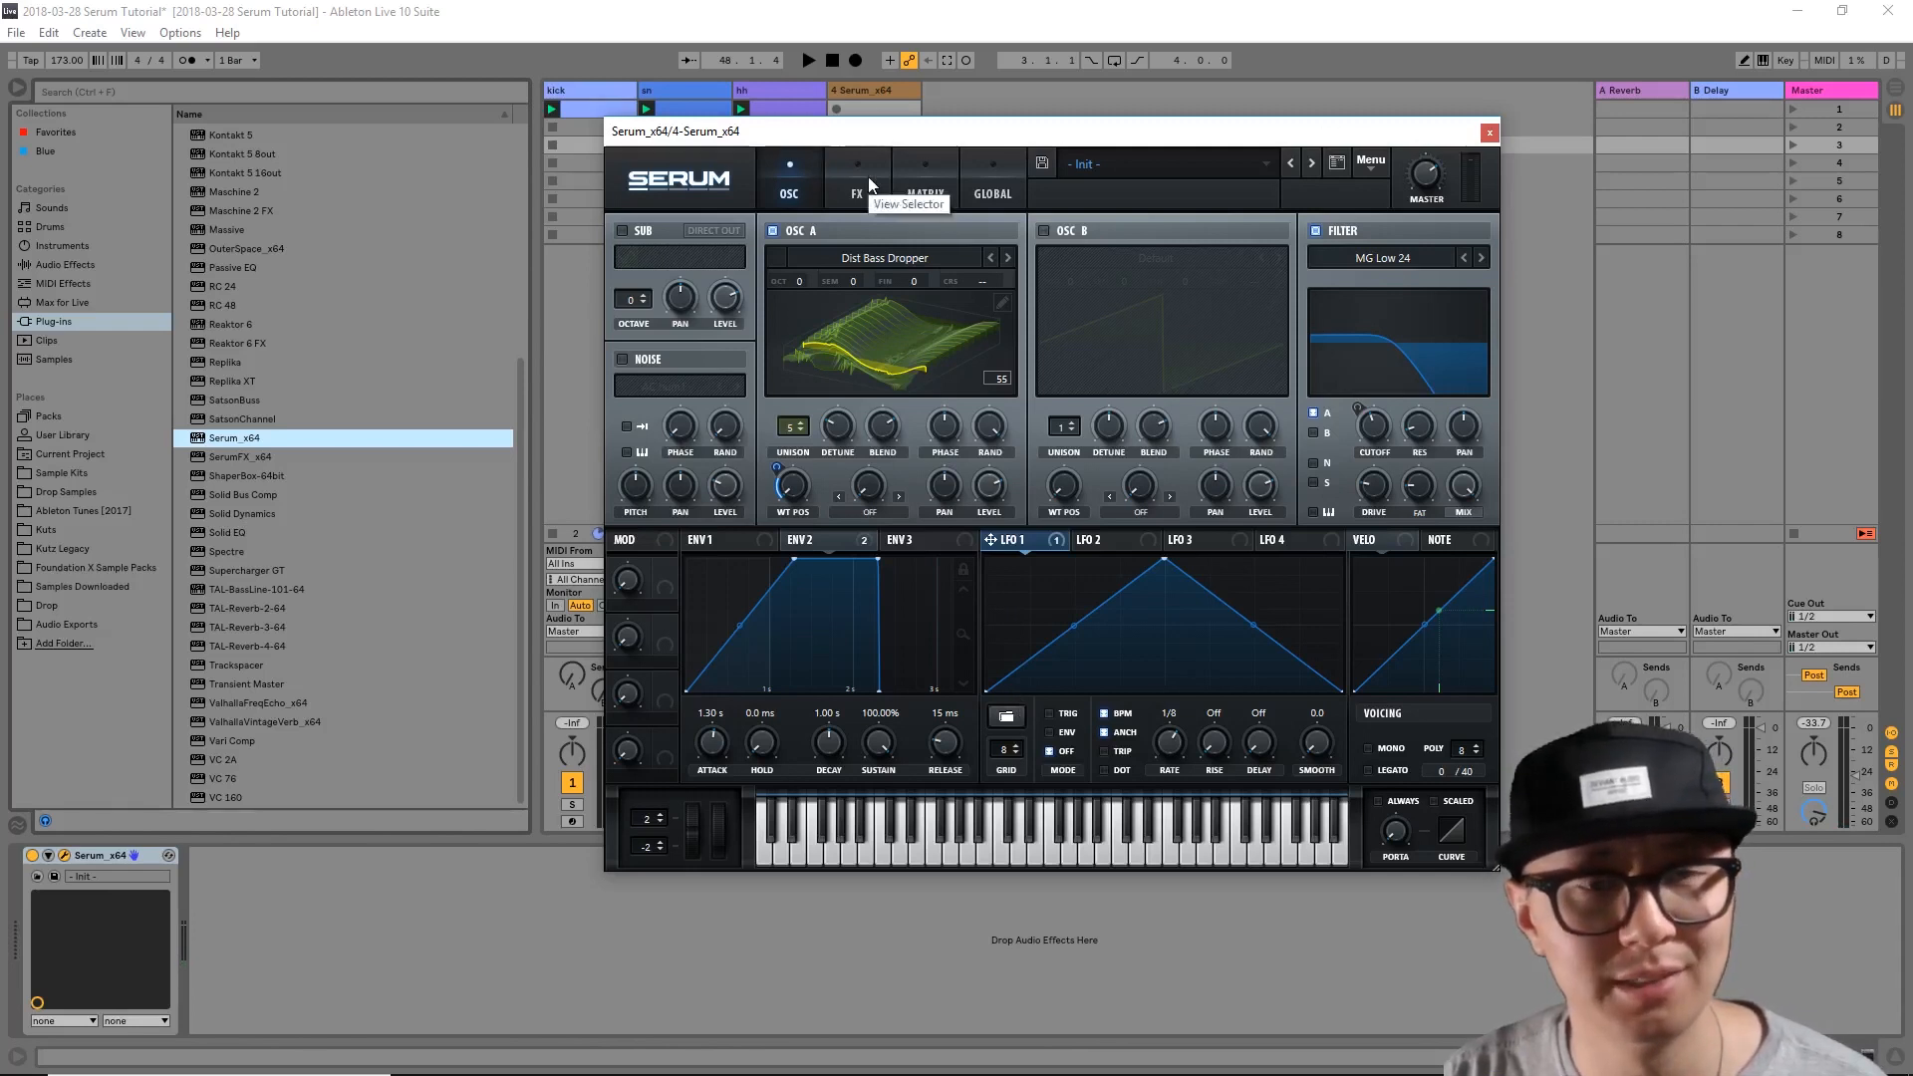
Step: Enable Hyper/Dimension in Serum's FX rack with its mix lowered to about 32%, then enable Distortion
{"action": "left_click", "coordinate": [854, 183]}
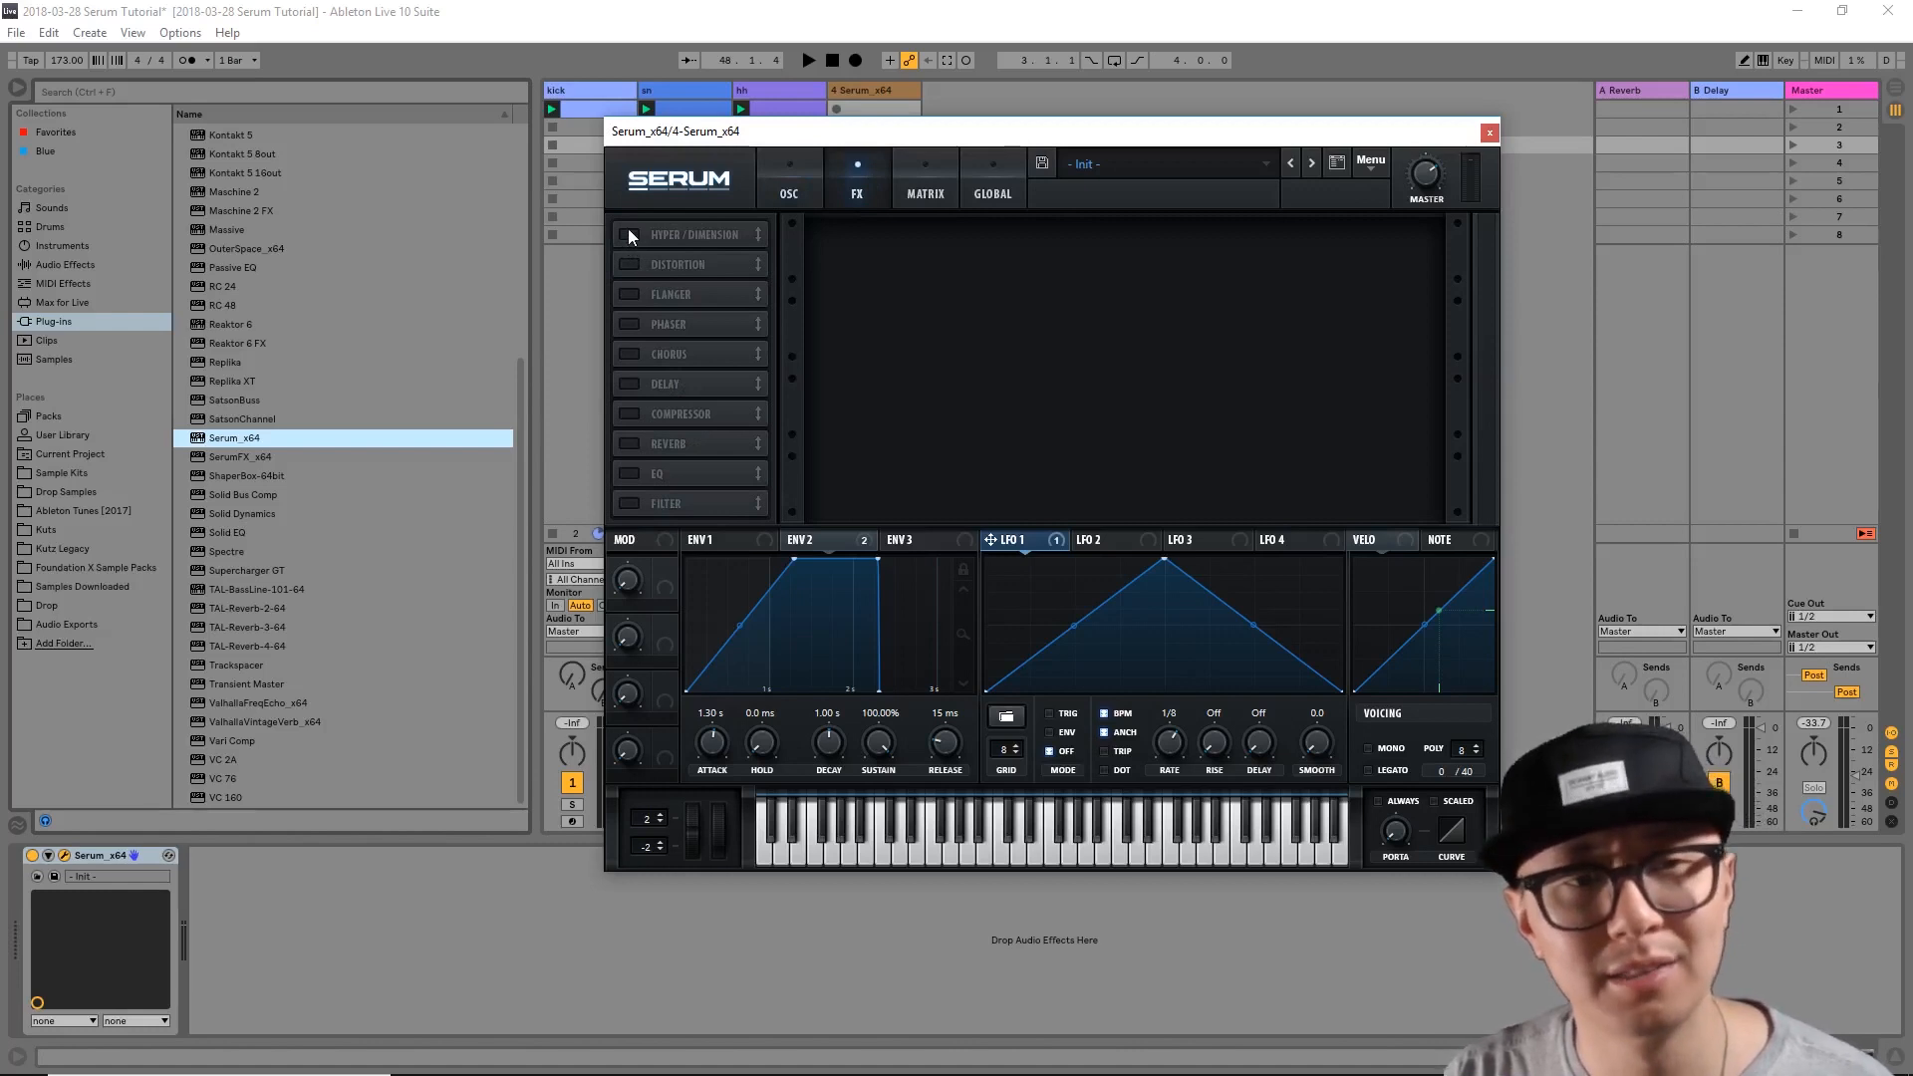
{"action": "left_click", "coordinate": [630, 235]}
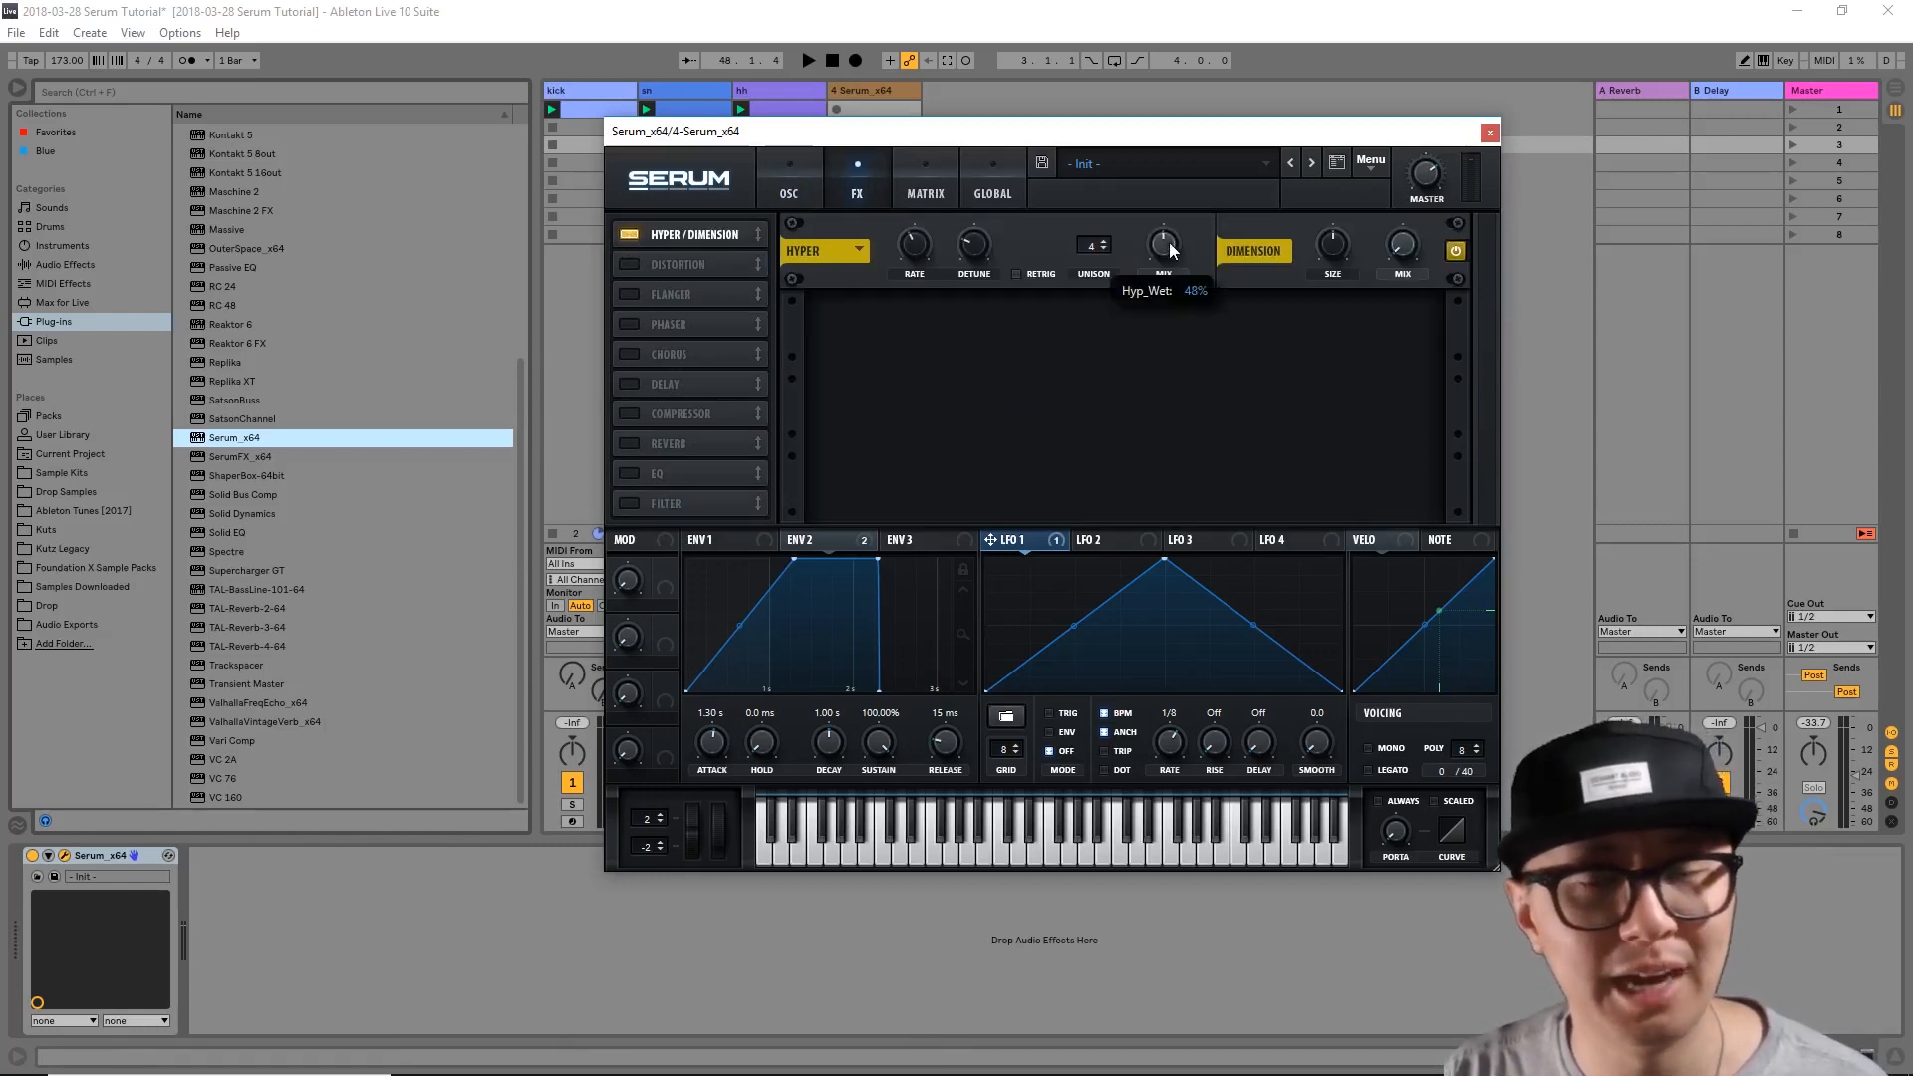
{"action": "left_click_drag", "start_coordinate": [1161, 241], "coordinate": [1161, 257]}
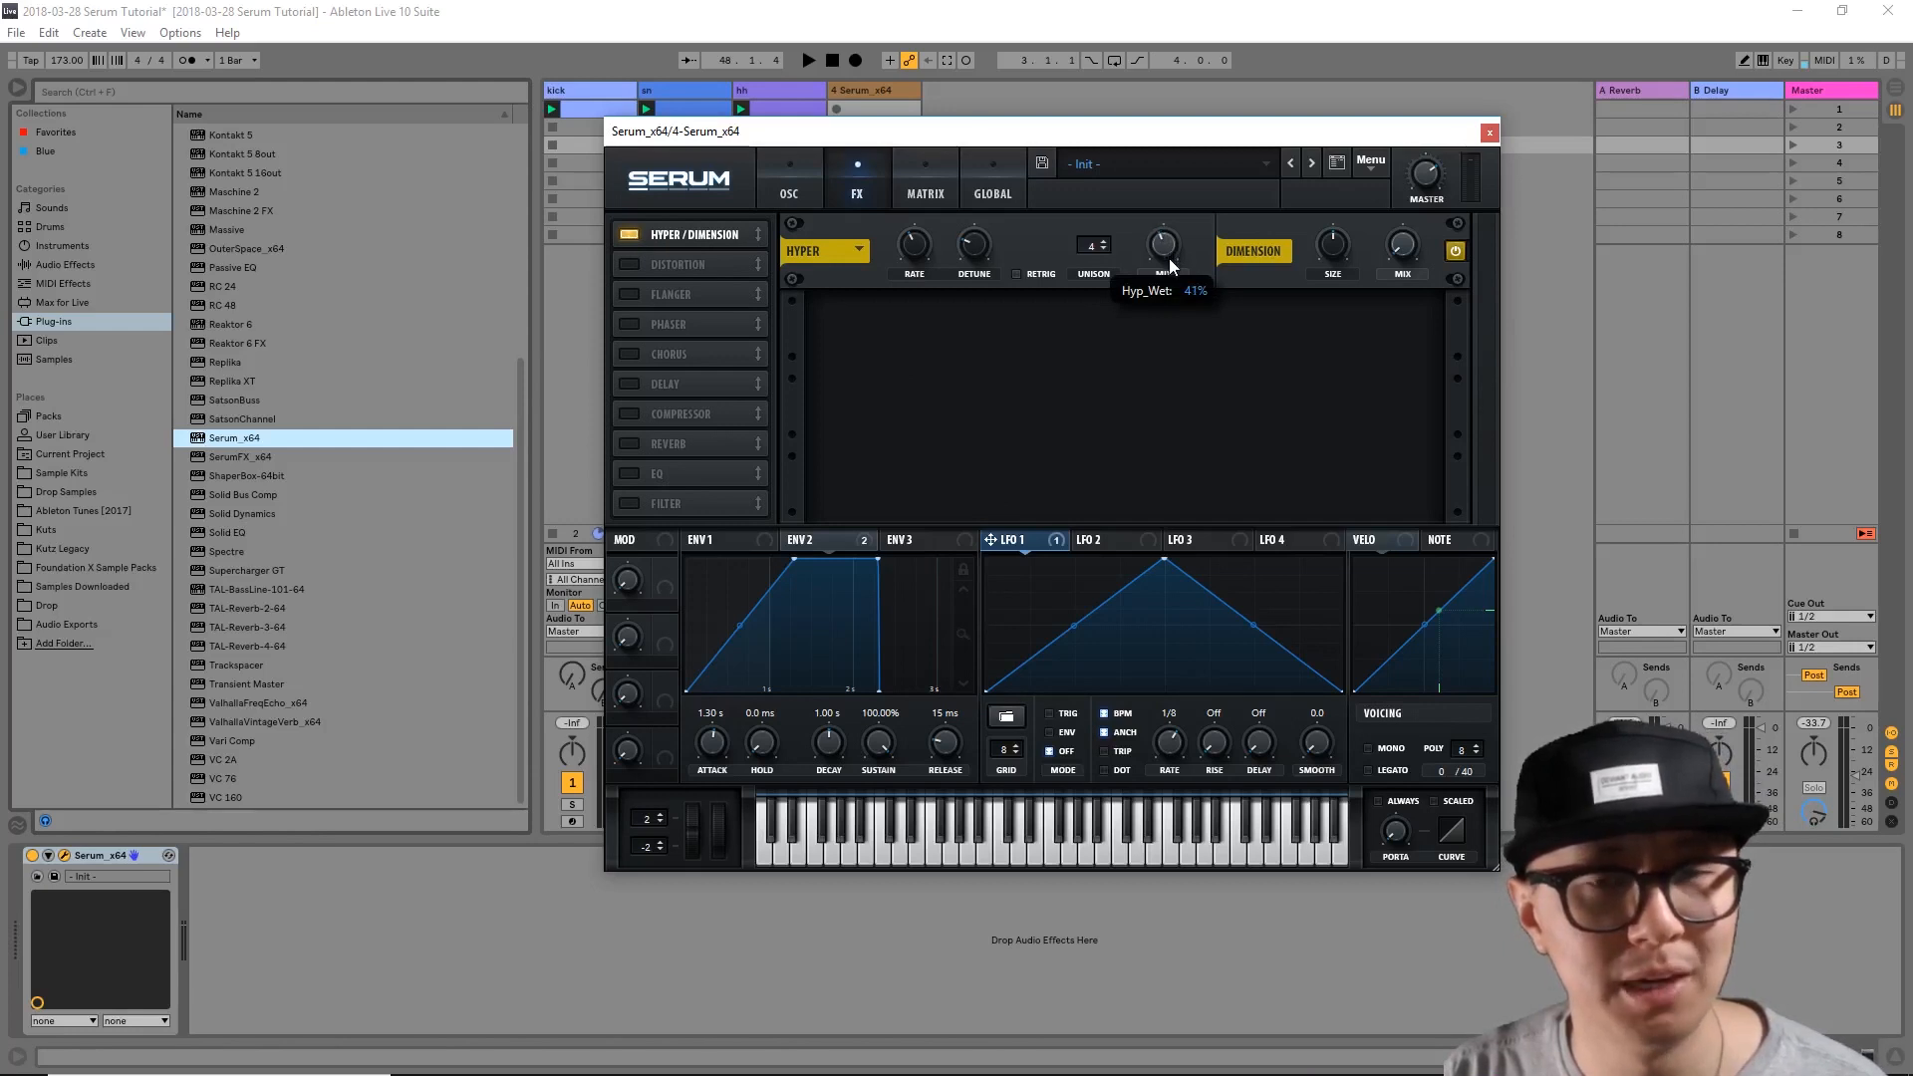
{"action": "left_click_drag", "start_coordinate": [1159, 241], "coordinate": [1160, 281]}
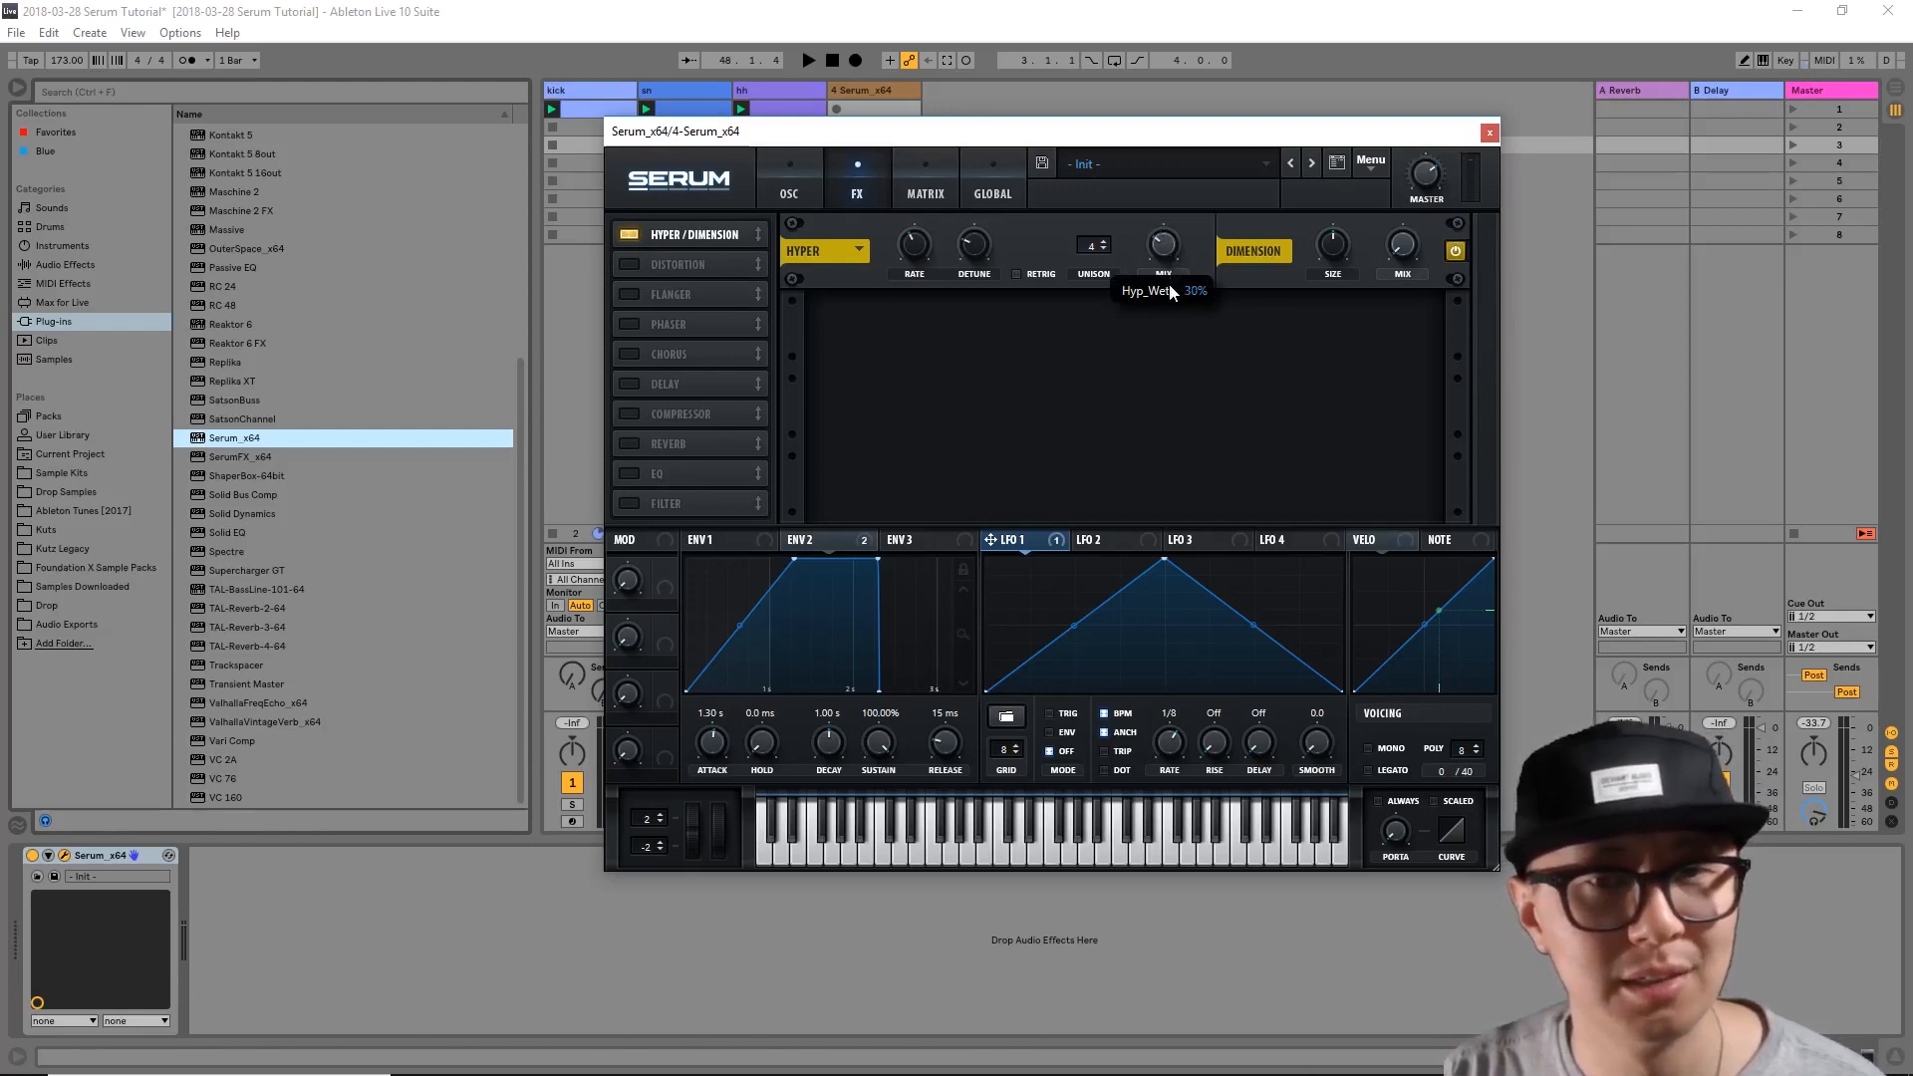
{"action": "left_click_drag", "start_coordinate": [1162, 241], "coordinate": [1161, 231]}
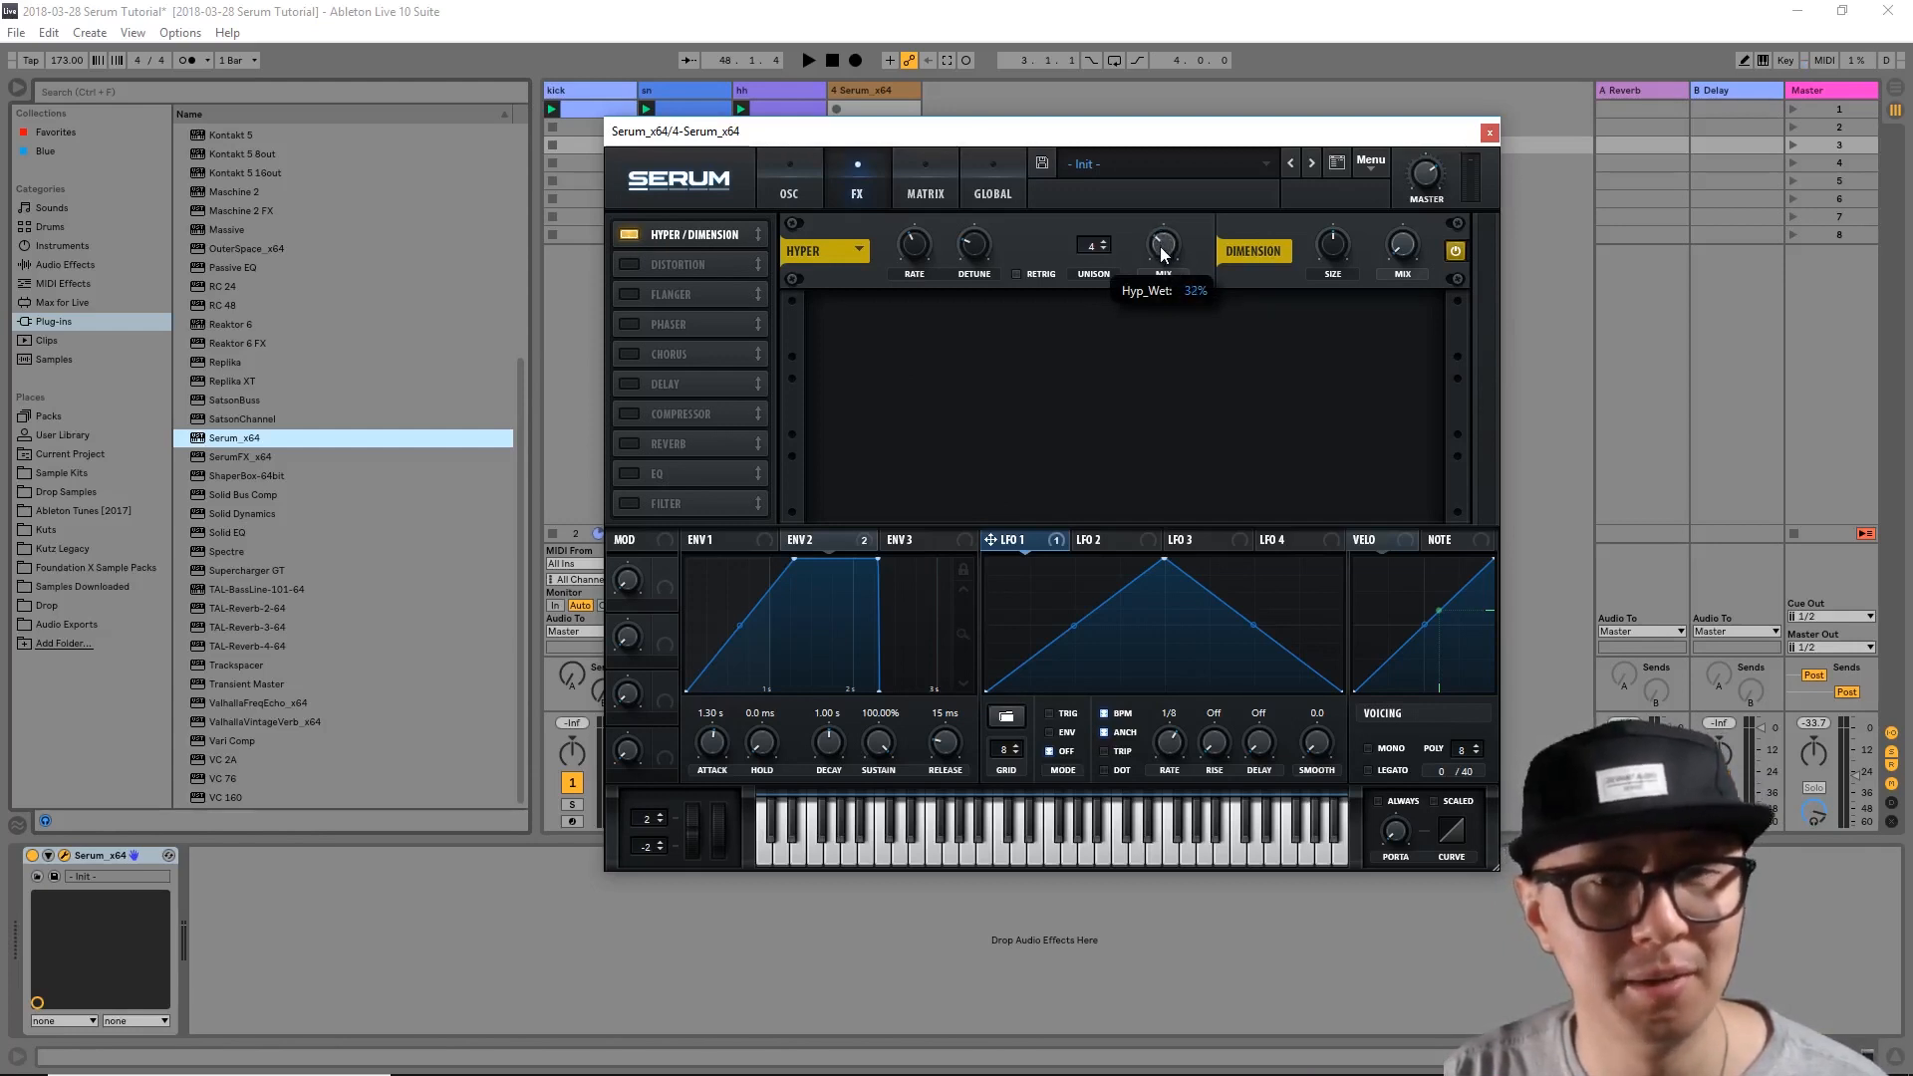
{"action": "left_click_drag", "start_coordinate": [1161, 243], "coordinate": [1162, 232]}
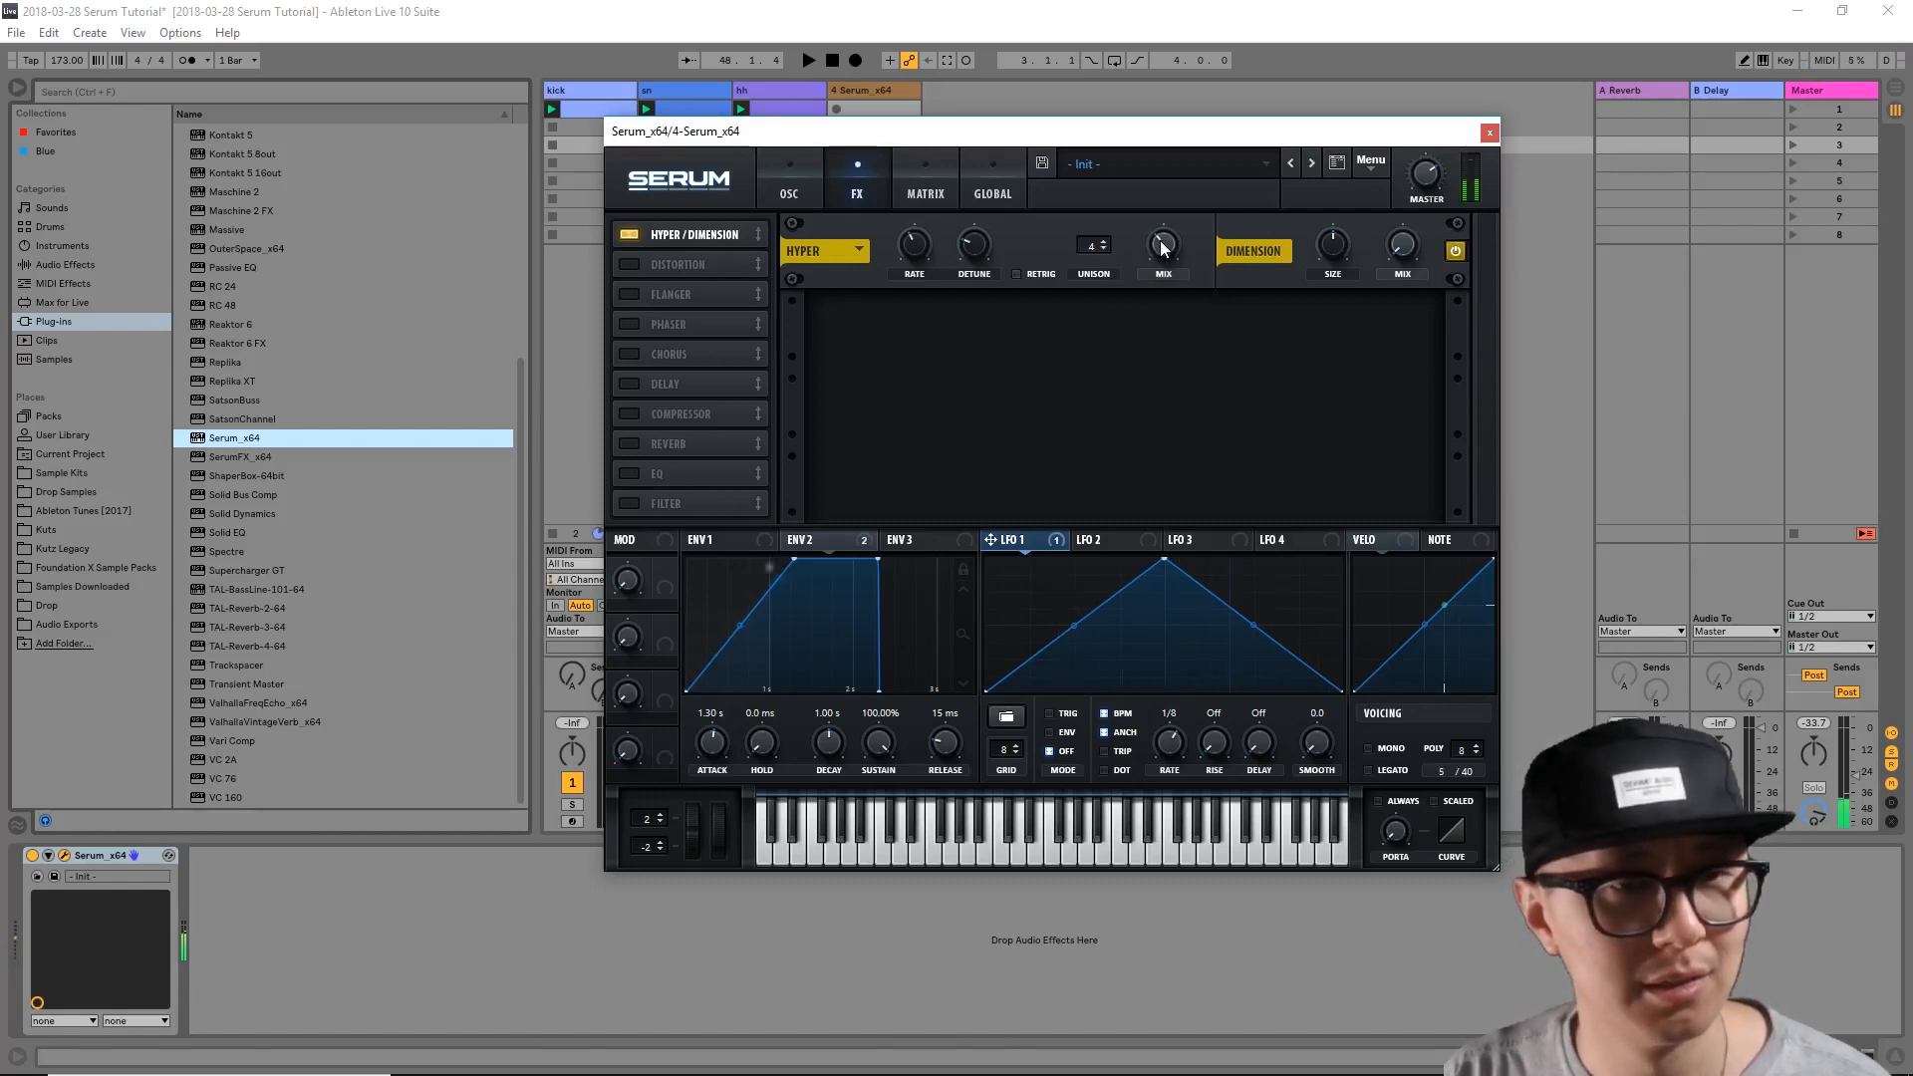
{"action": "left_click", "coordinate": [631, 265]}
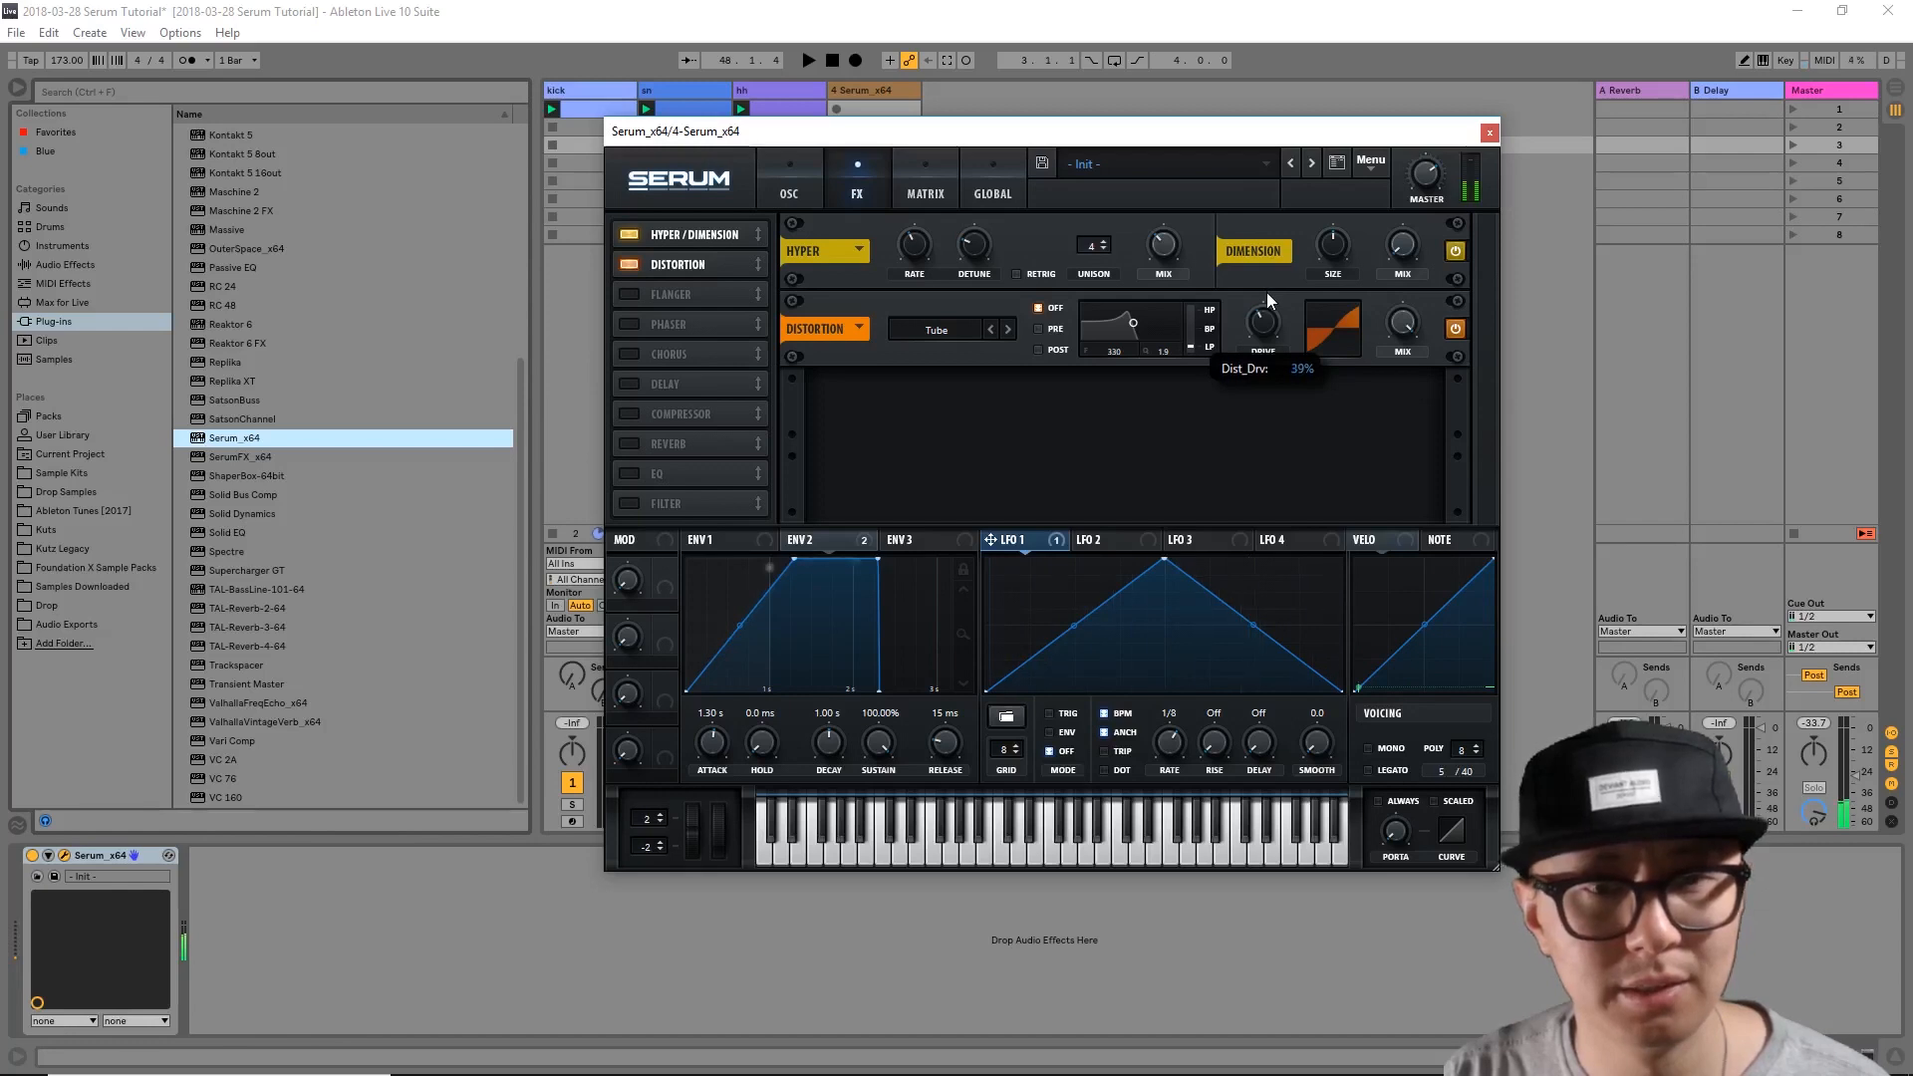
{"action": "mouse_move", "coordinate": [1024, 329]}
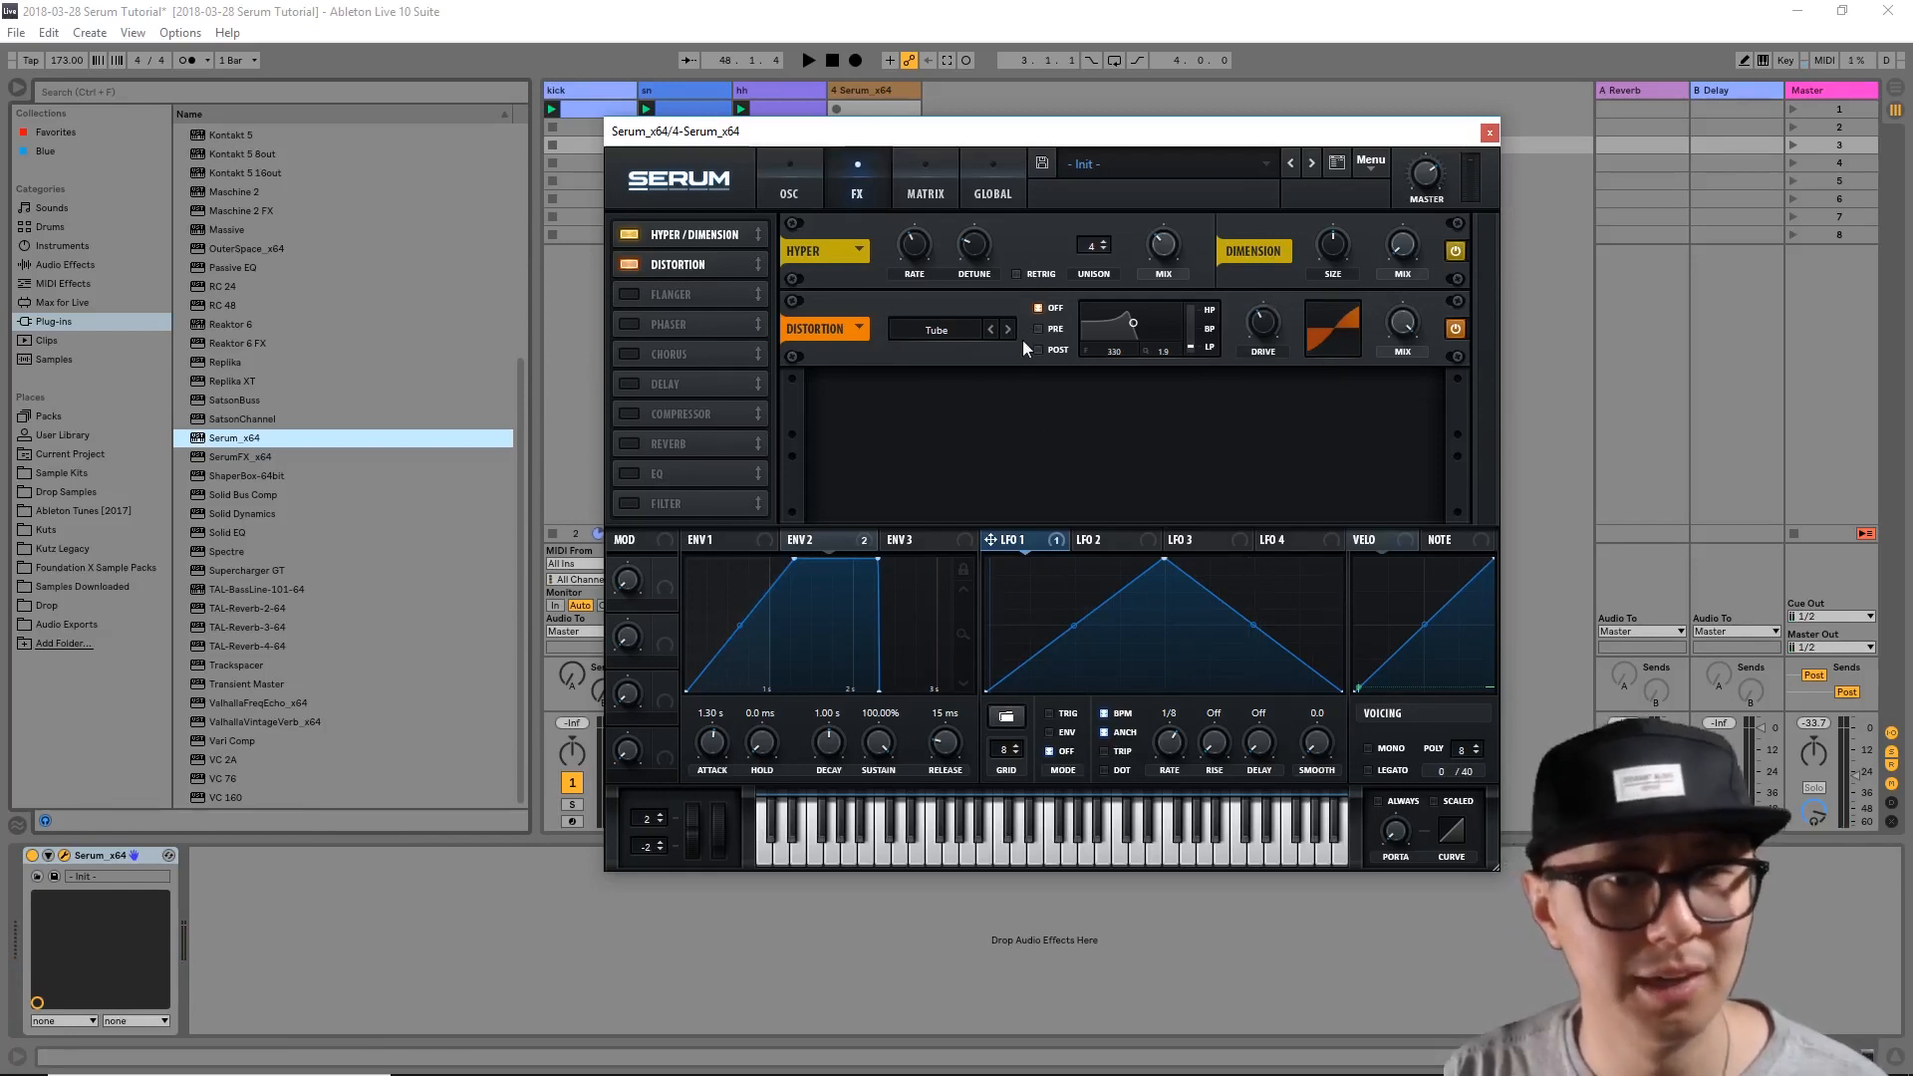
Step: Try the HardClip distortion mode, then return the distortion to Tube
{"action": "left_click", "coordinate": [1006, 329]}
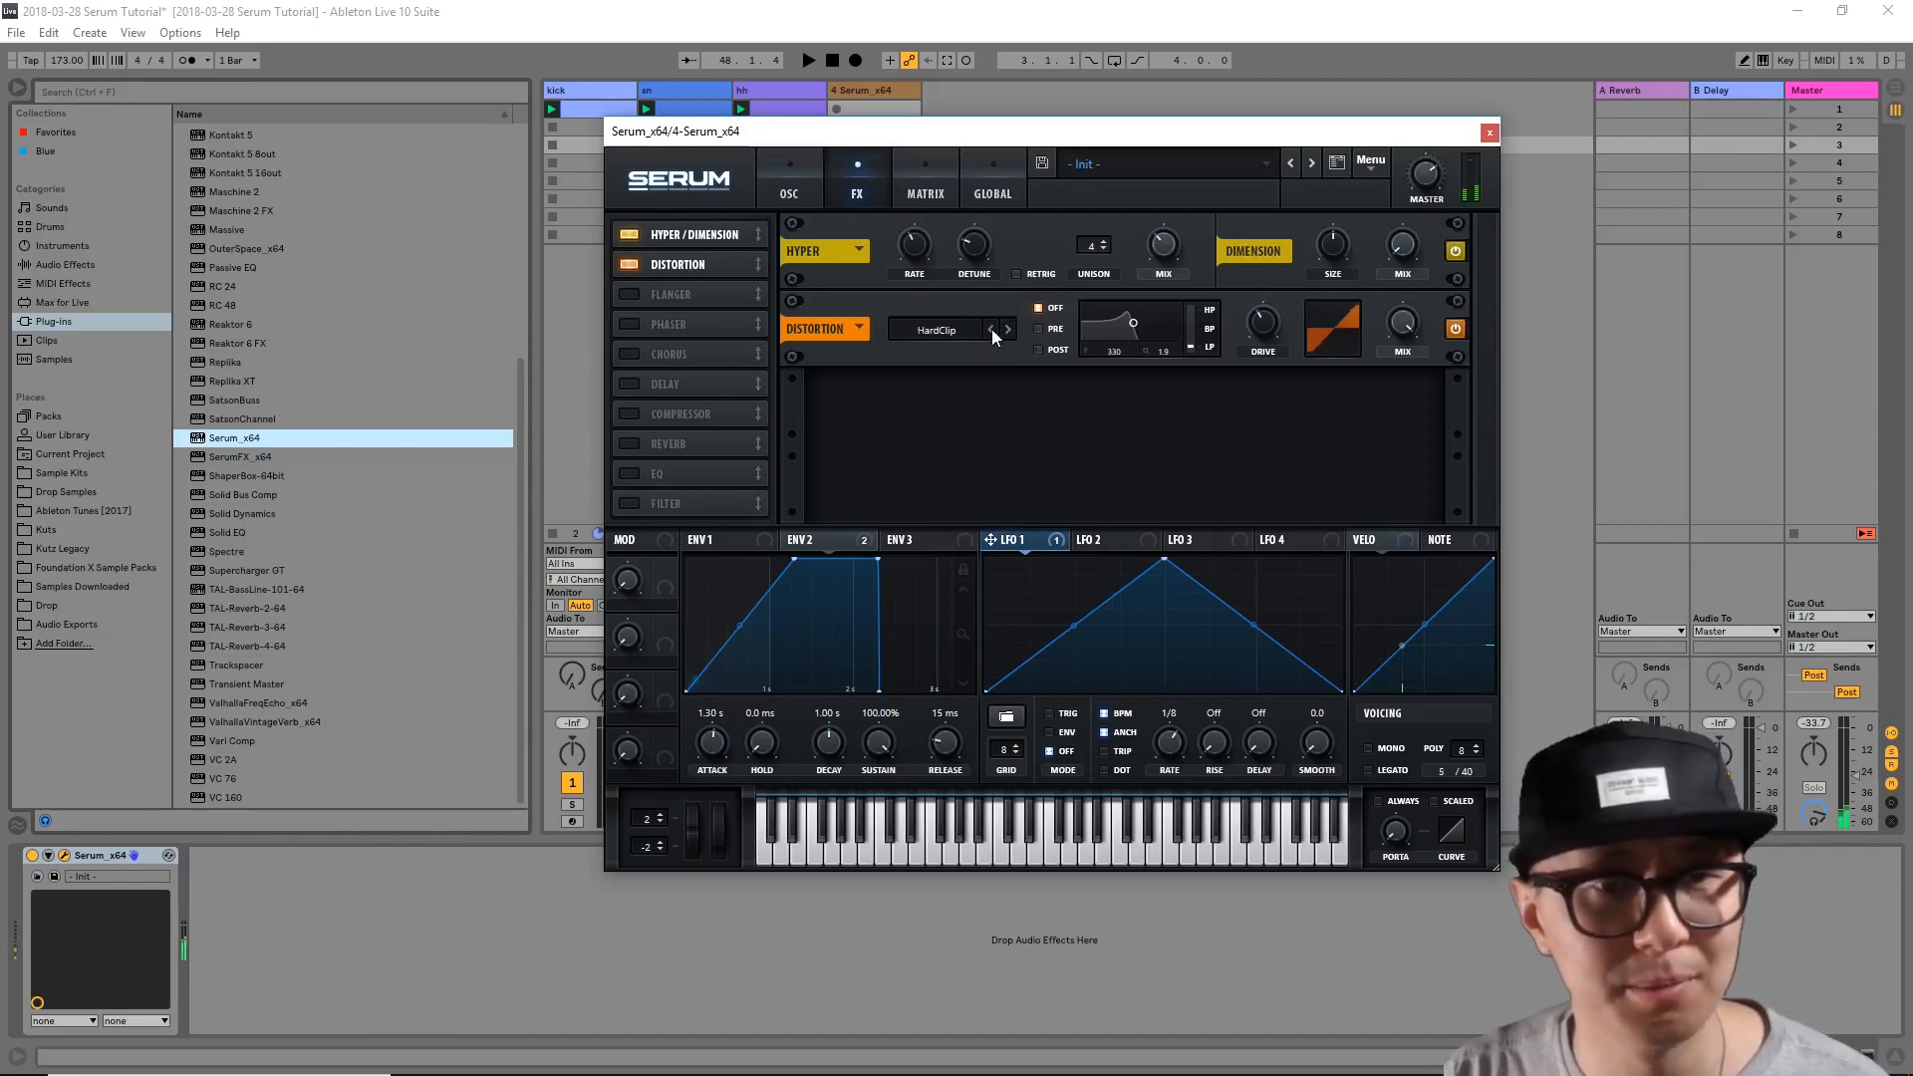
{"action": "left_click", "coordinate": [939, 329]}
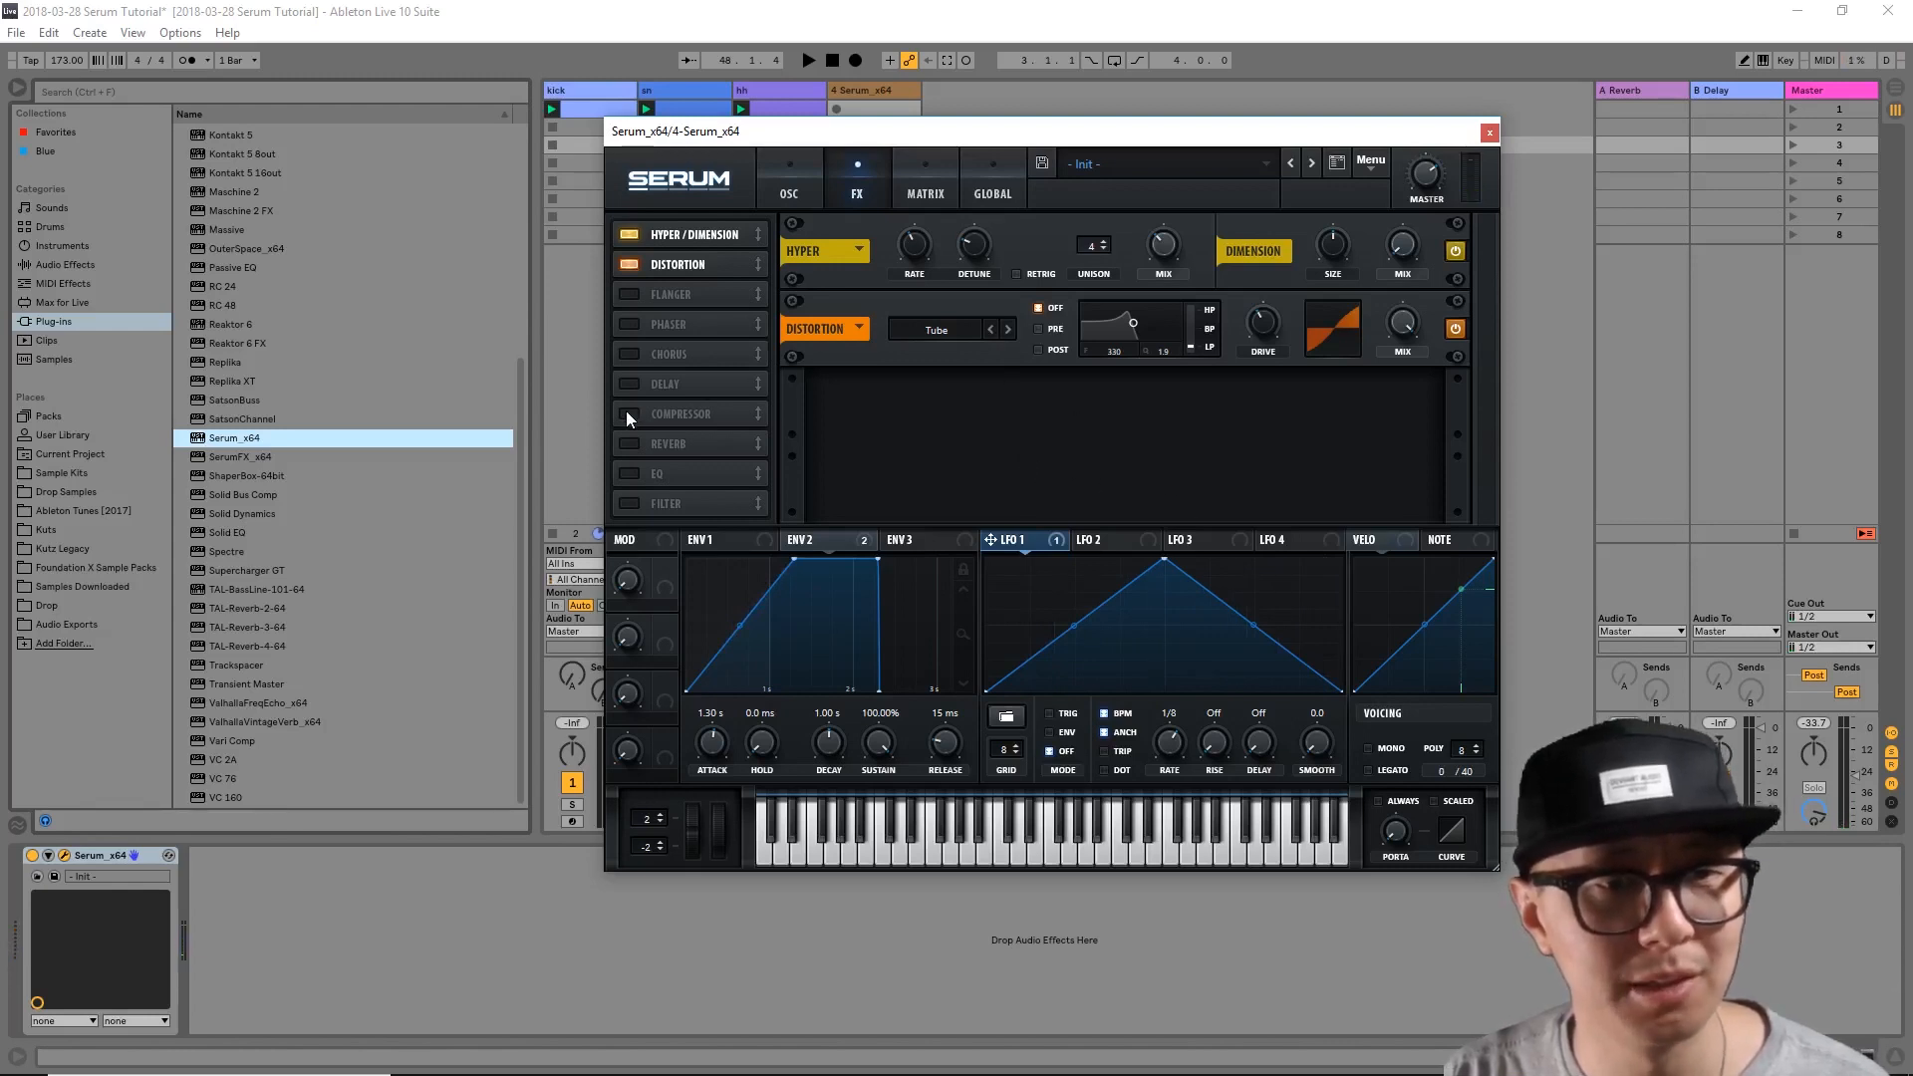
Step: Turn on the Compressor in Serum's FX rack after the distortion
{"action": "left_click", "coordinate": [627, 414]}
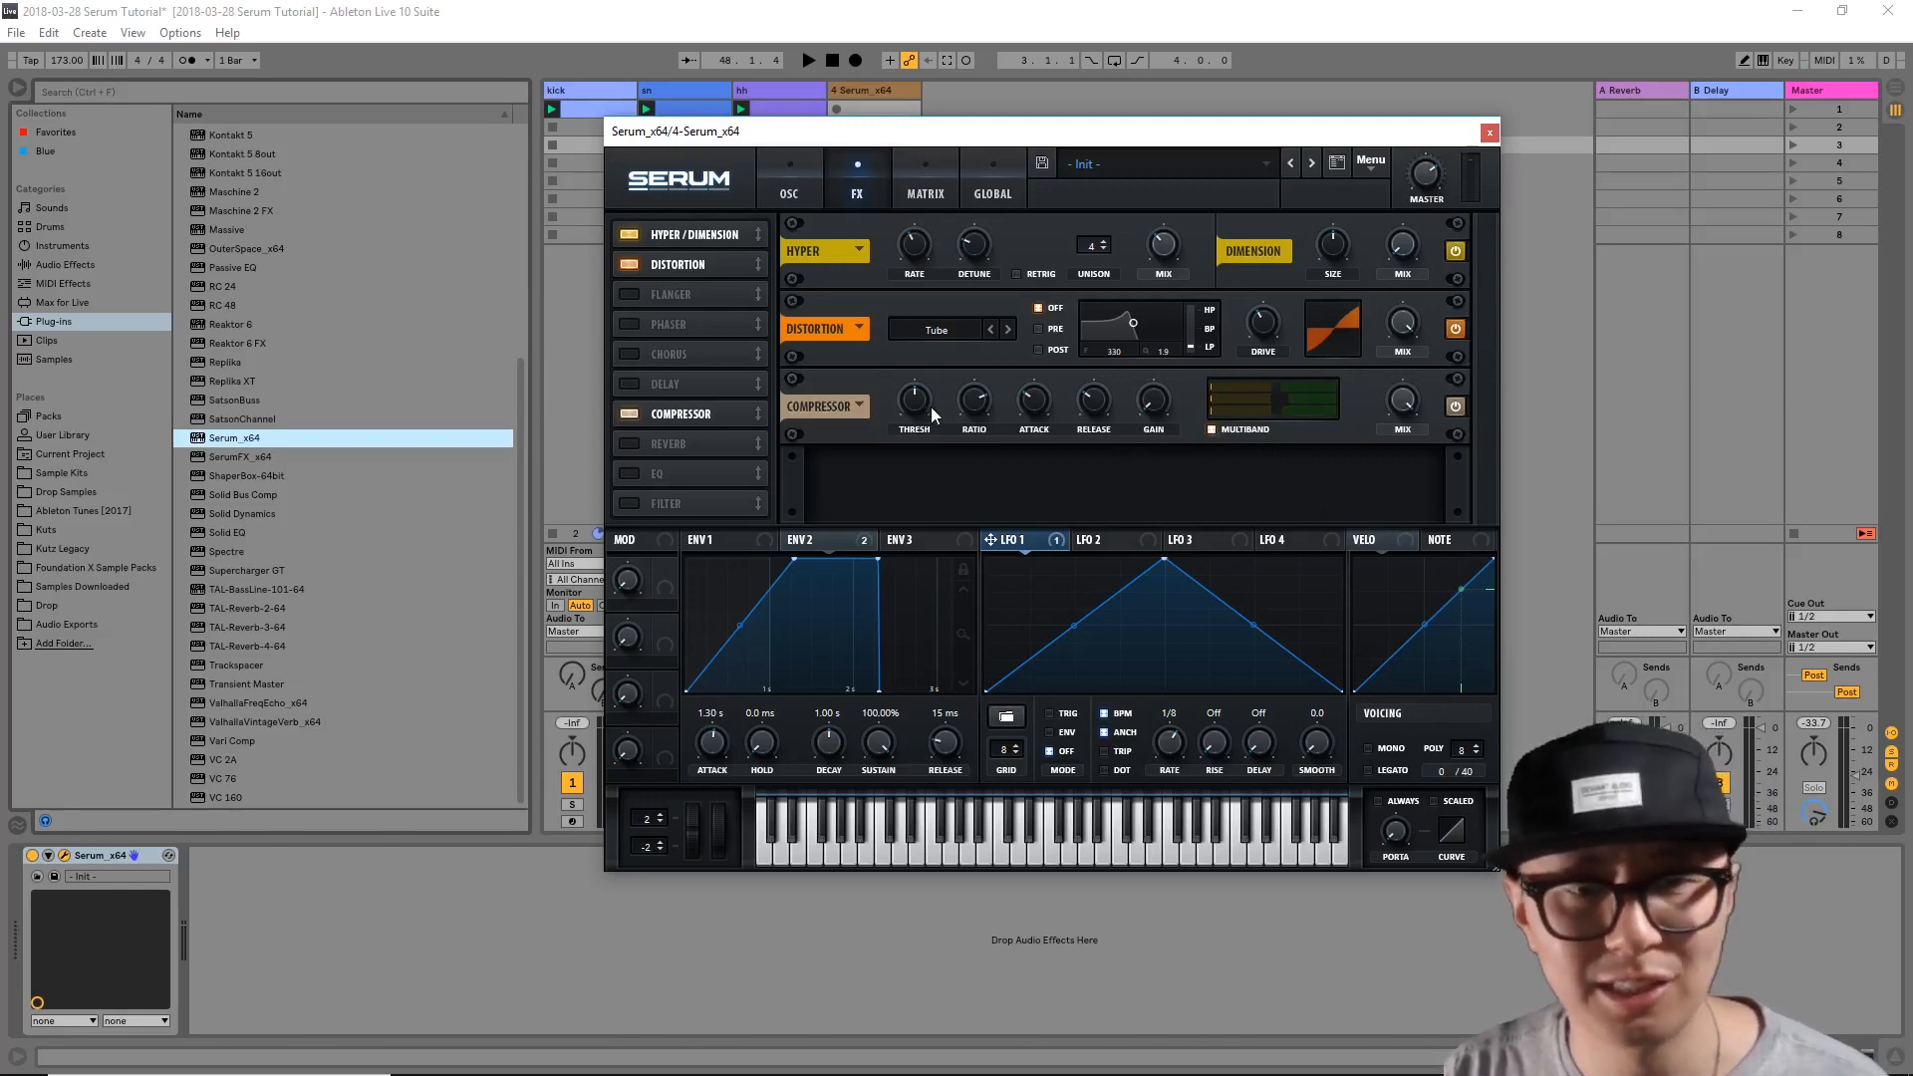
{"action": "mouse_move", "coordinate": [1156, 418]}
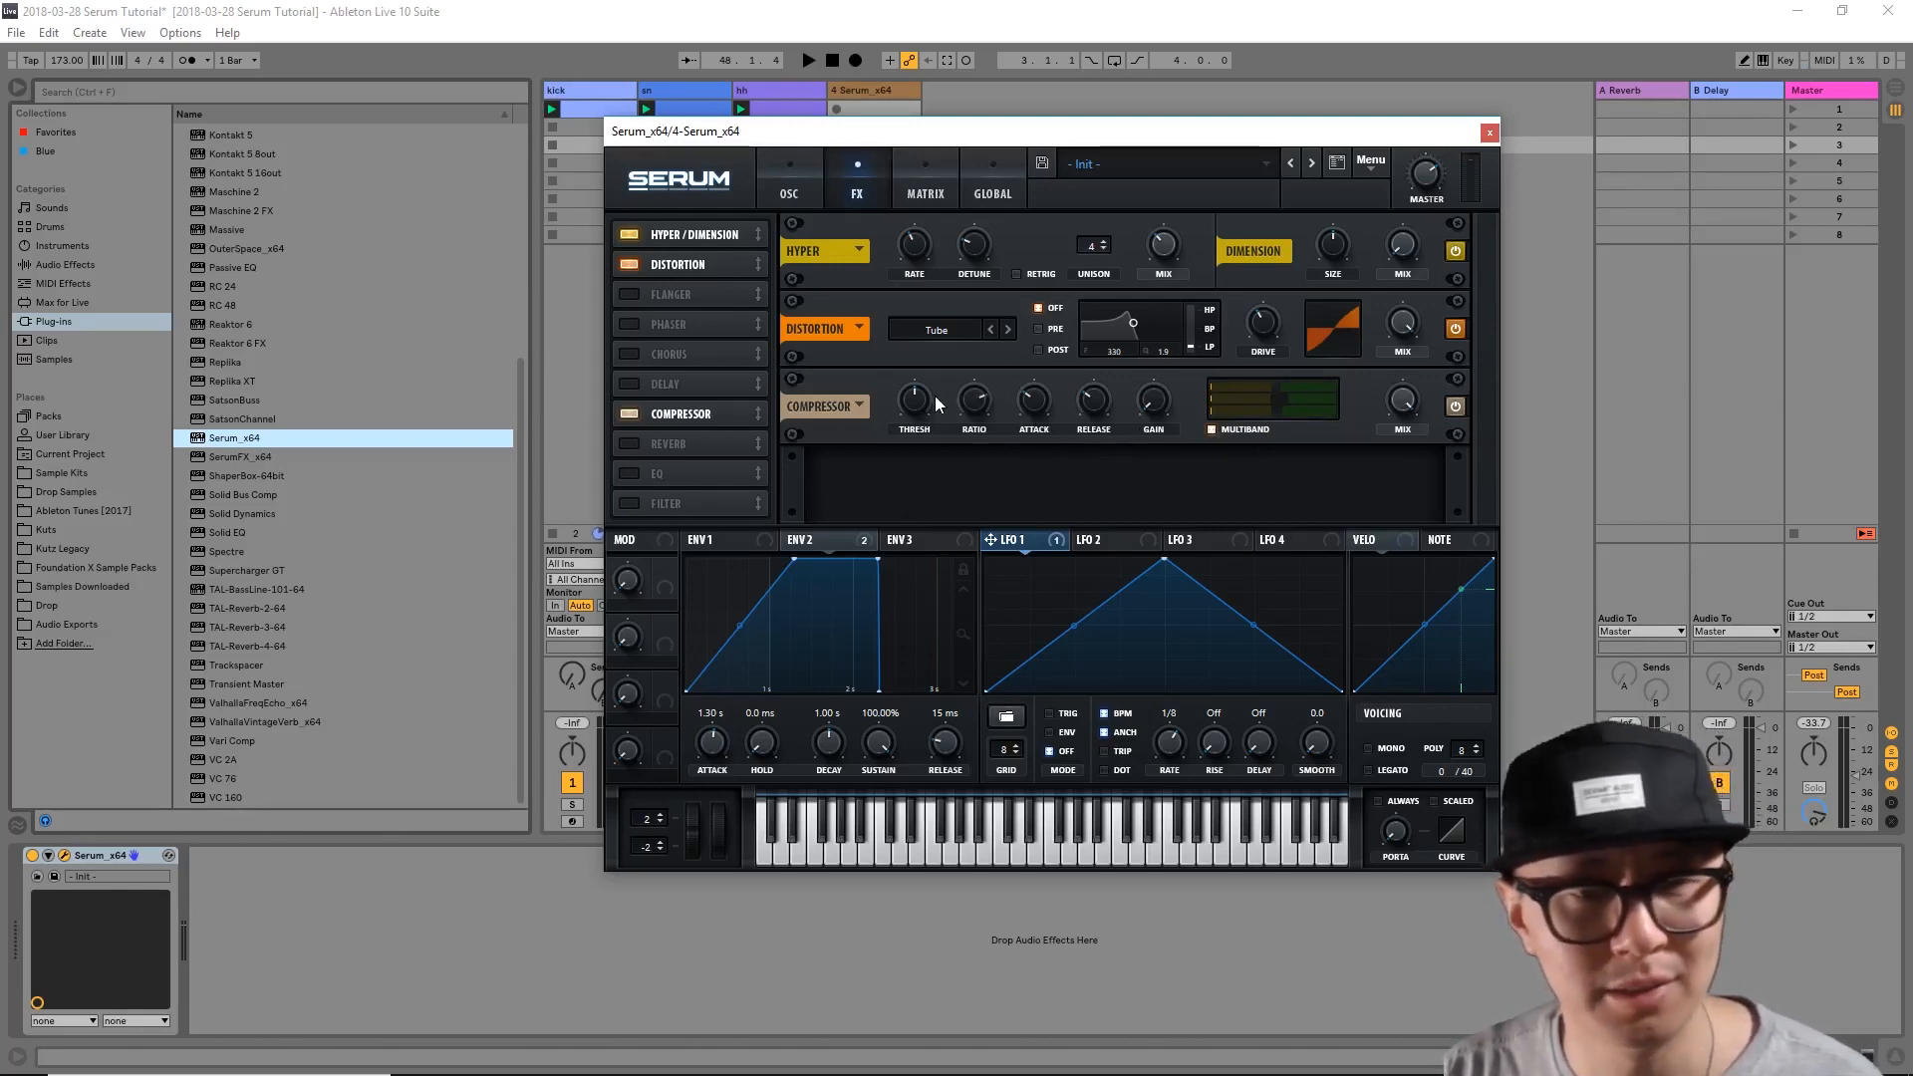
{"action": "mouse_move", "coordinate": [915, 400]}
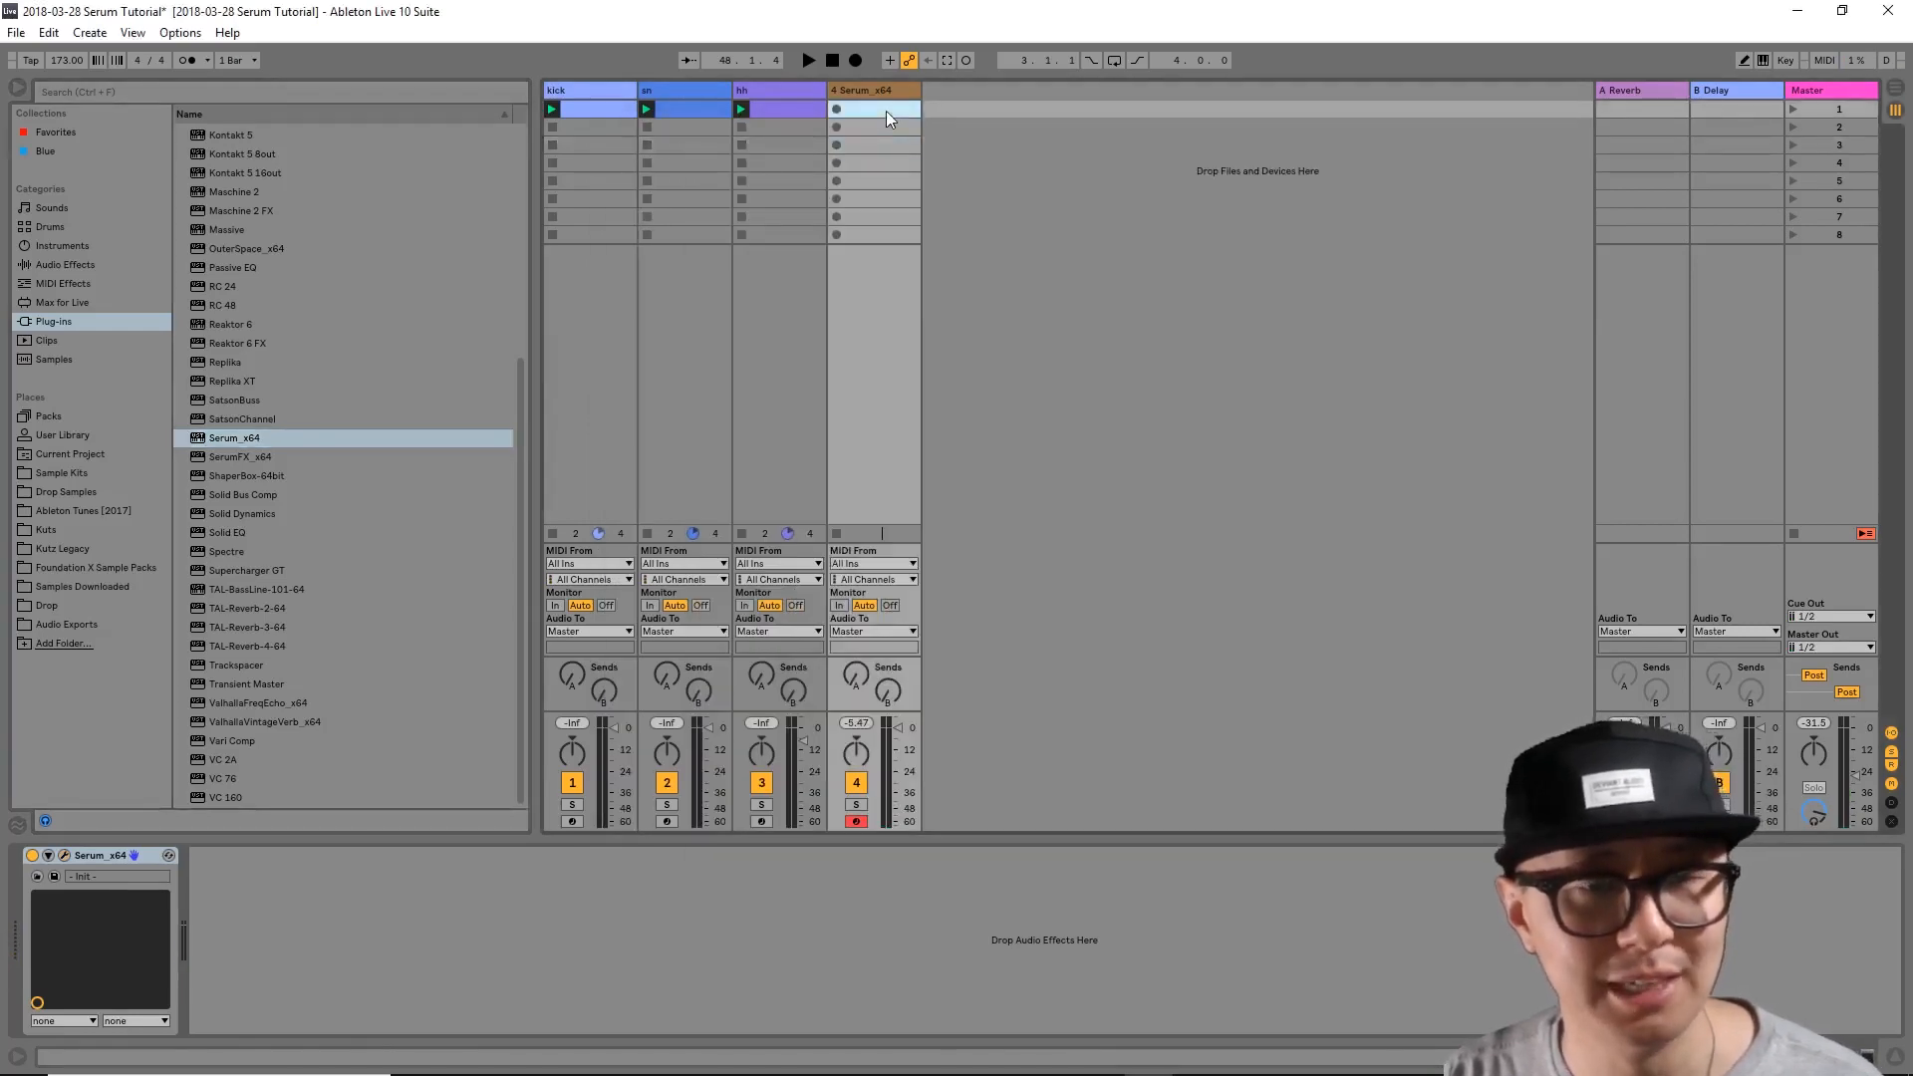
Step: Open and launch the sustained F0 bass clip on the Serum track
{"action": "double_click", "coordinate": [873, 108]}
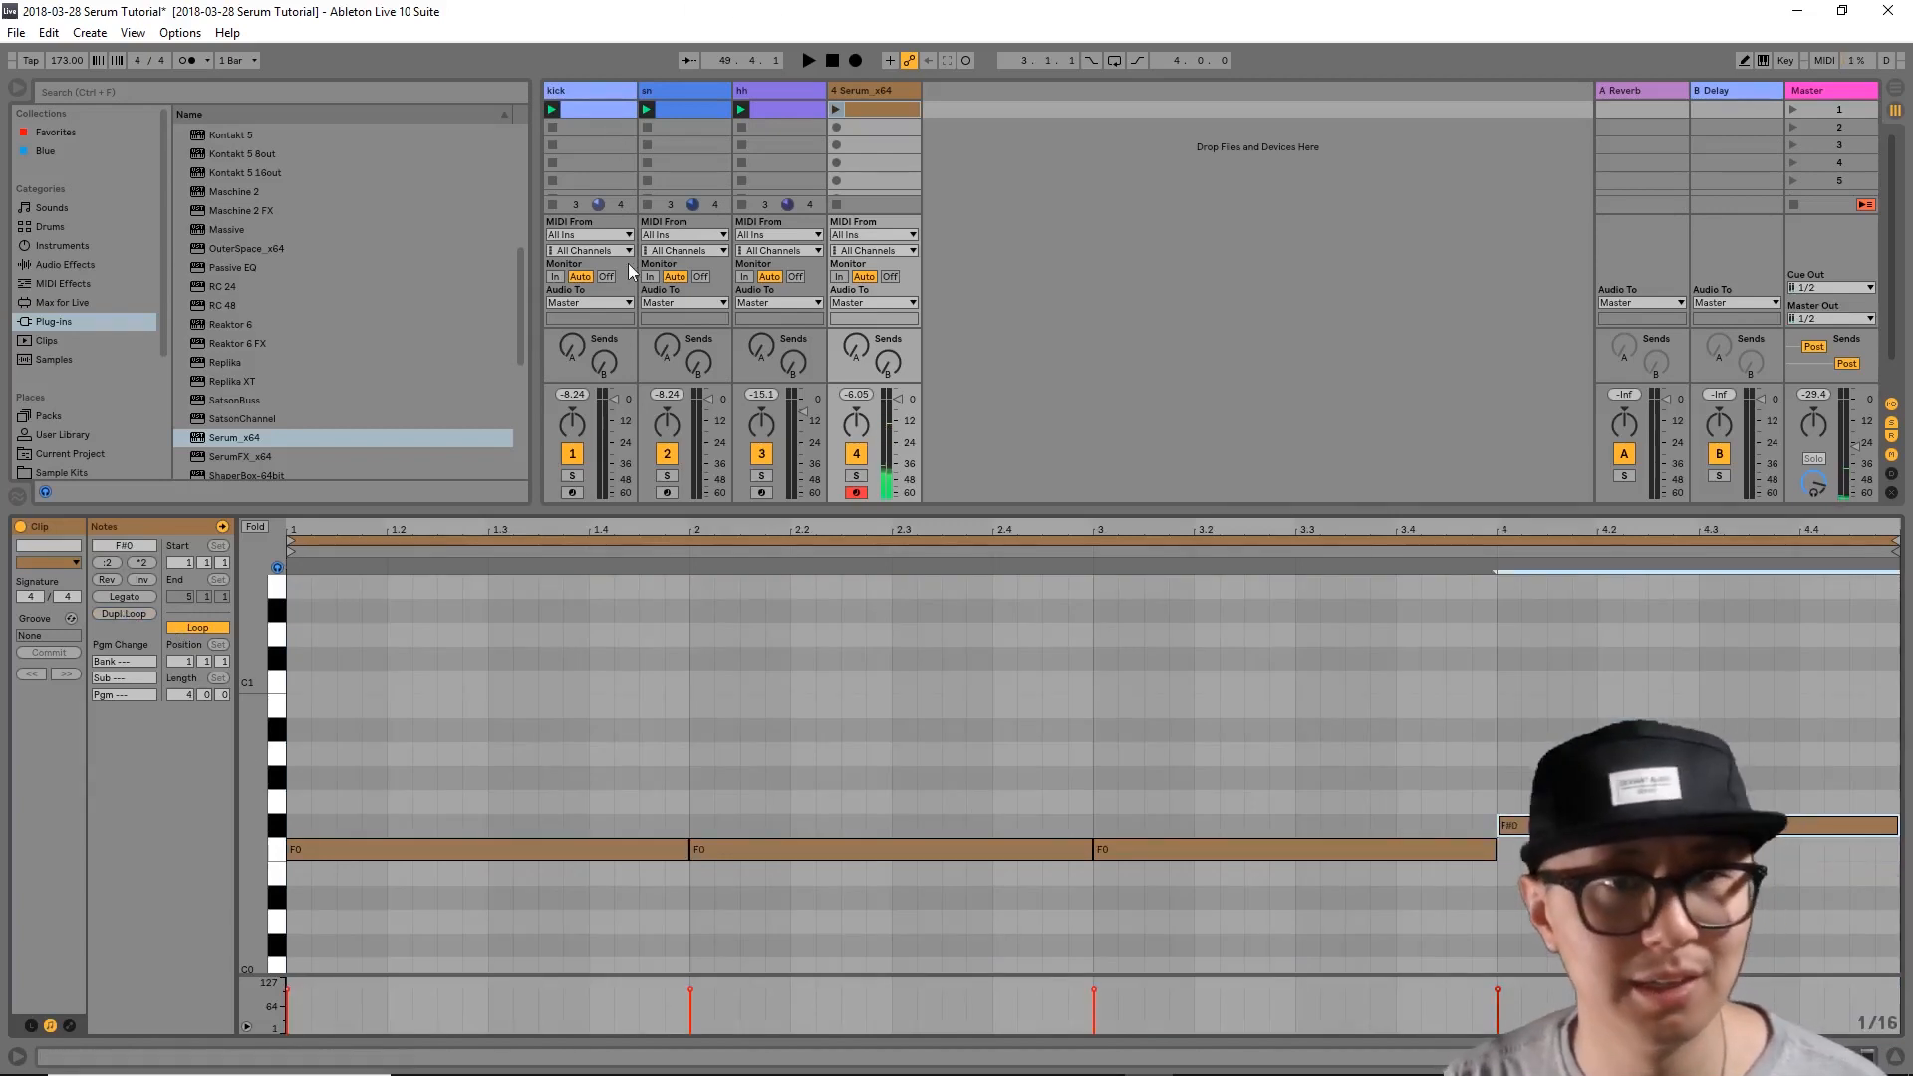
{"action": "left_click", "coordinate": [835, 107]}
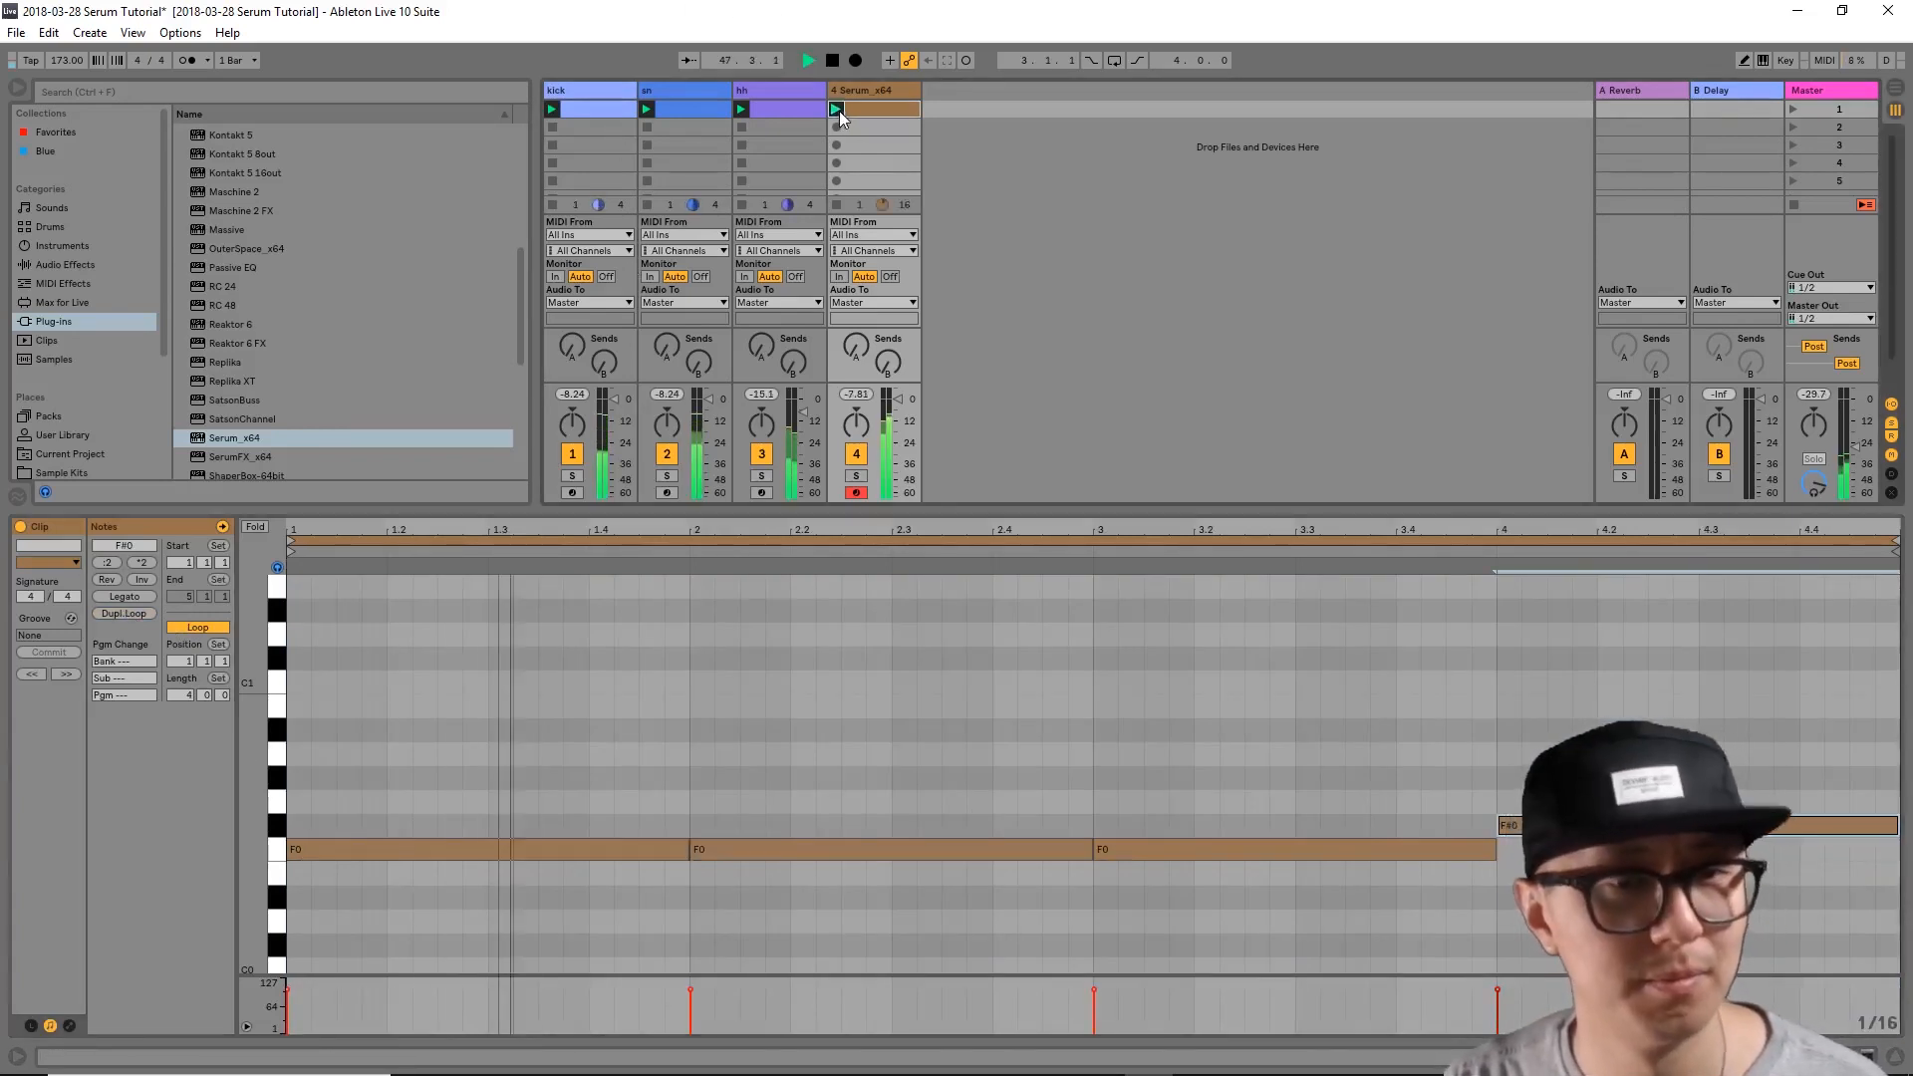